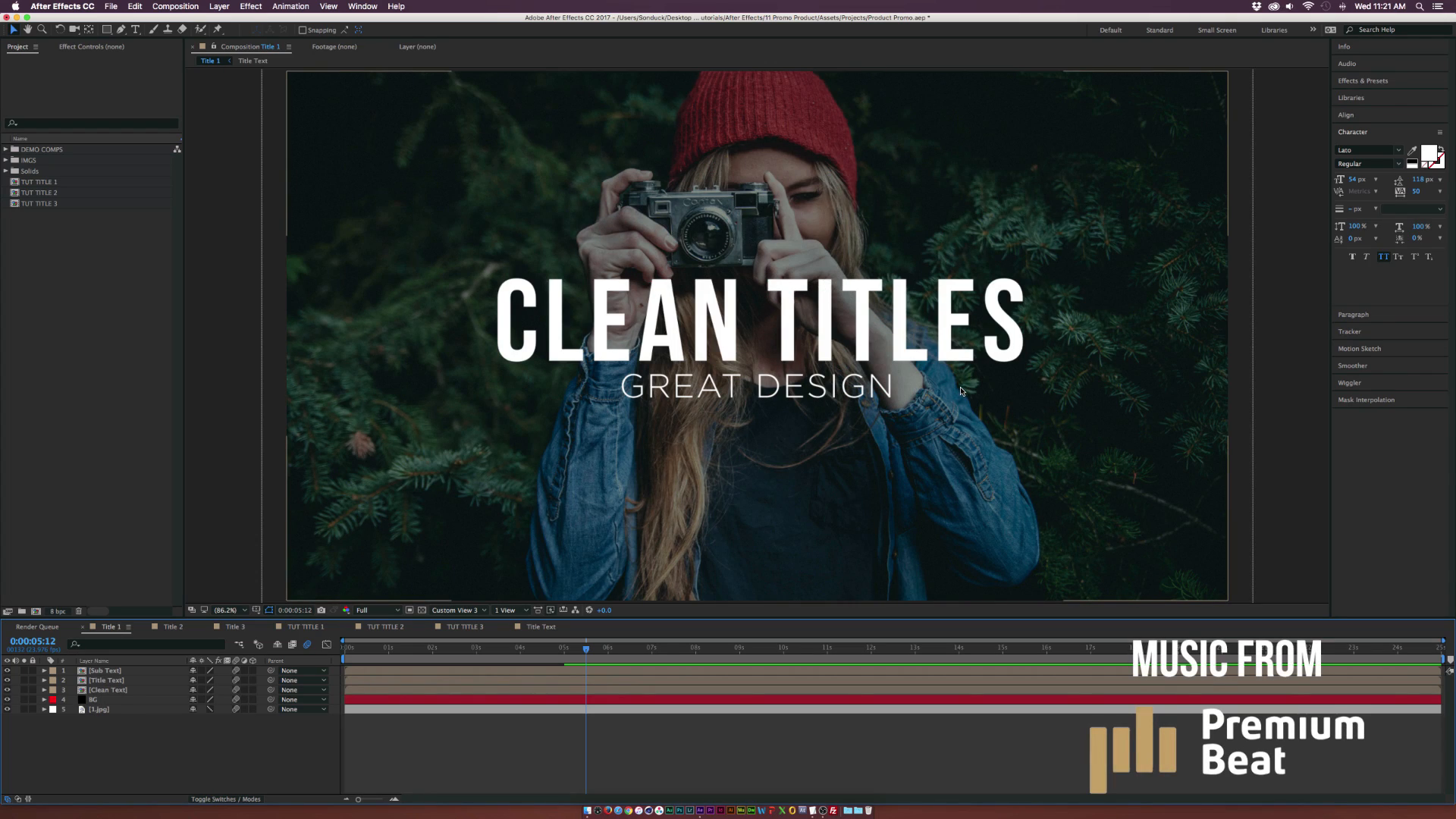
Step: Bring up the TUT TITLE 1 composition with the photo of the woman with a camera
click(300, 626)
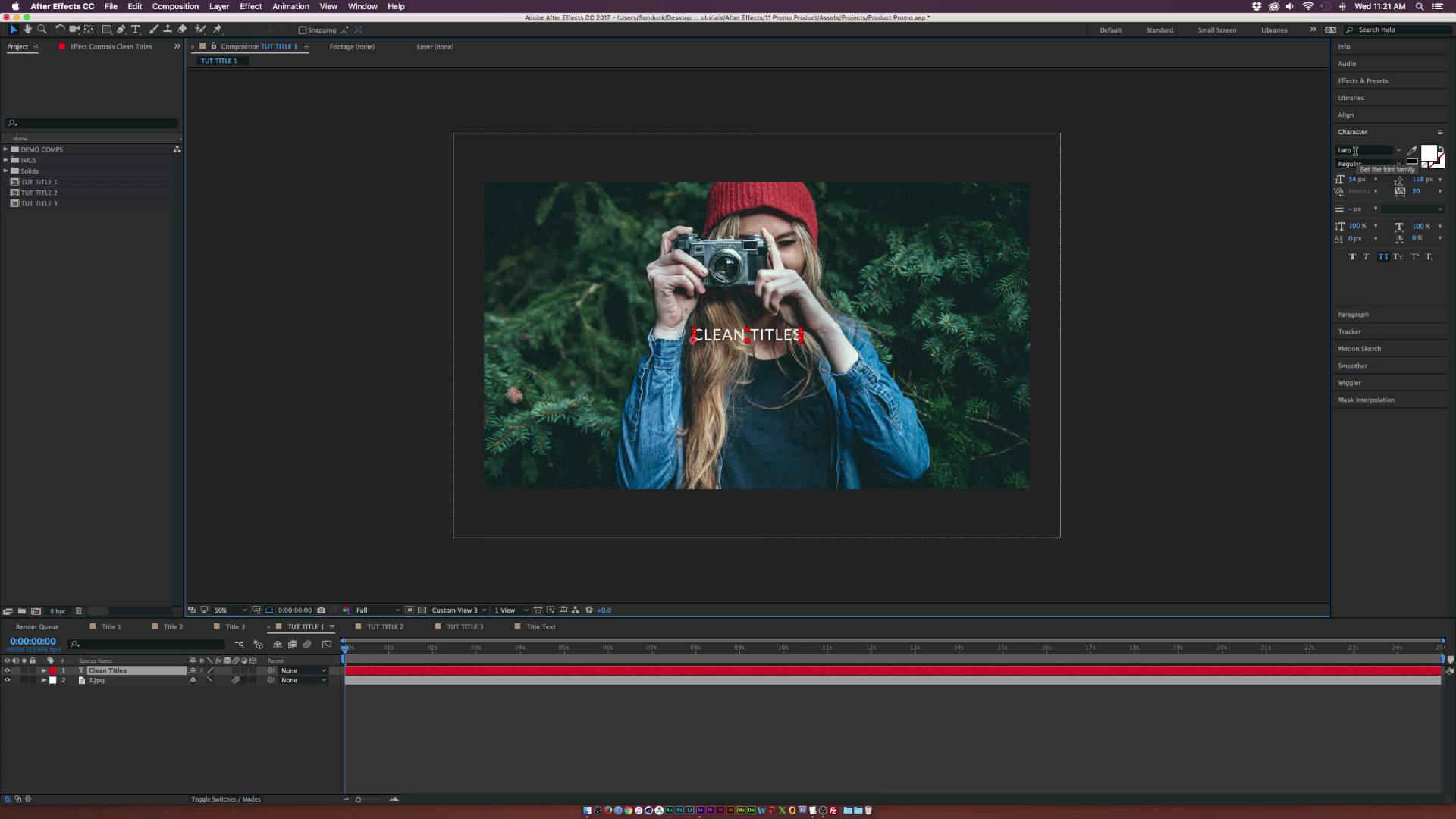
mouse_move(1370, 139)
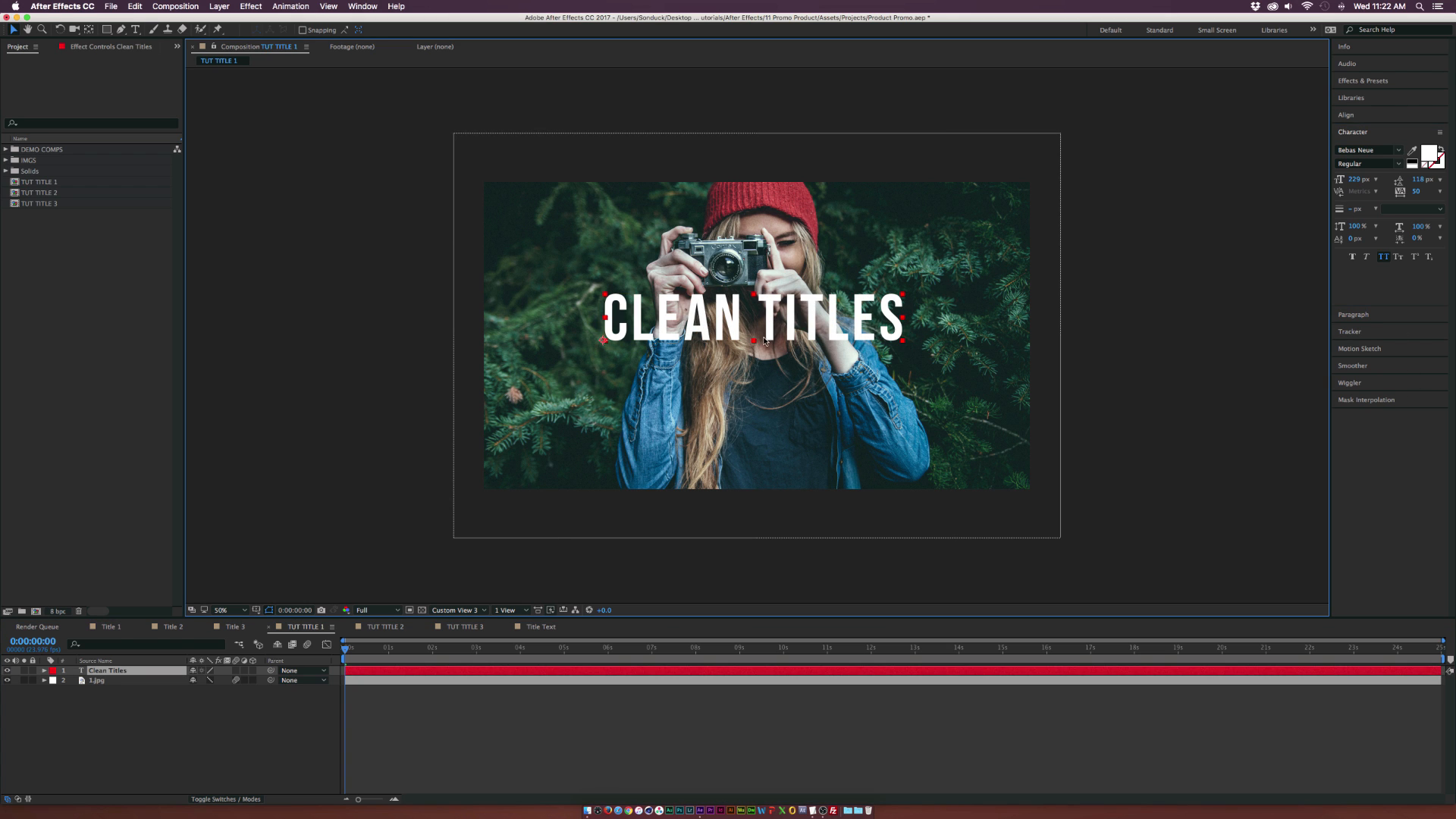
mouse_move(782, 308)
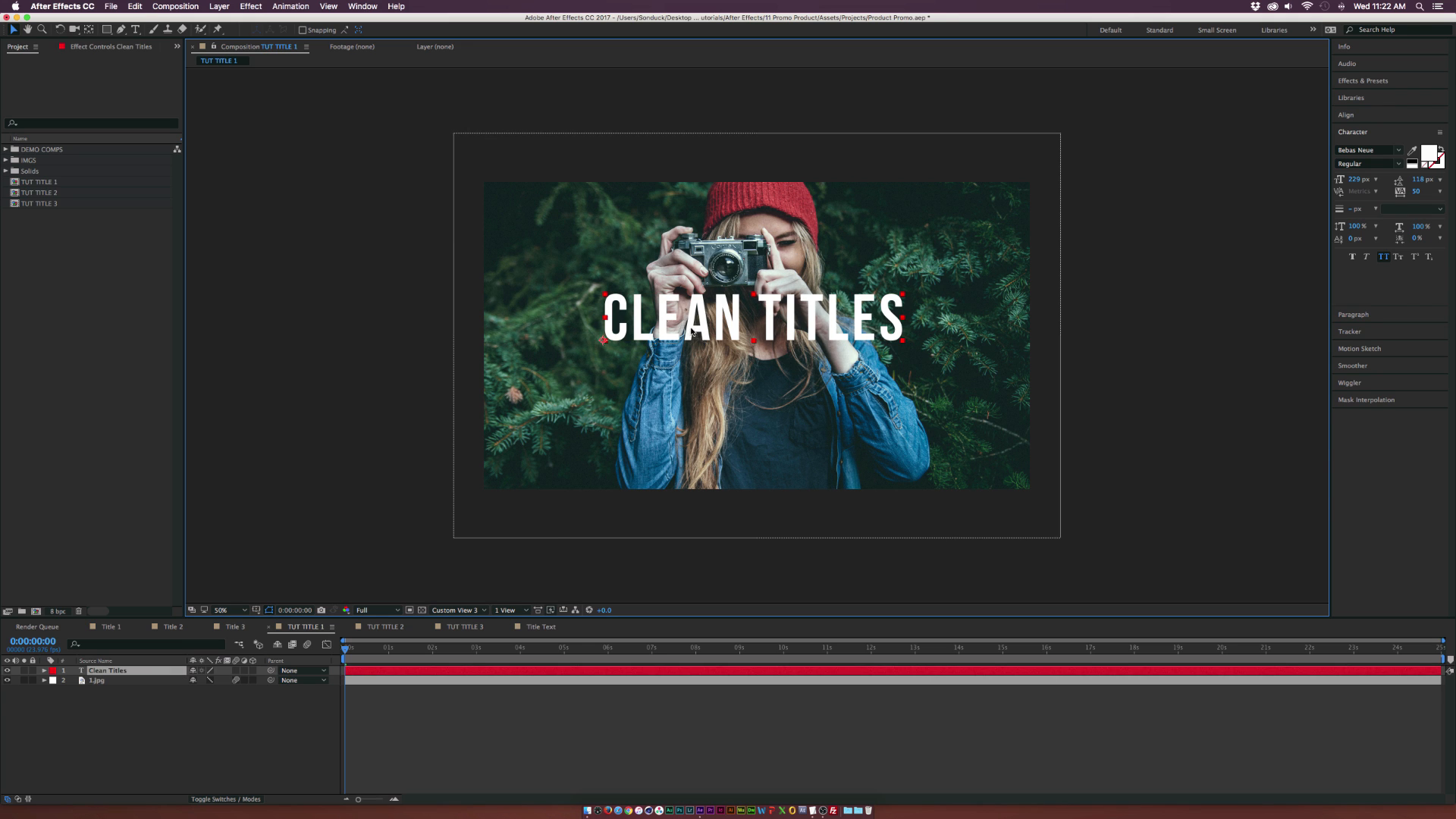
Step: Try black as the CLEAN TITLES text colour, then cancel so it stays white
click(1412, 150)
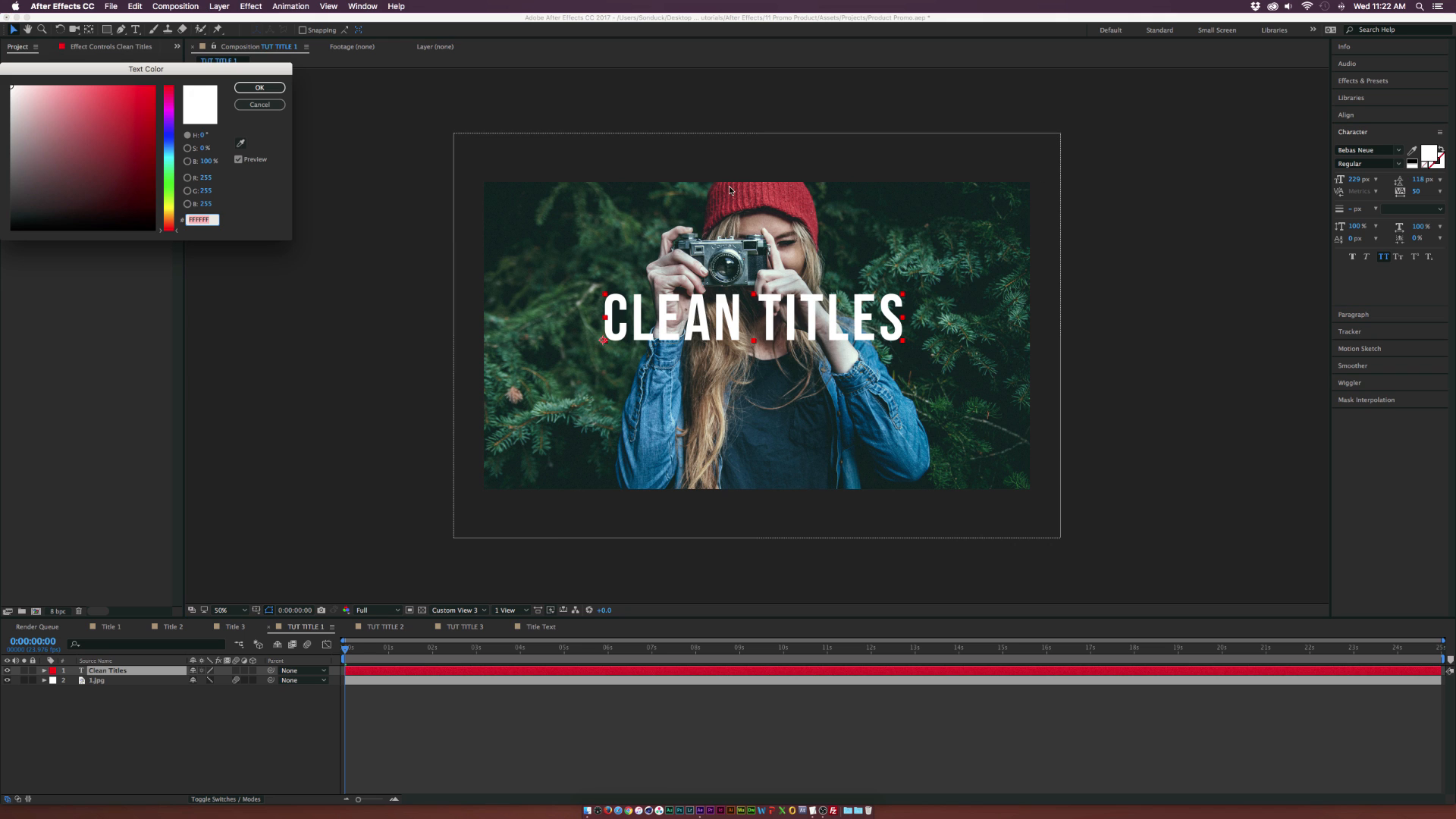
click(12, 218)
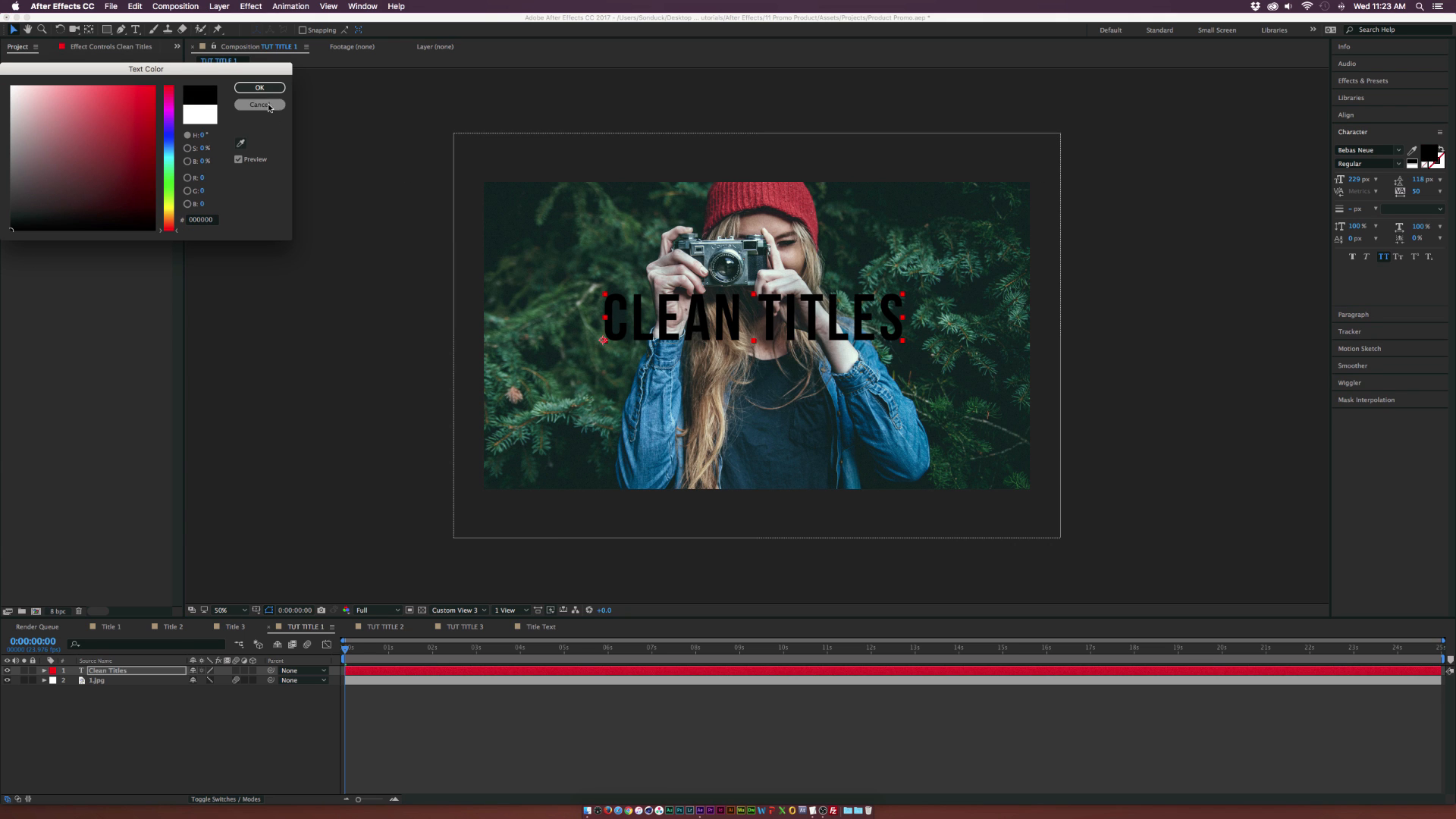
click(260, 105)
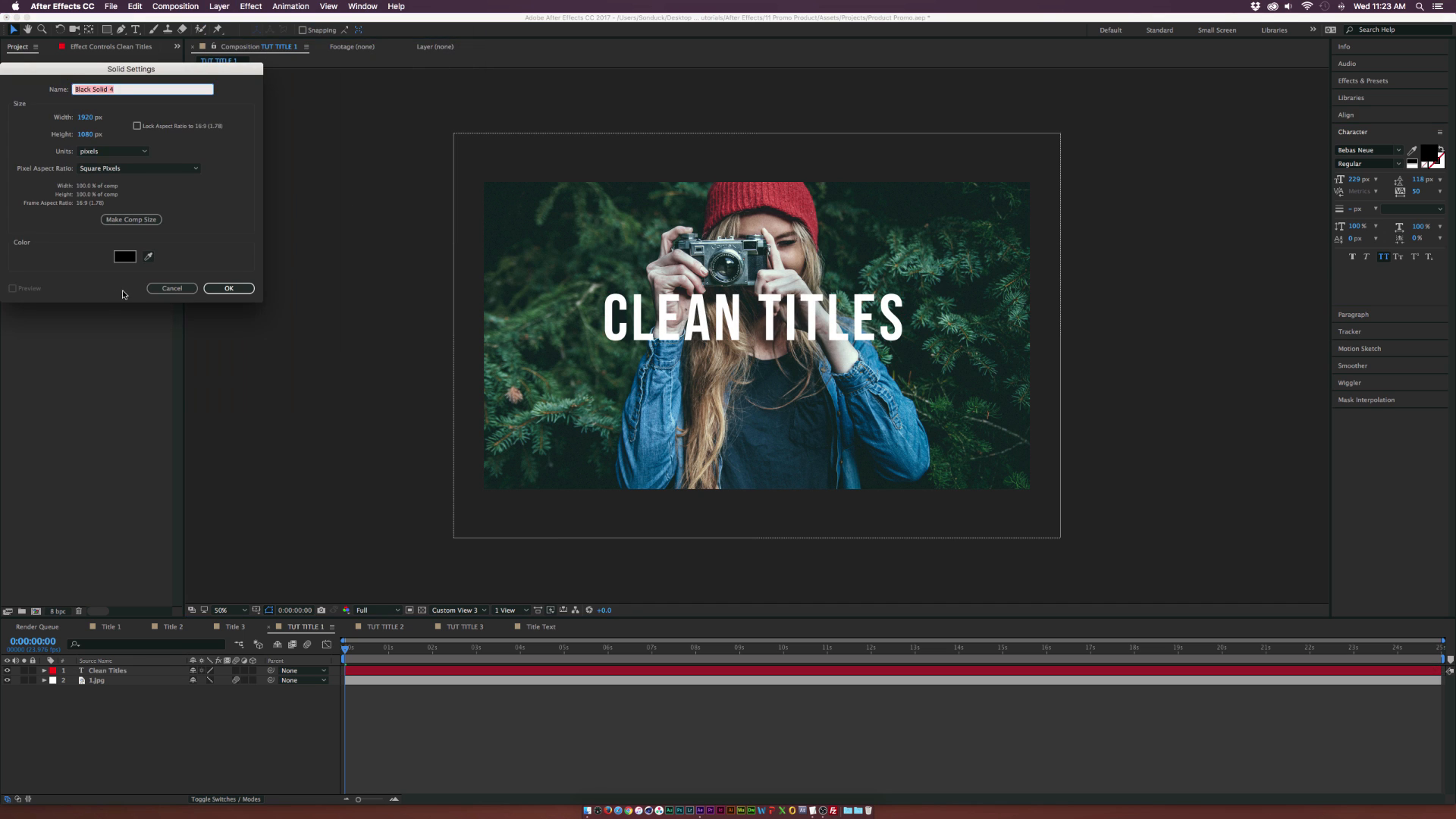
Step: Set the new composition-sized solid's colour to black
click(122, 256)
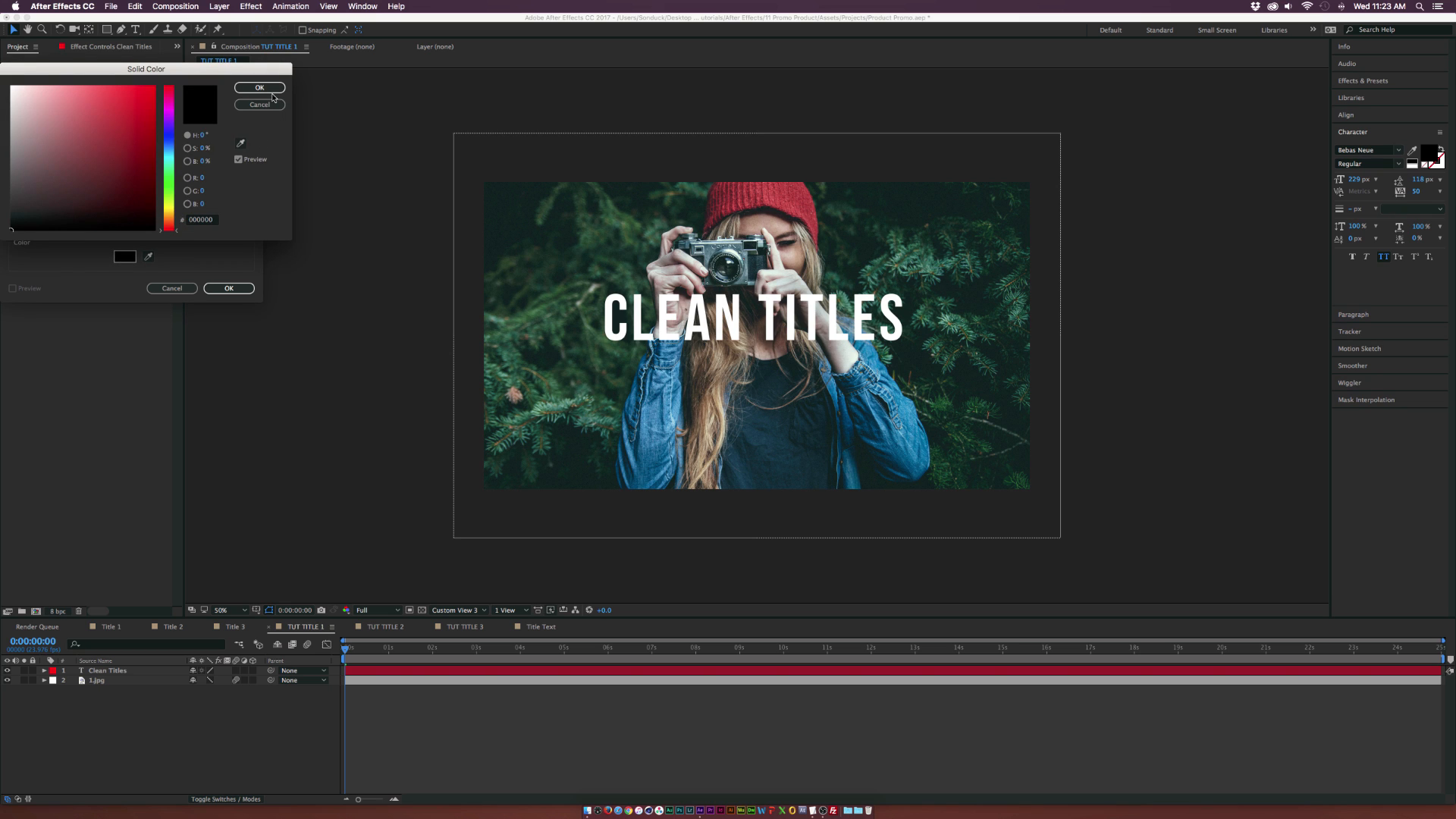
click(259, 88)
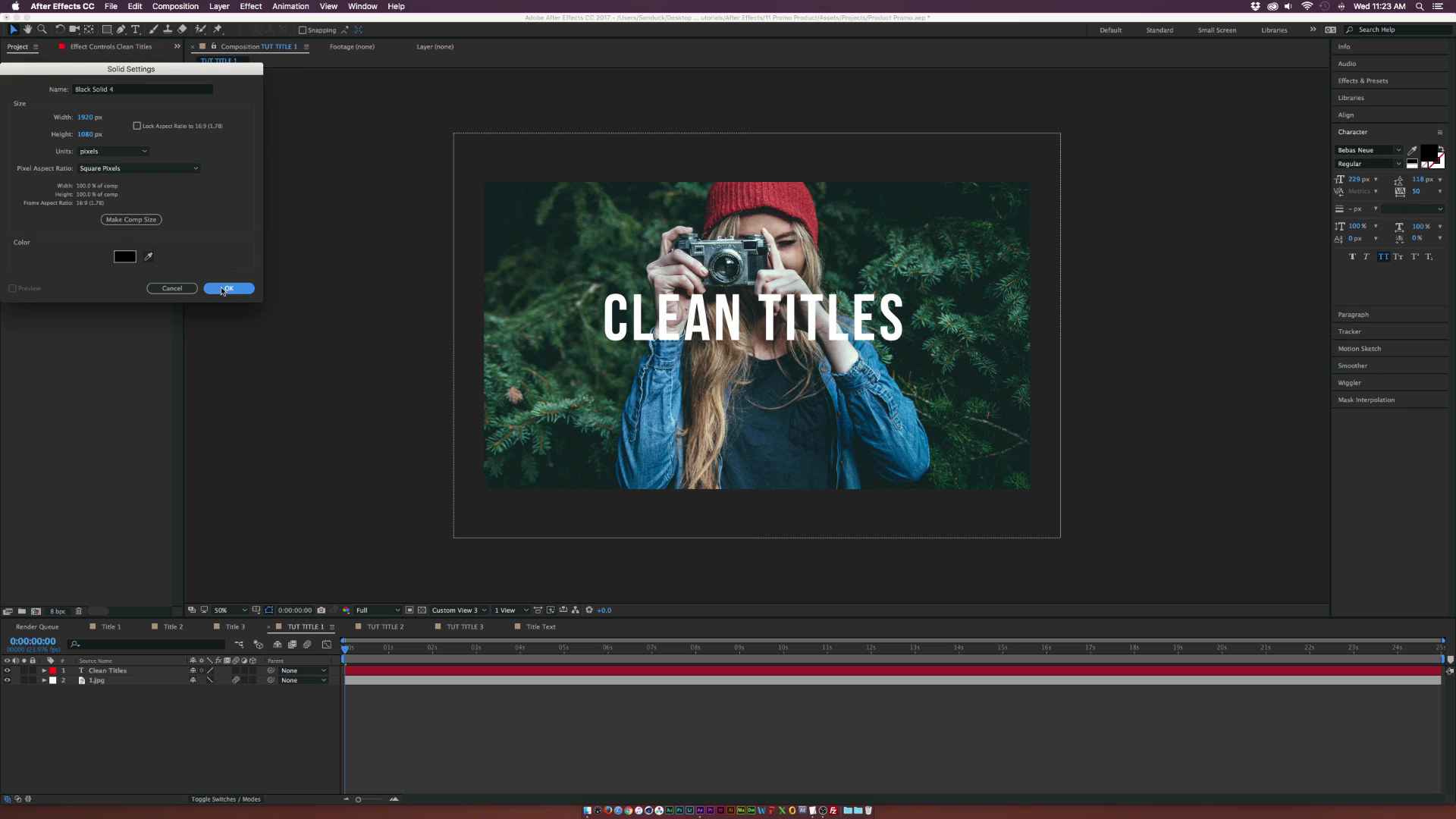
Step: Create the black solid, move it below the text layer and lower its opacity
click(228, 288)
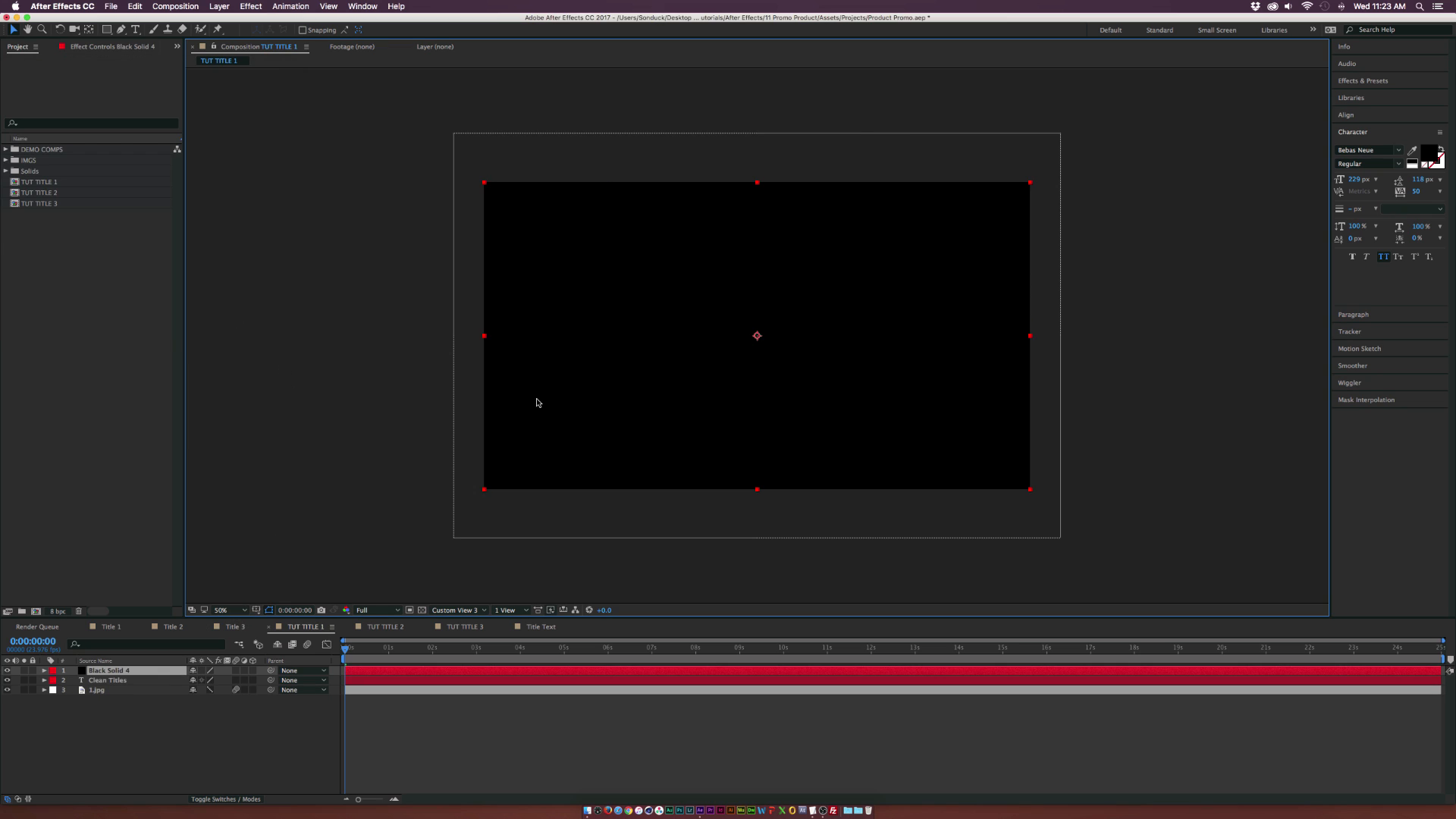
mouse_move(498, 440)
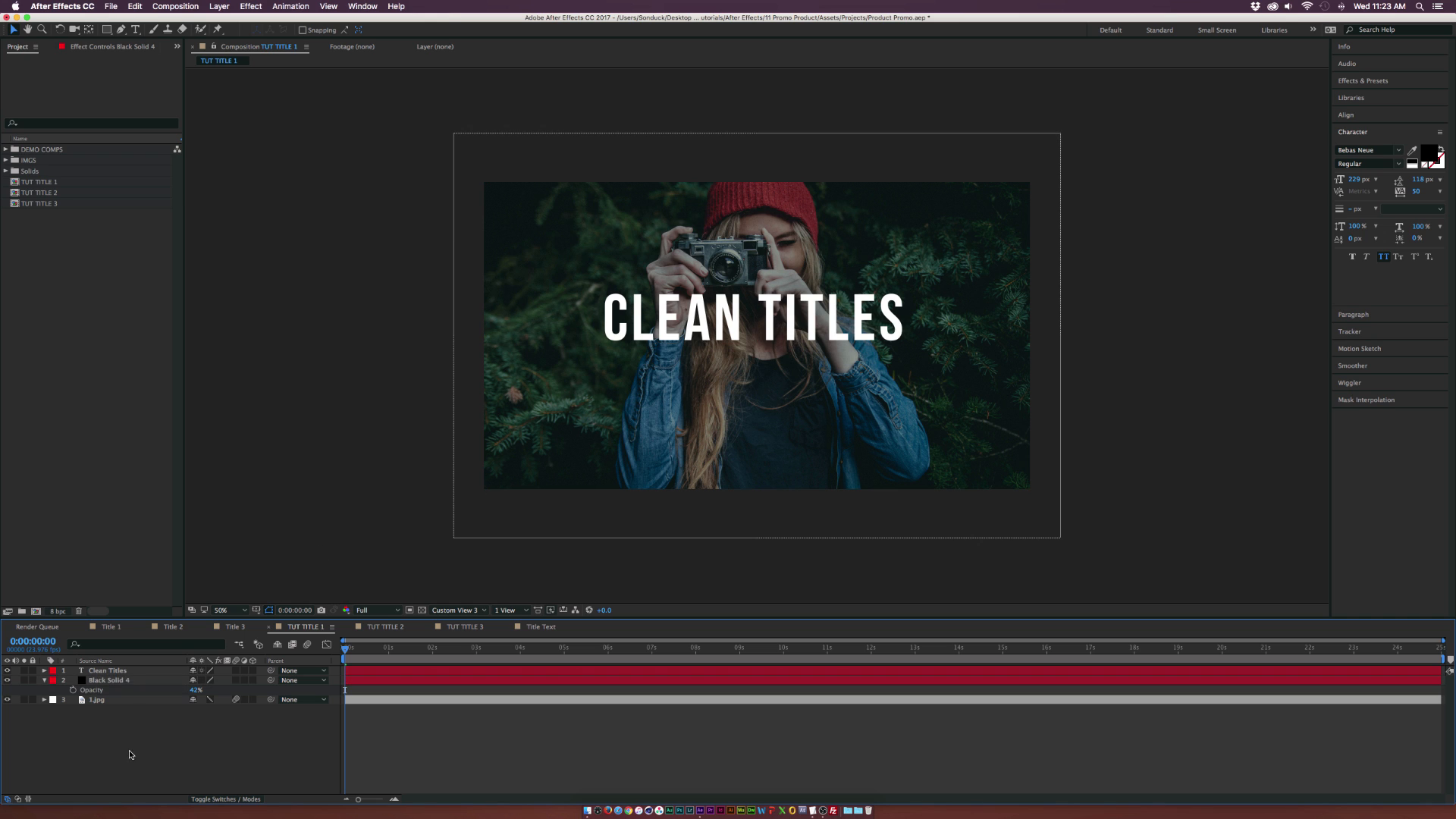
click(109, 679)
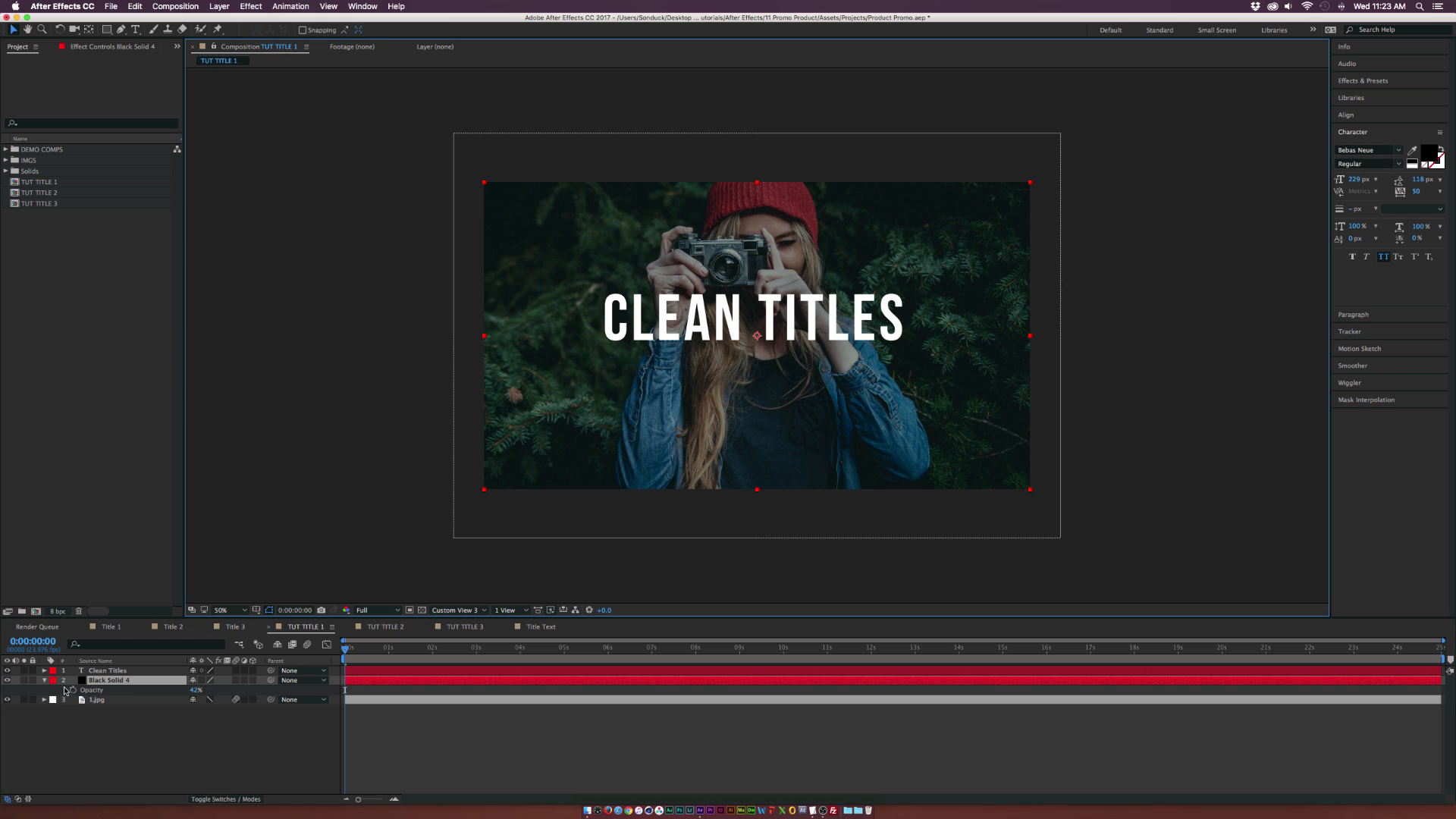
click(106, 669)
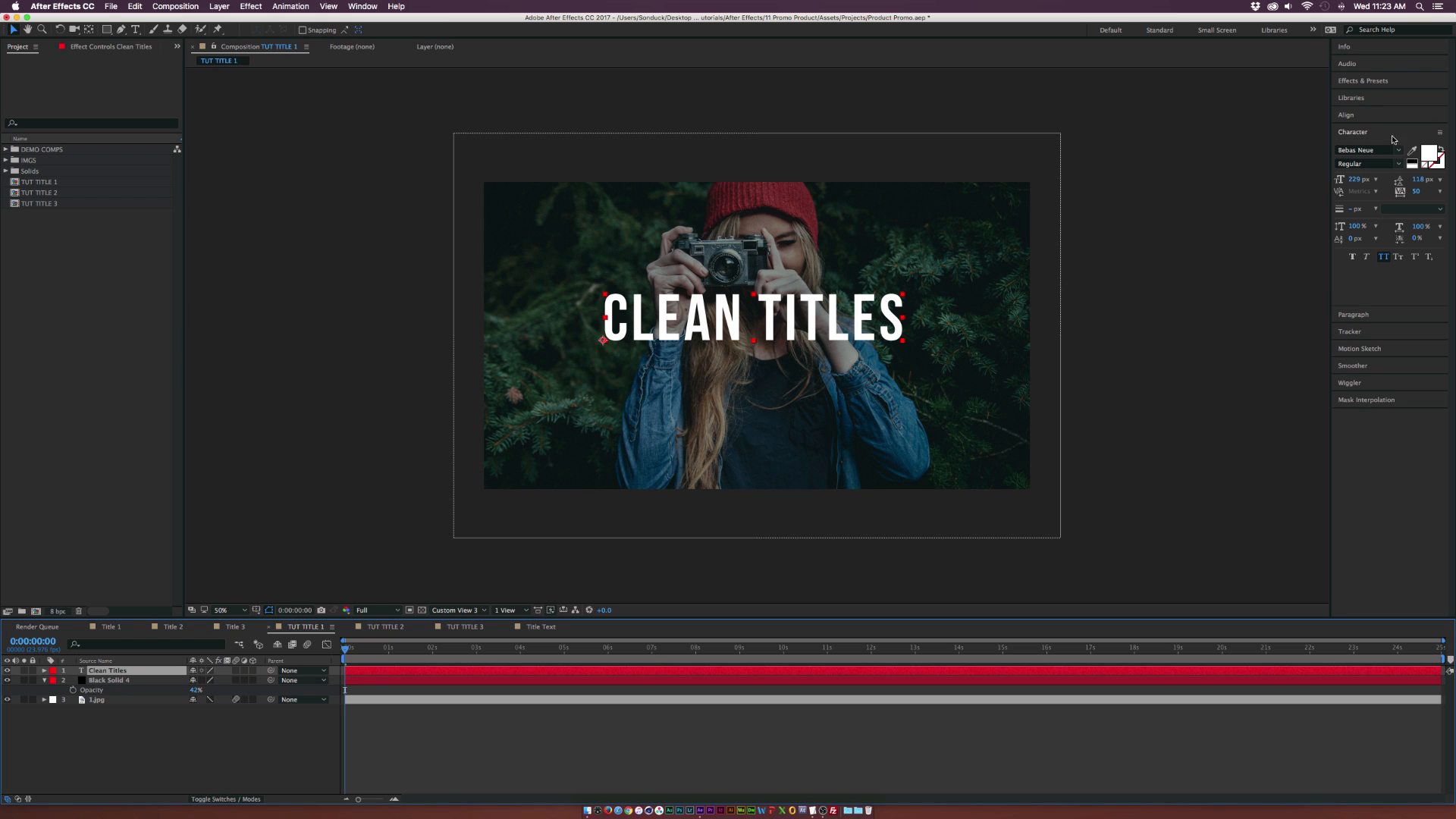
Step: Centre the CLEAN TITLES layer in frame with the Align panel and ready its anchor point
click(1346, 113)
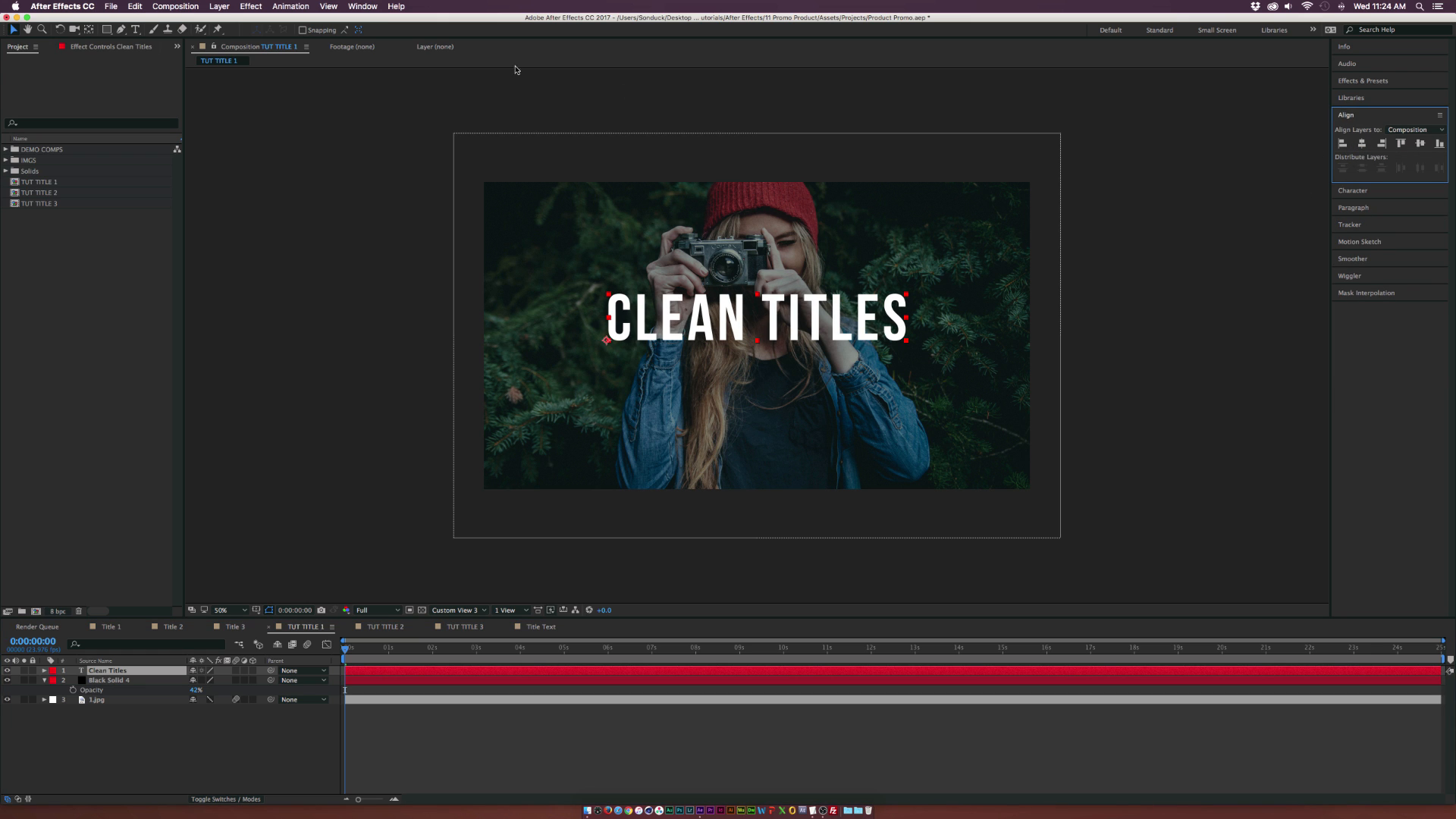
click(361, 7)
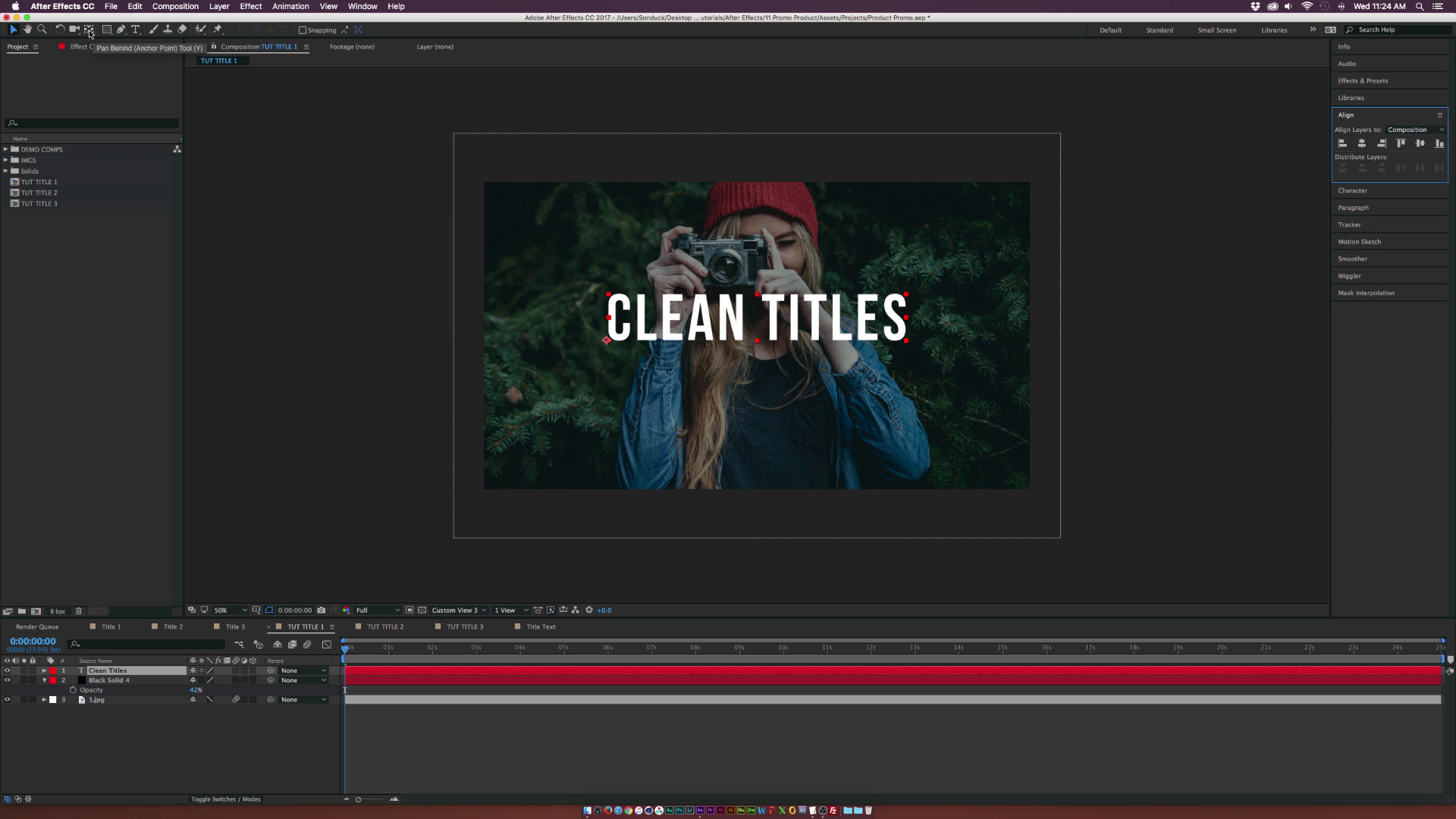
click(43, 670)
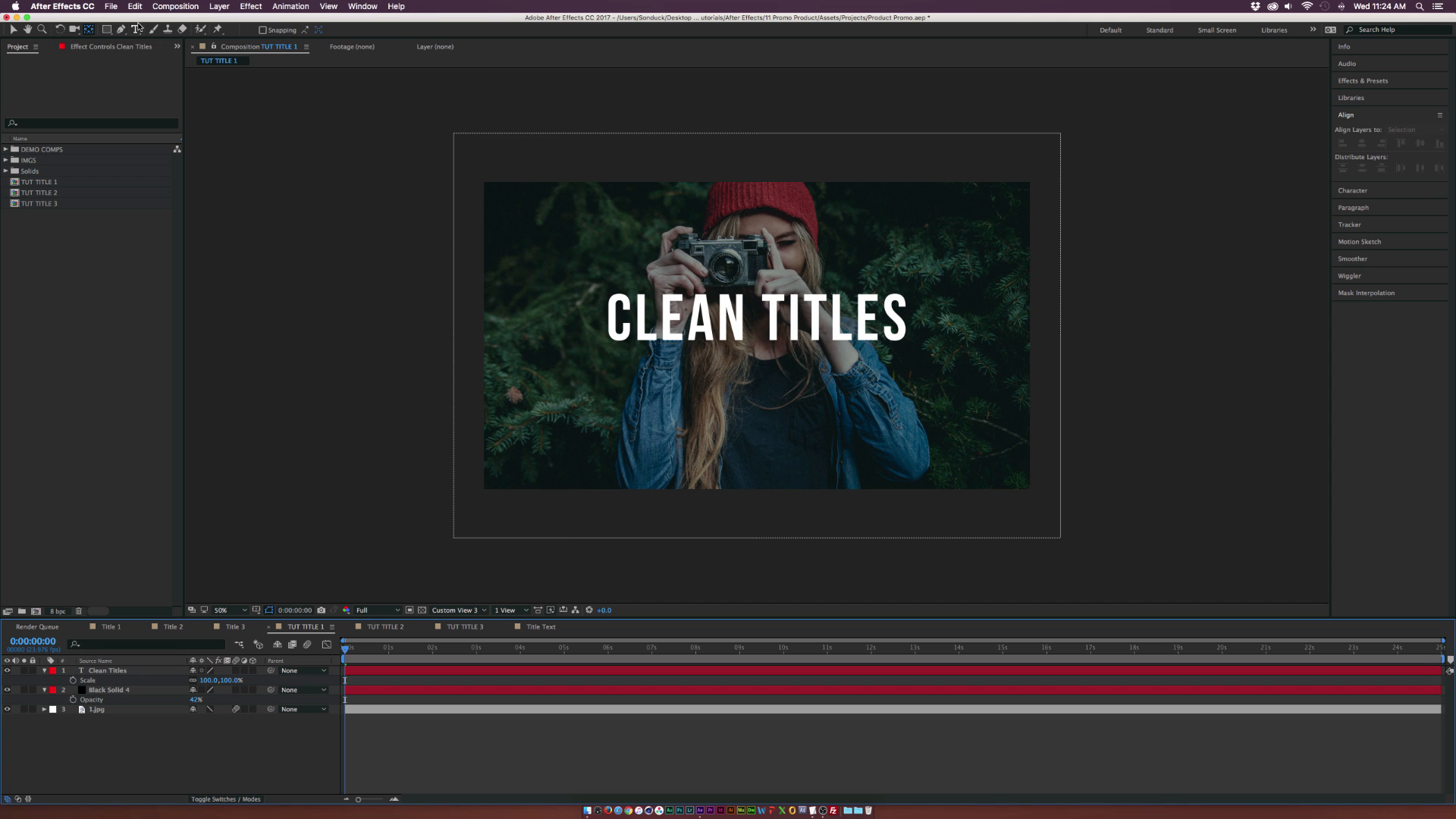
Step: Duplicate the title text and retype the copy as GREAT DESIGN below the main title
click(701, 364)
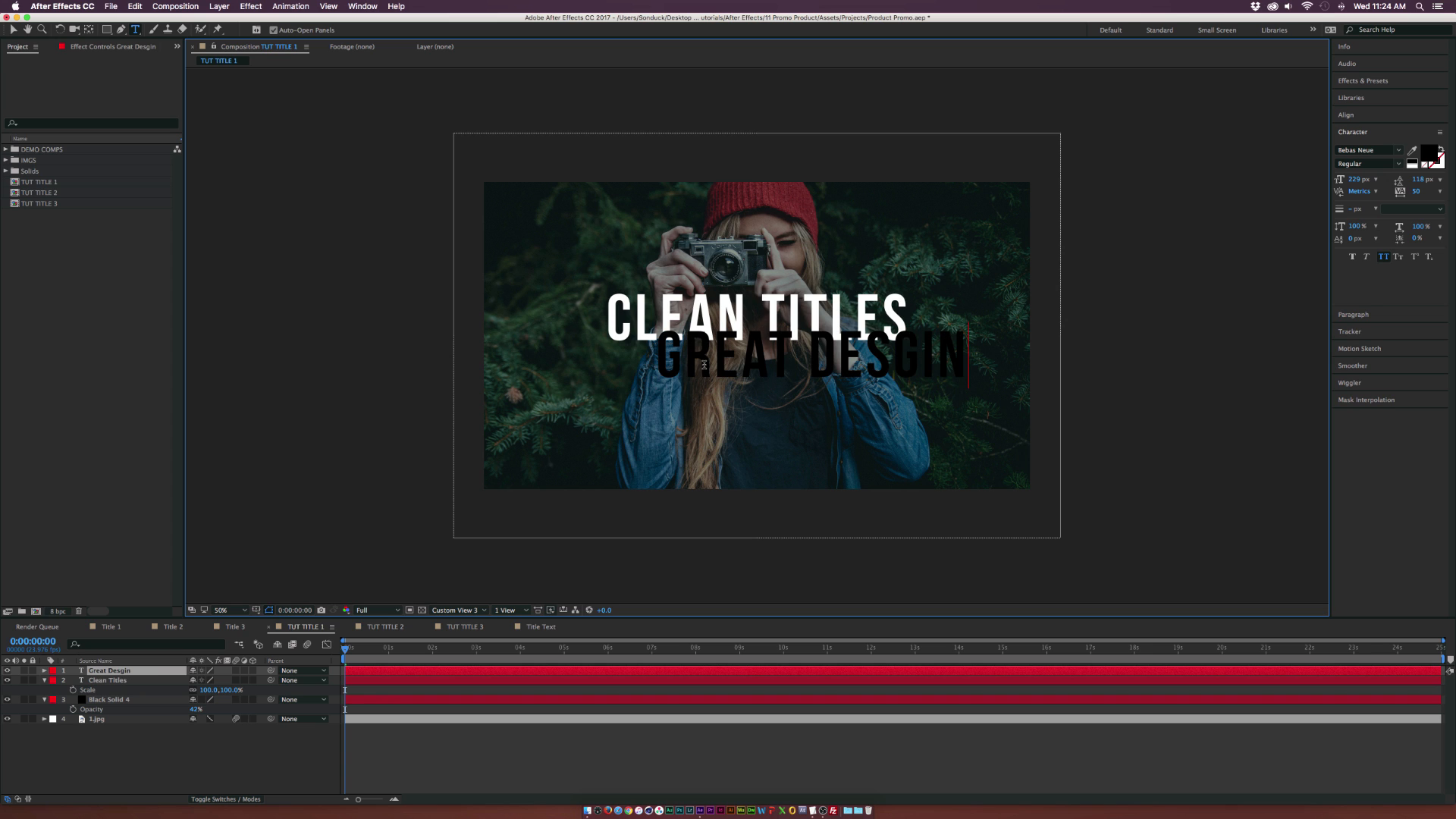
key(Backspace)
text(I)
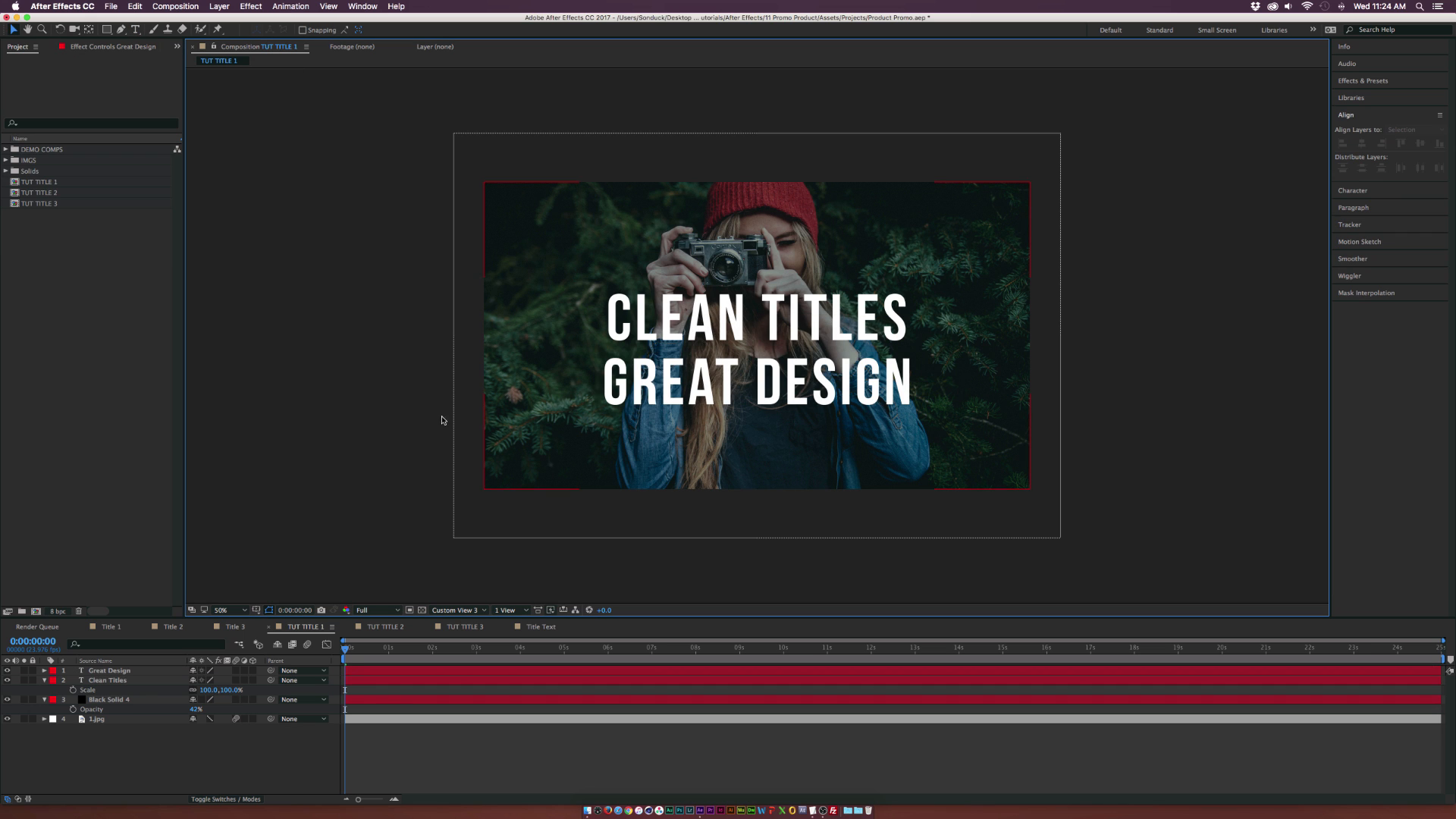
click(756, 320)
text(Lato)
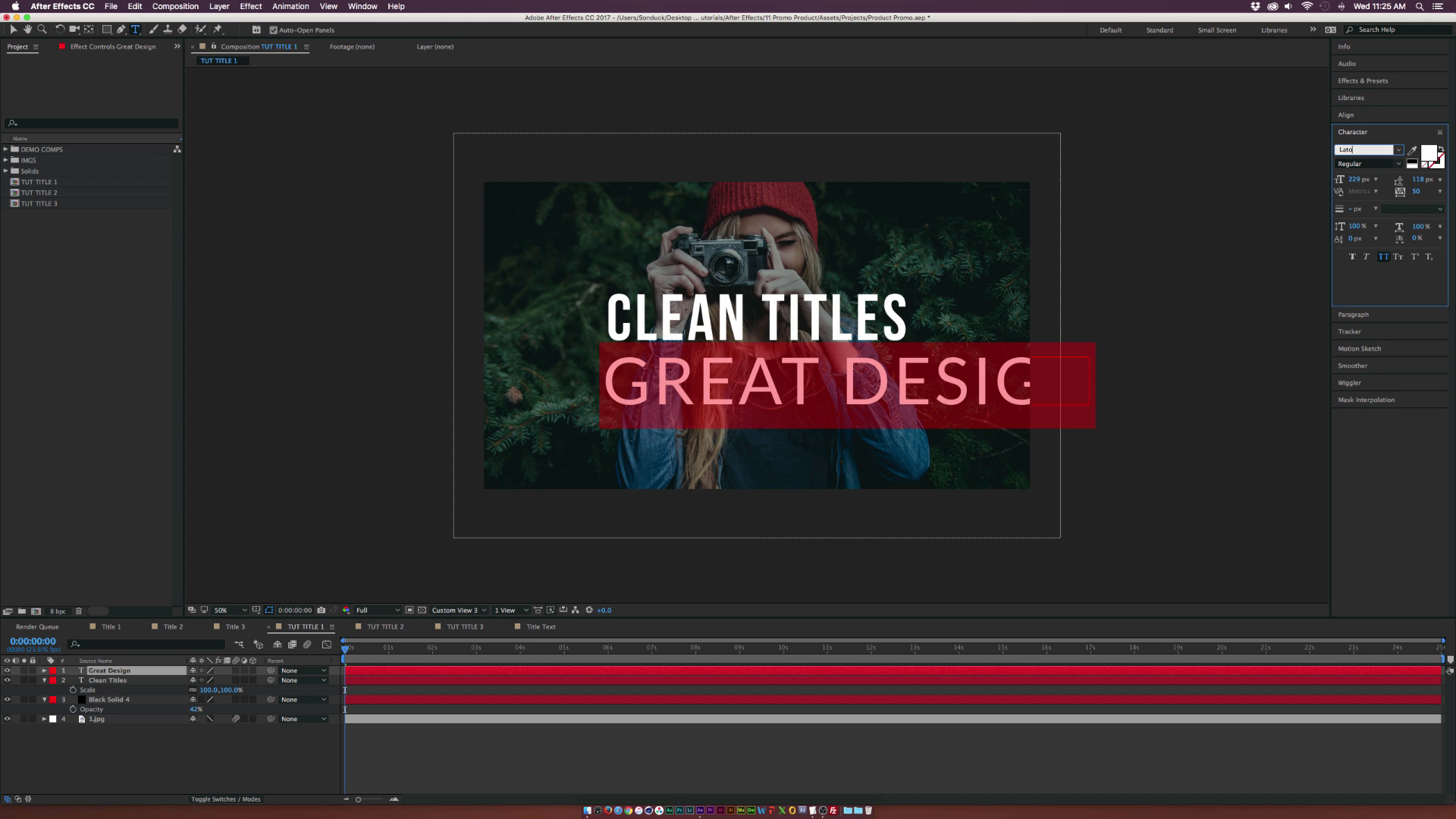
Step: Set GREAT DESIGN to the Lato light weight
click(1366, 163)
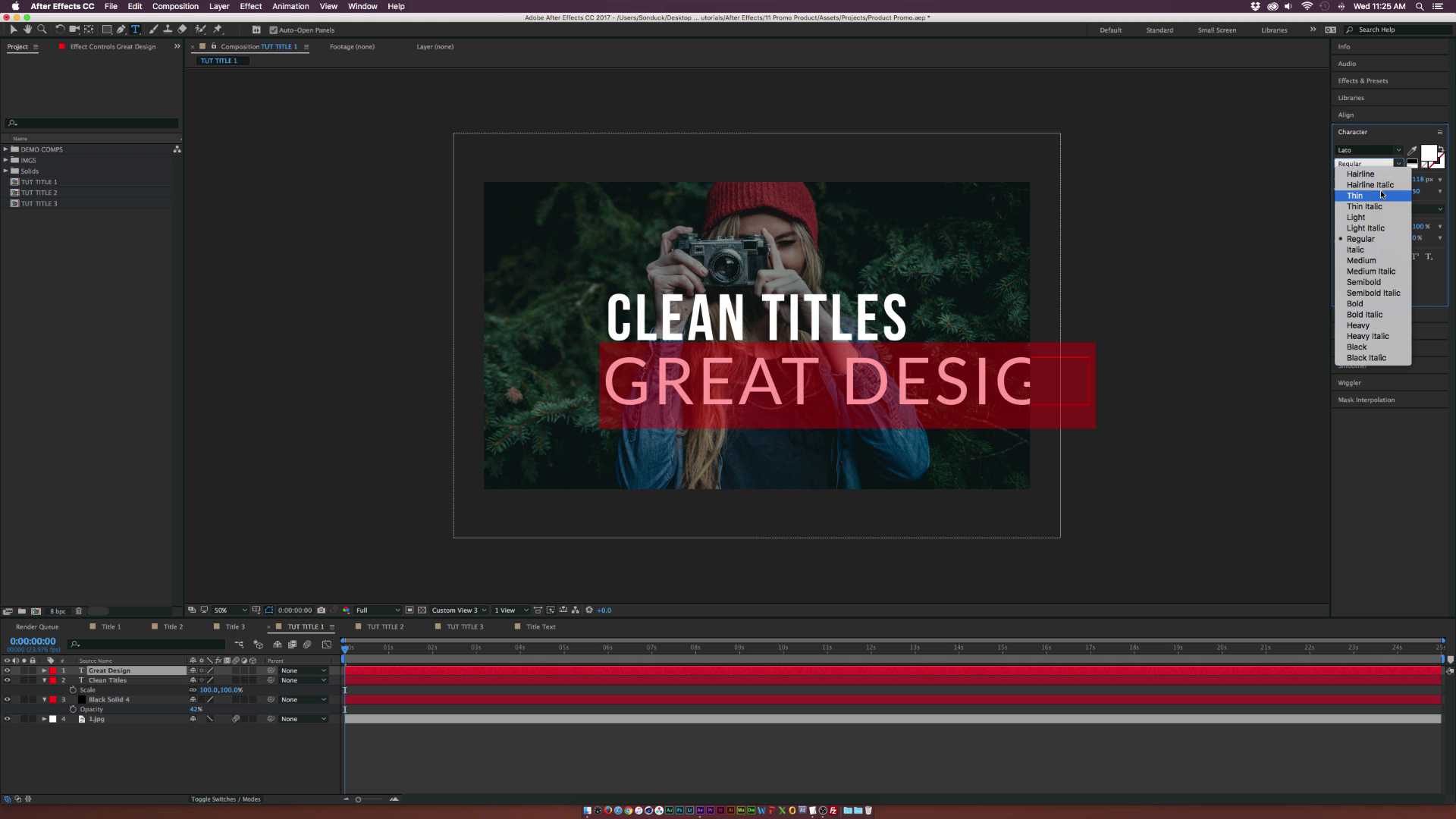
mouse_move(1367, 358)
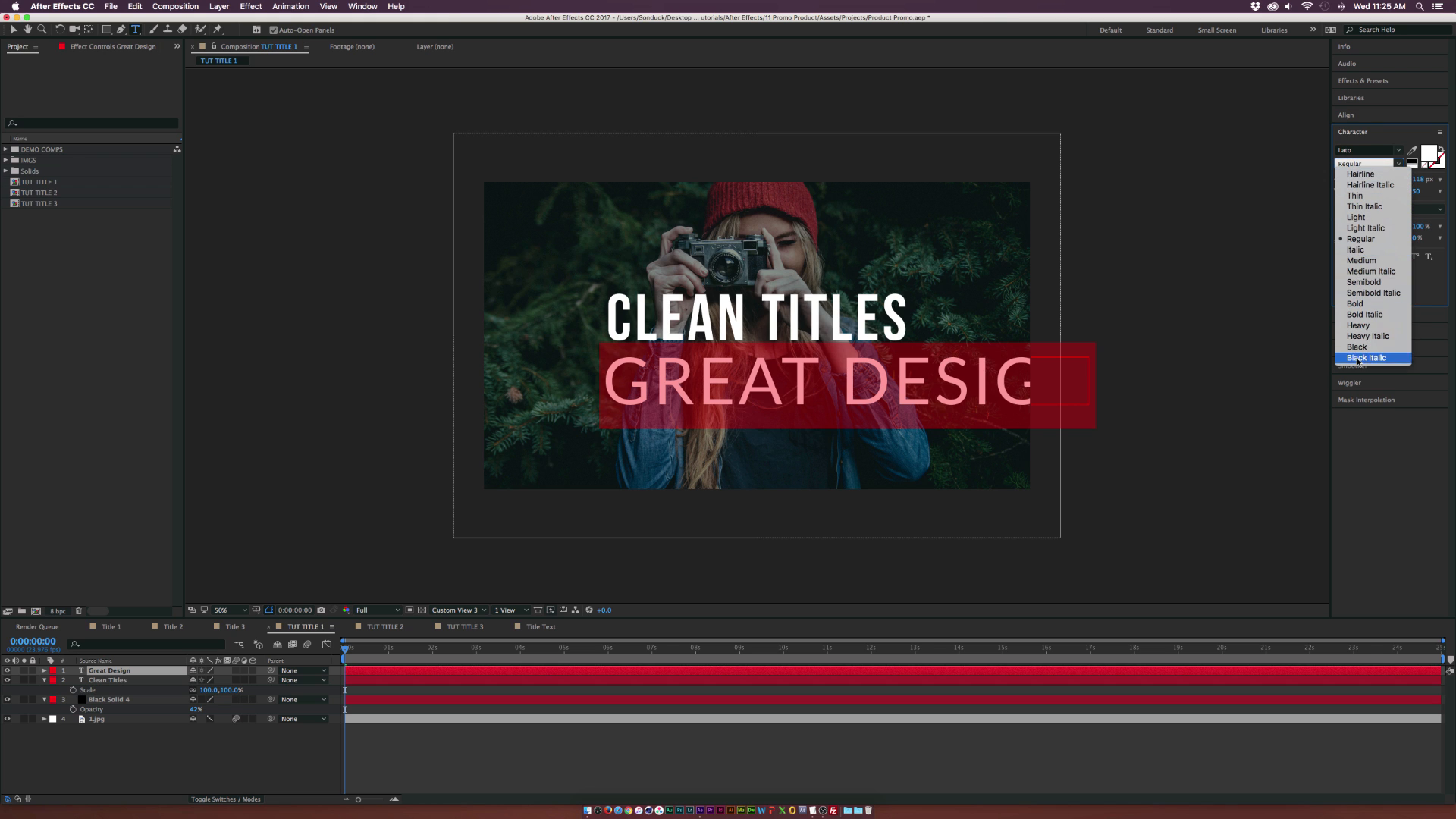
mouse_move(1365, 217)
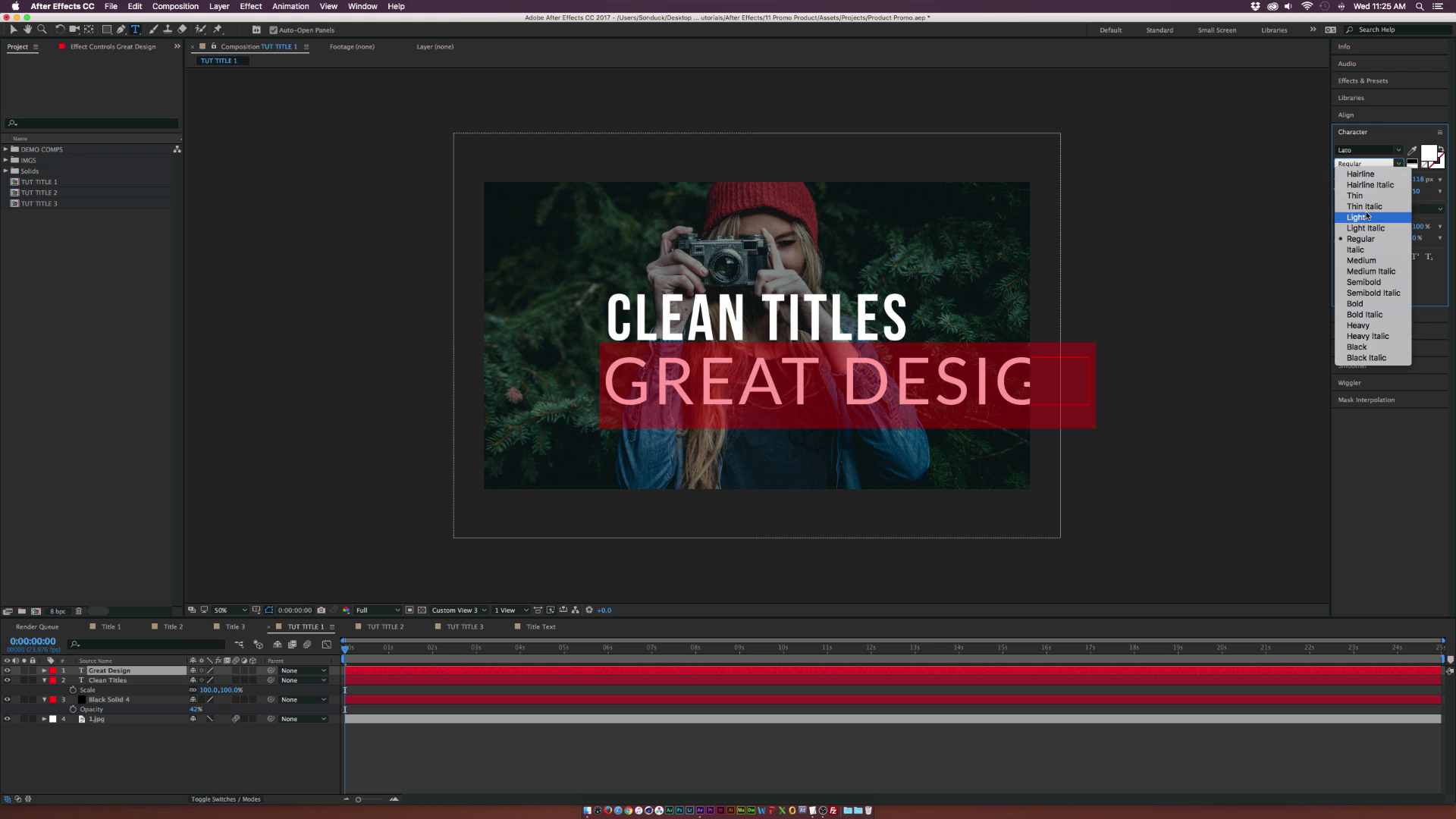
click(1359, 217)
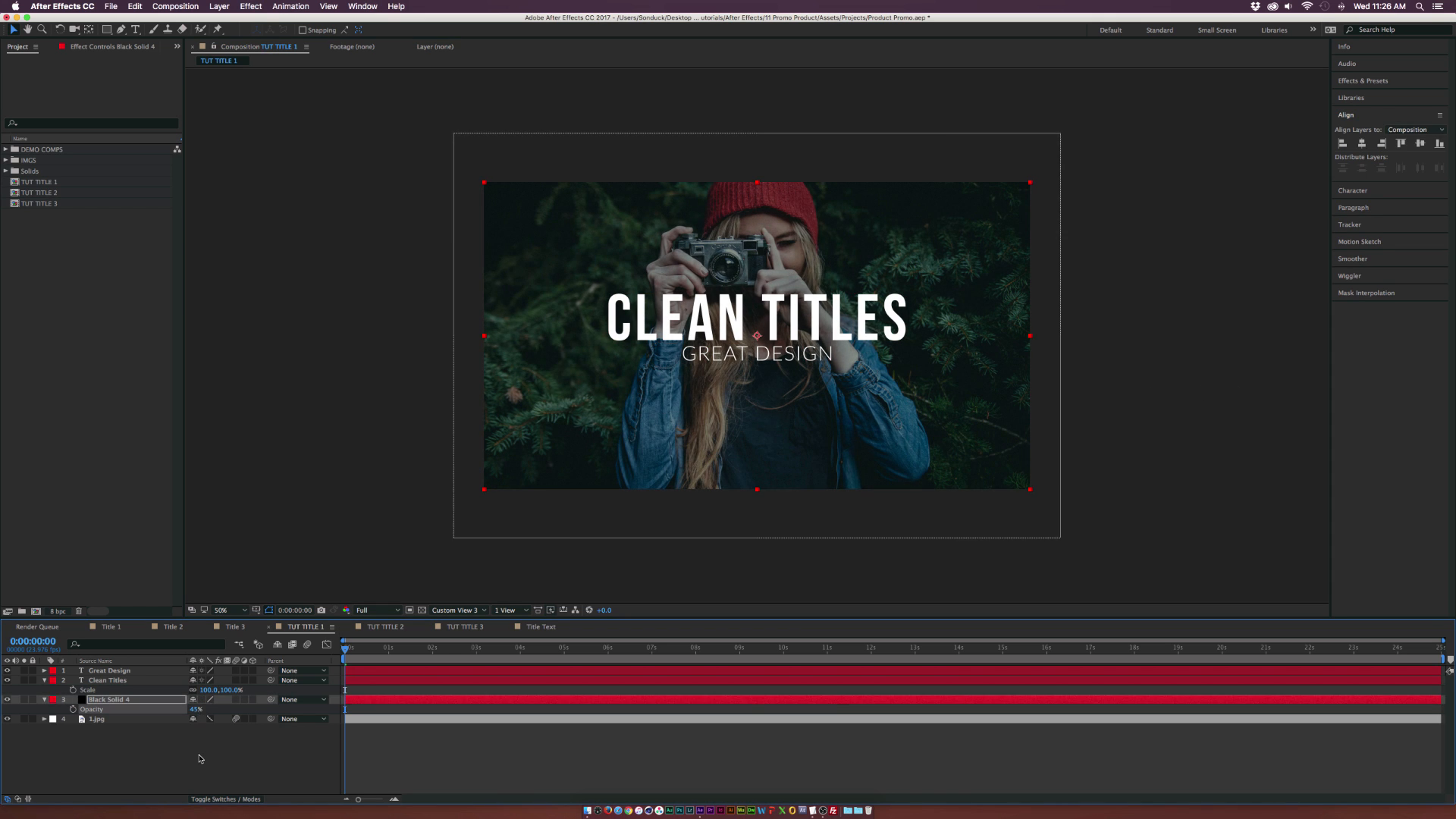
Step: Tidy the two text layers centred over the solid and photo, then deselect everything
click(109, 670)
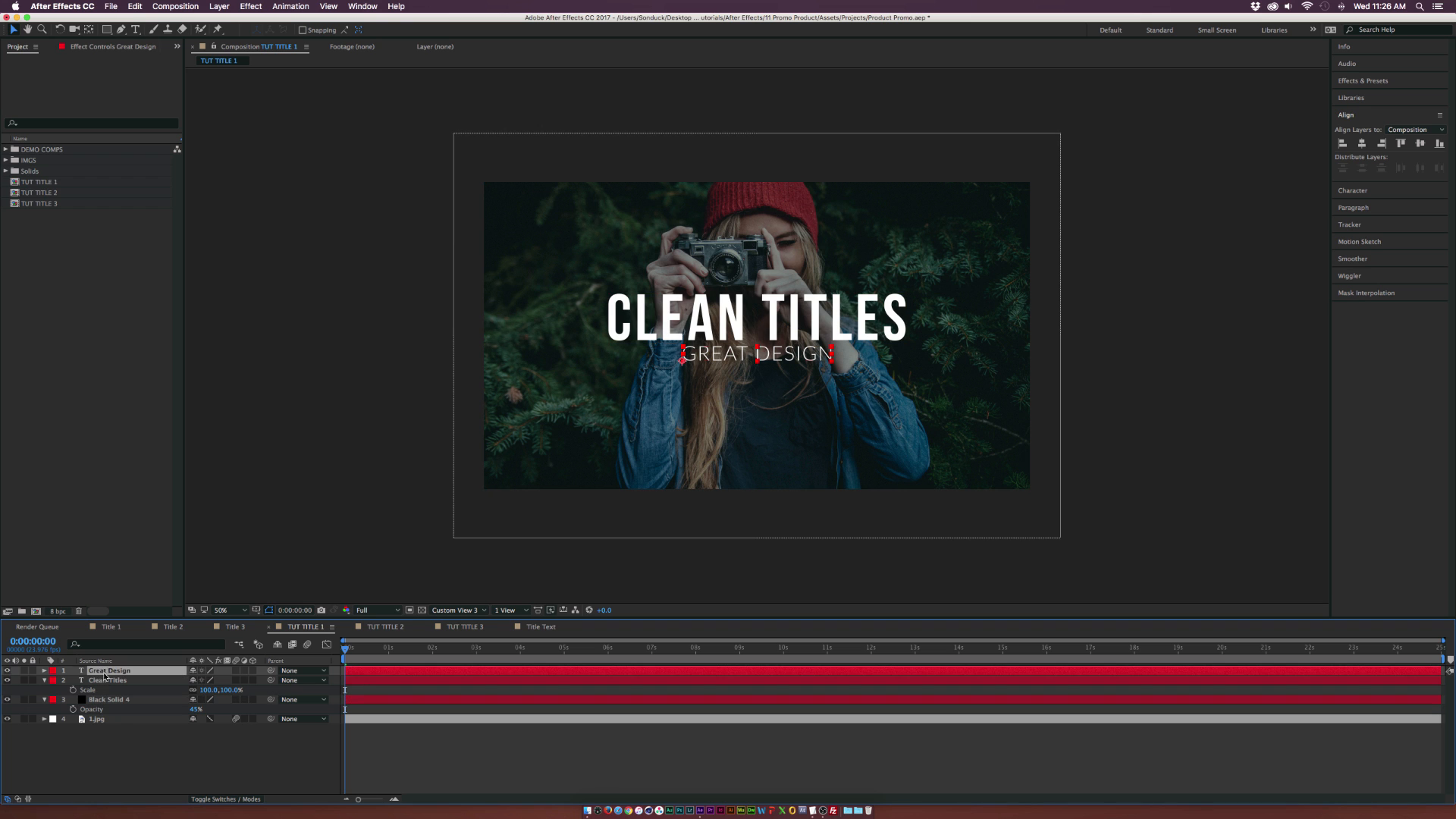
click(108, 680)
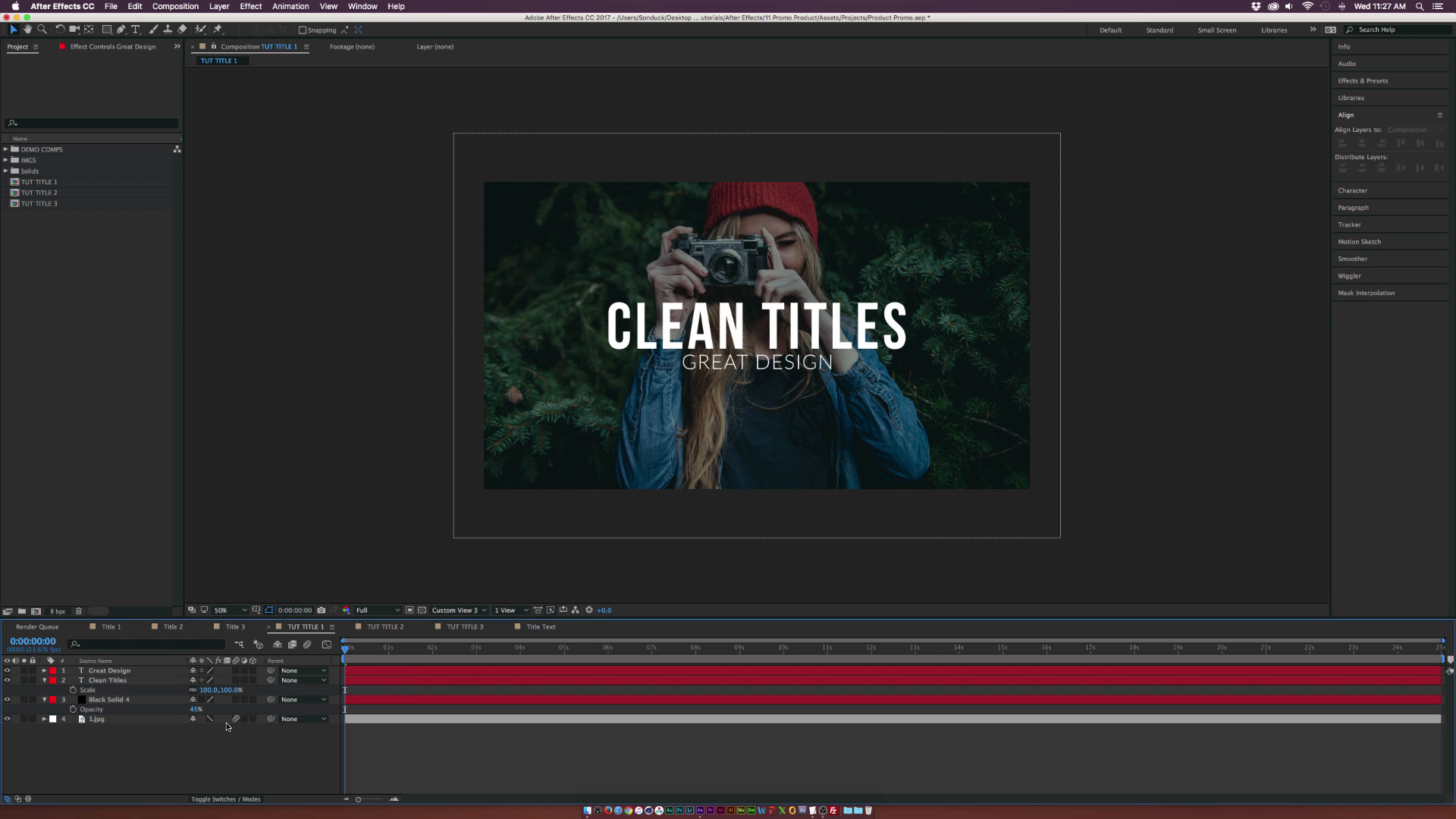
mouse_move(241, 645)
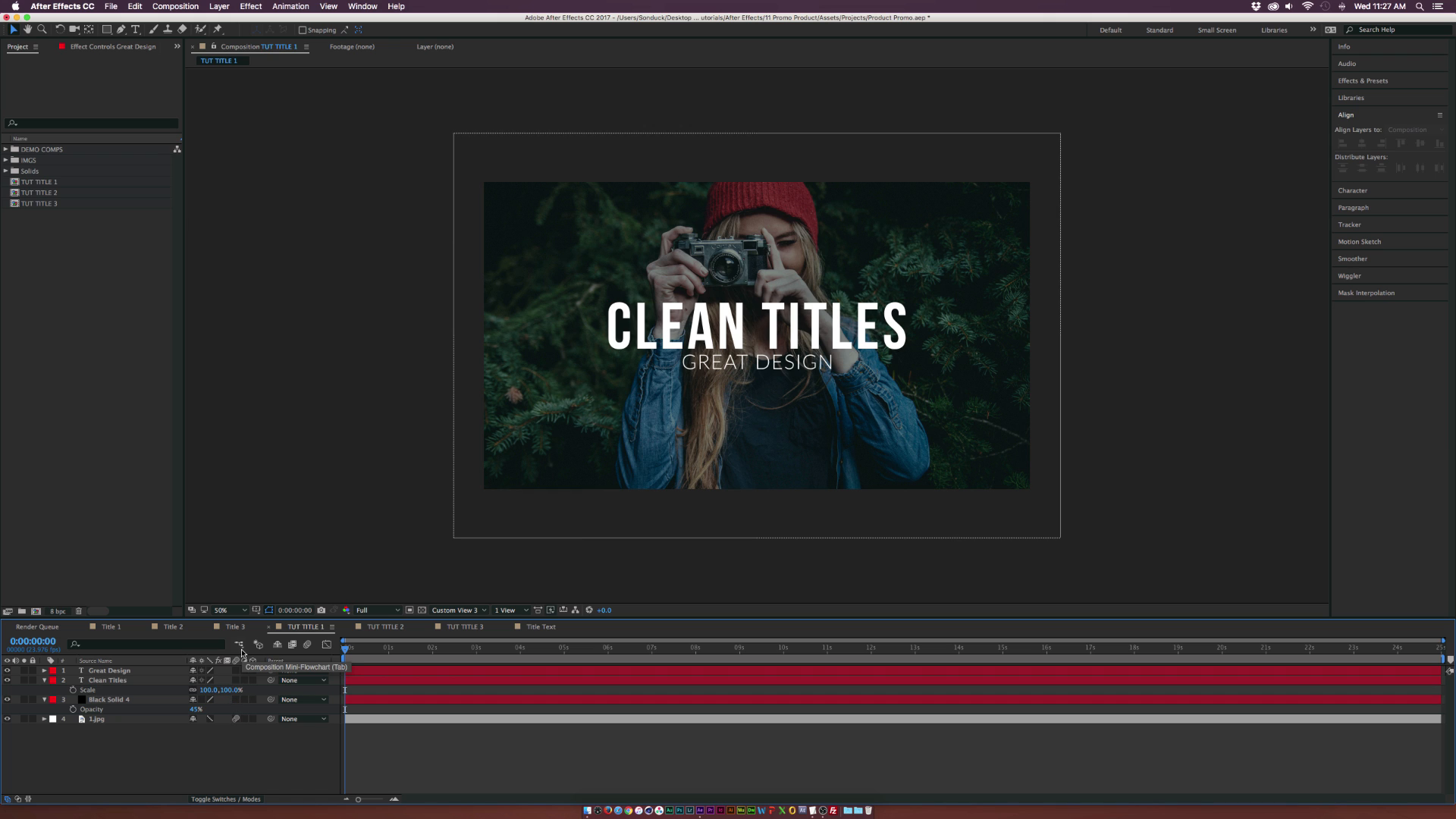
mouse_move(330, 569)
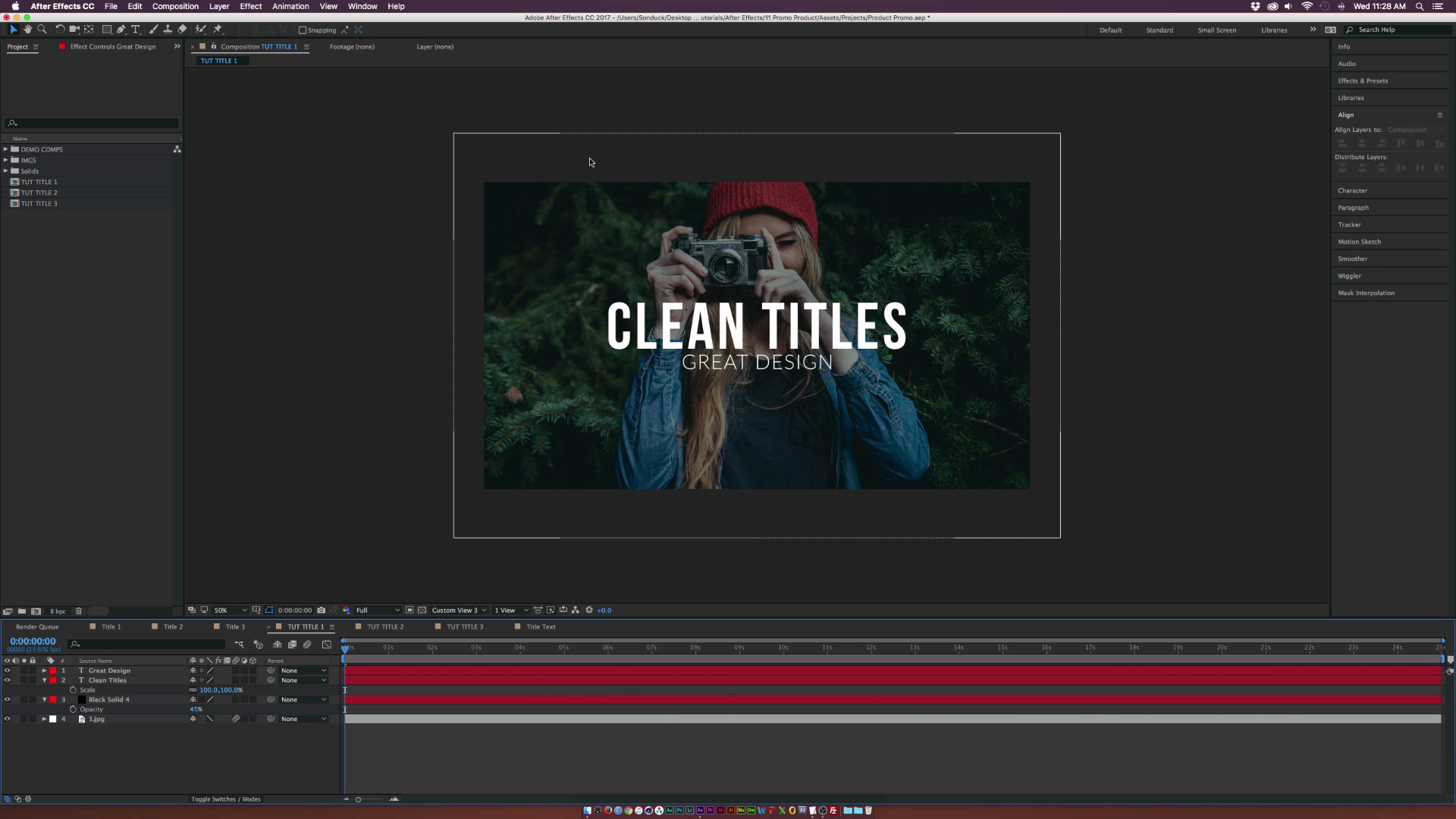
mouse_move(478, 276)
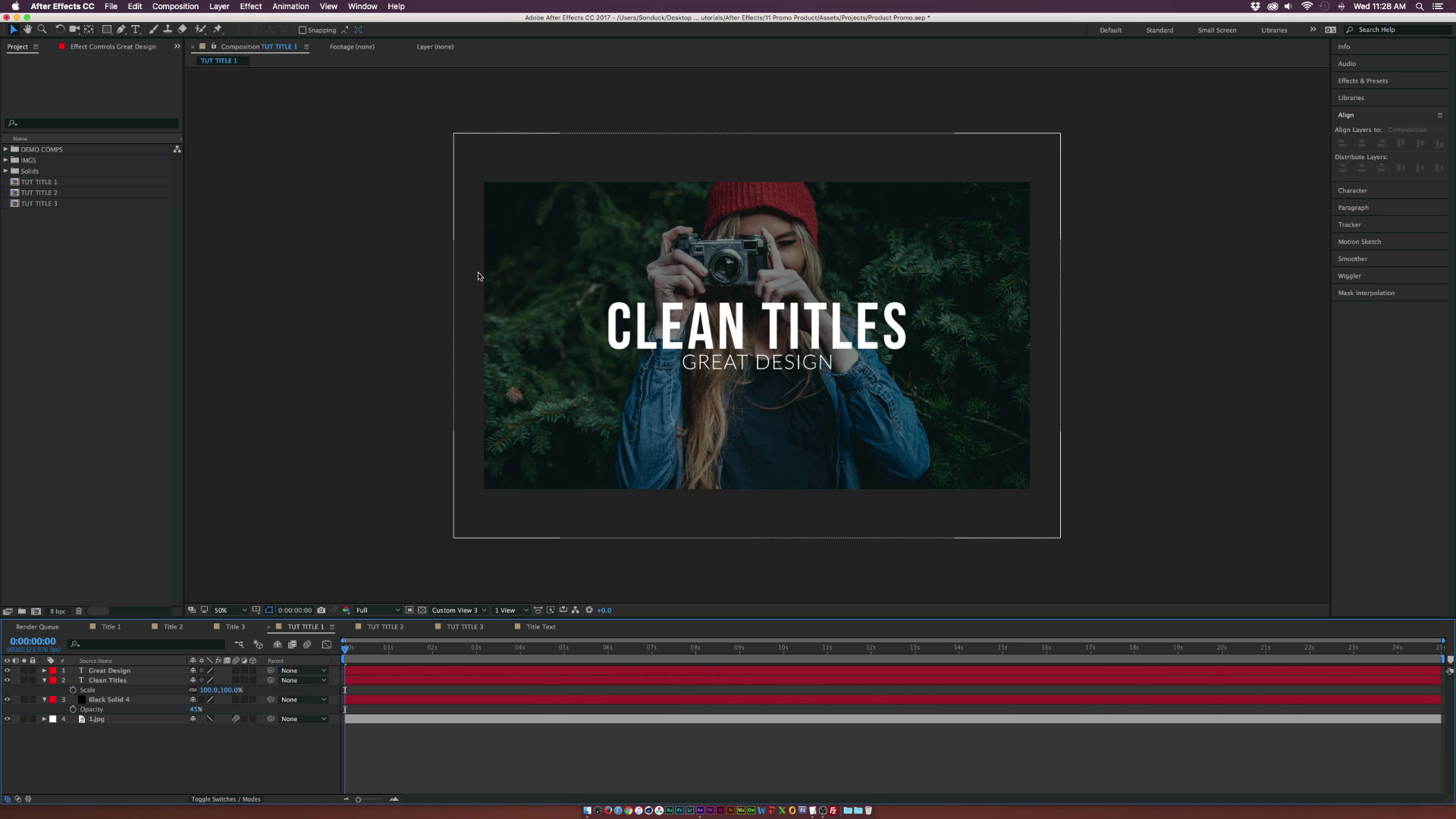
mouse_move(353, 507)
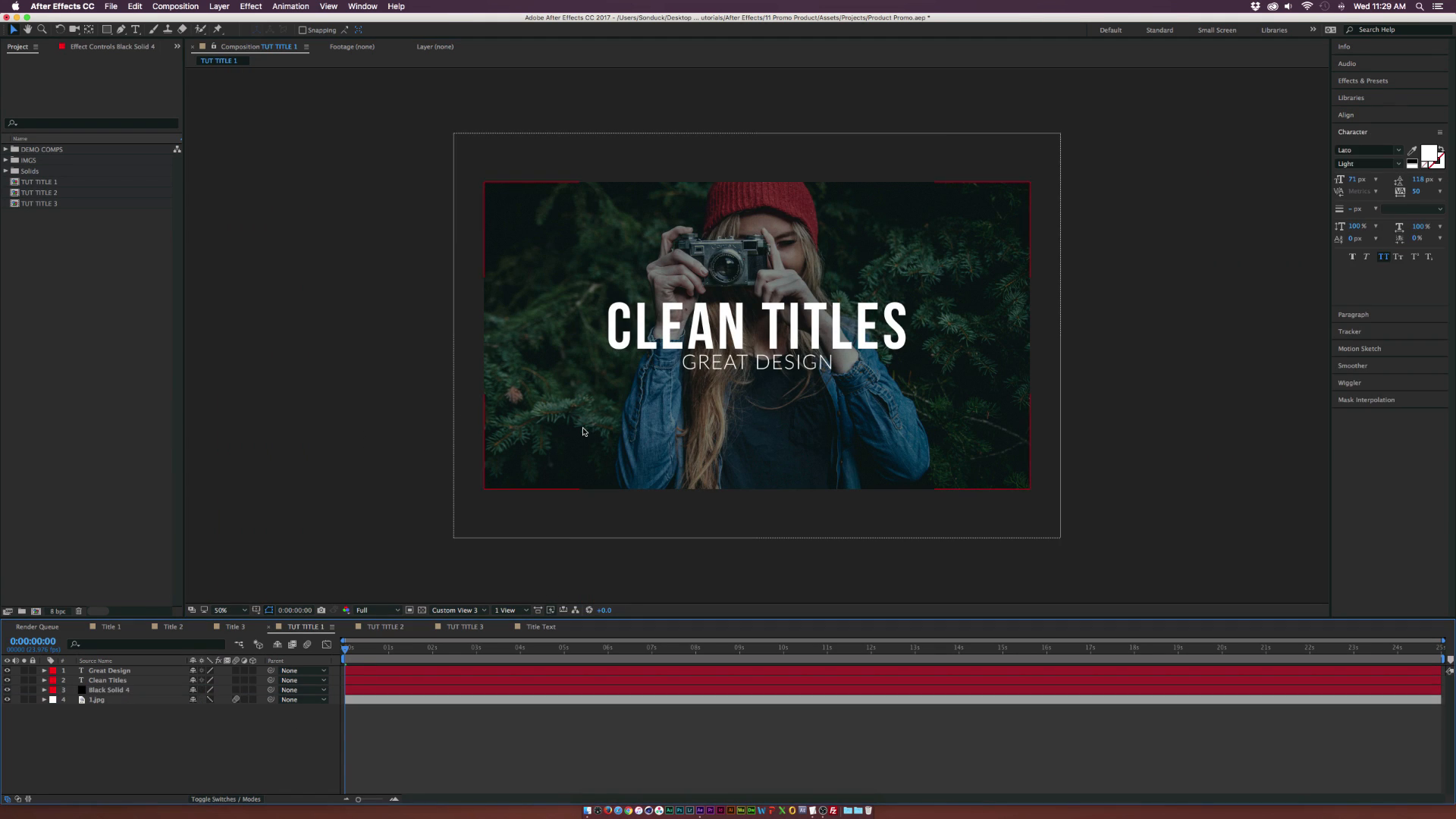
mouse_move(520, 490)
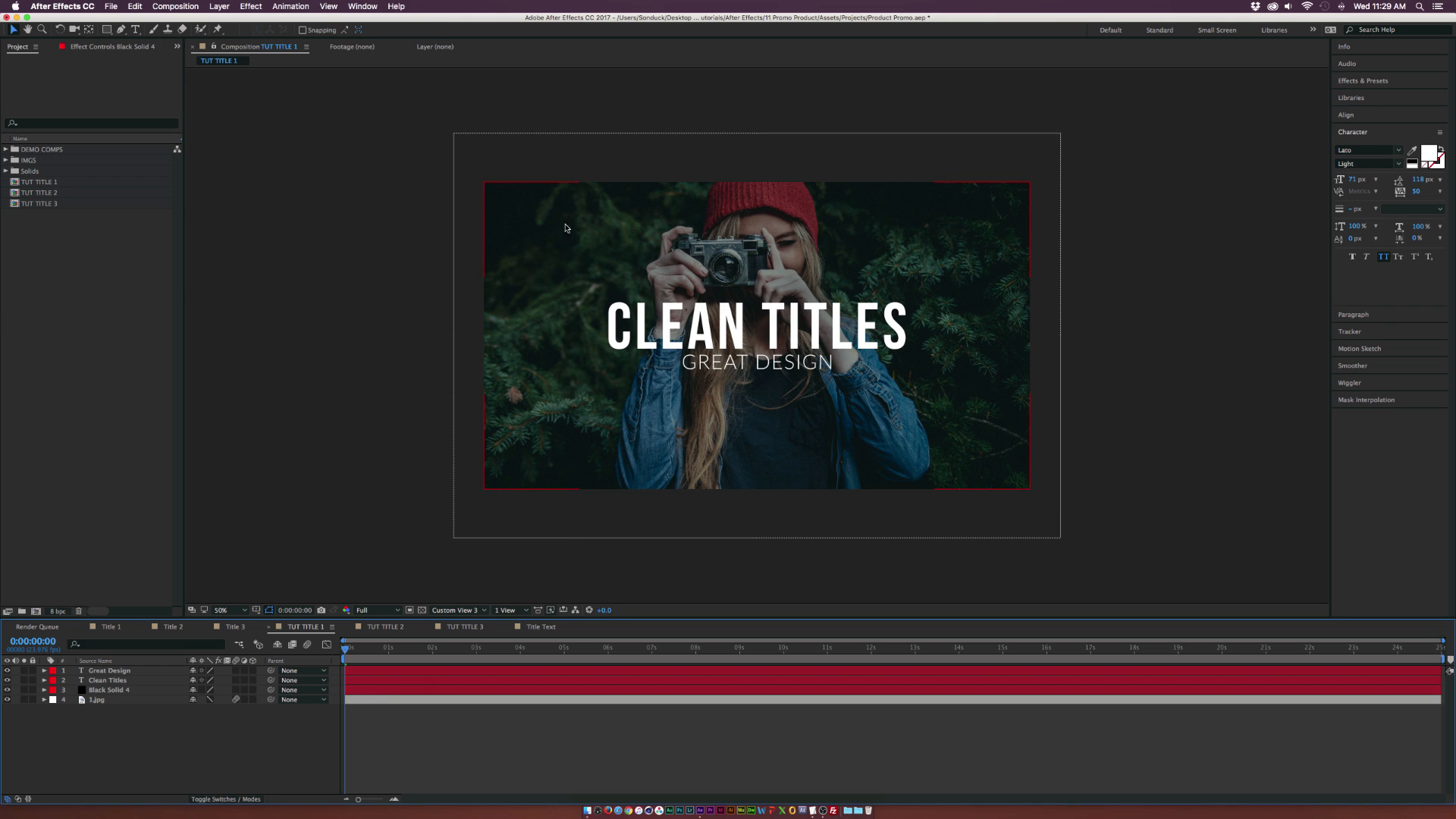
click(787, 335)
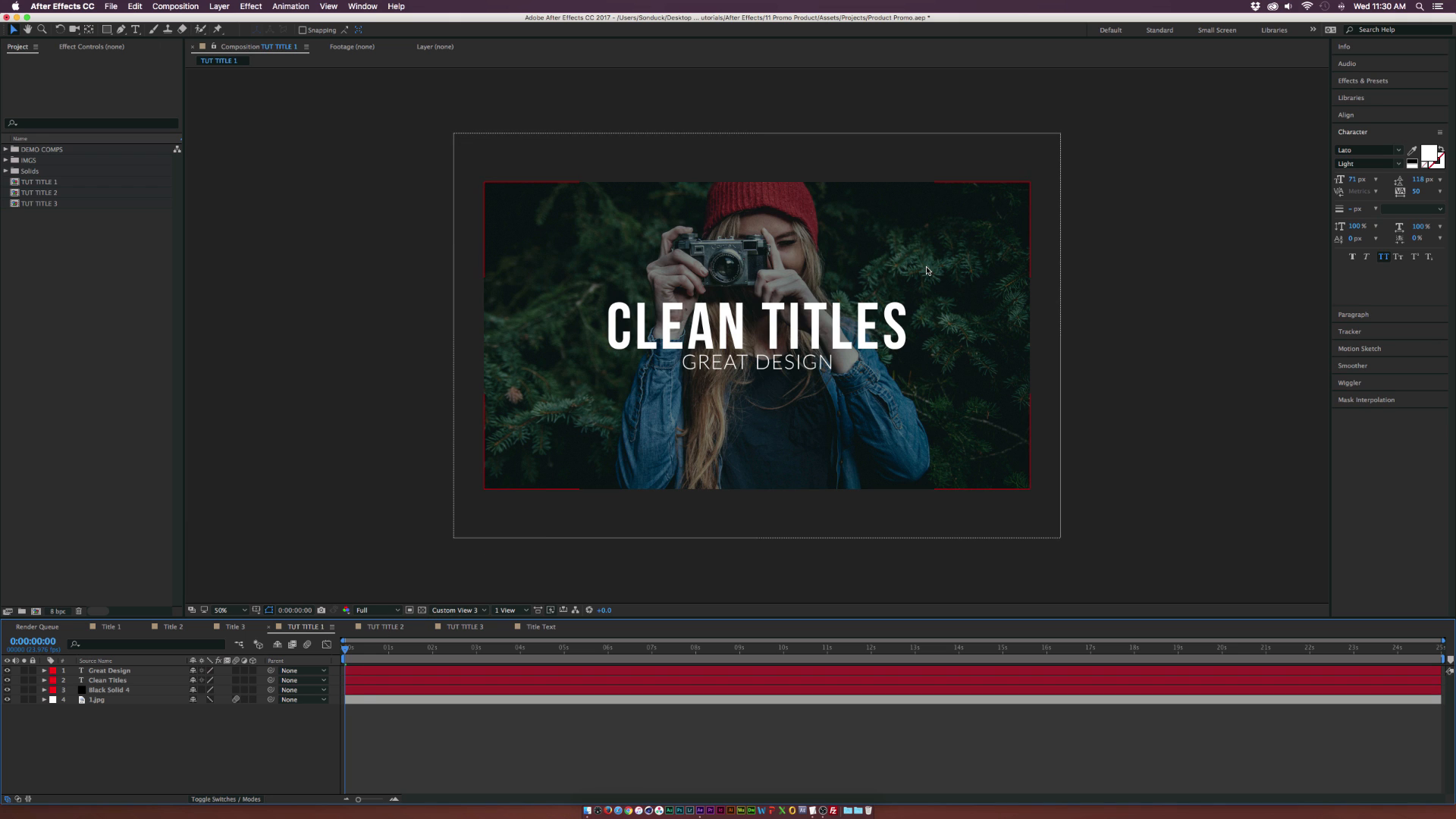
mouse_move(714, 467)
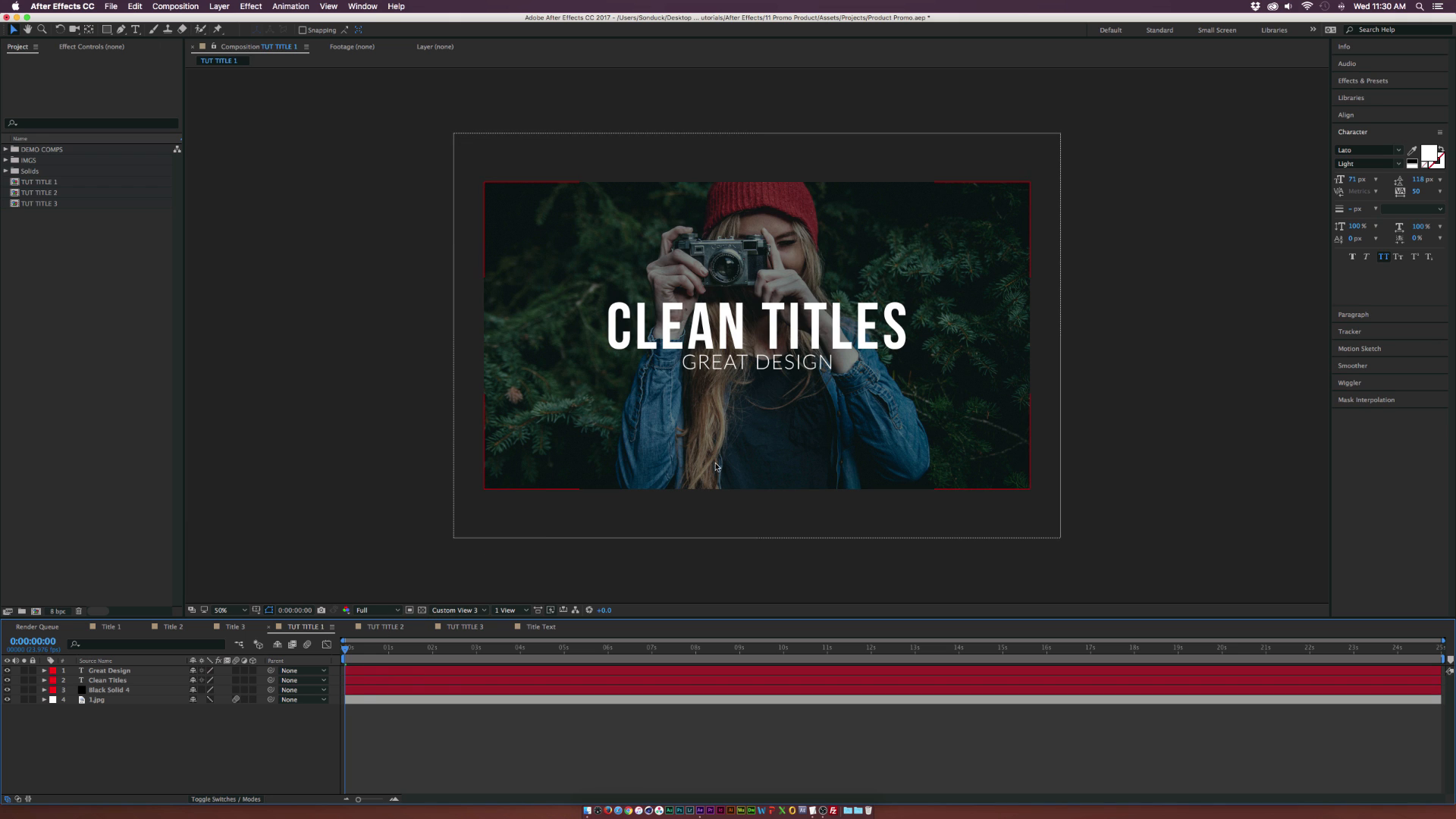
mouse_move(719, 468)
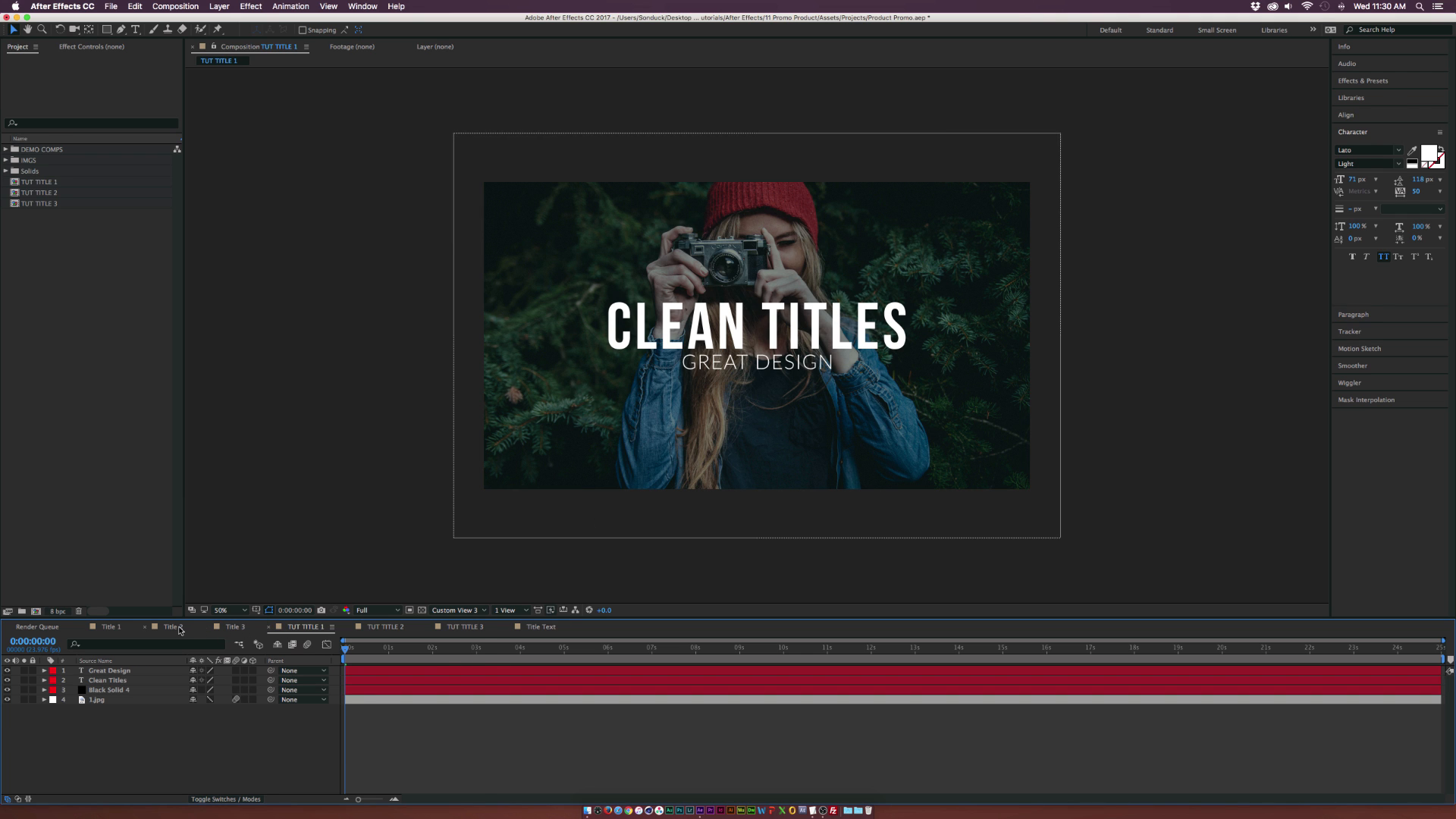
Step: In the Title 2 lower third, add a null and parent both text lines to Null 2
click(170, 626)
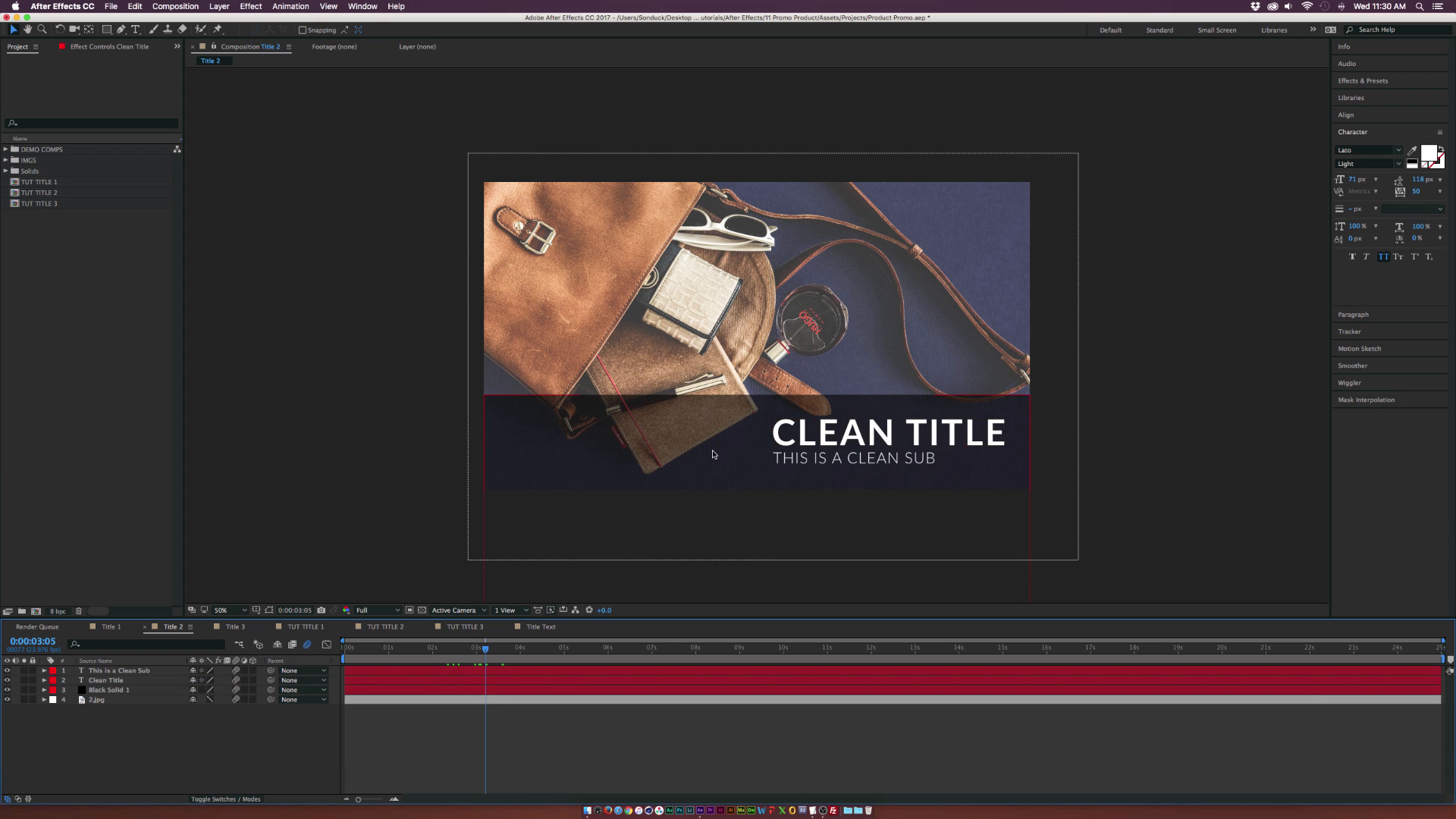
click(110, 690)
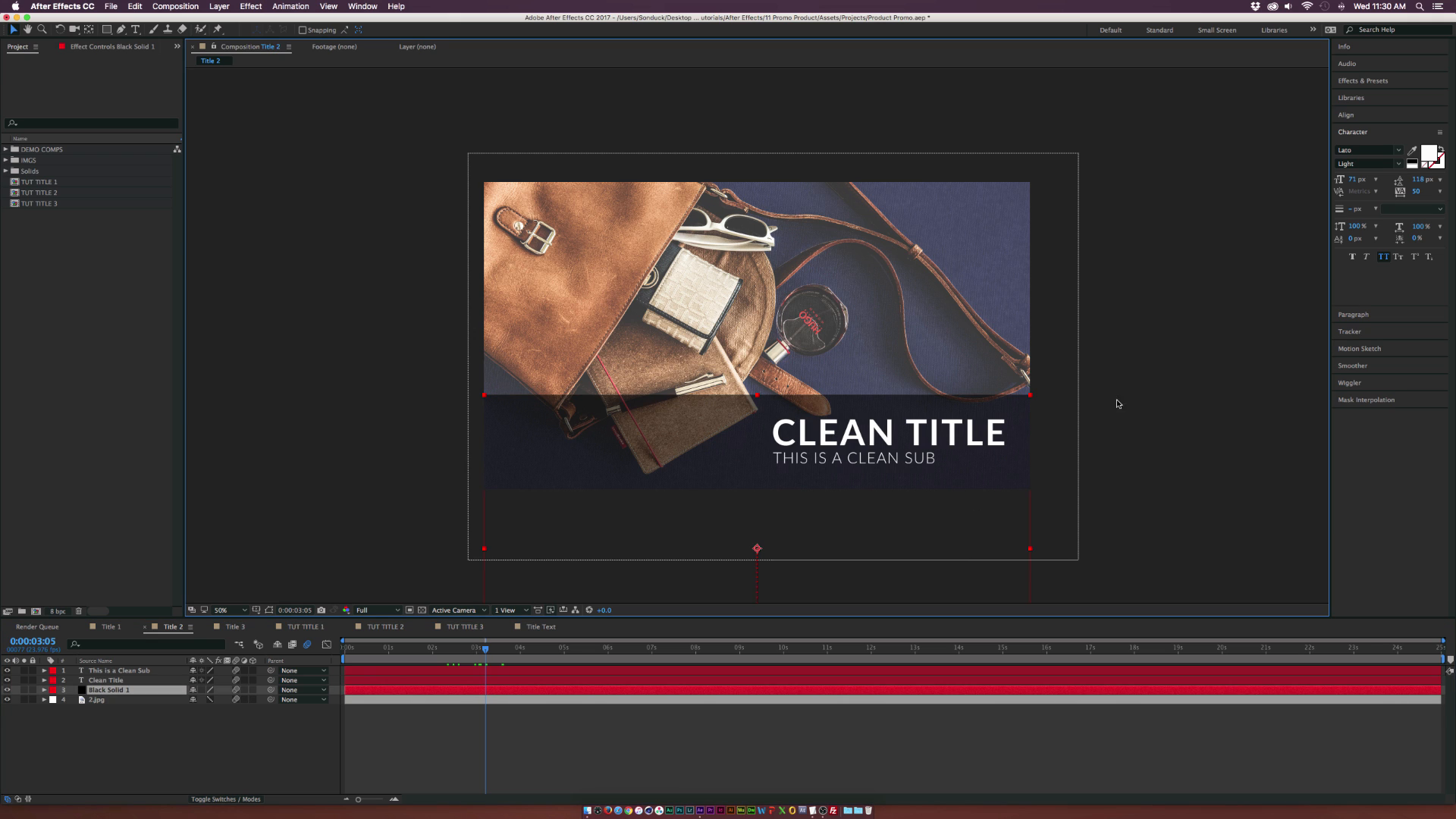
mouse_move(793, 490)
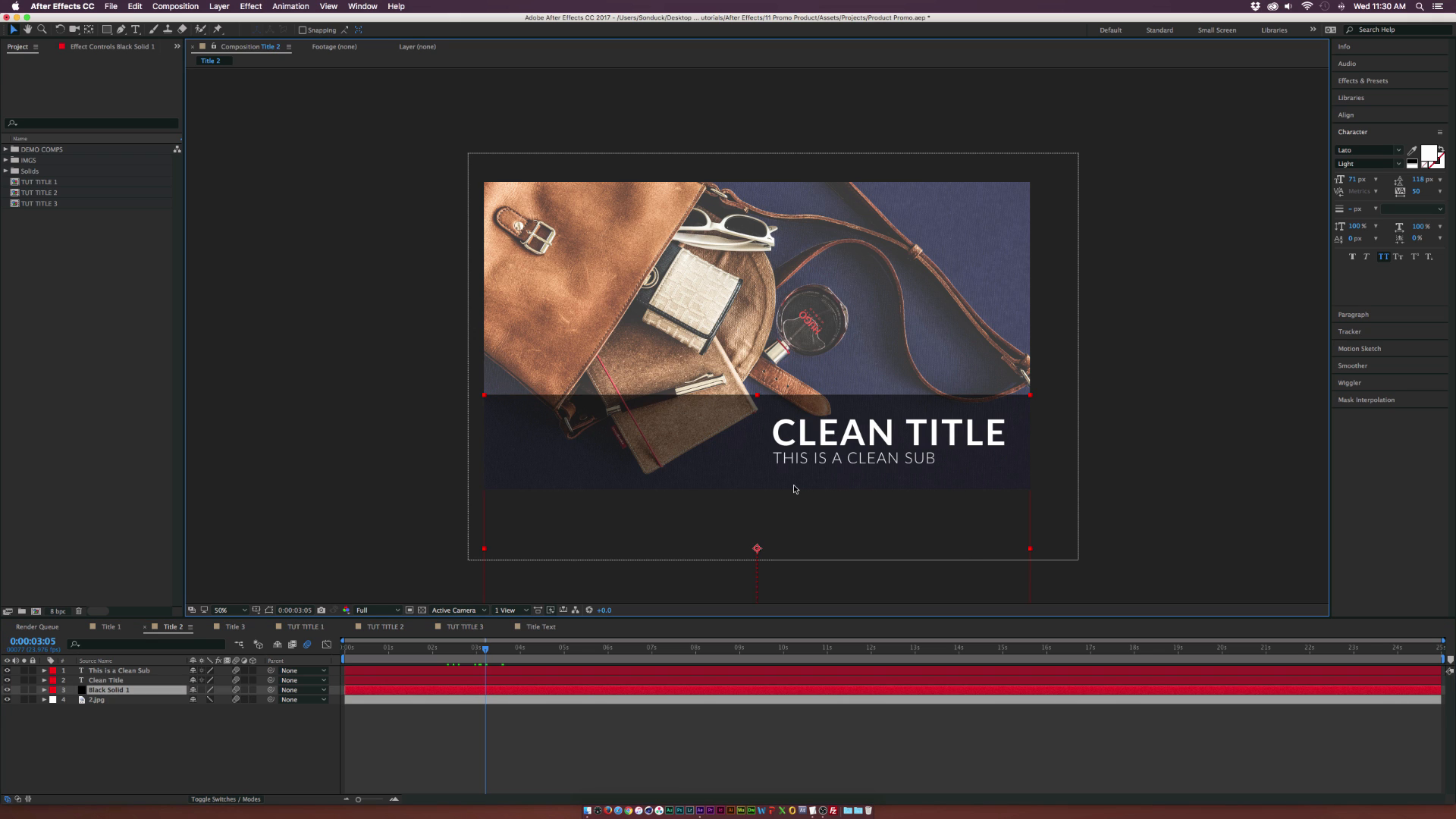
mouse_move(821, 428)
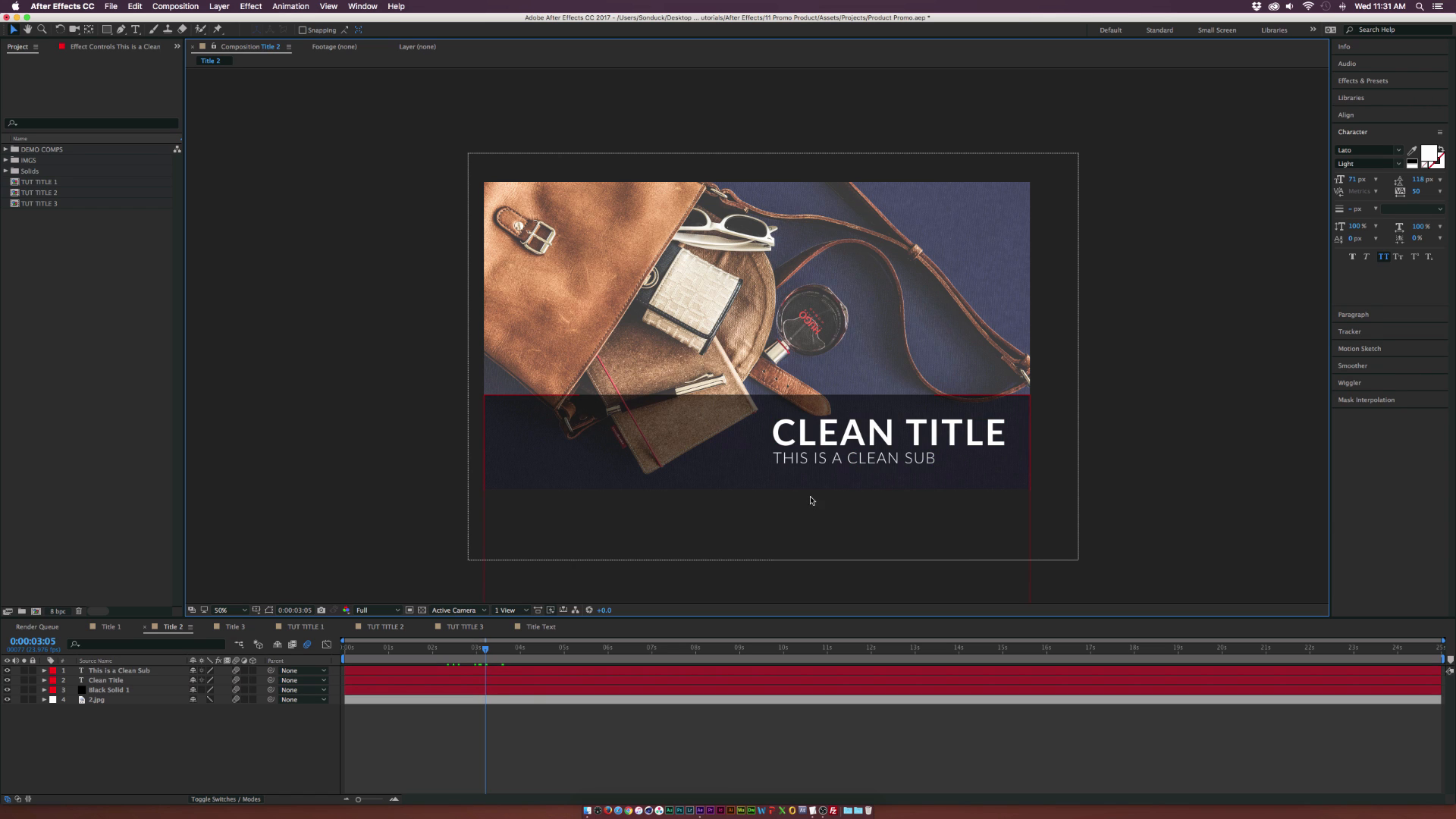
mouse_move(784, 482)
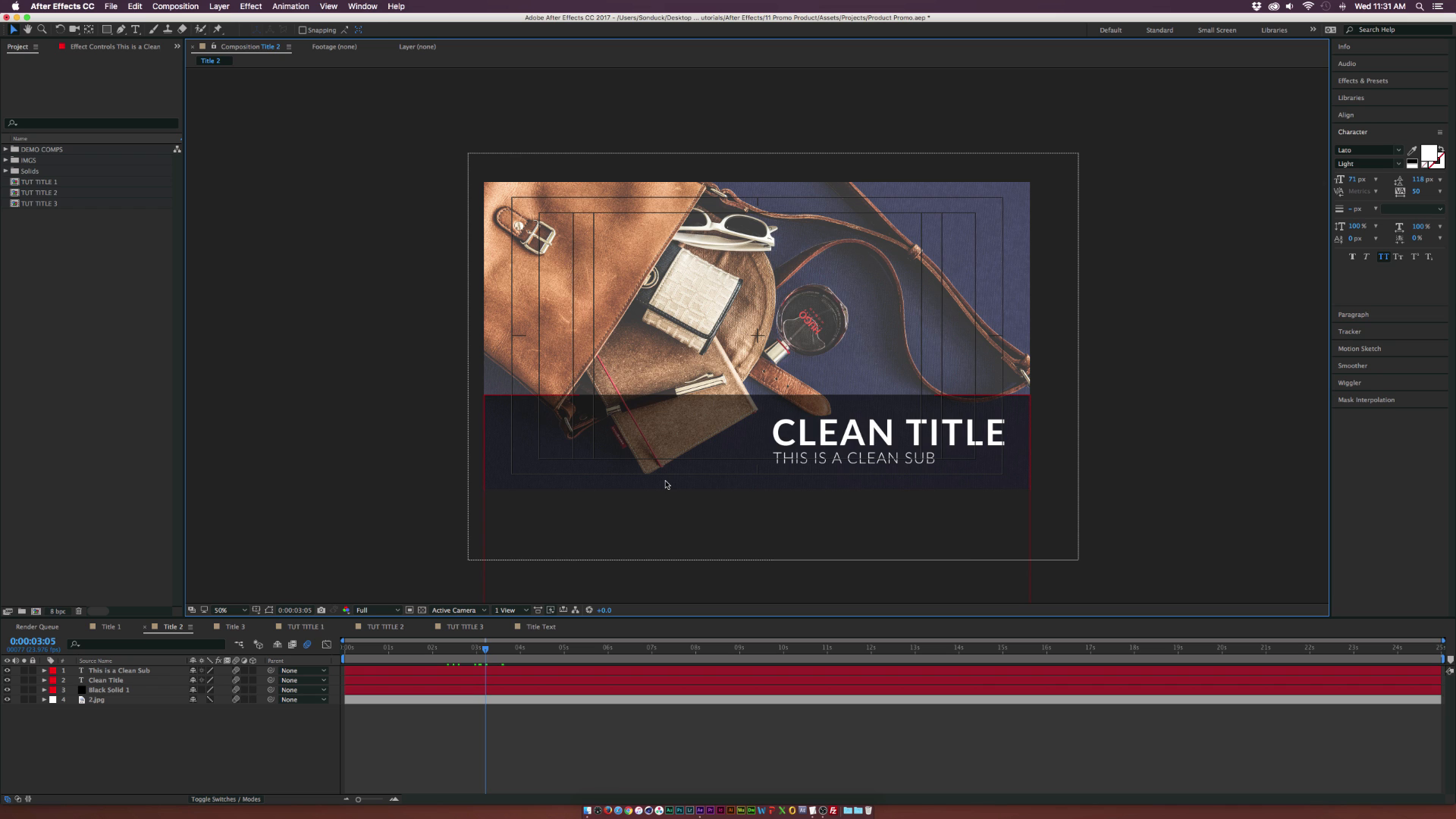
click(255, 610)
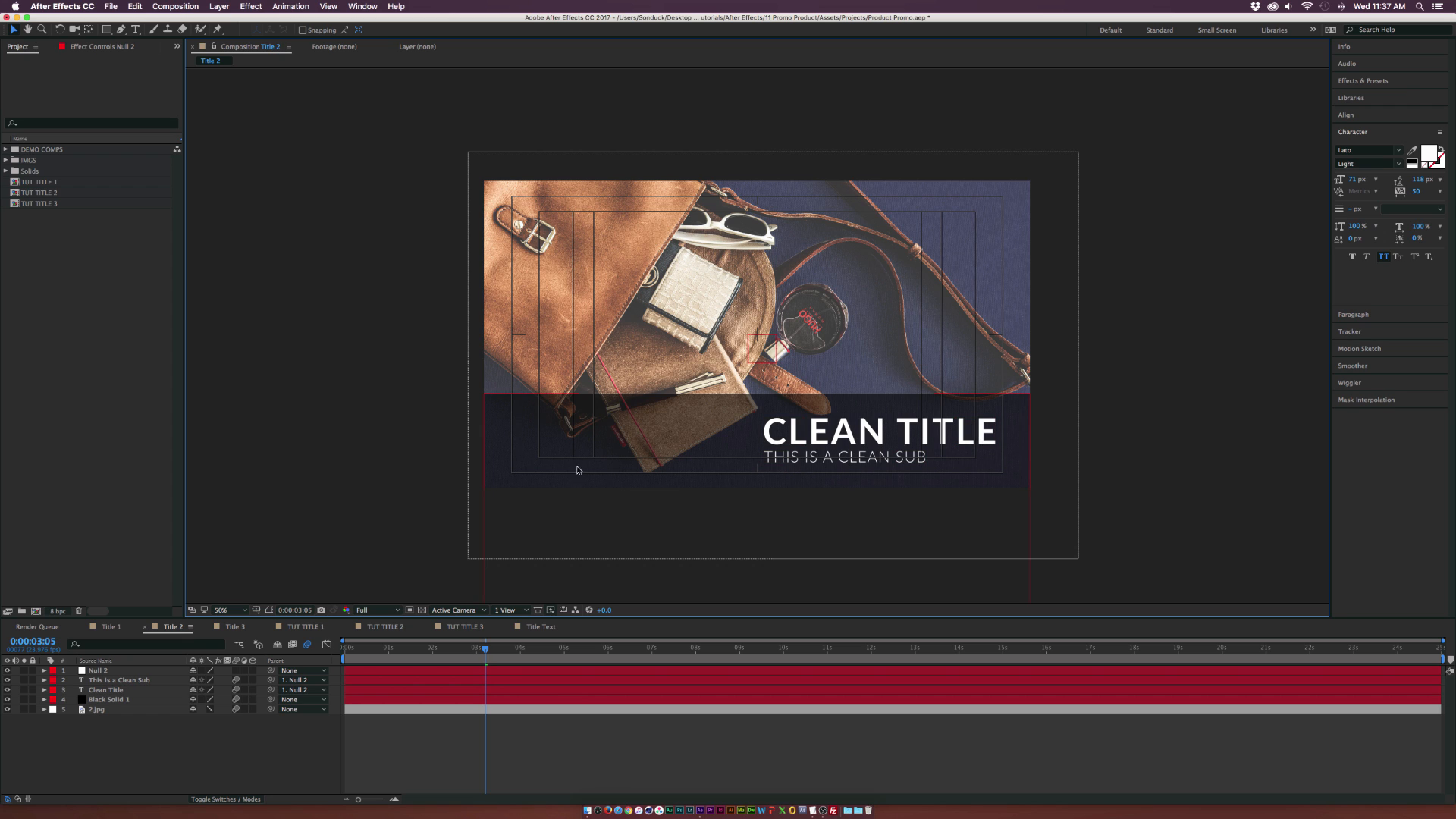
mouse_move(514, 430)
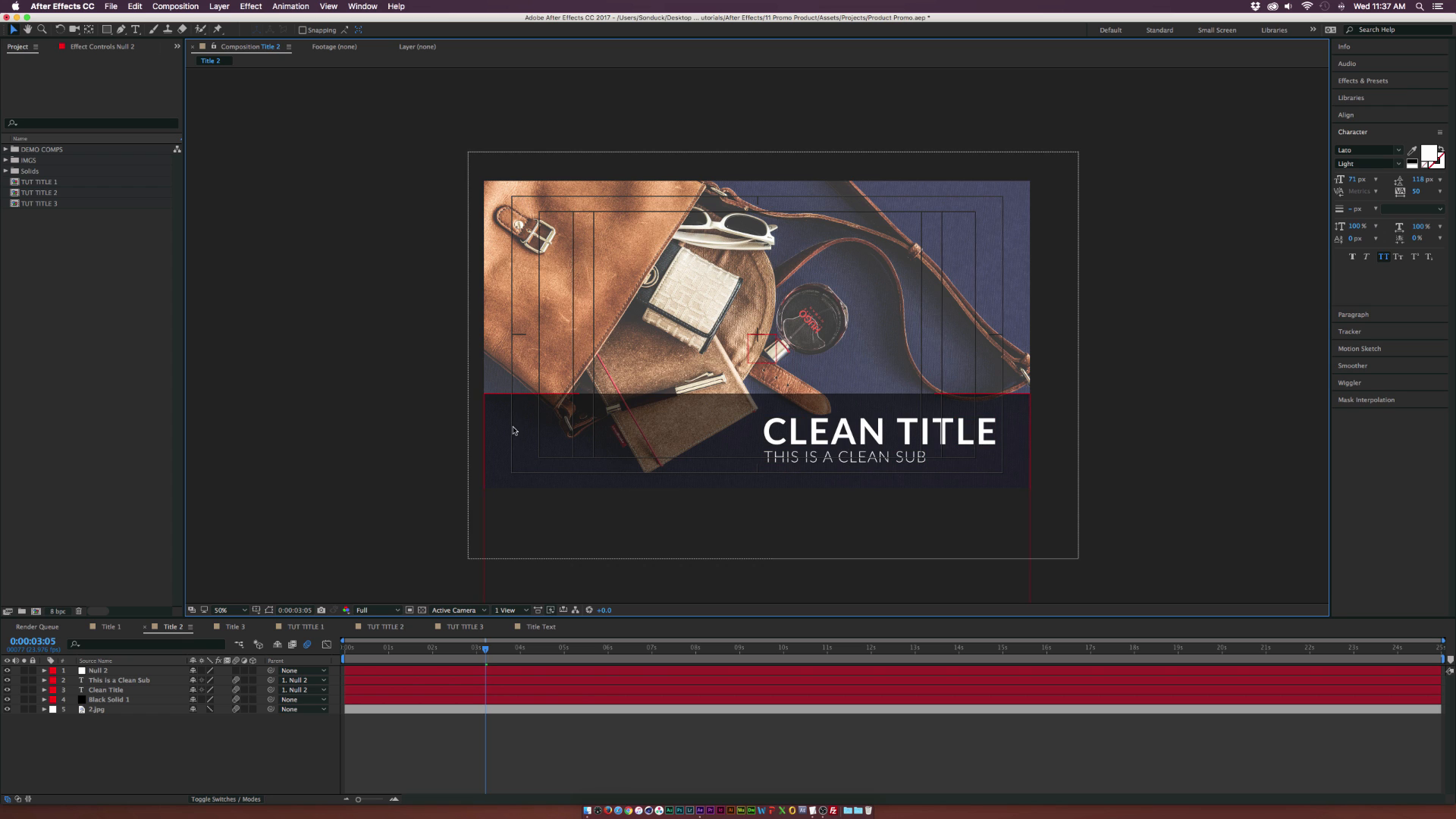
mouse_move(983, 471)
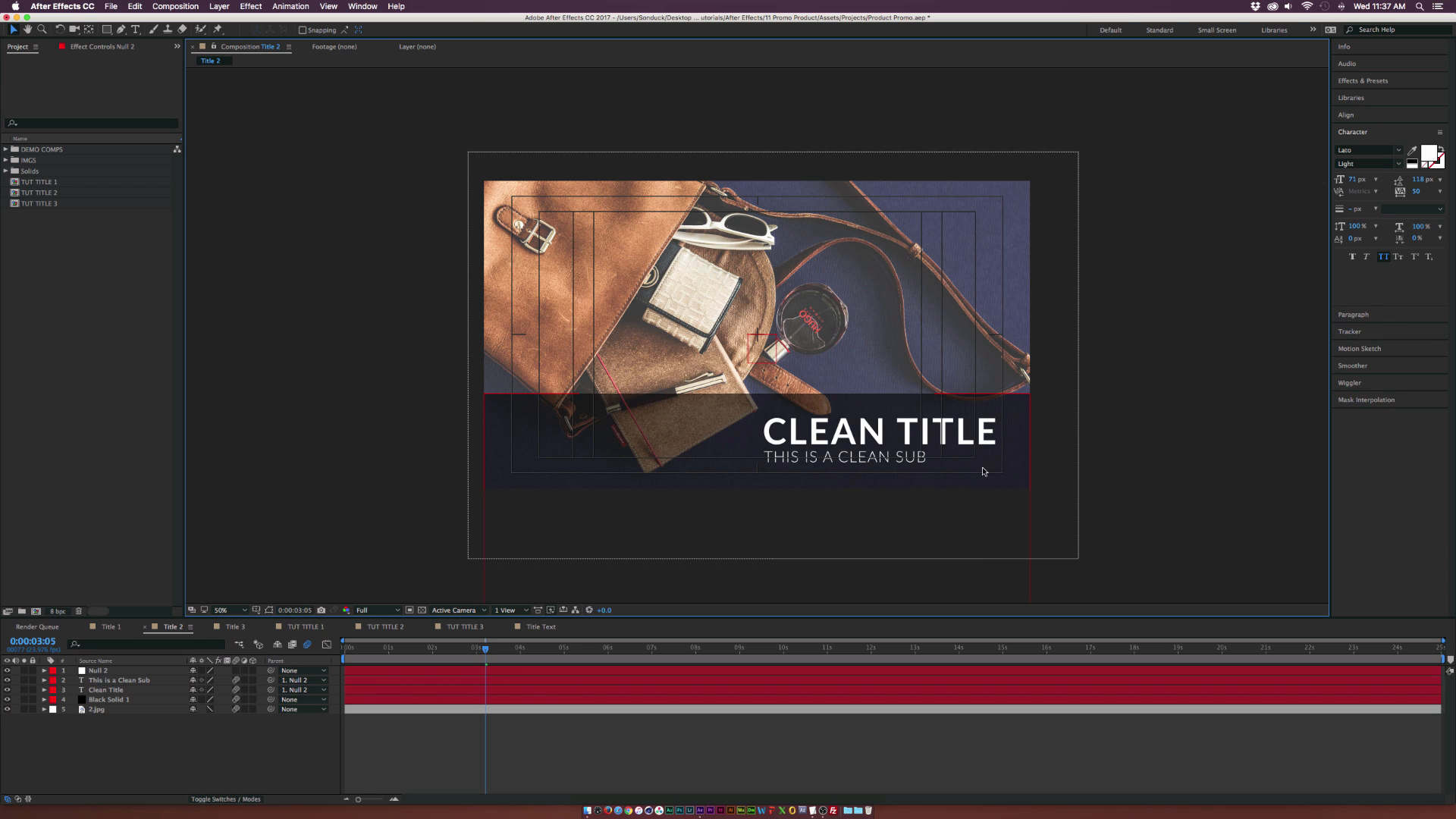
mouse_move(839, 452)
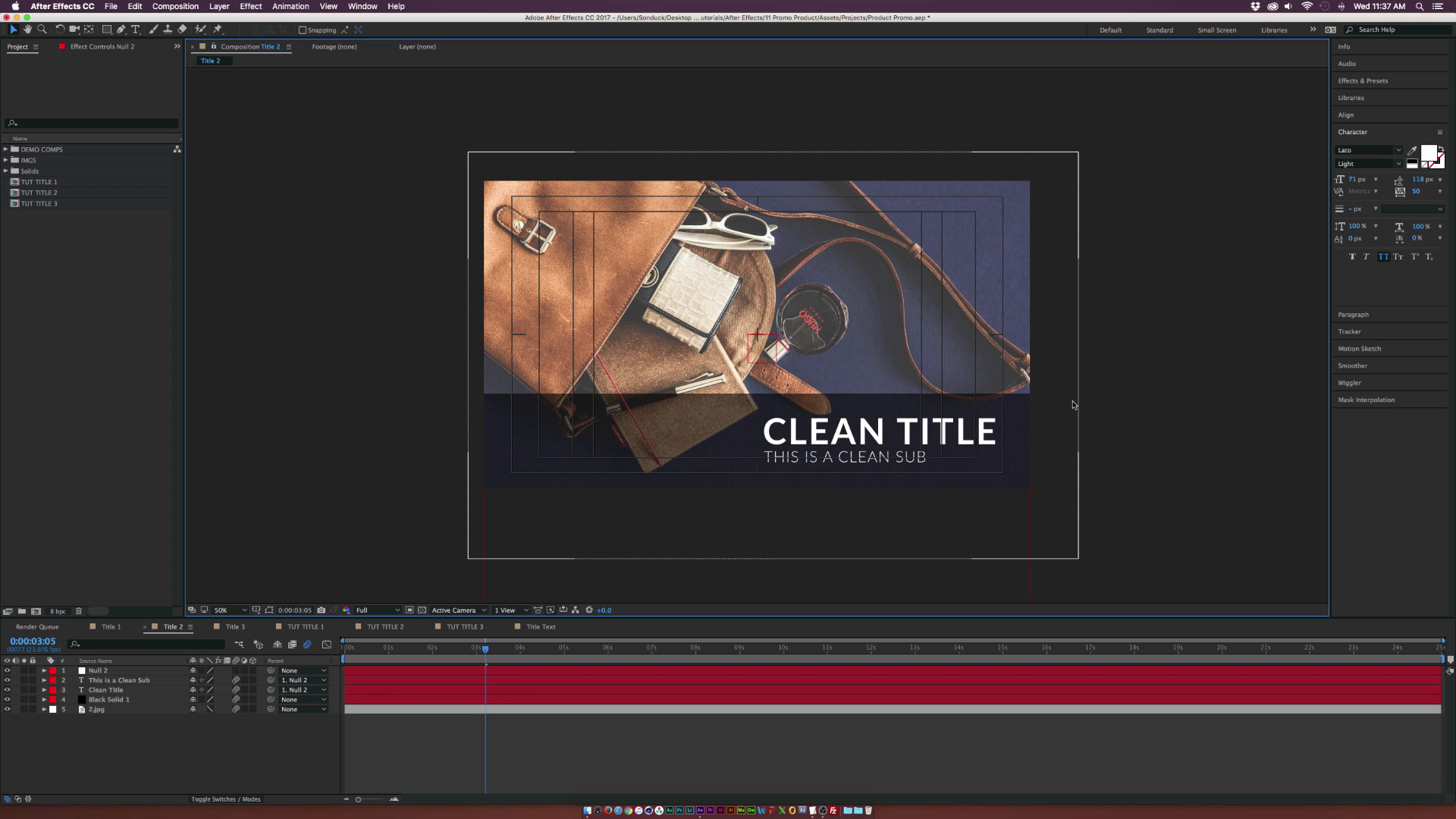
mouse_move(542, 216)
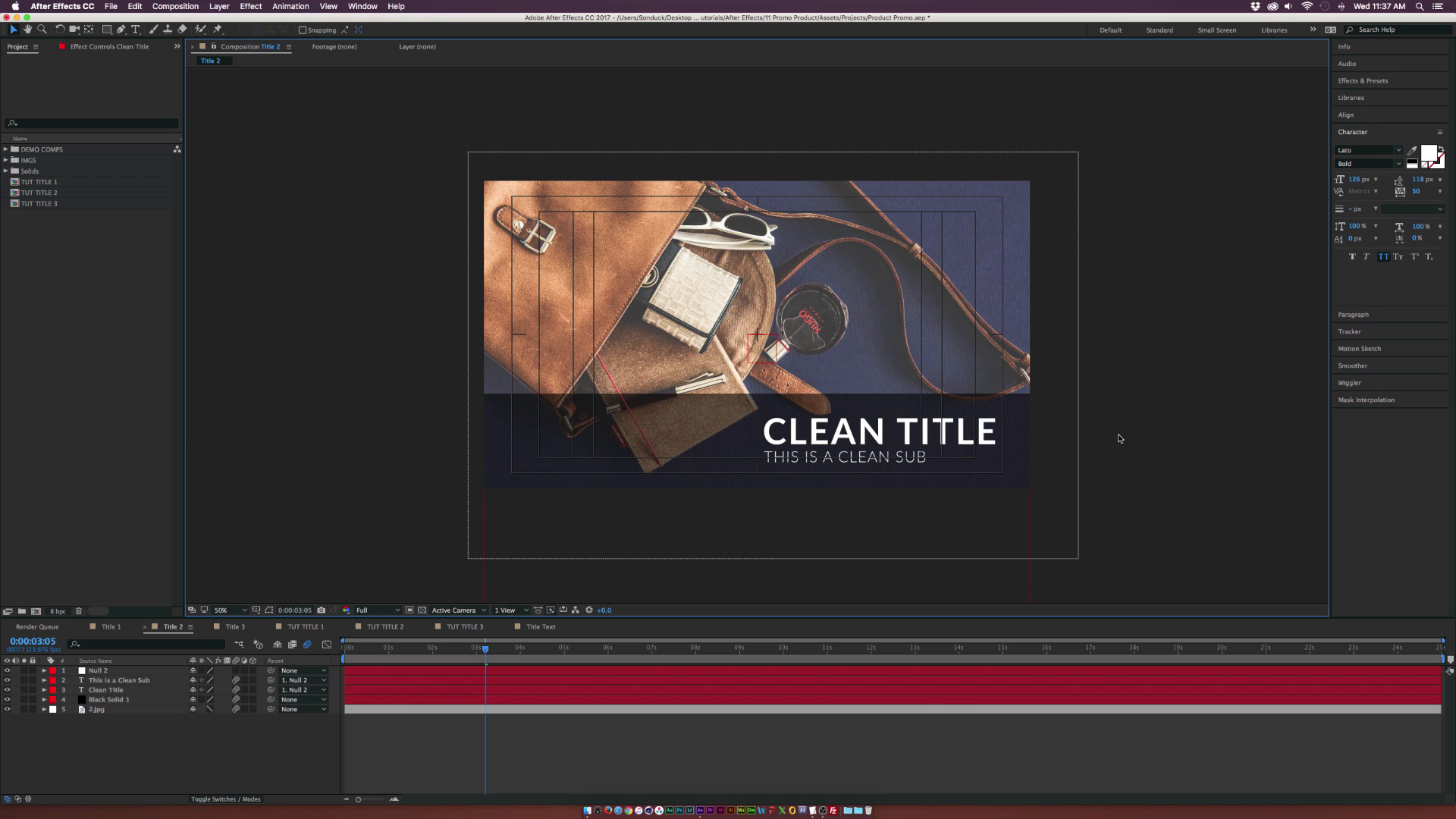
click(1347, 164)
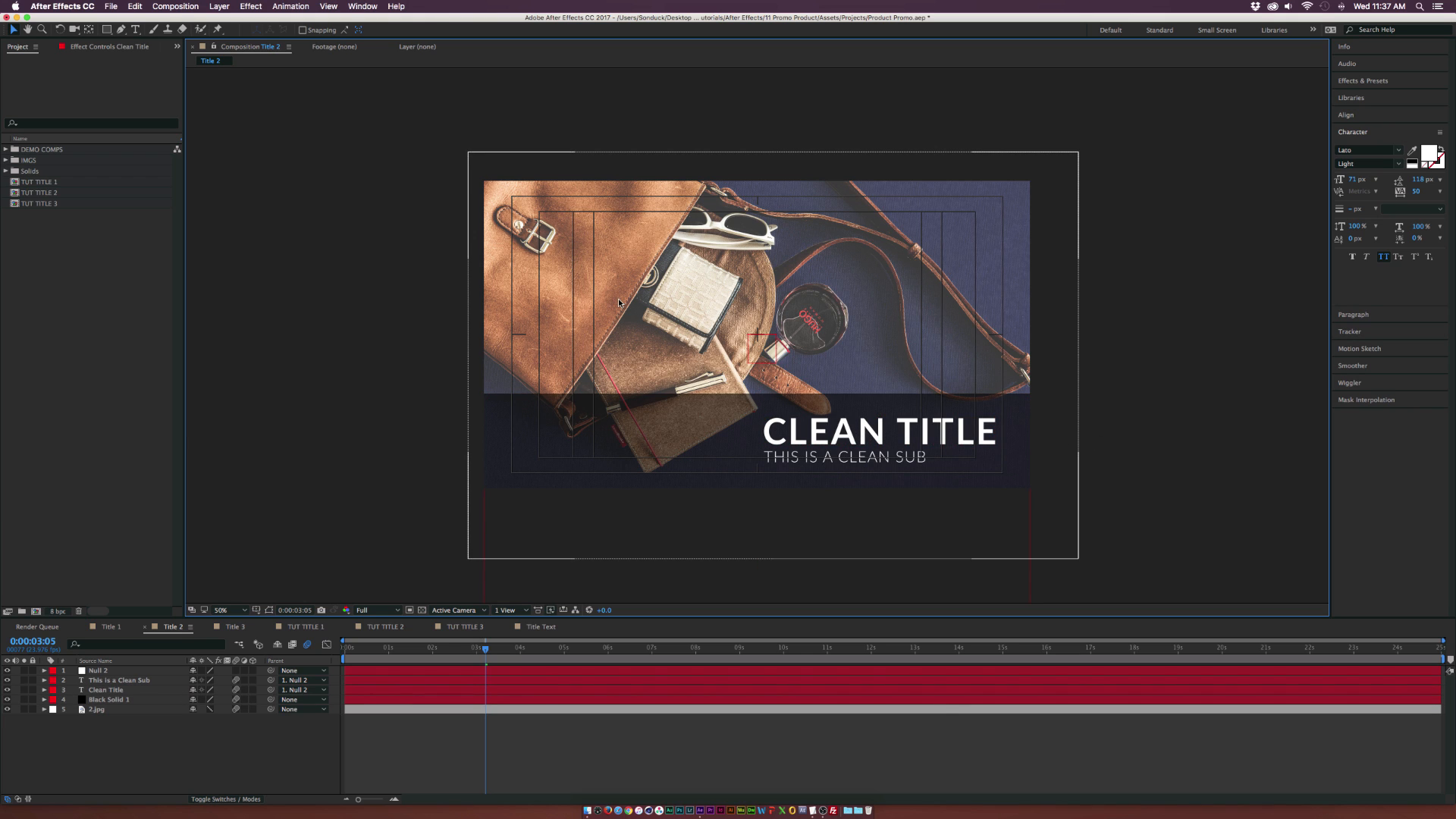
mouse_move(1053, 420)
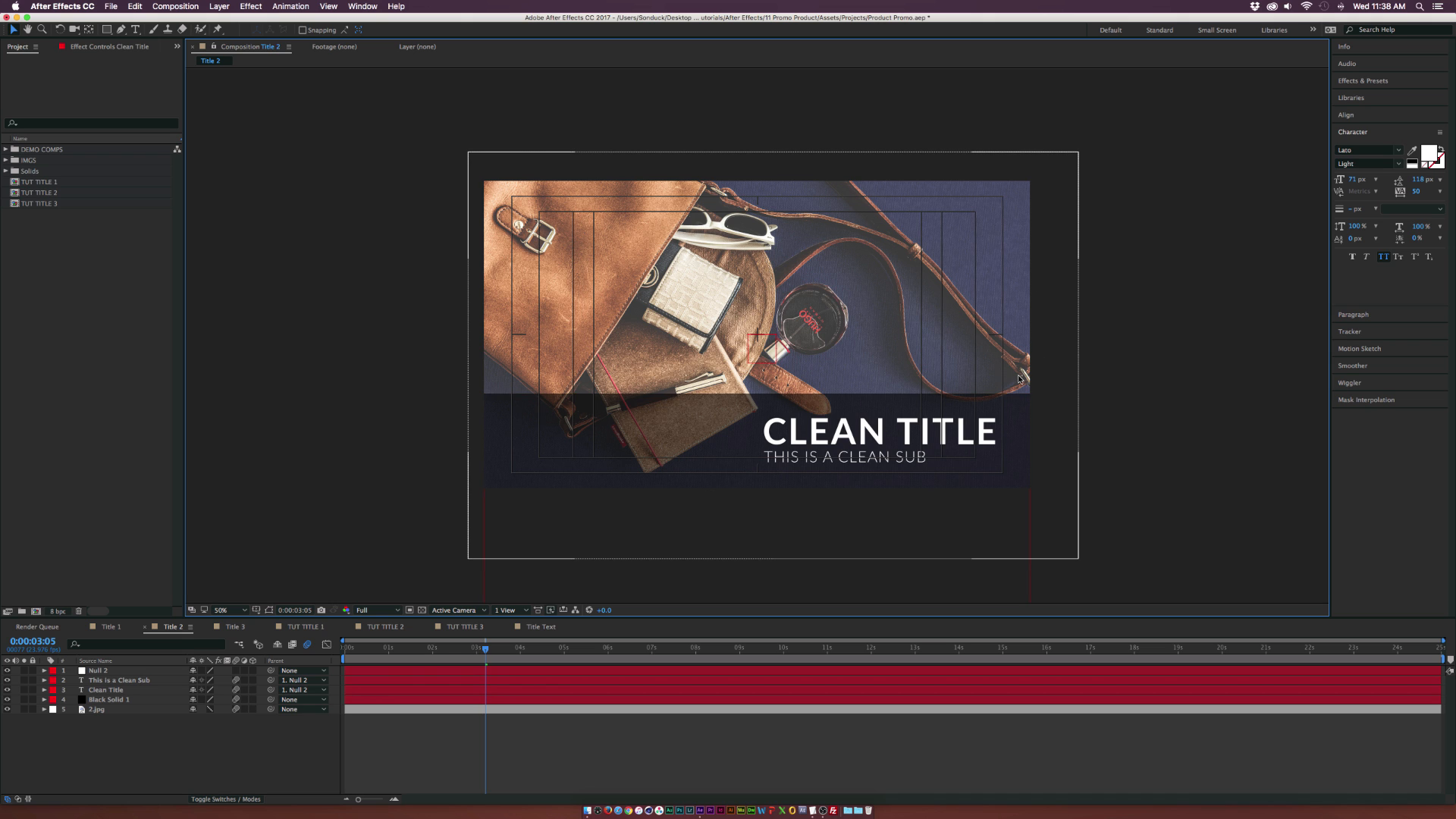
mouse_move(343, 467)
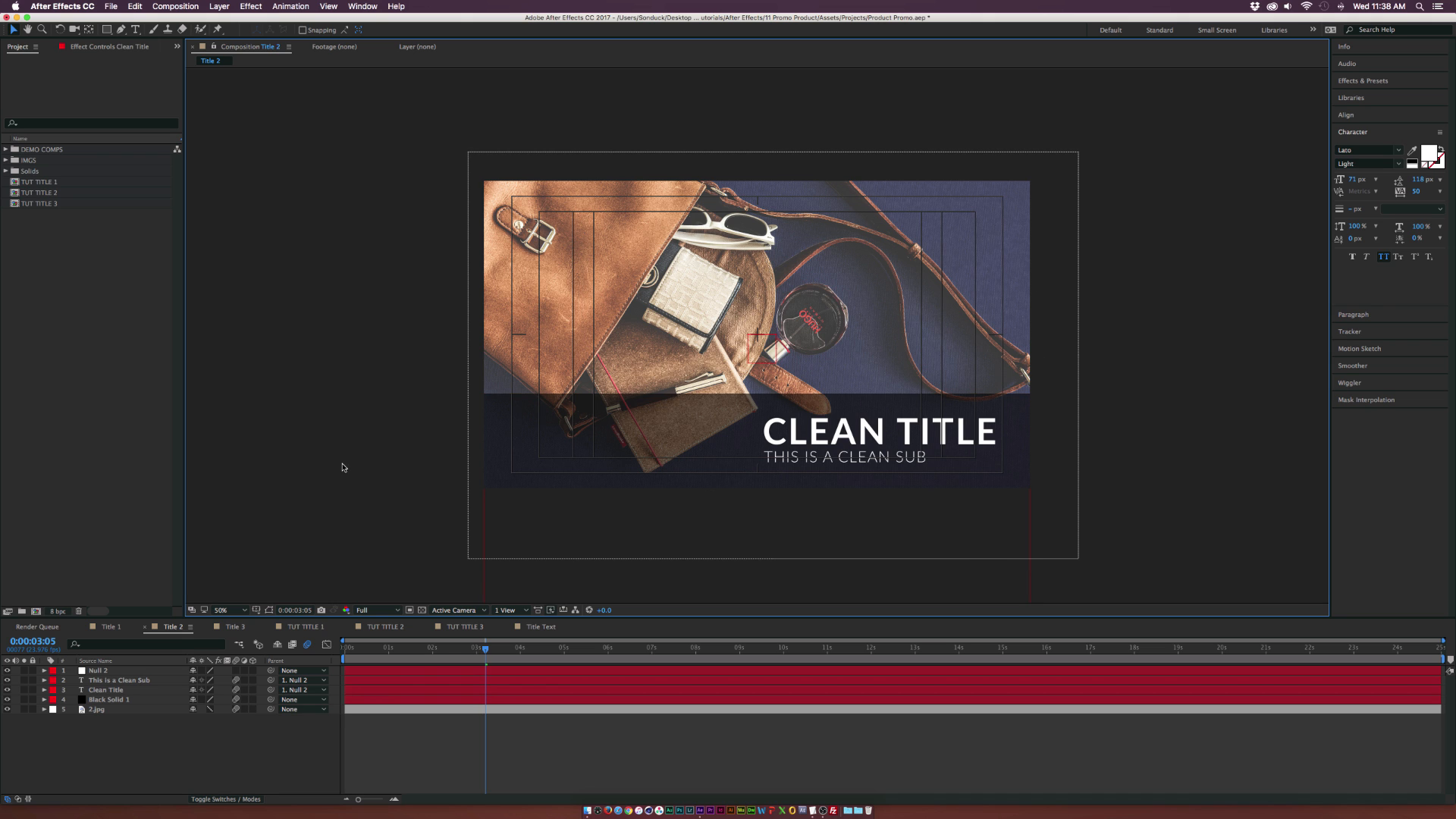
Step: Switch to the Title 3 DESIGN composition
click(232, 626)
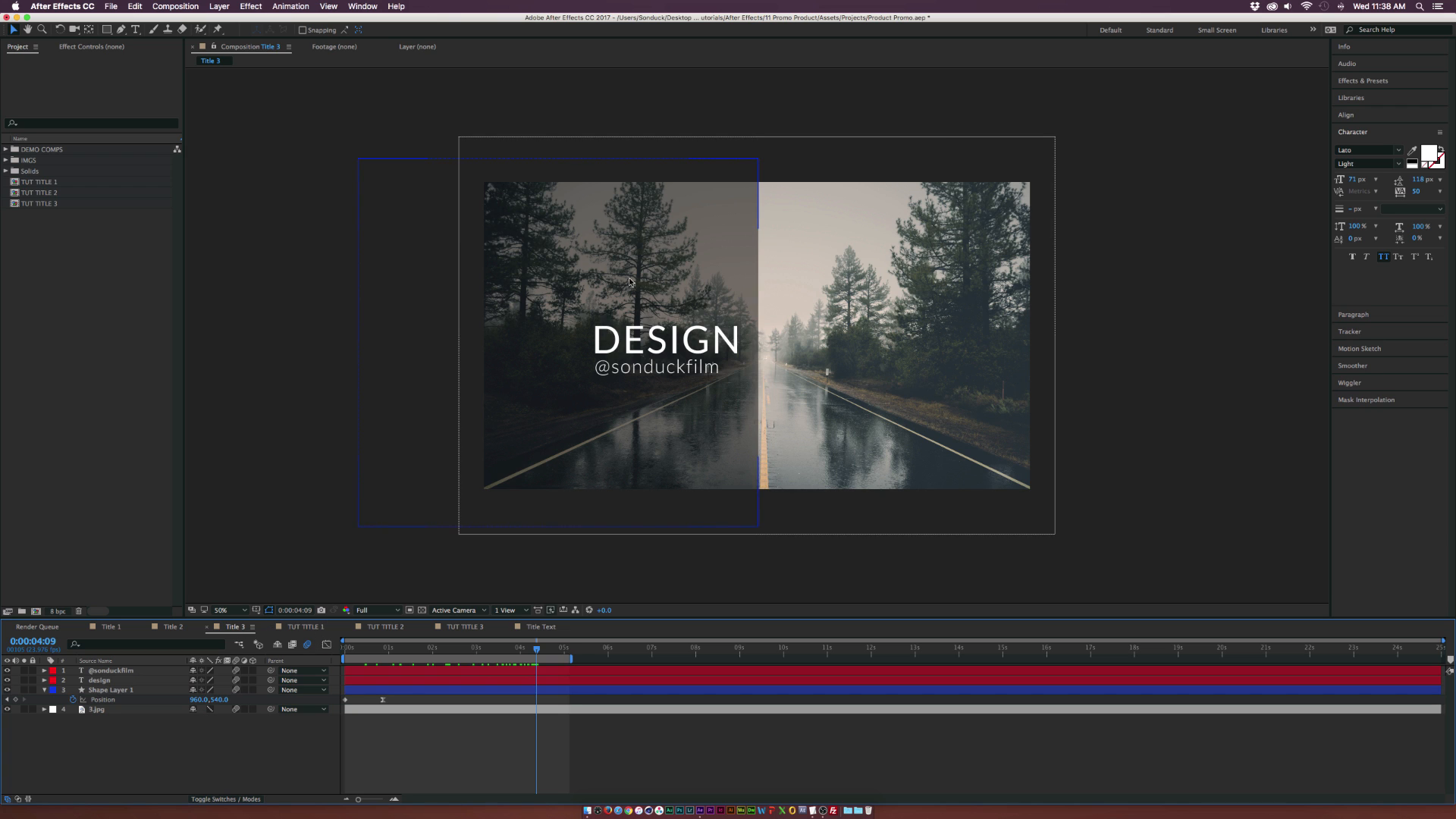
mouse_move(631, 276)
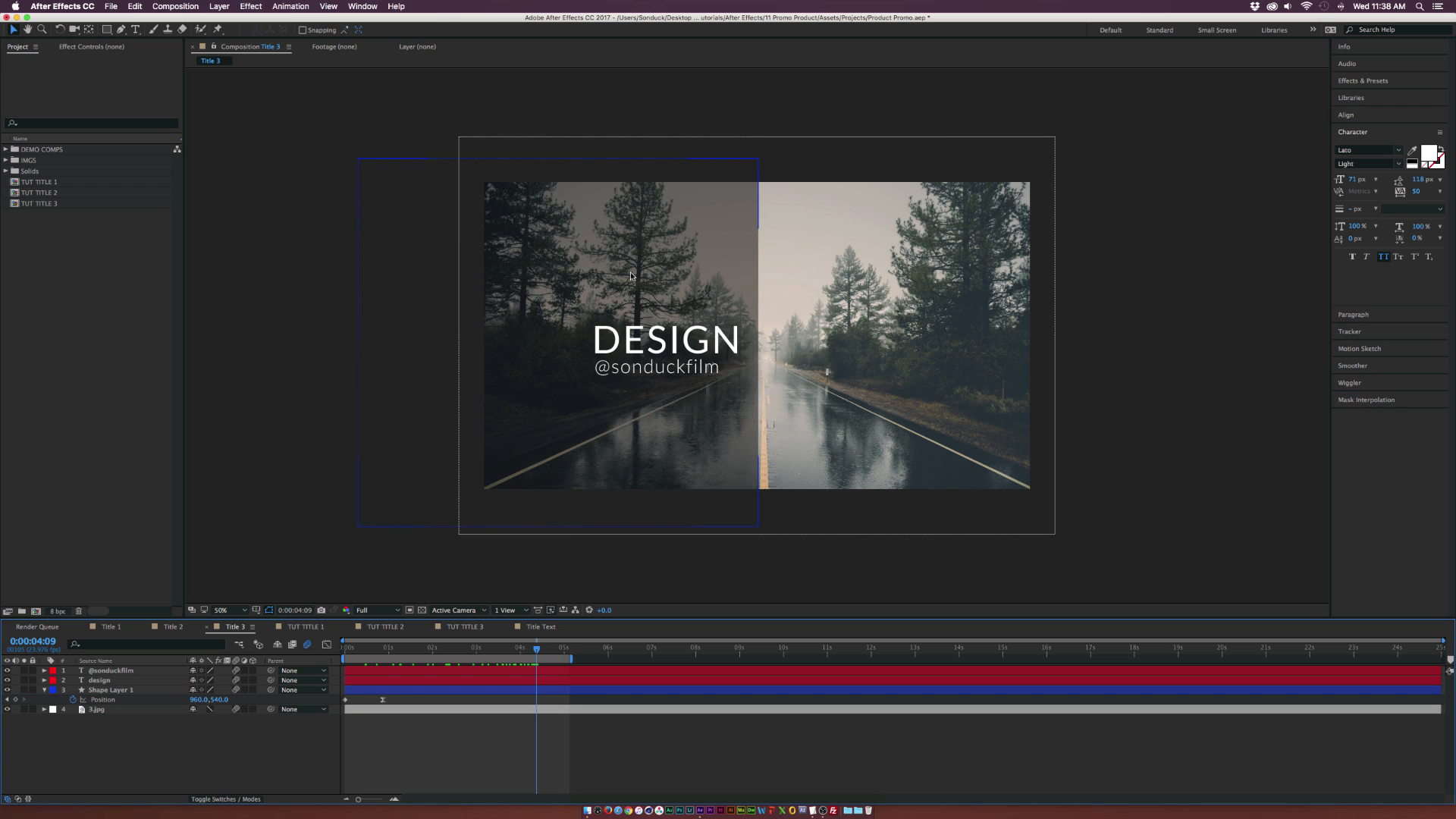
mouse_move(748, 339)
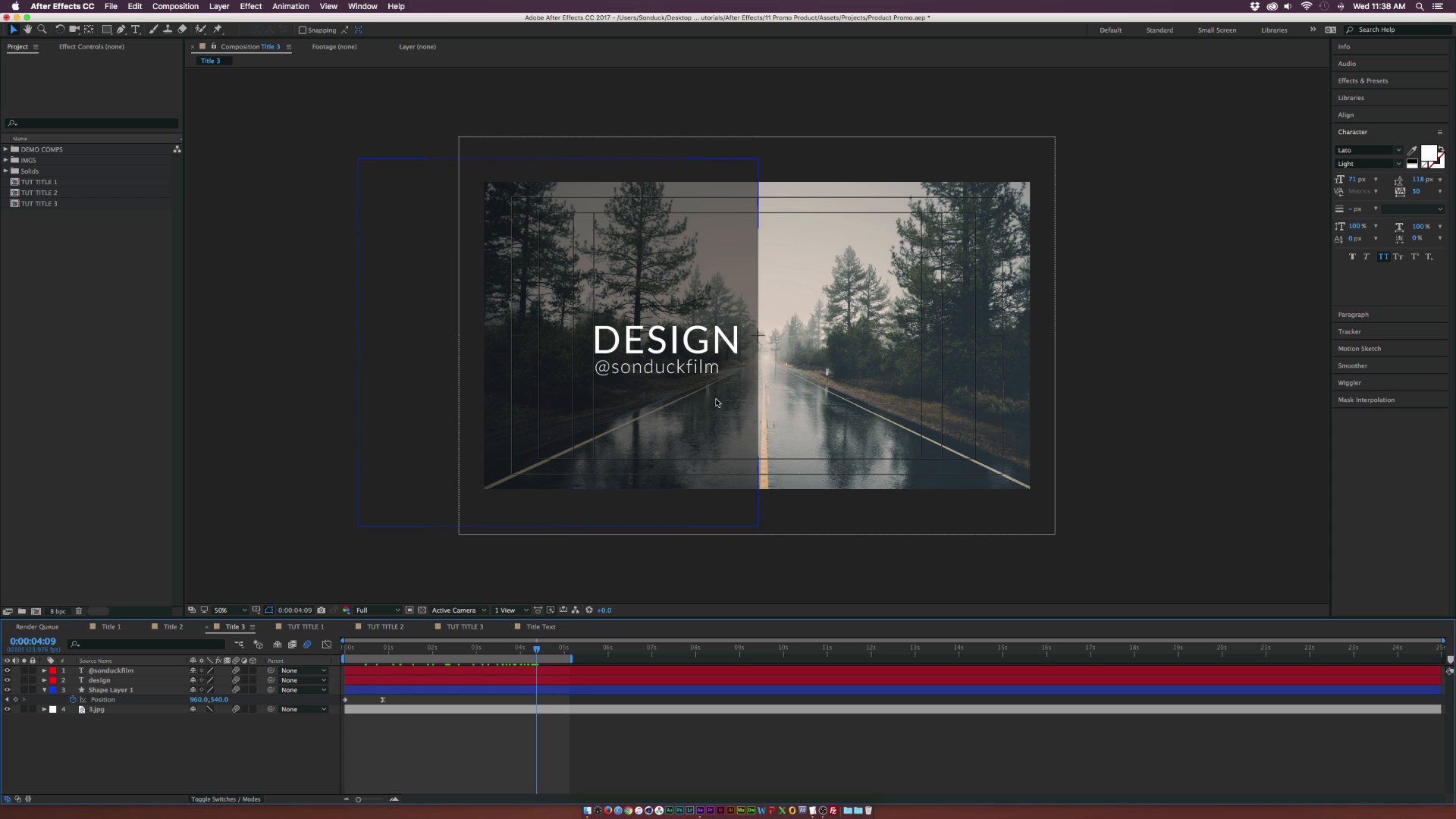
mouse_move(687, 201)
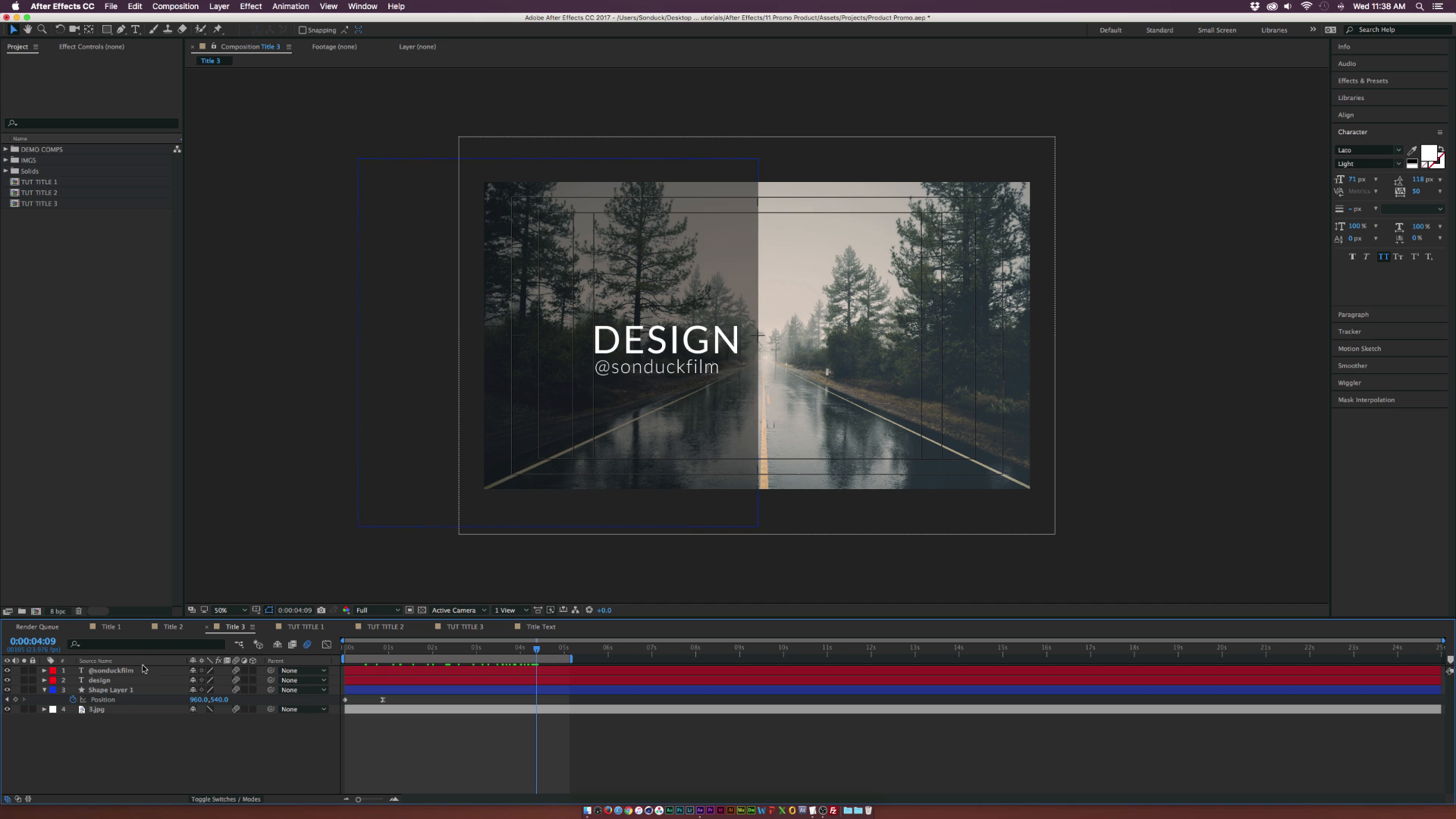
Step: Inspect the DESIGN and subtitle text layers, then return to the Title 2 lower third
click(114, 689)
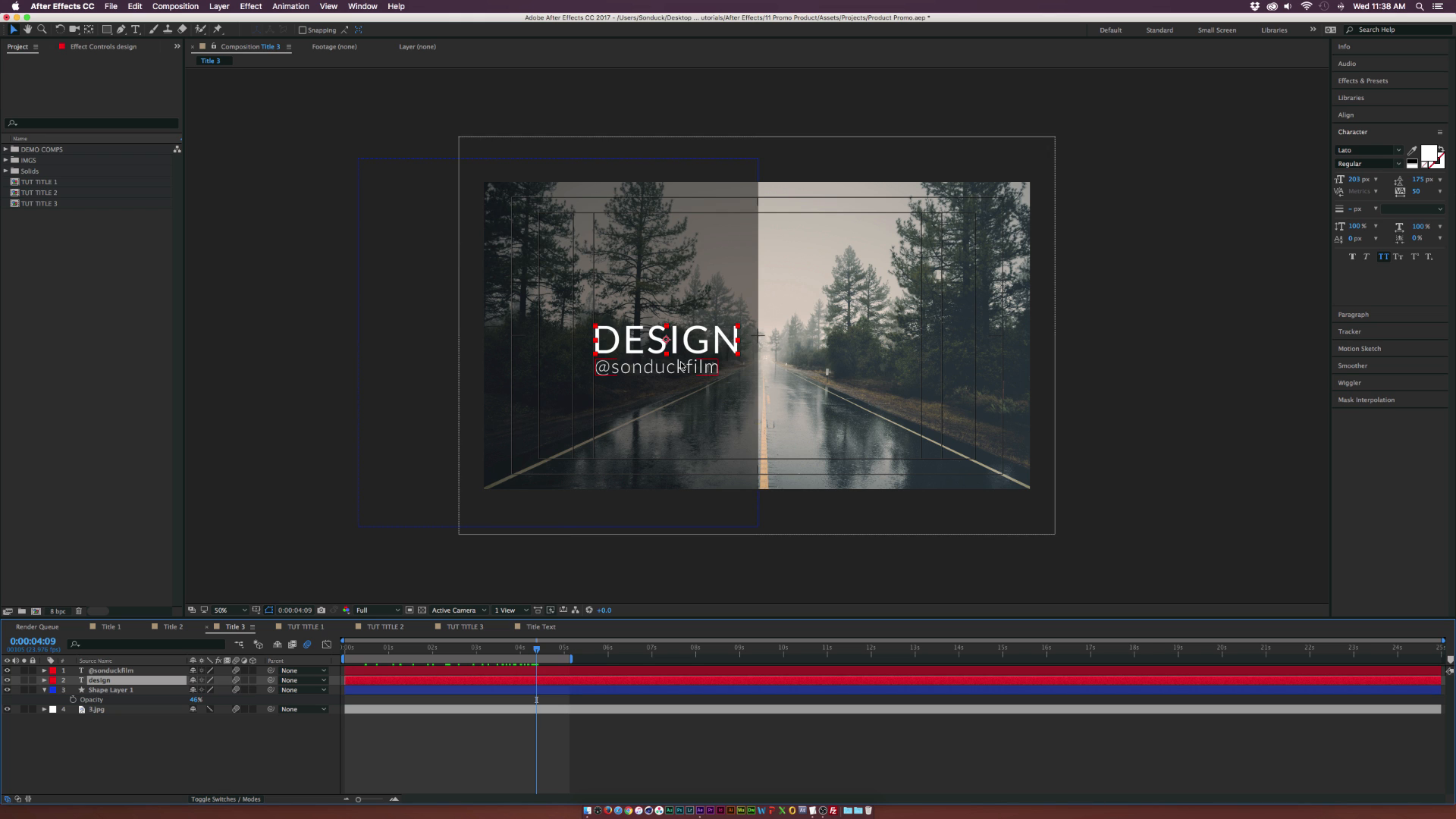
click(109, 670)
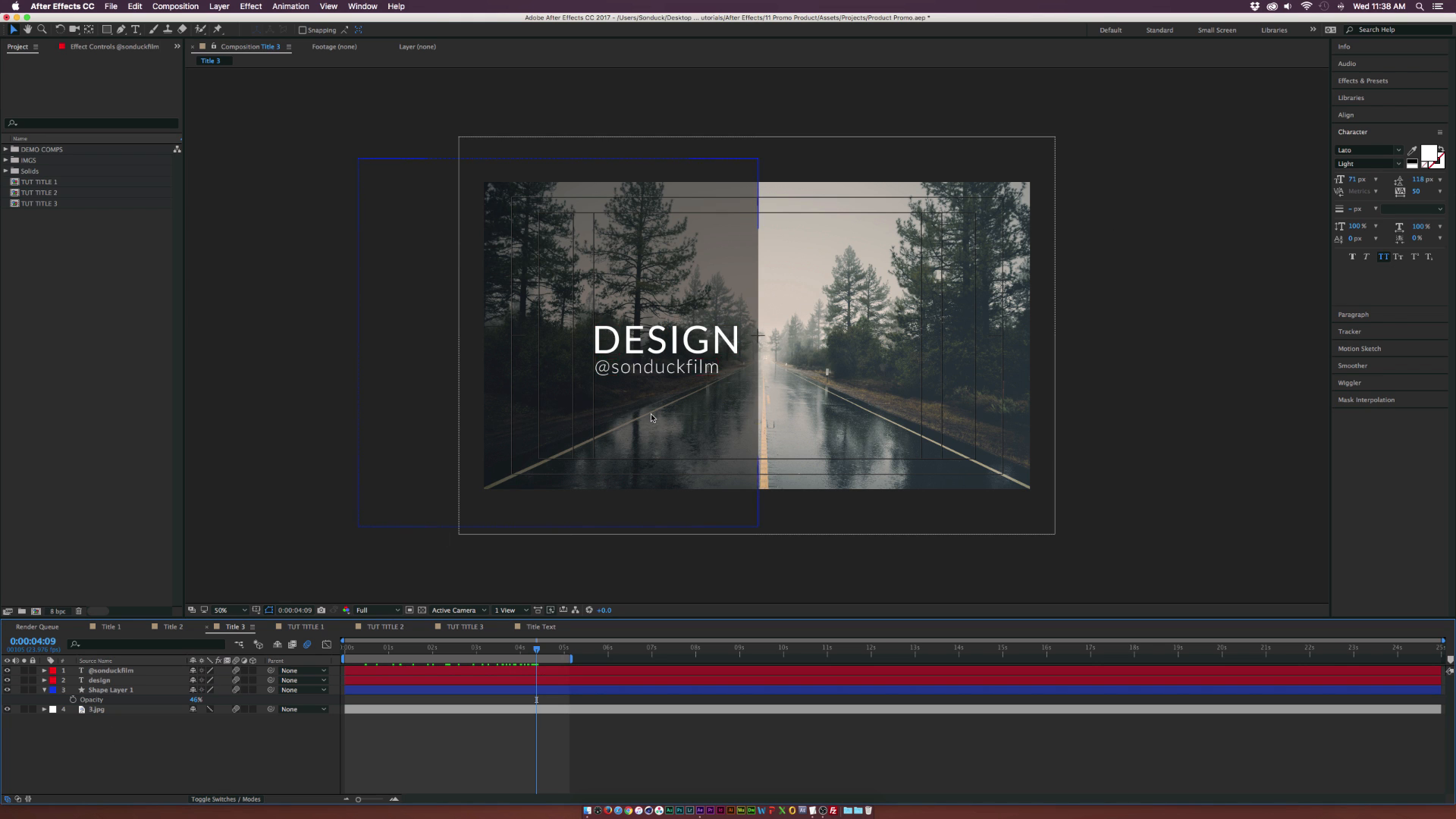
mouse_move(849, 410)
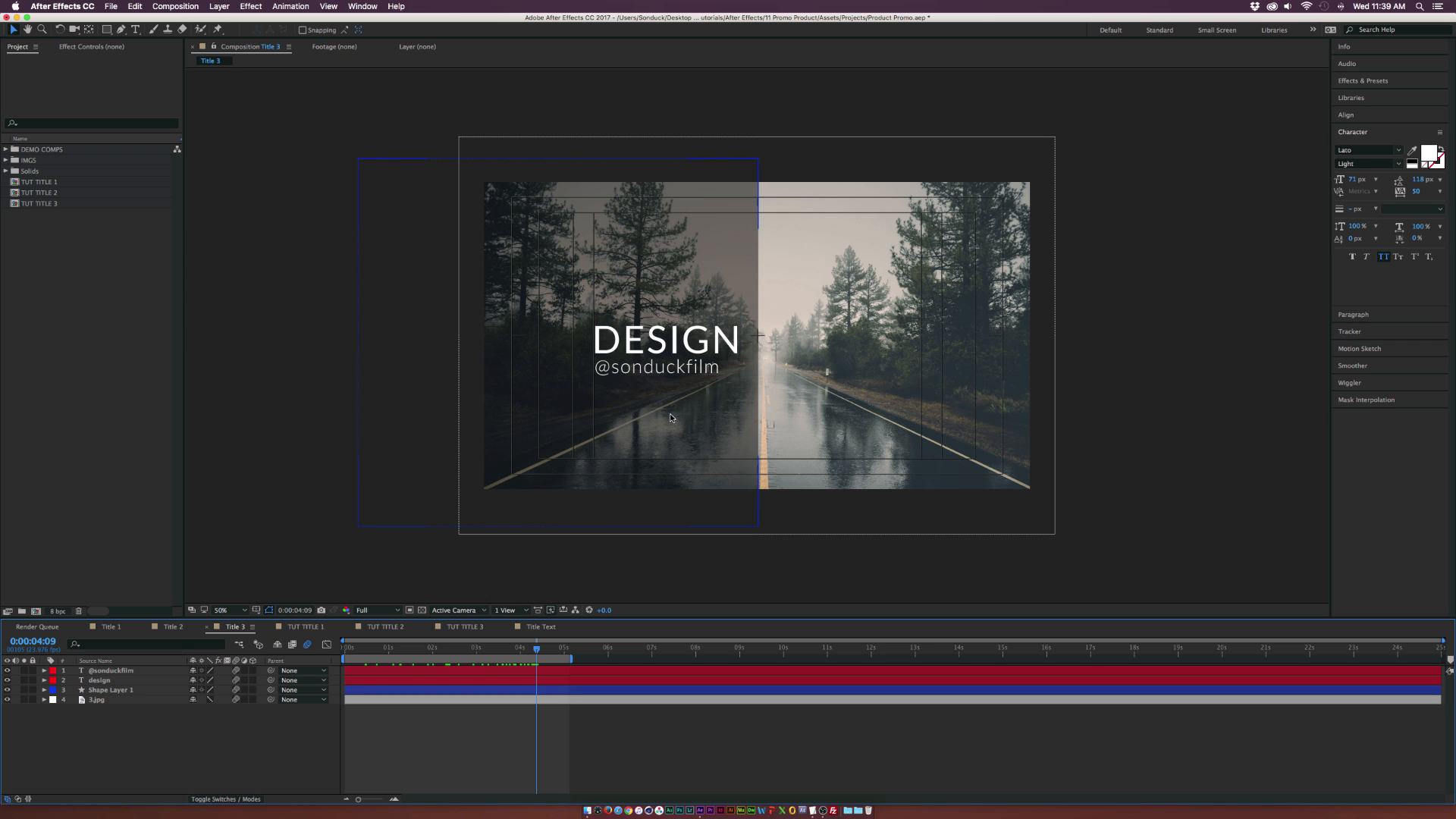
click(171, 627)
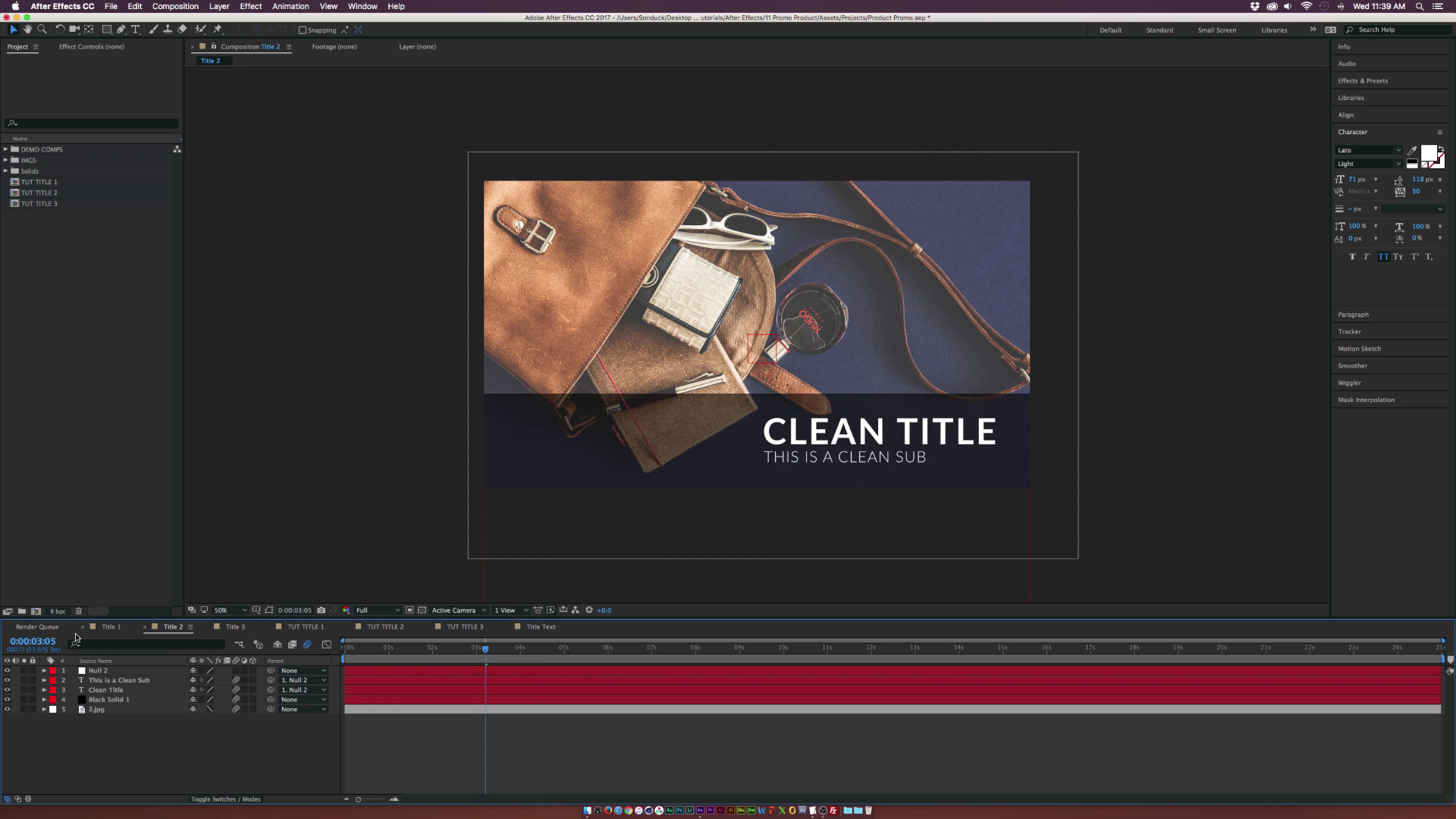
click(110, 626)
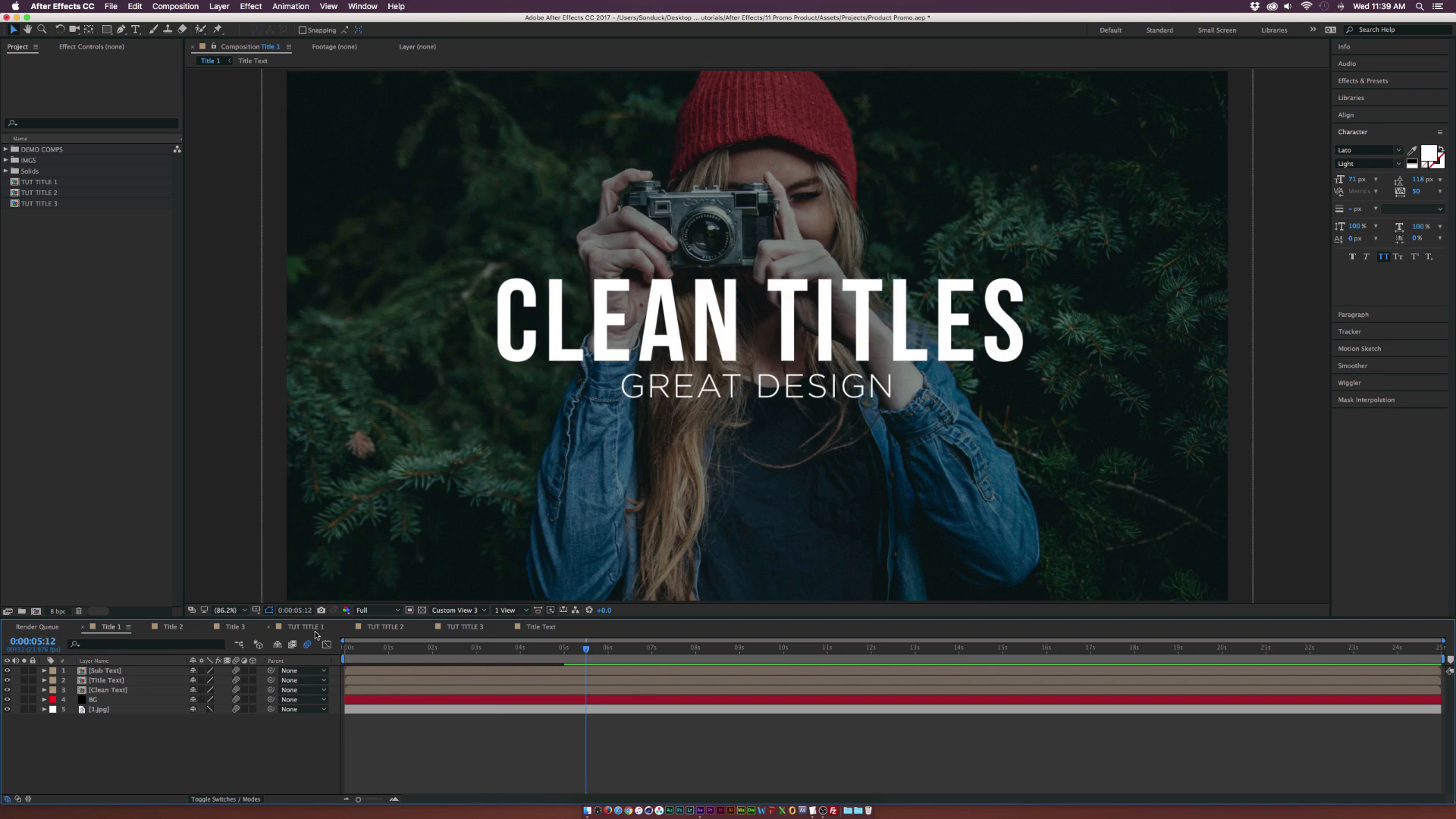
click(426, 648)
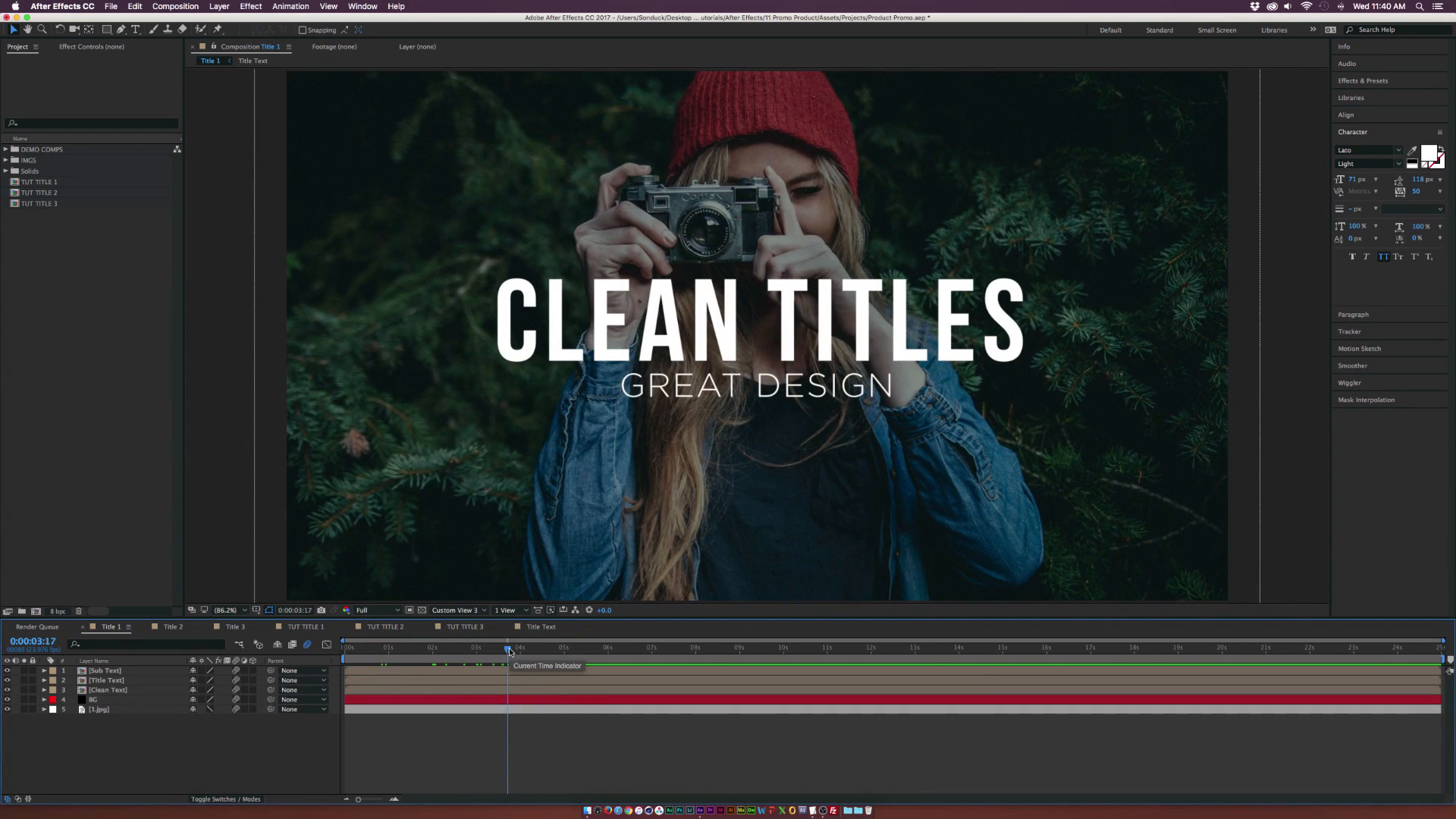
click(299, 626)
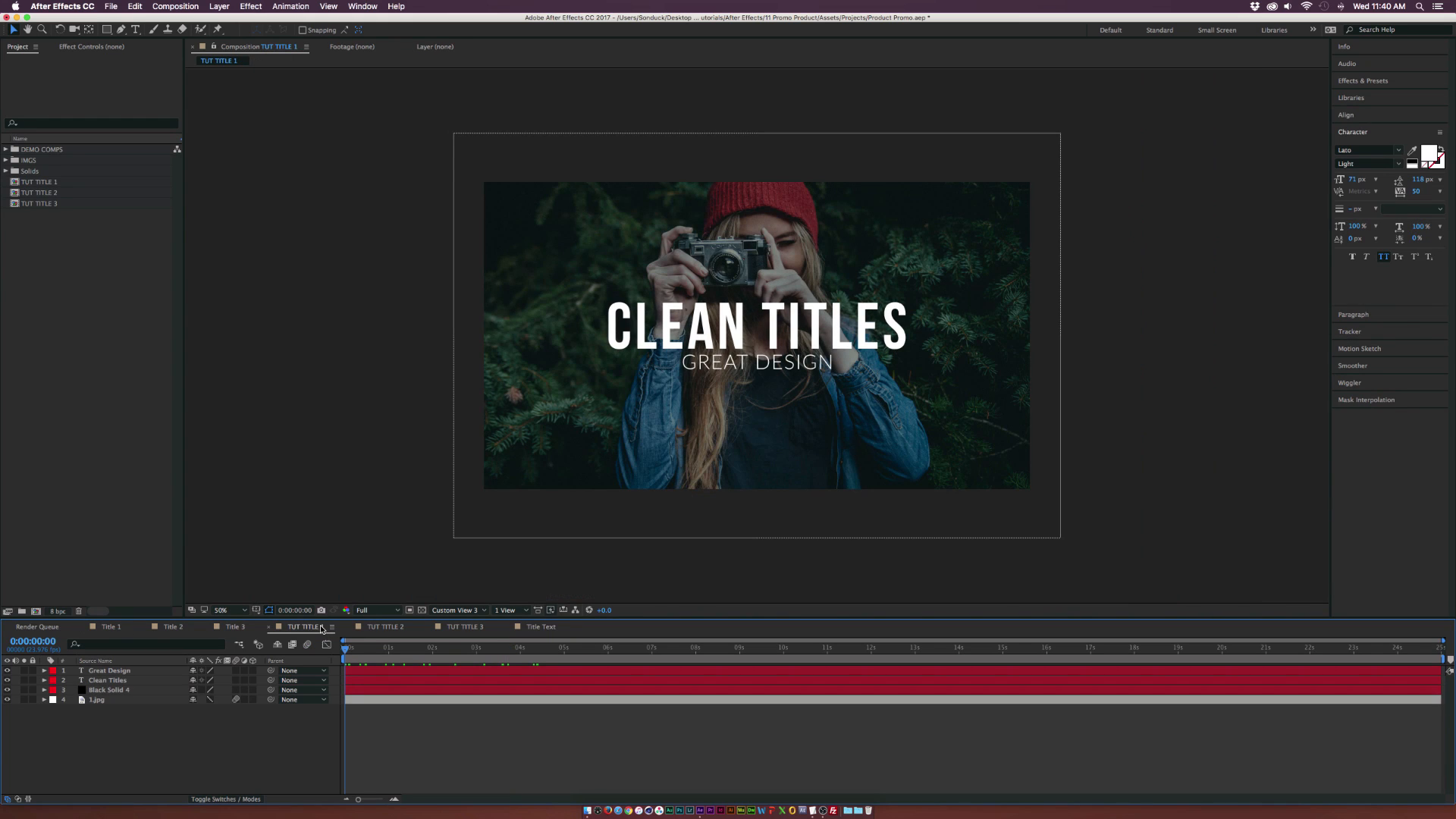
click(110, 670)
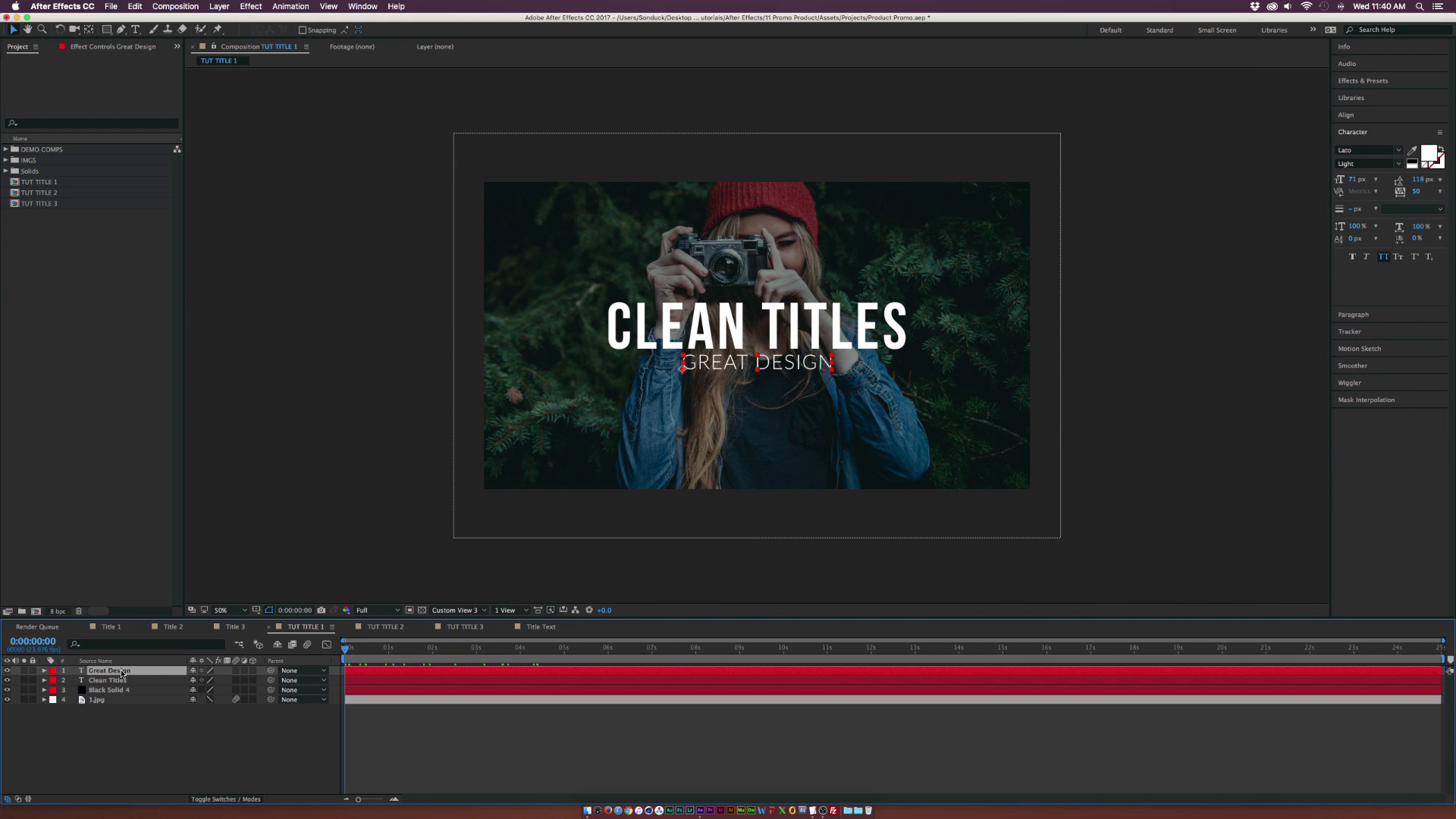
click(109, 679)
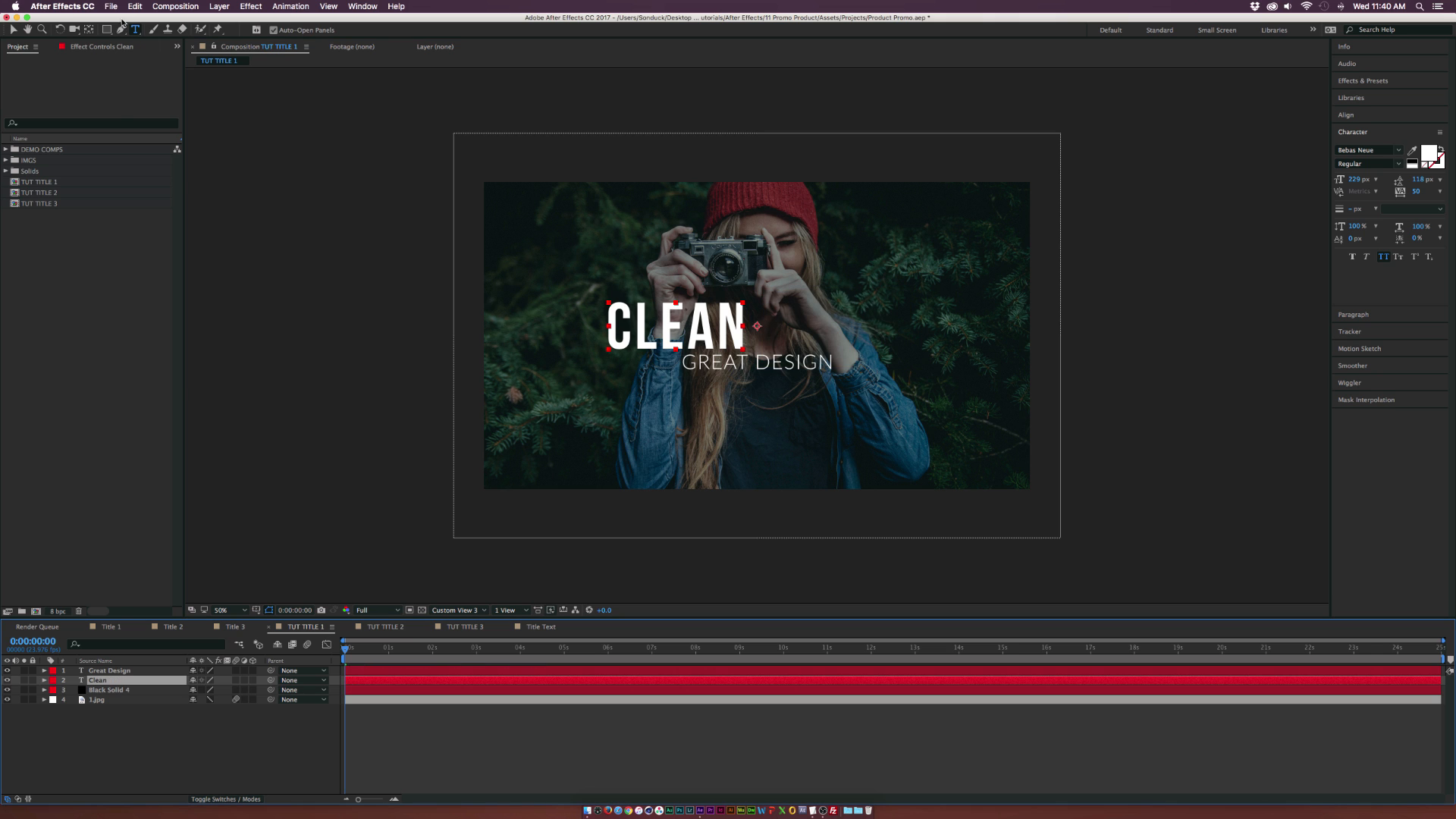
click(135, 6)
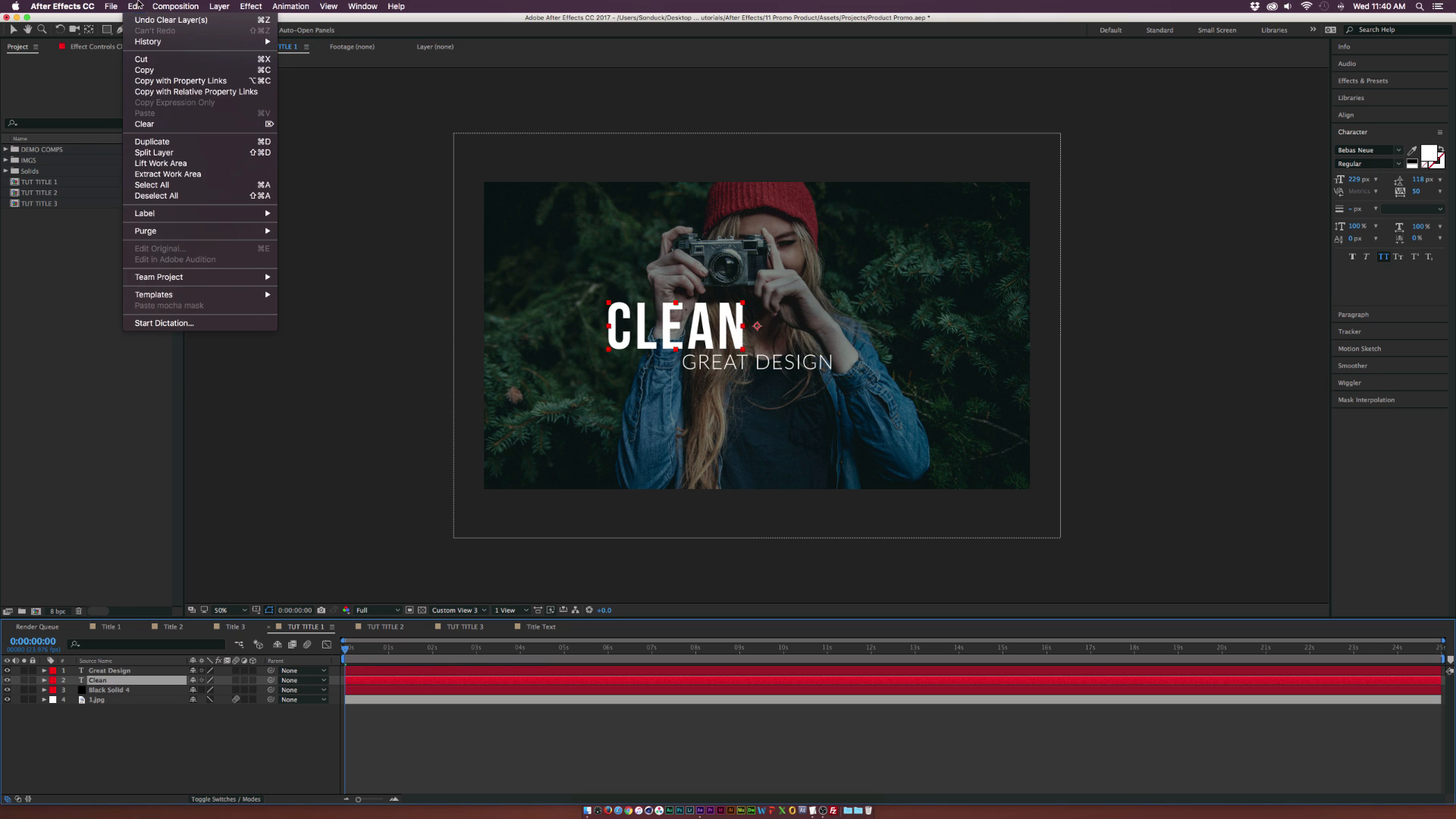
click(151, 141)
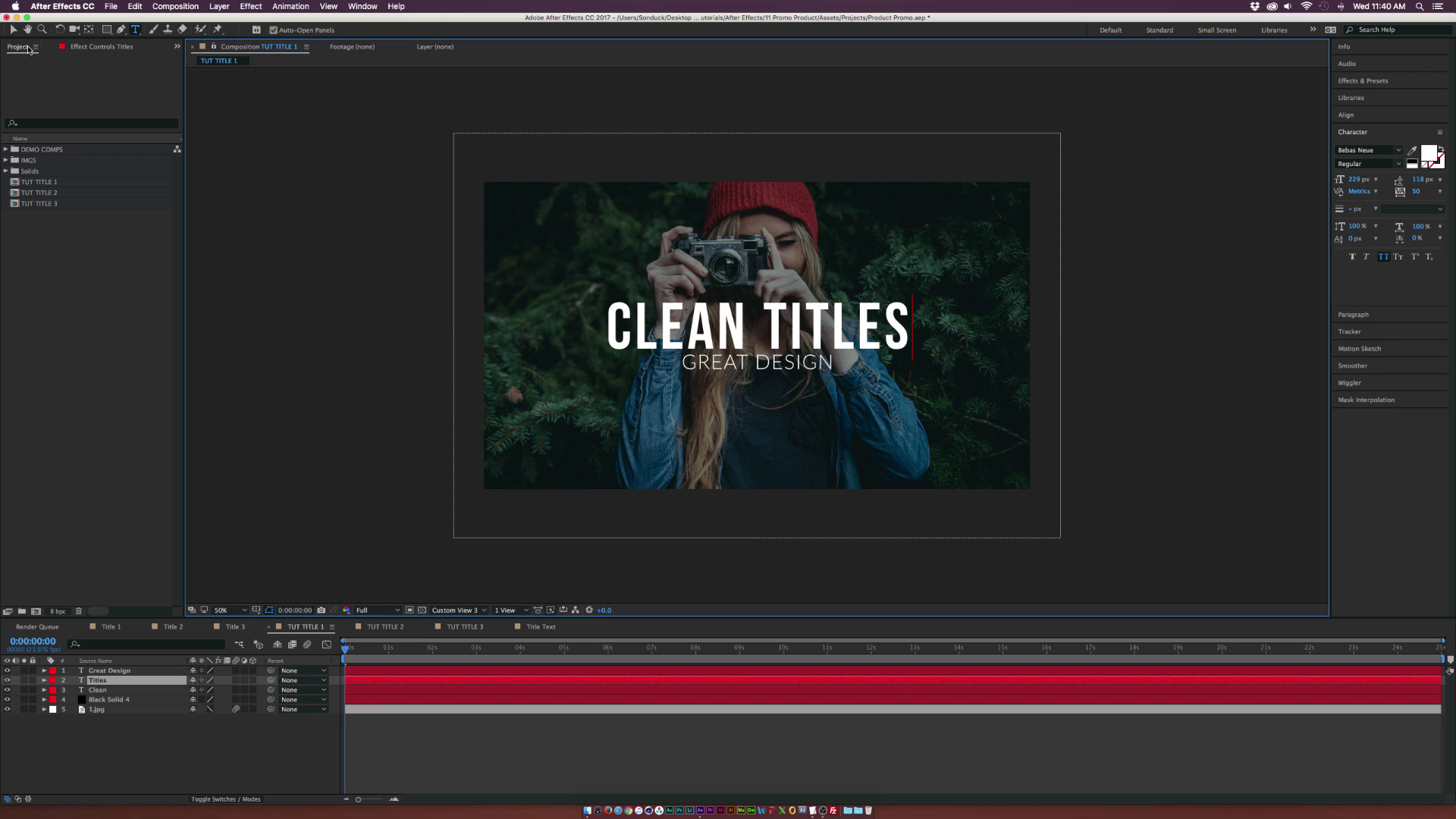
click(109, 670)
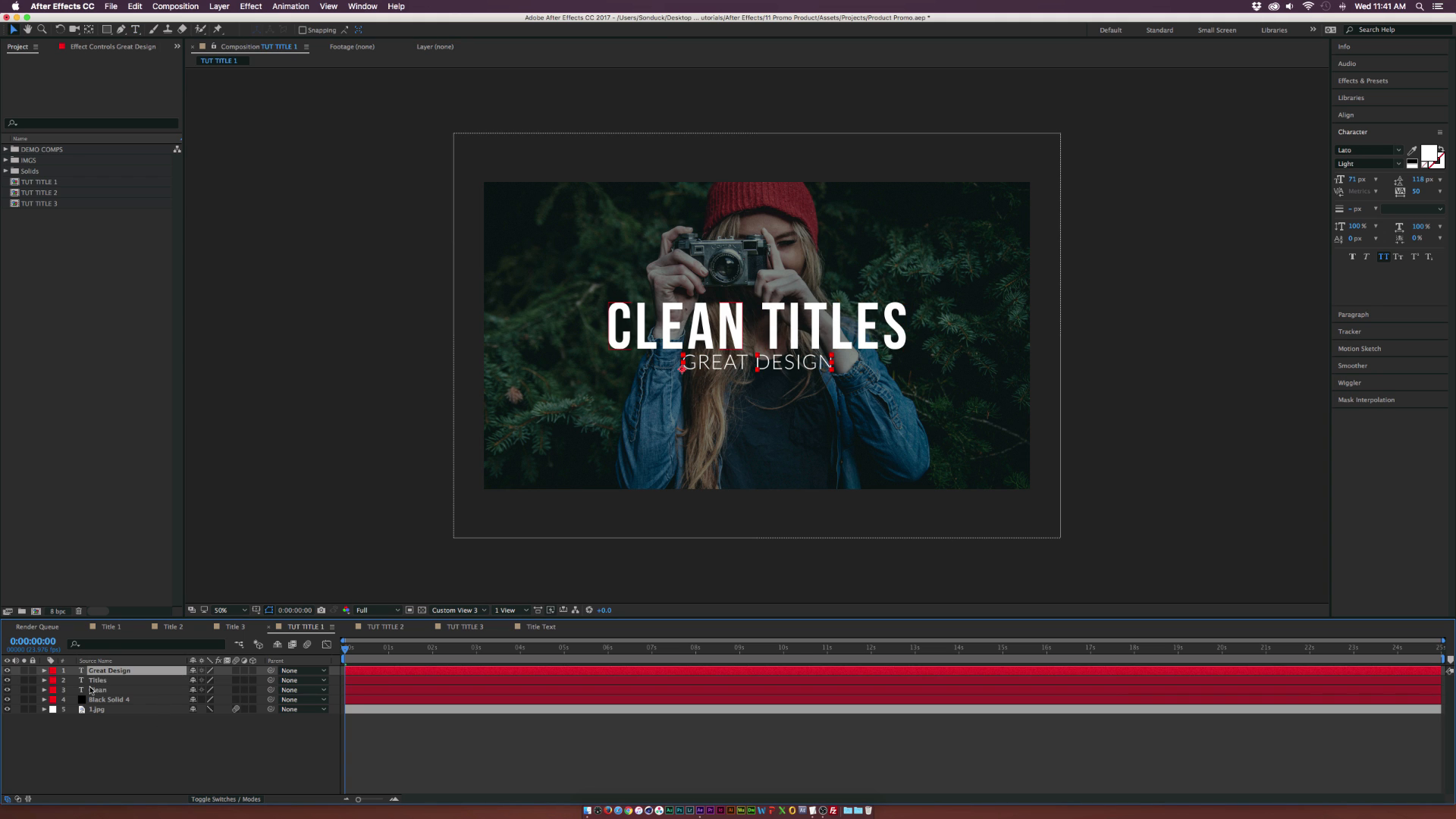
click(1346, 114)
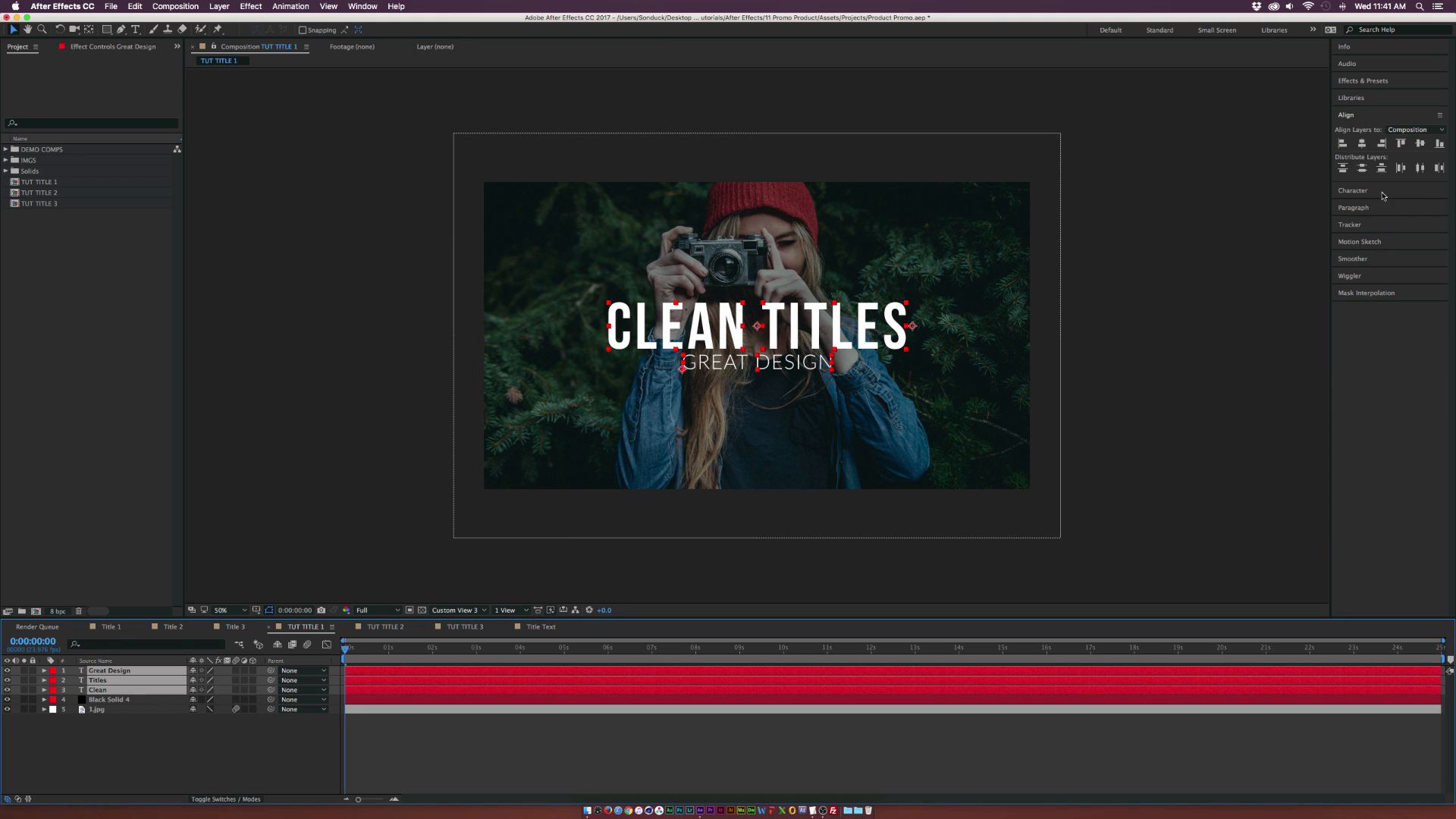
mouse_move(1382, 170)
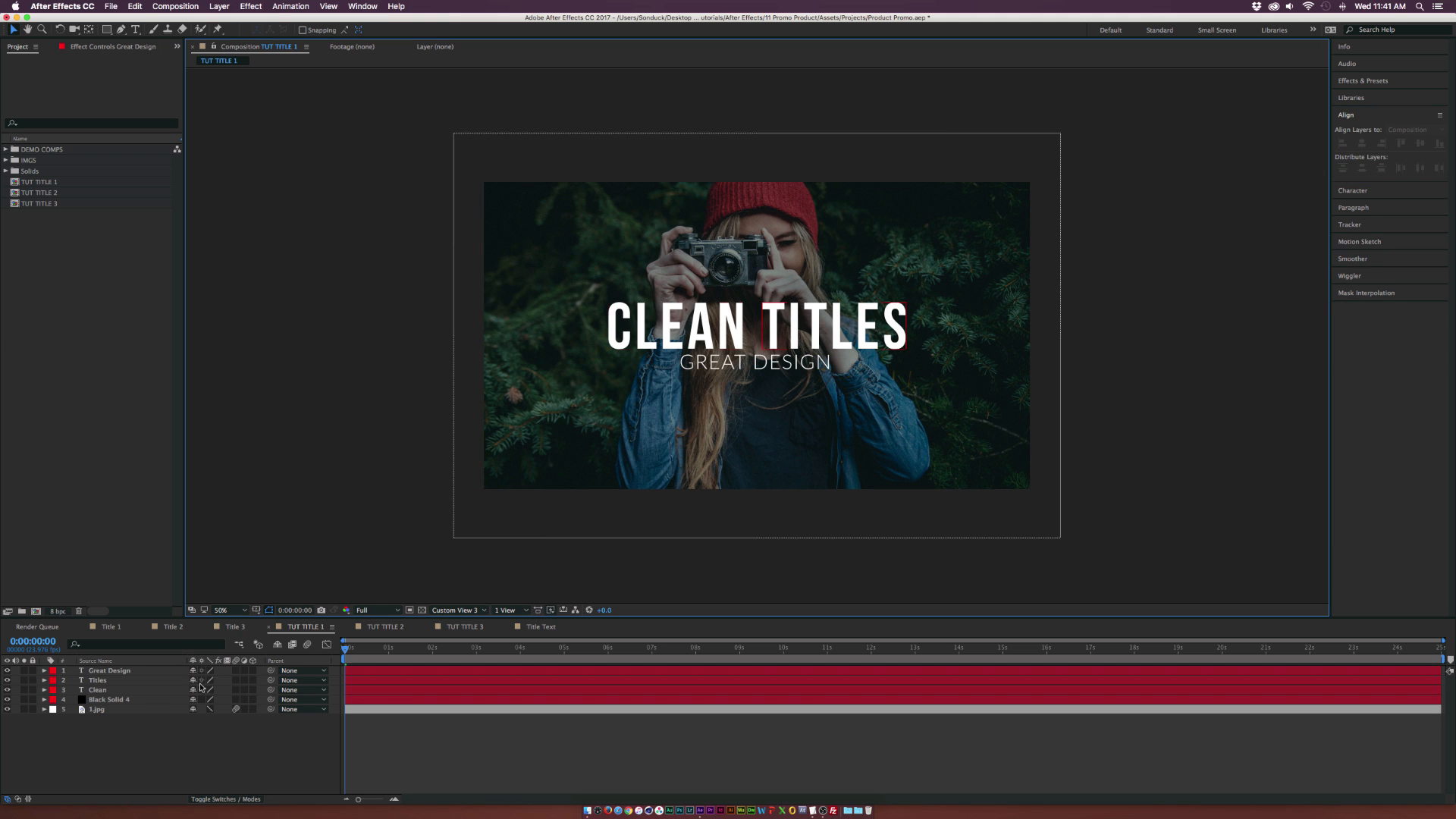
click(97, 679)
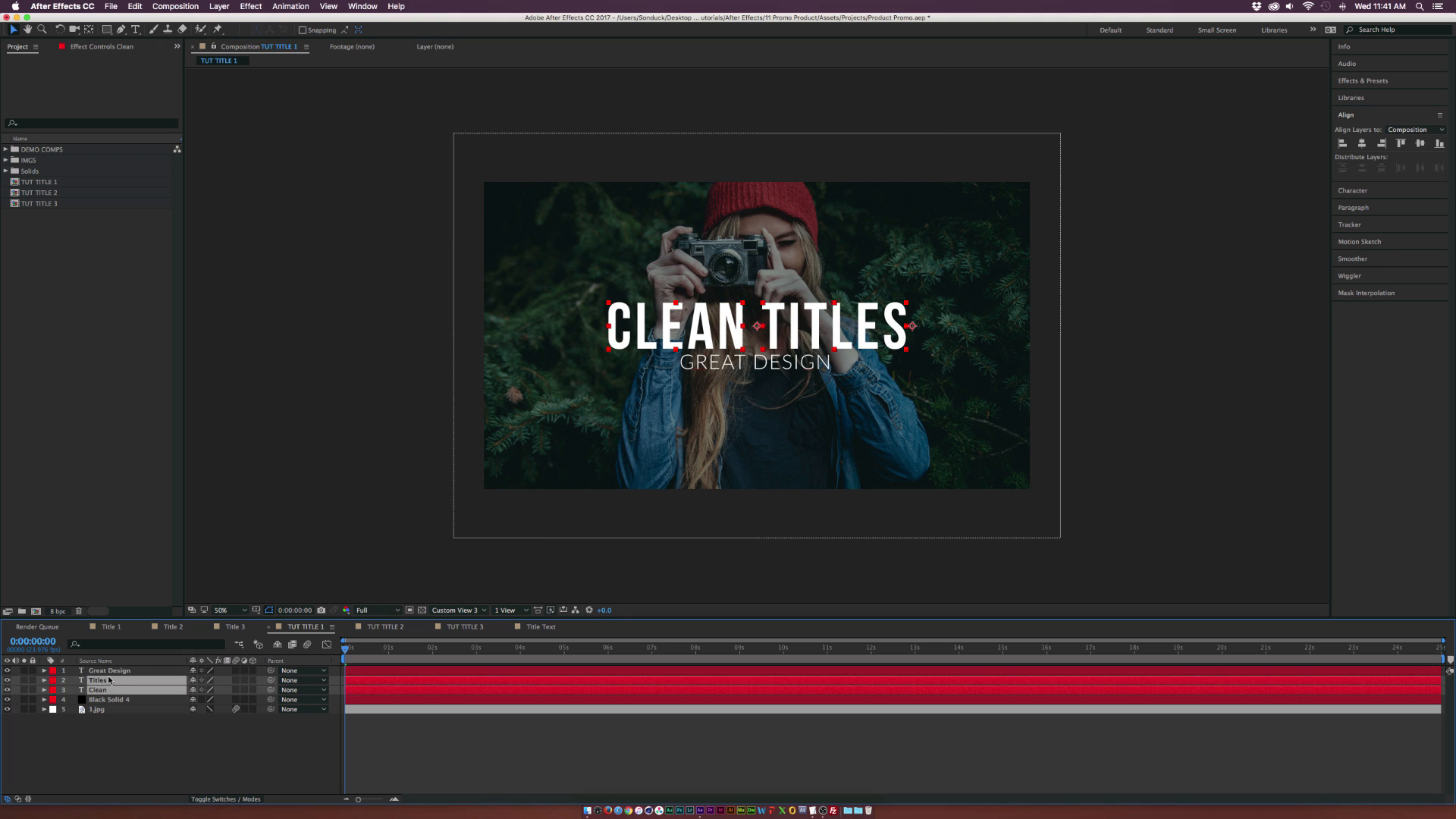
Step: Reveal Position on the Clean and Titles layers and move to about 1:16
click(110, 669)
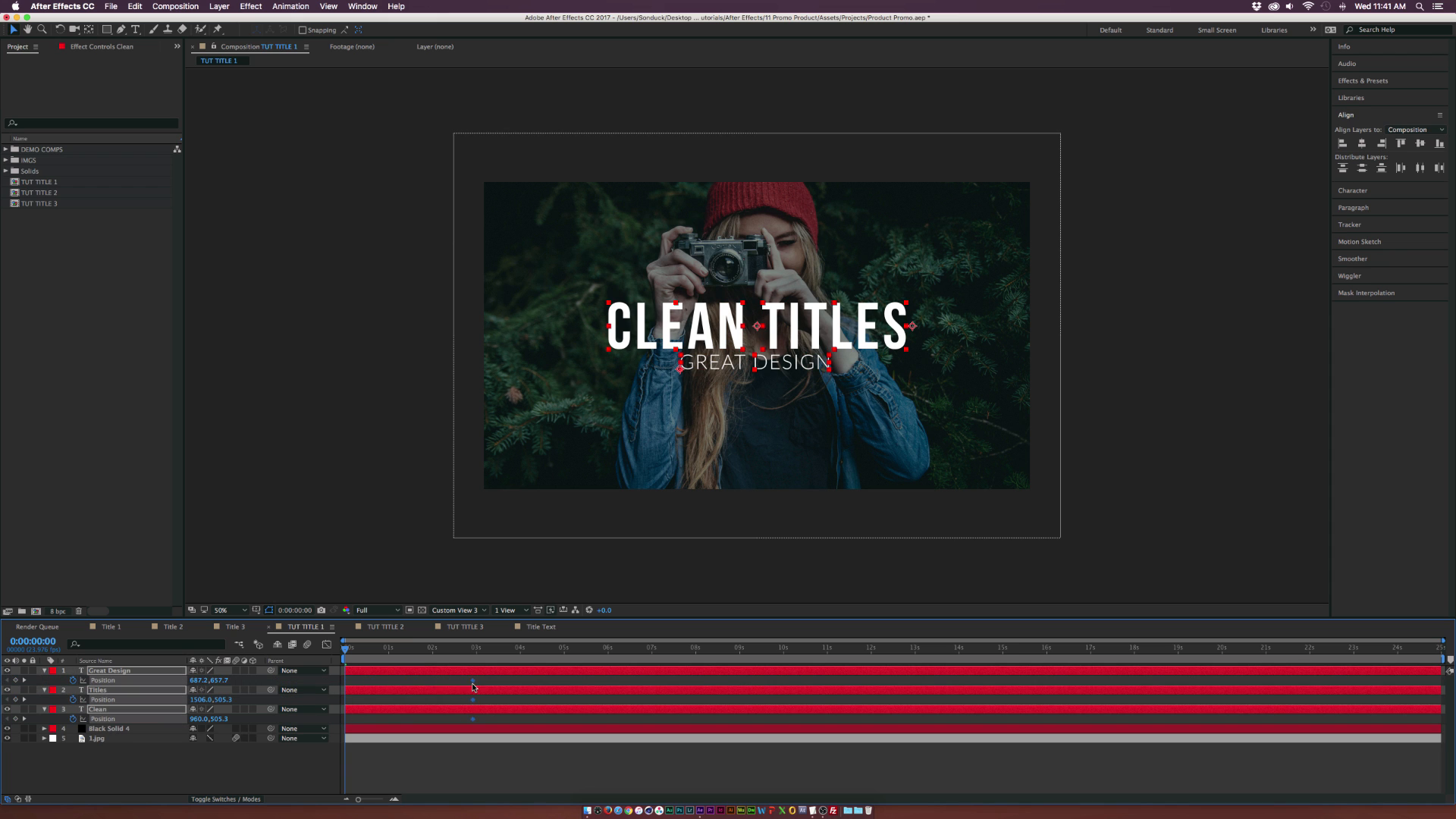
mouse_move(386, 652)
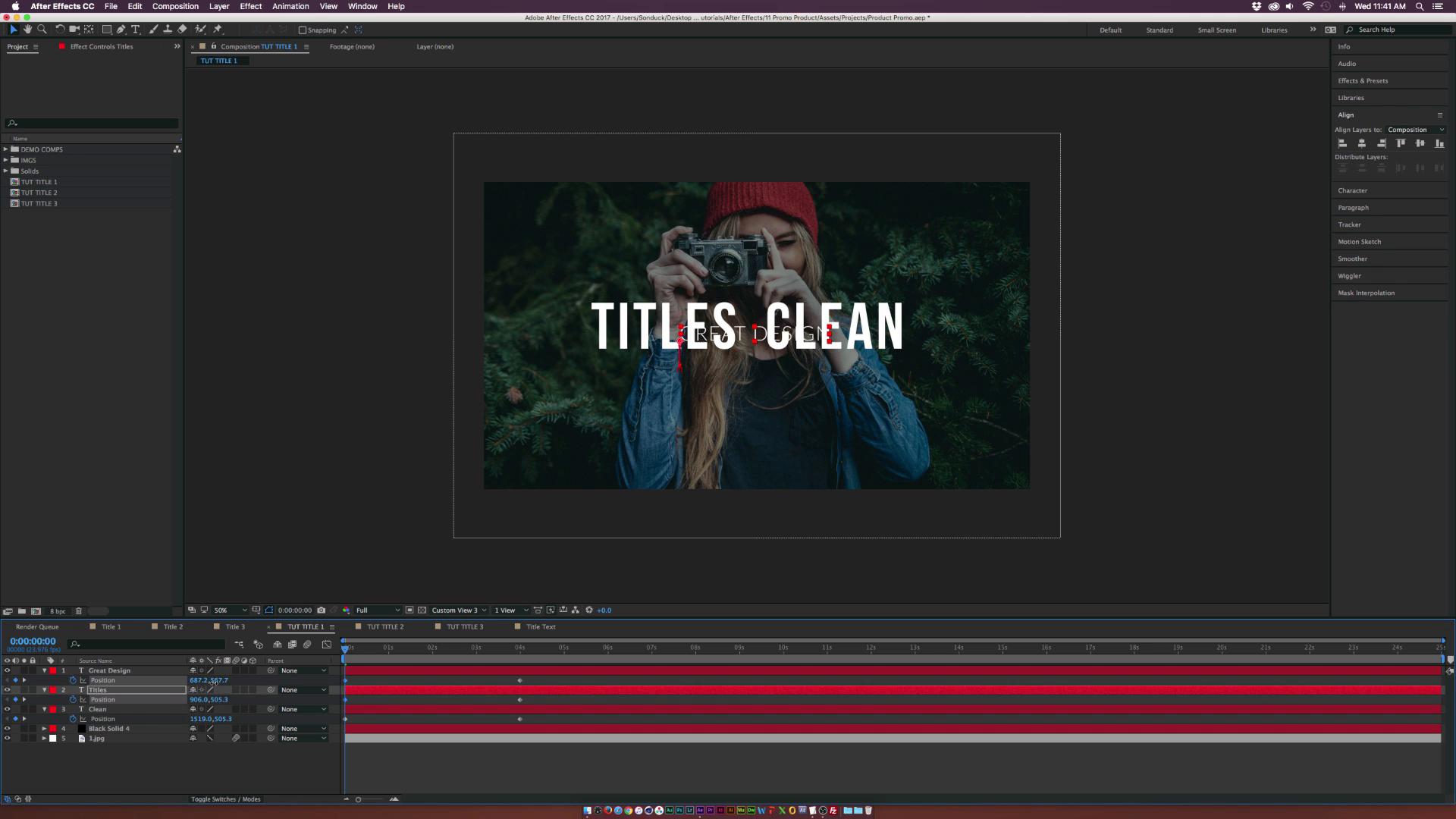
click(109, 670)
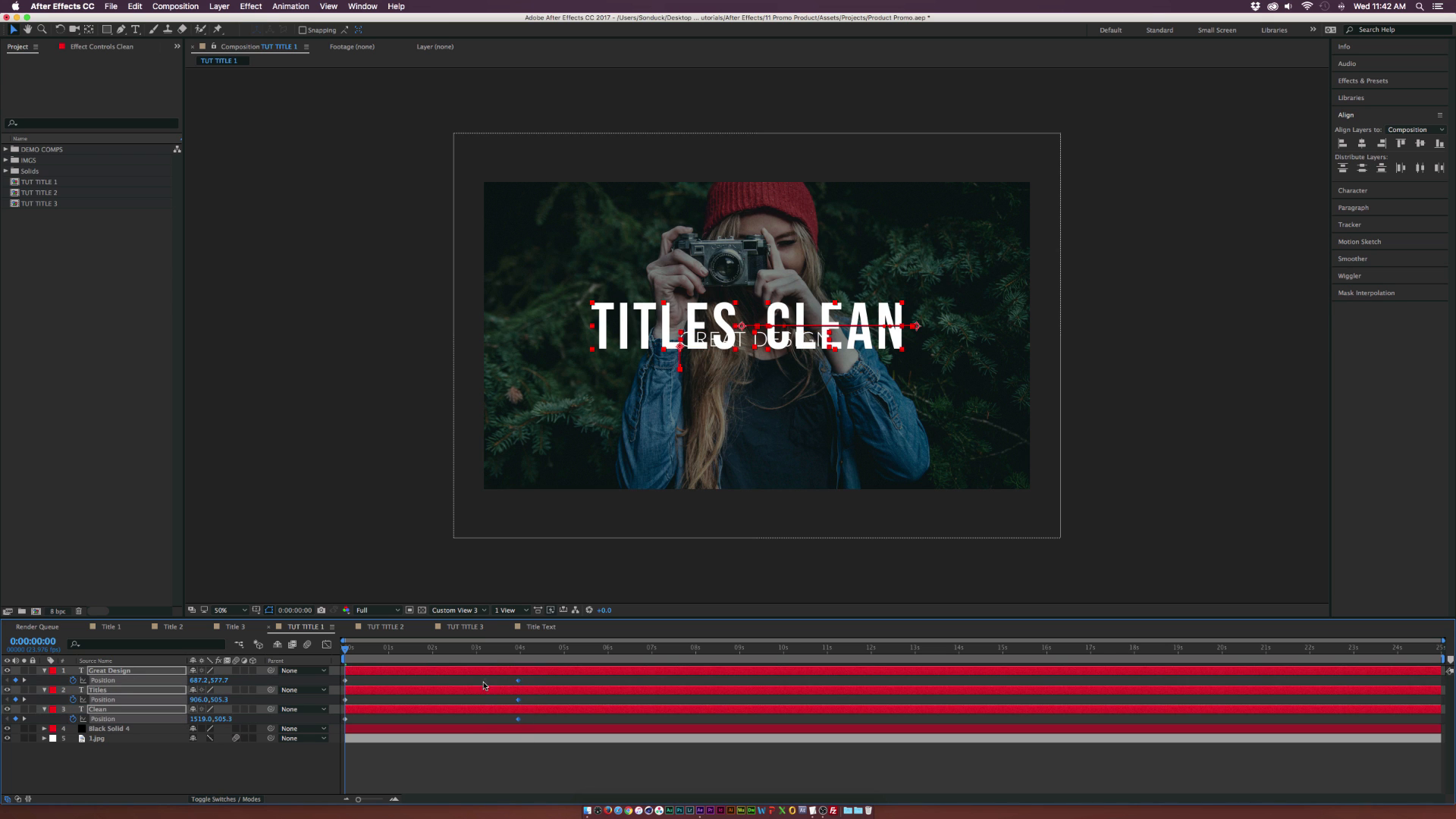
click(419, 648)
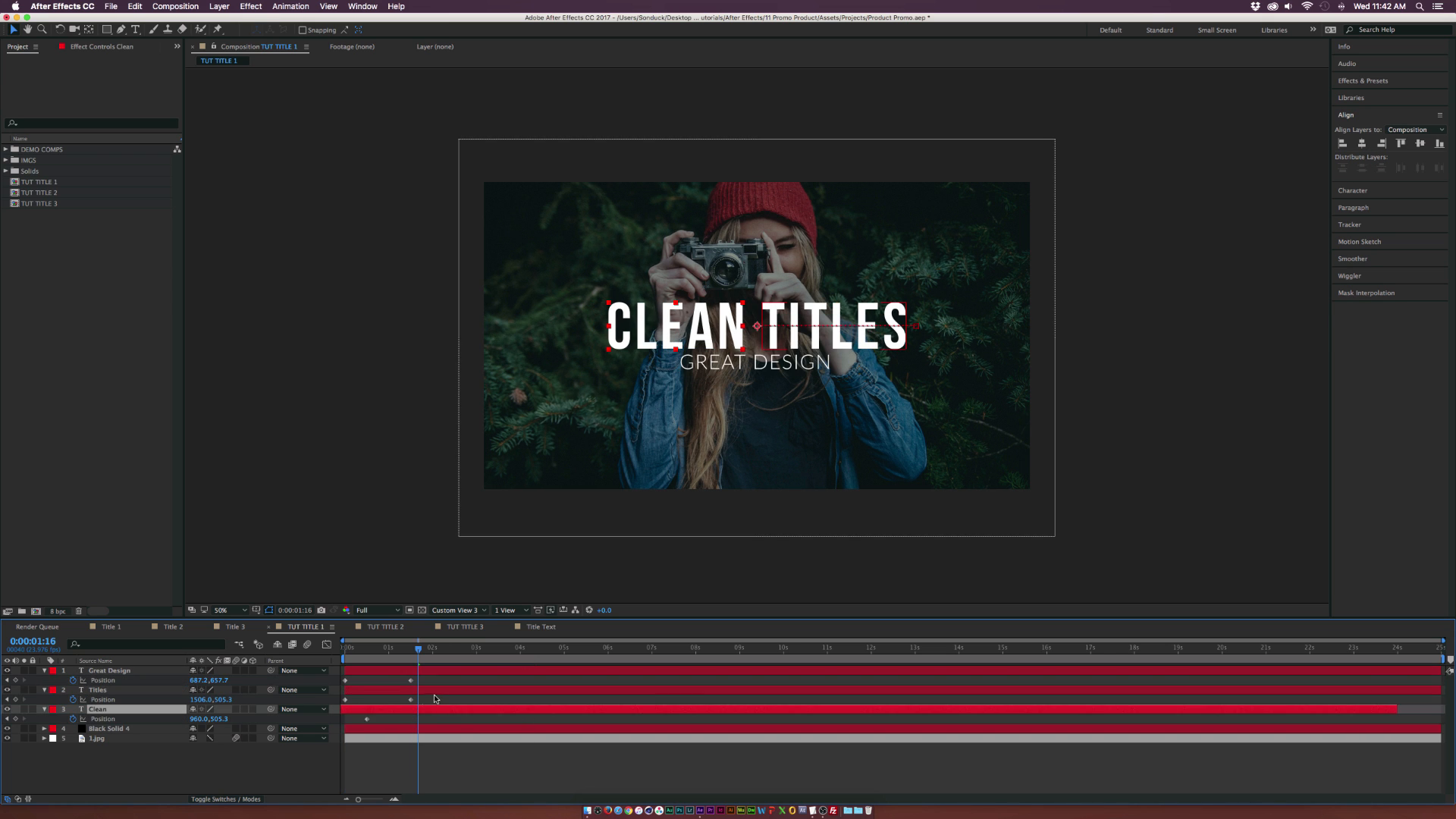
Step: Keyframe swapped start positions so CLEAN and TITLES slide past each other into place
click(97, 690)
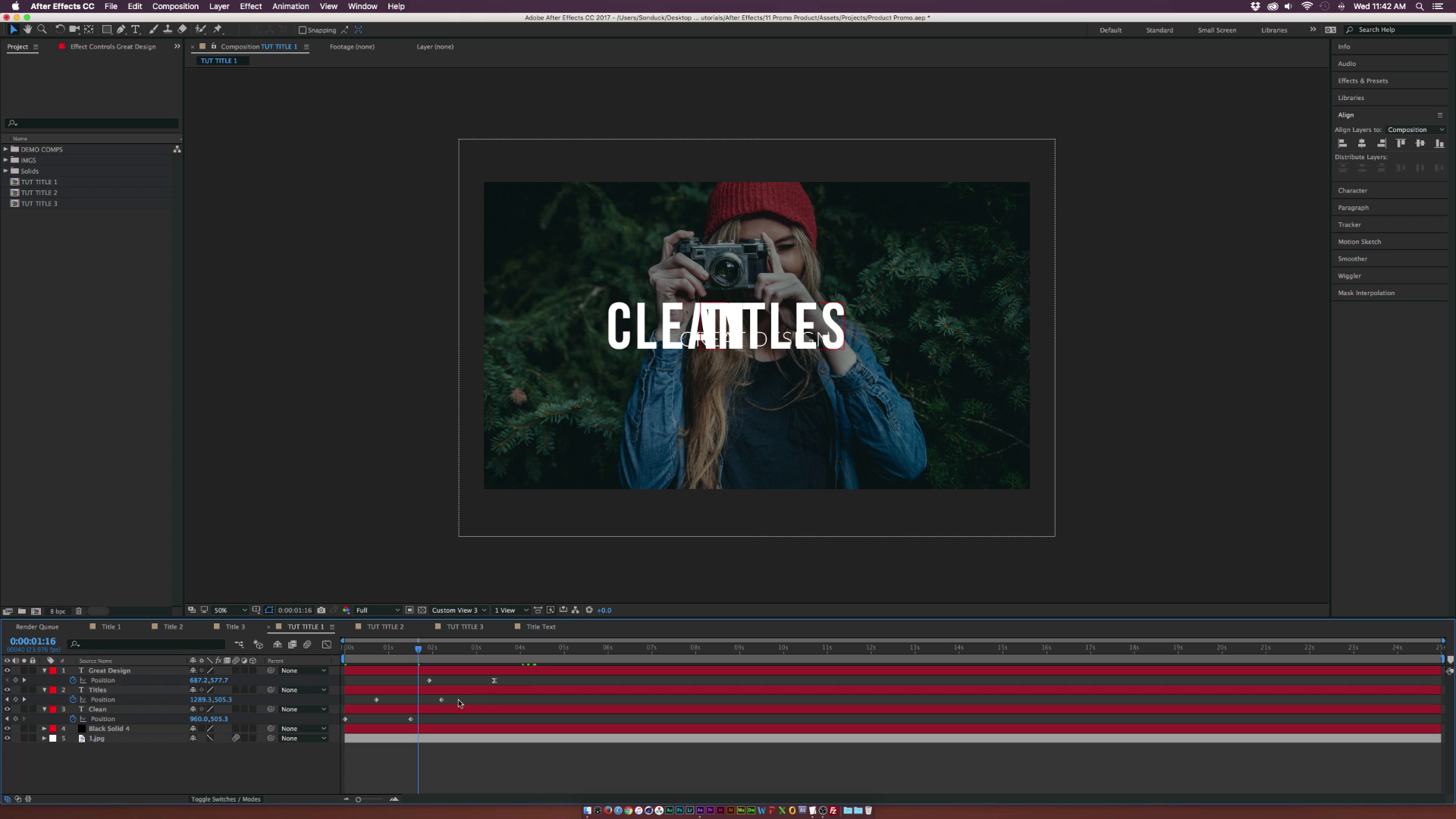
click(97, 709)
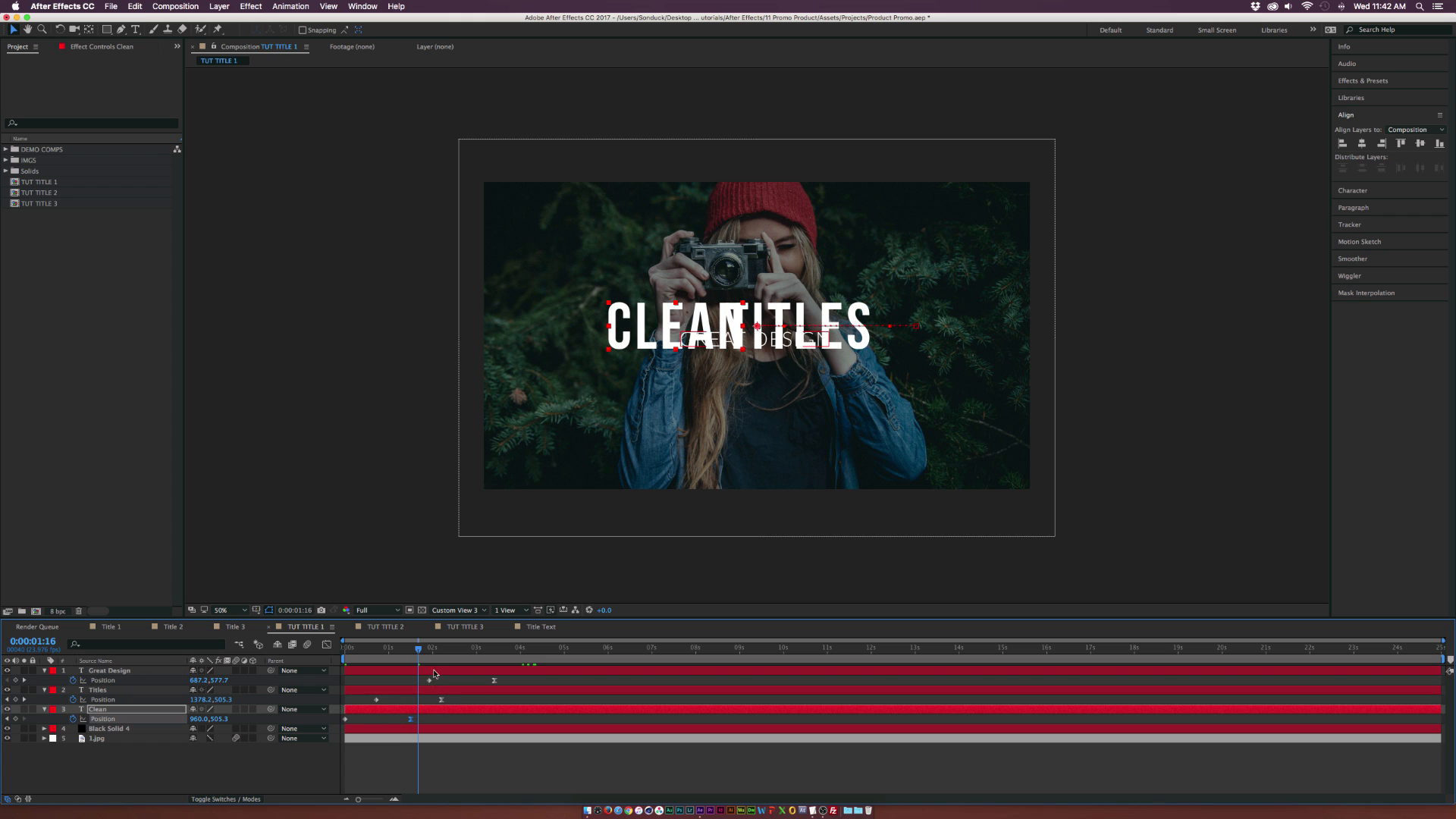
mouse_move(425, 648)
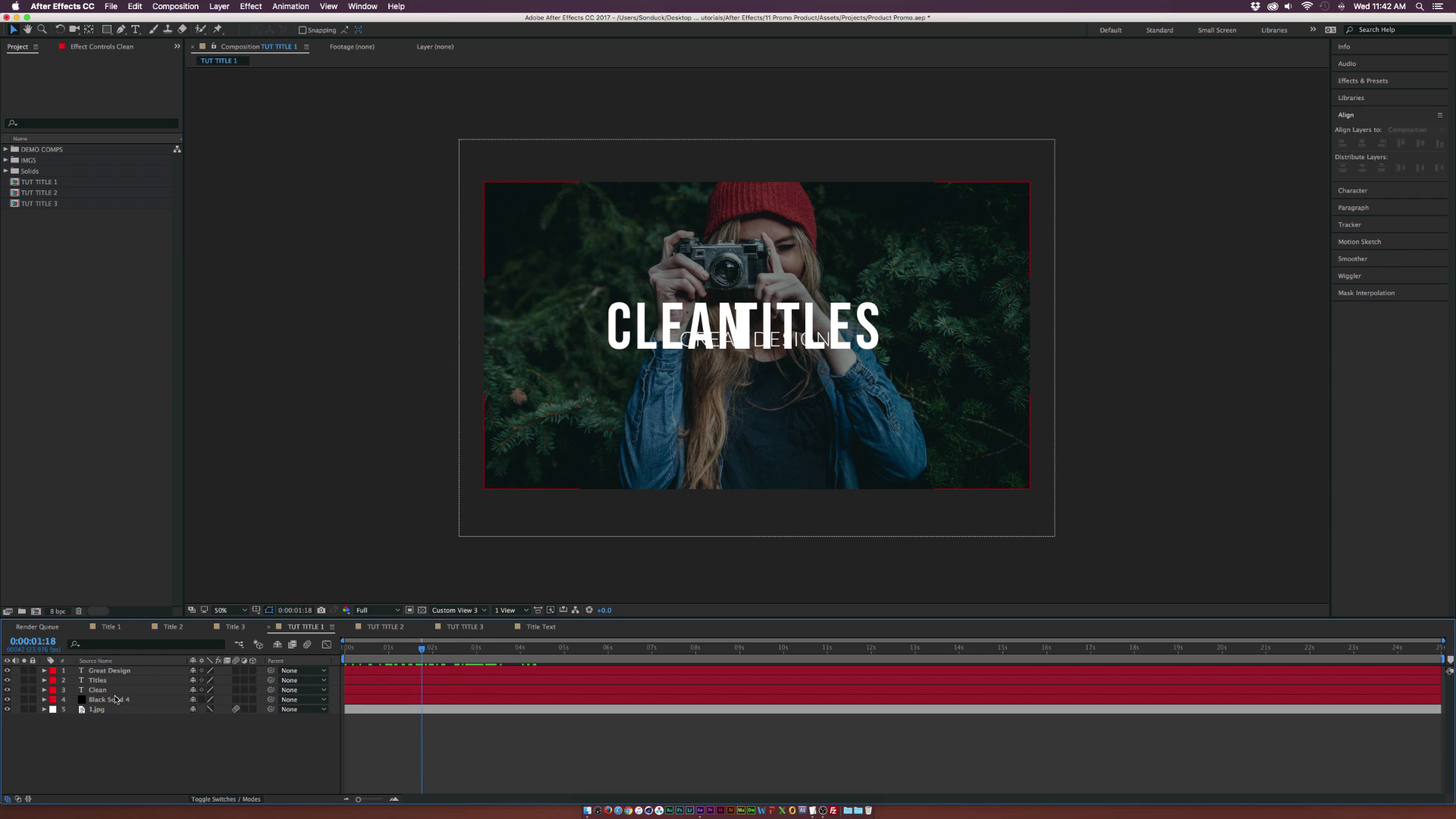
click(97, 690)
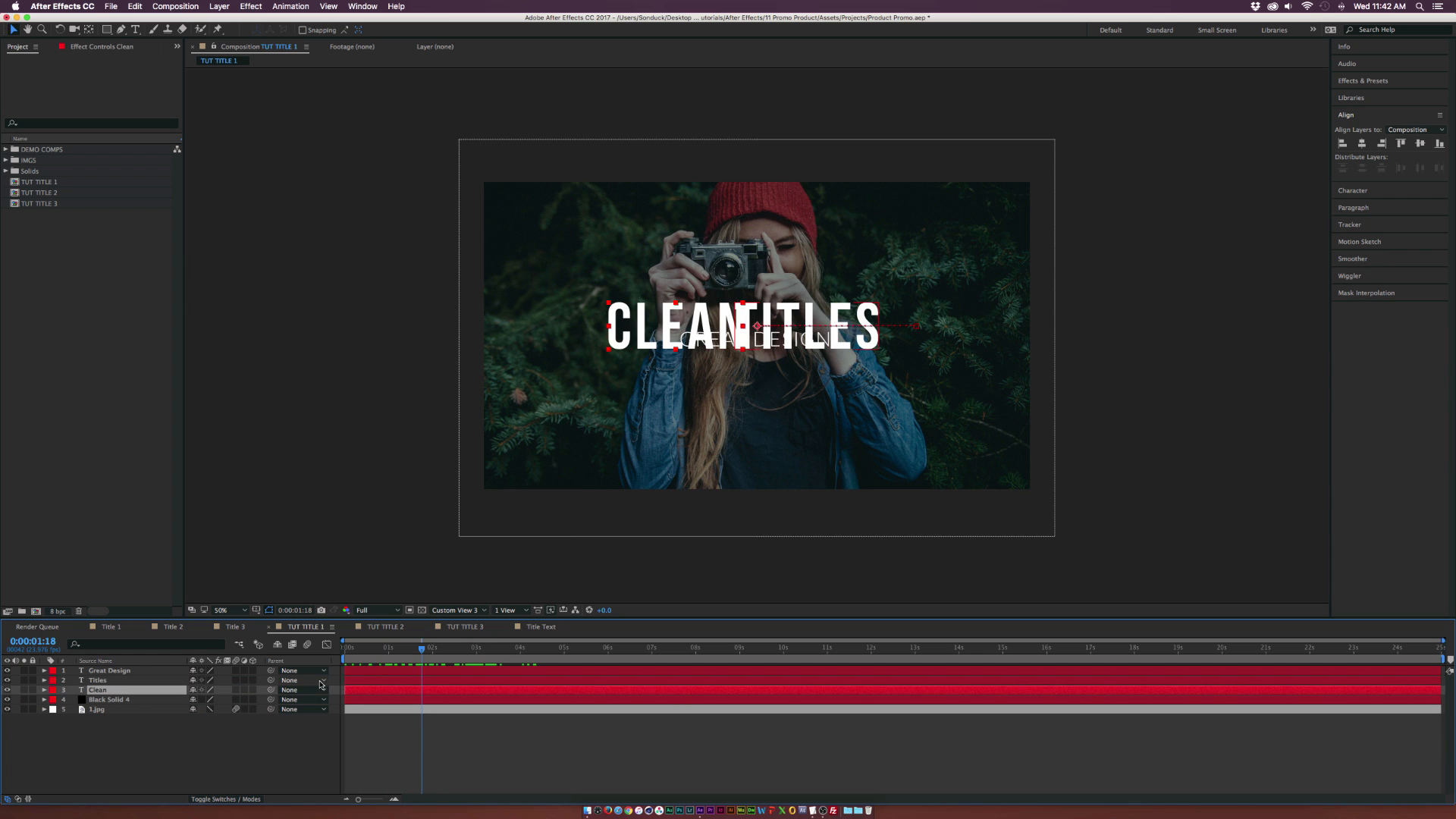
Step: Pre-compose the Clean layer into its own Clean TUT composition
click(218, 6)
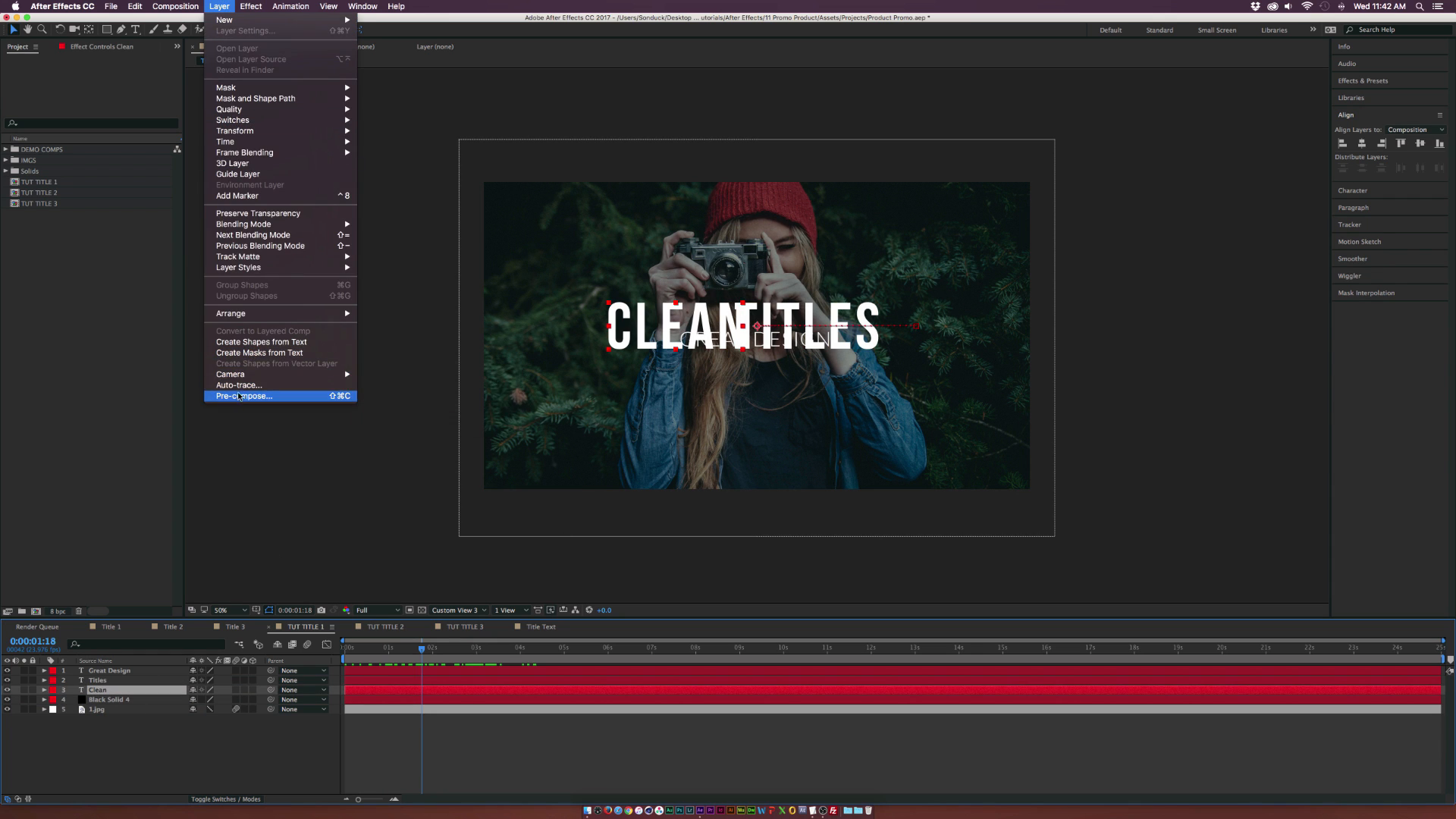
click(243, 396)
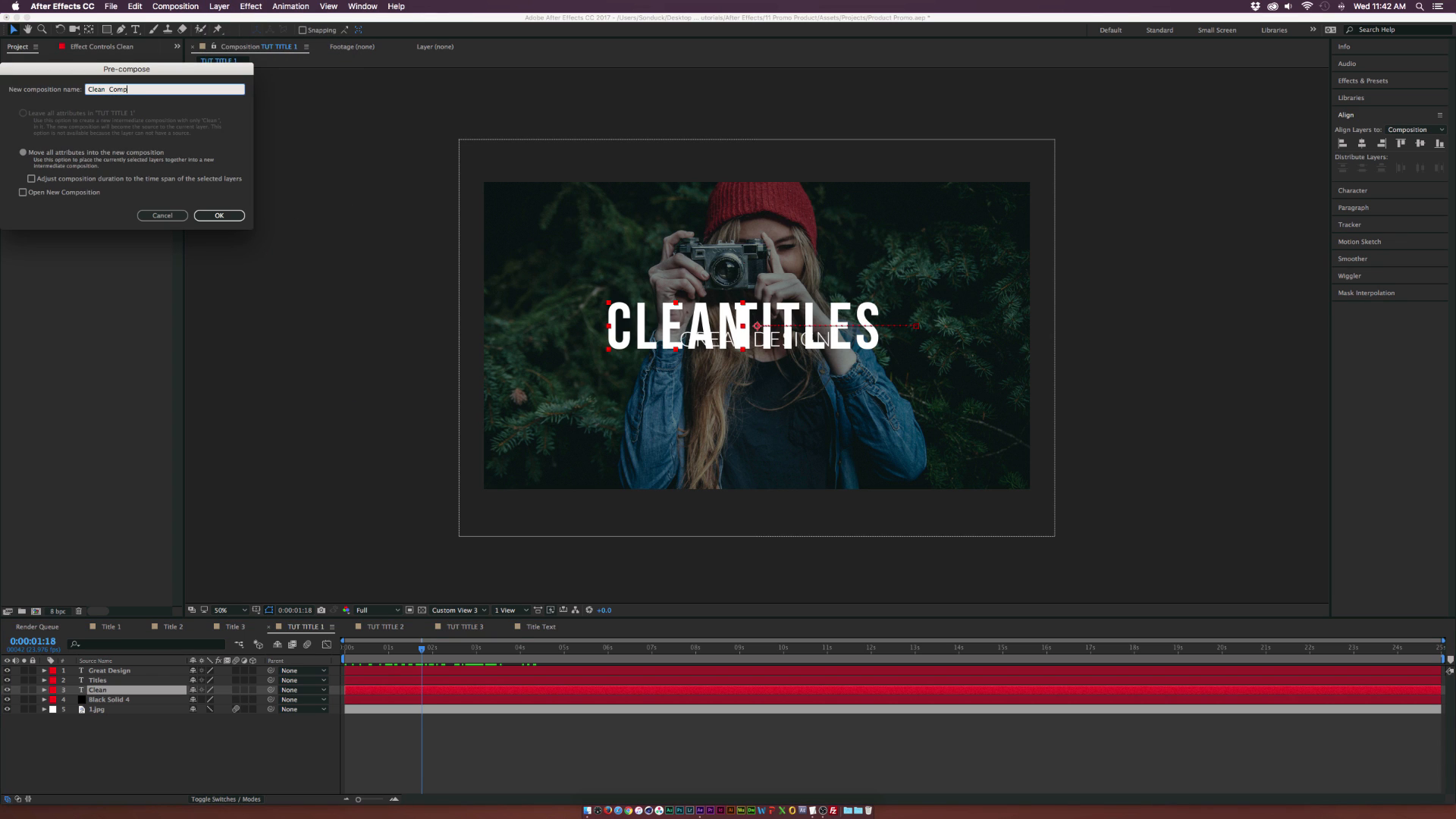
text(Clean Tile)
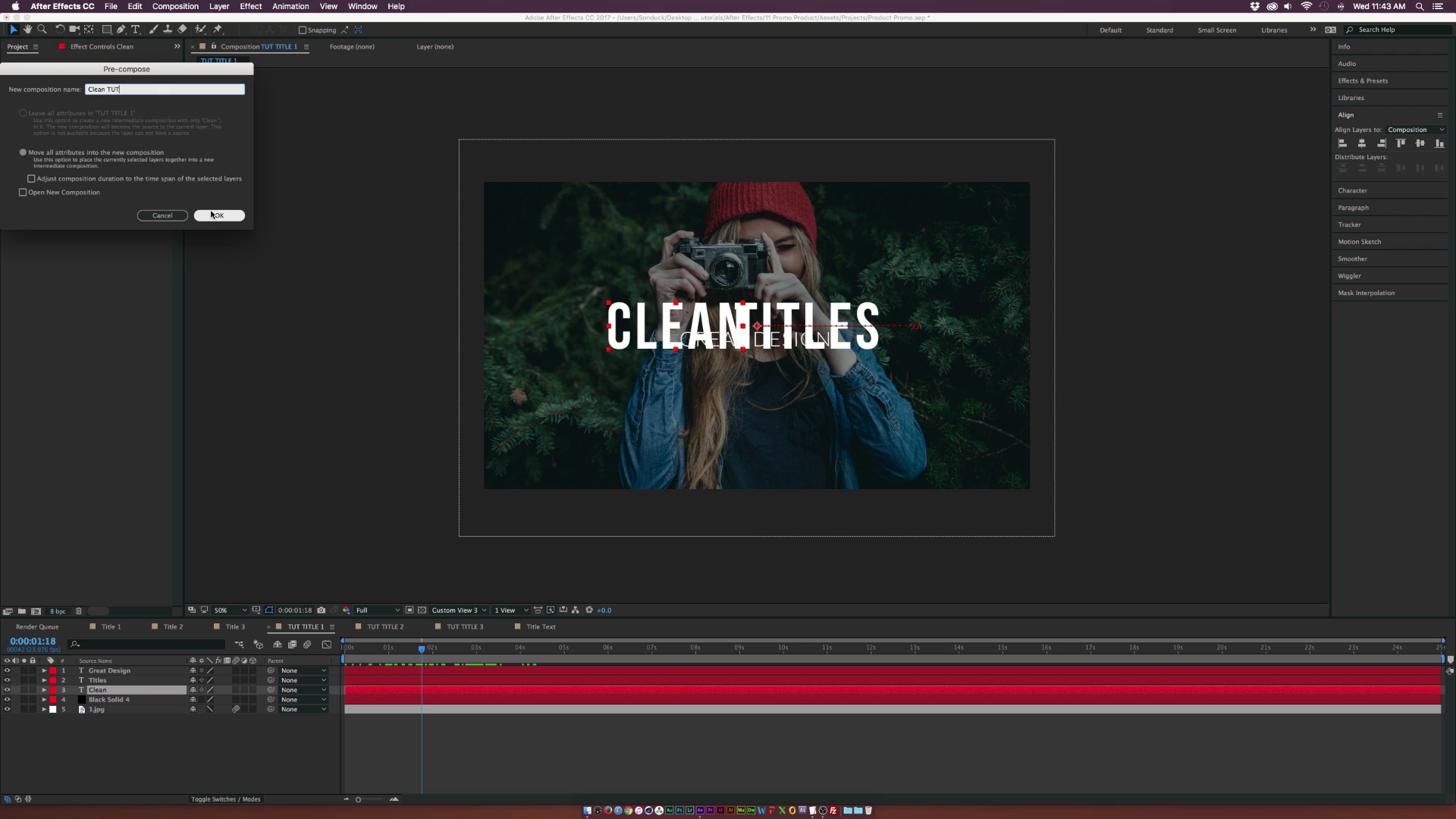
click(216, 216)
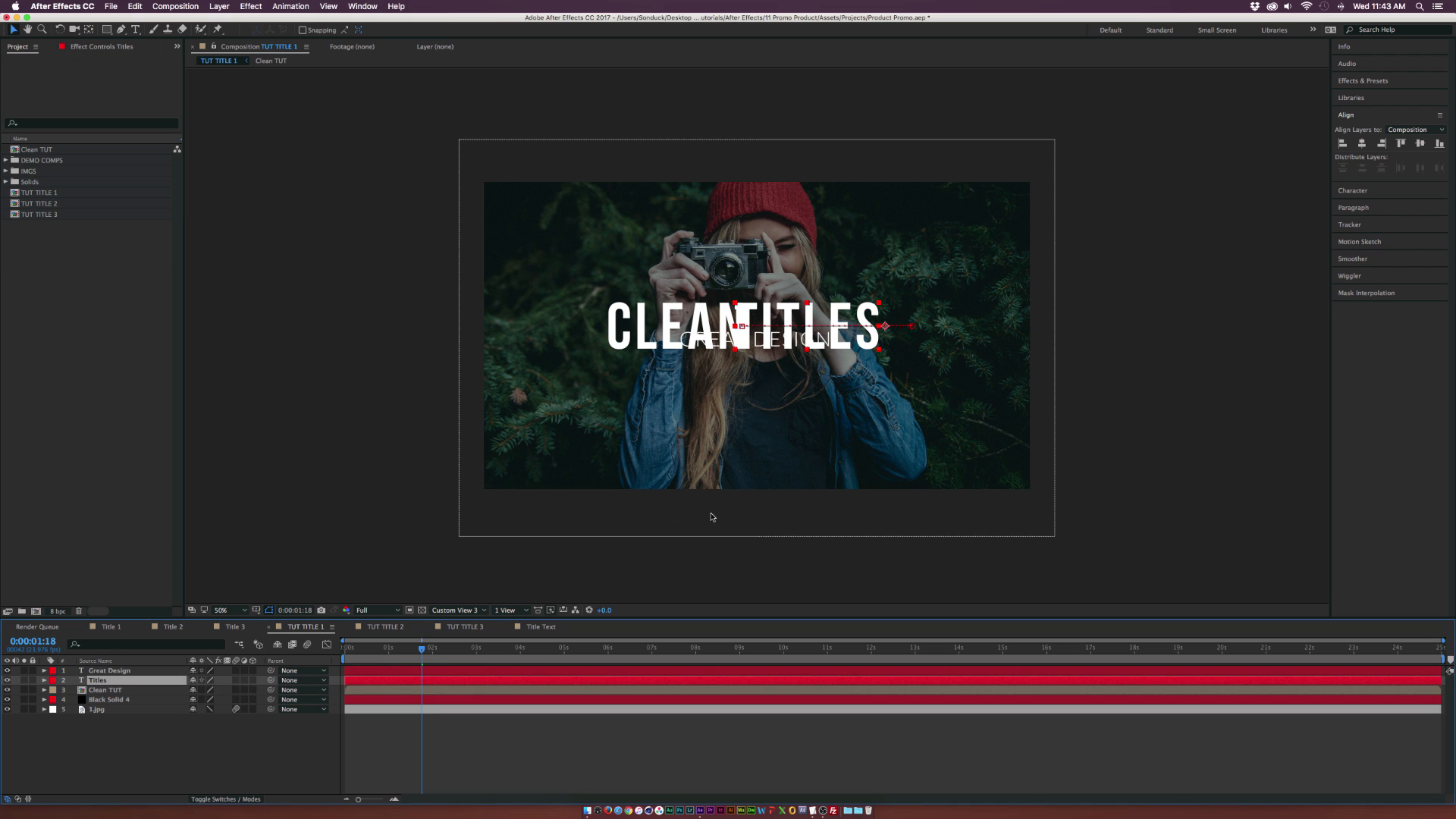
Step: Pre-compose the Titles layer into the Title TuT composition
click(219, 6)
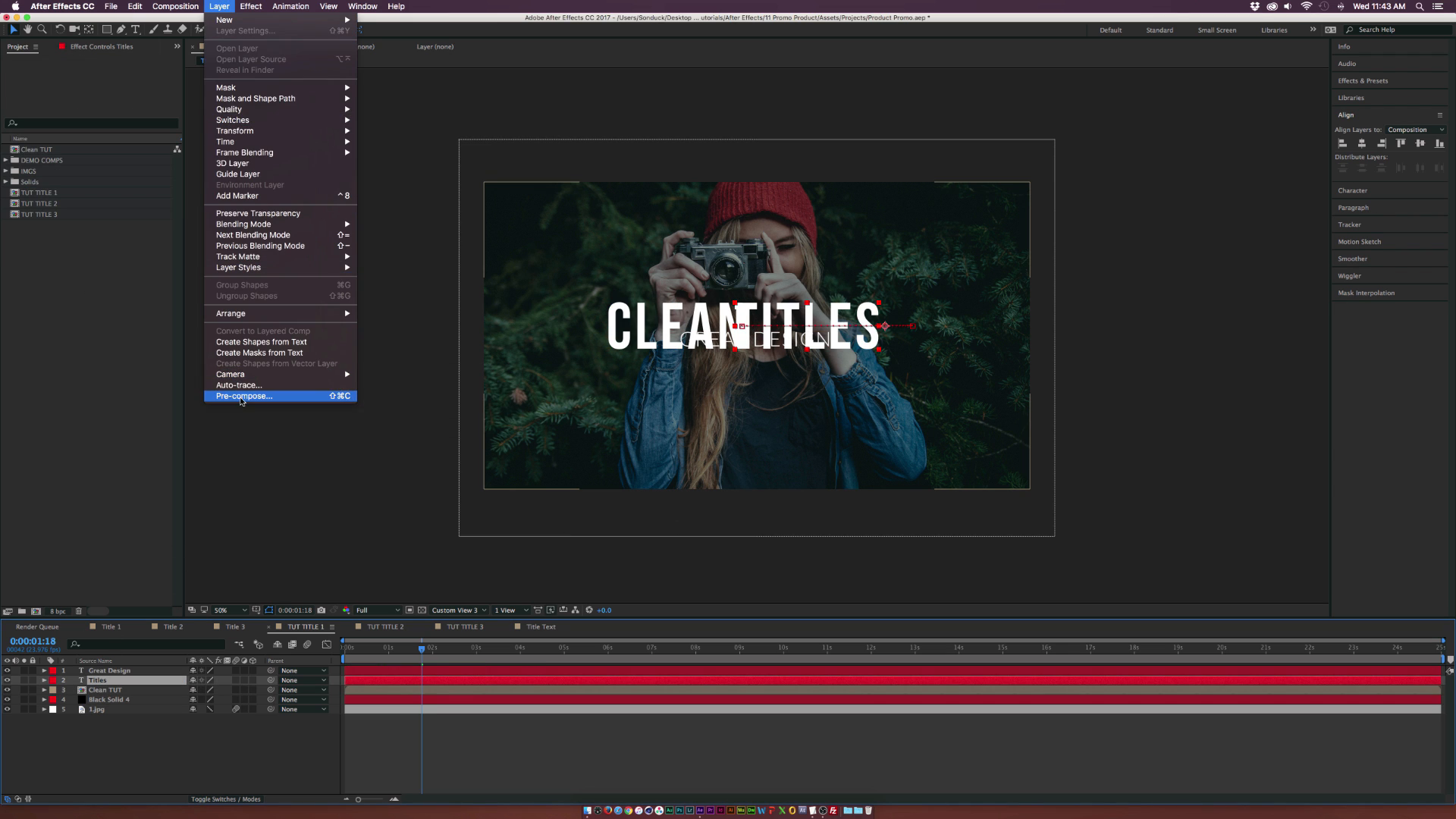
click(243, 396)
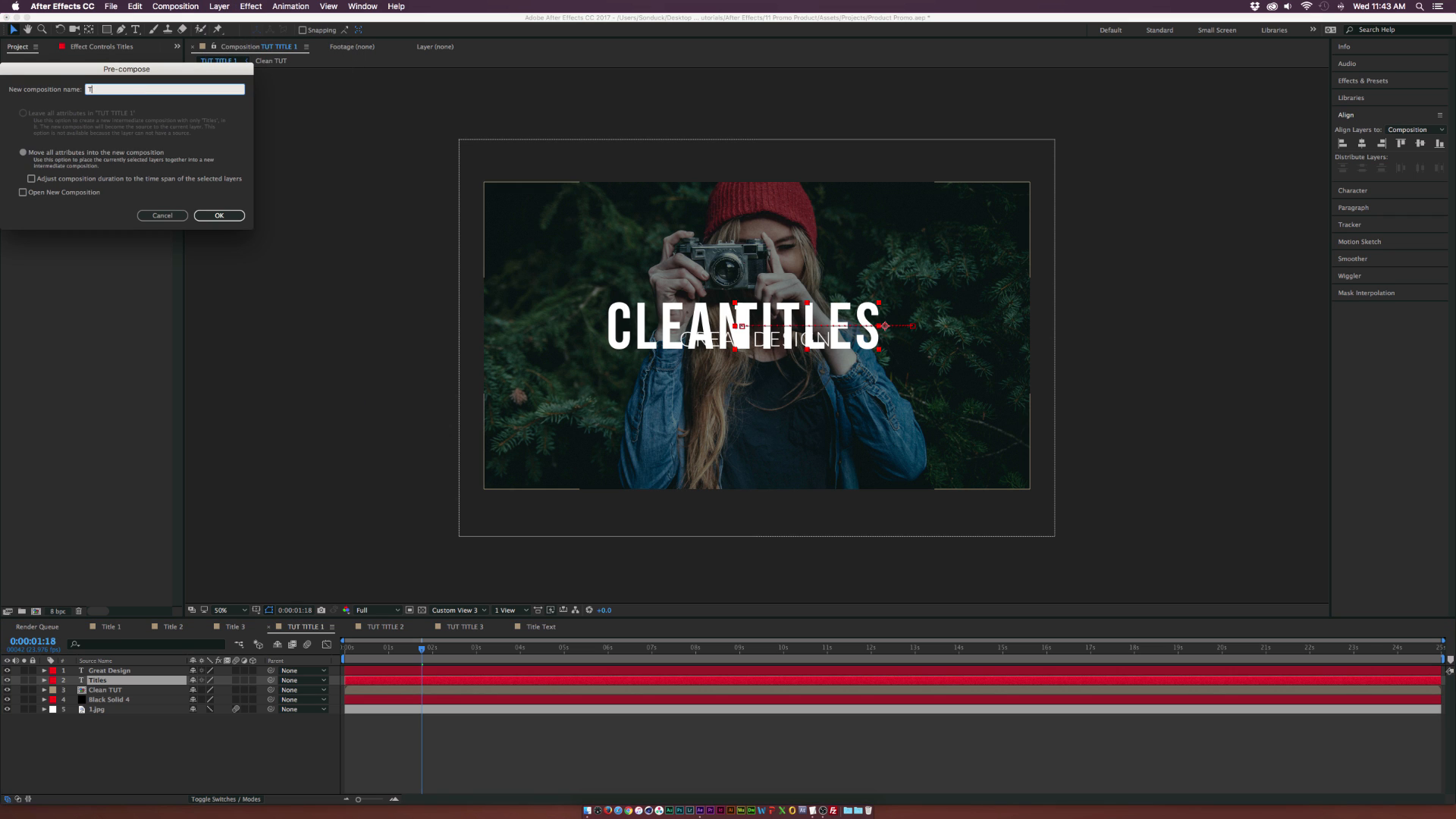
click(218, 215)
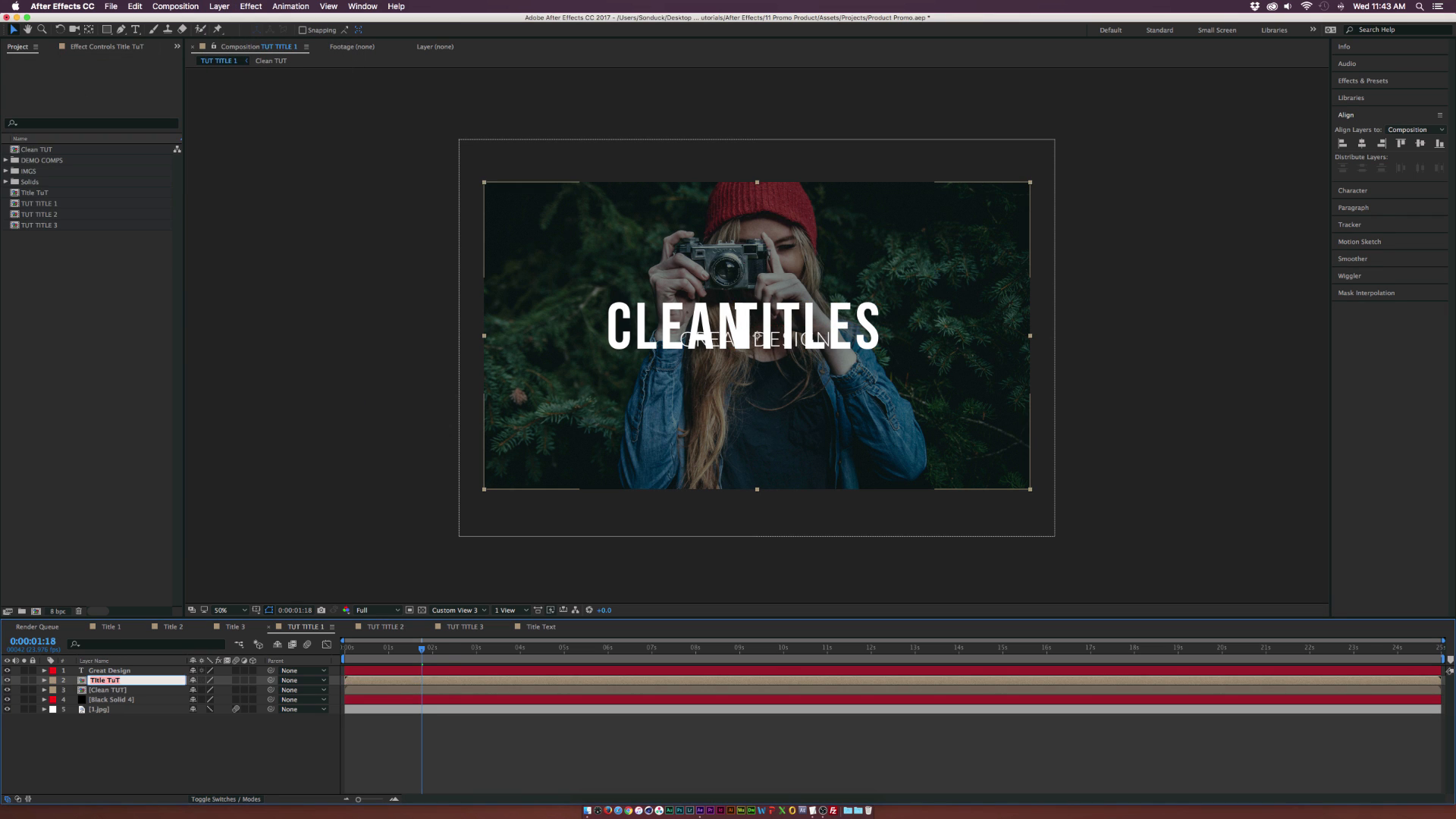
Step: Pre-compose the Great Design layer into the Design Tut composition
click(109, 671)
text(Desing Tu)
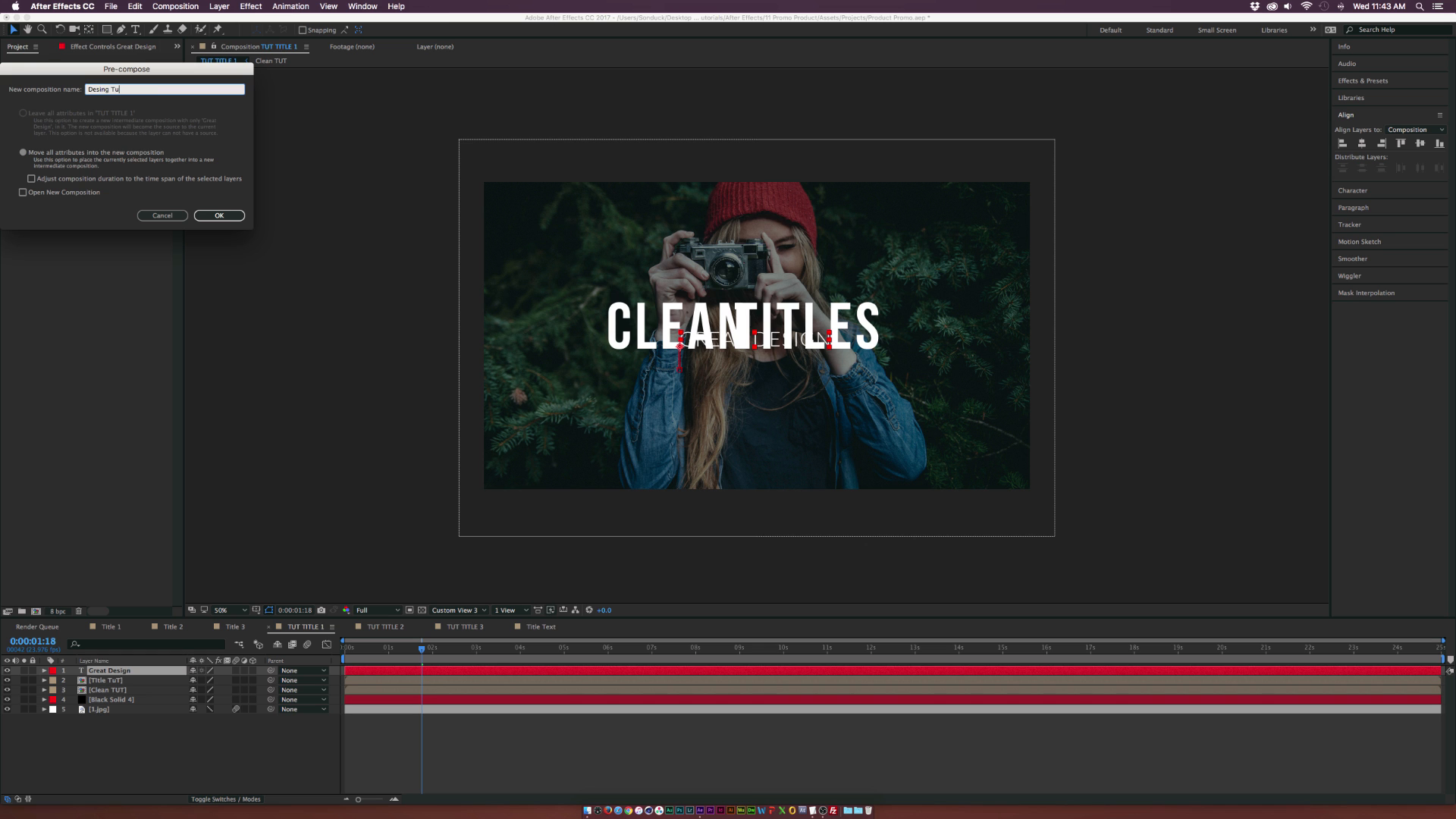
click(218, 216)
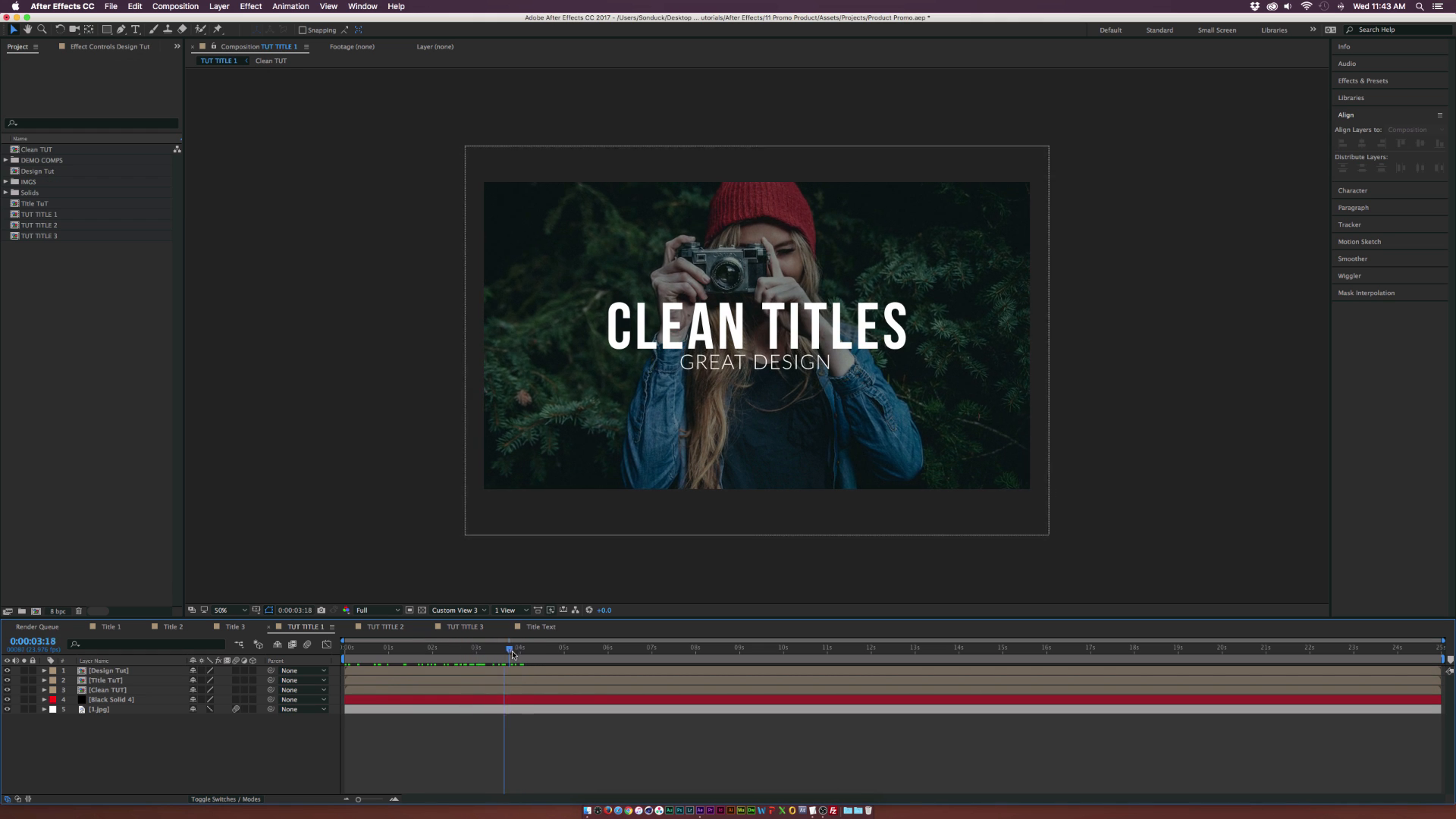
click(106, 690)
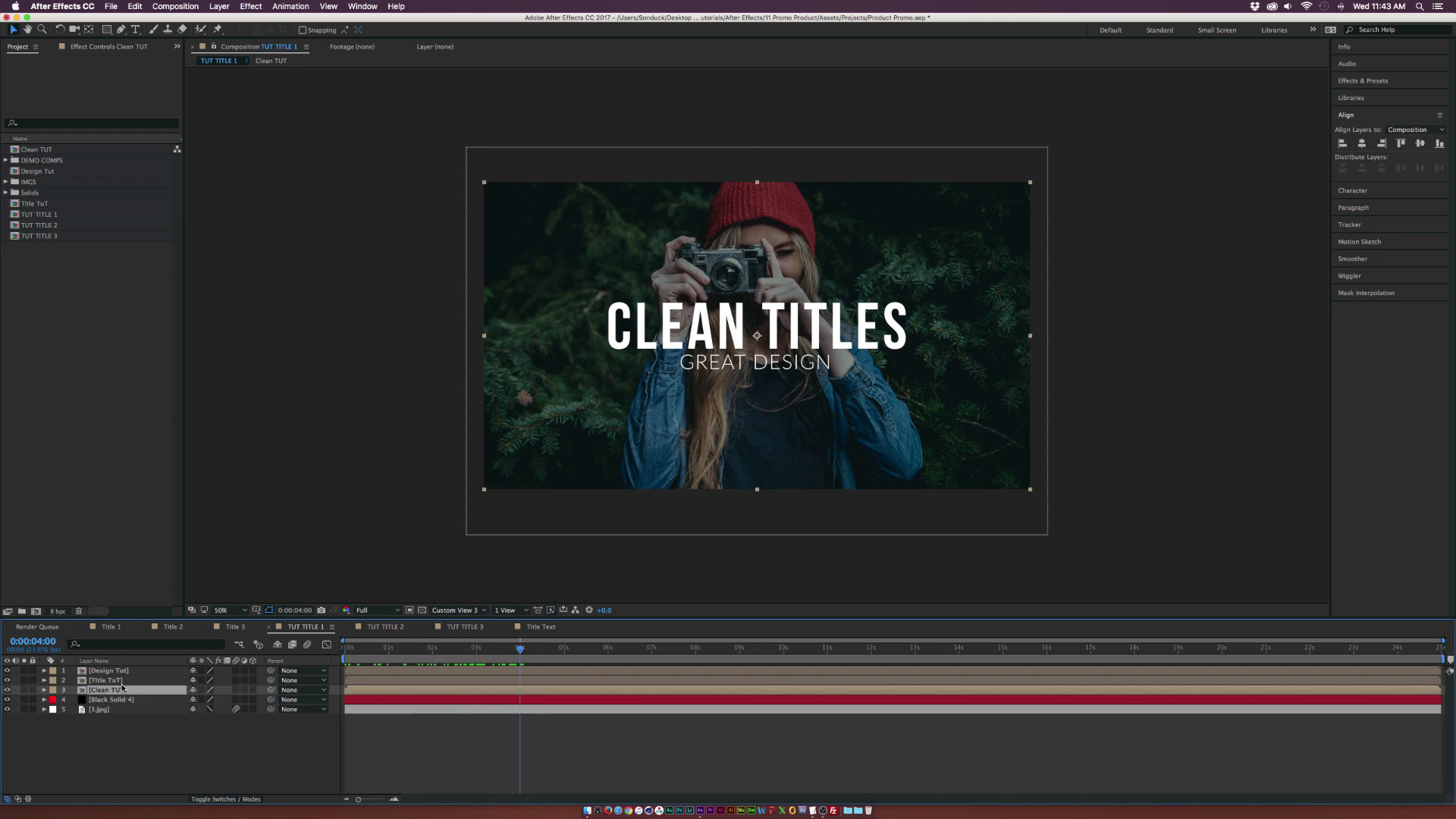
Step: Mask the Clean TUT and Title TuT nested layers along the edge between the two words
click(108, 29)
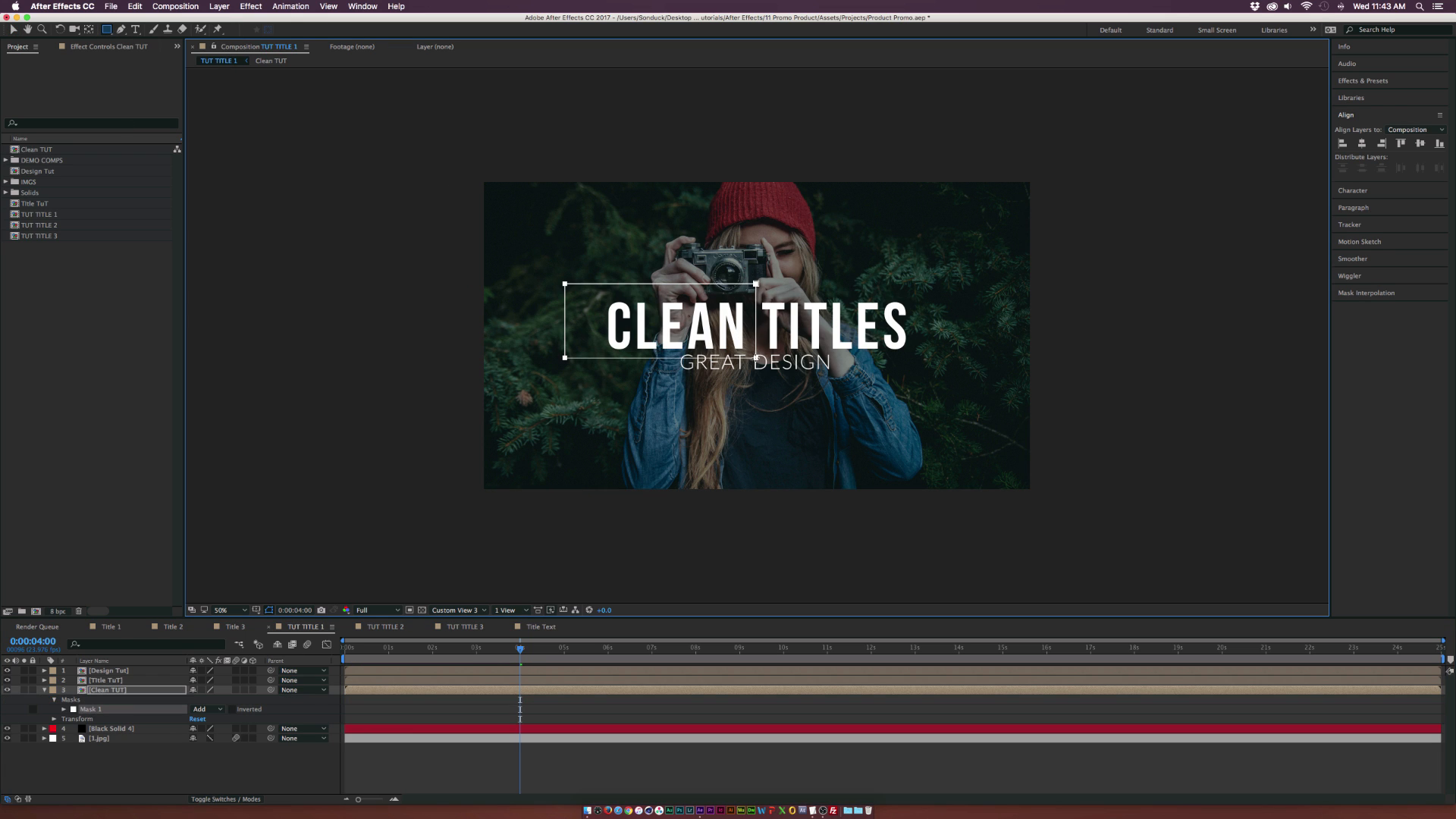
click(223, 609)
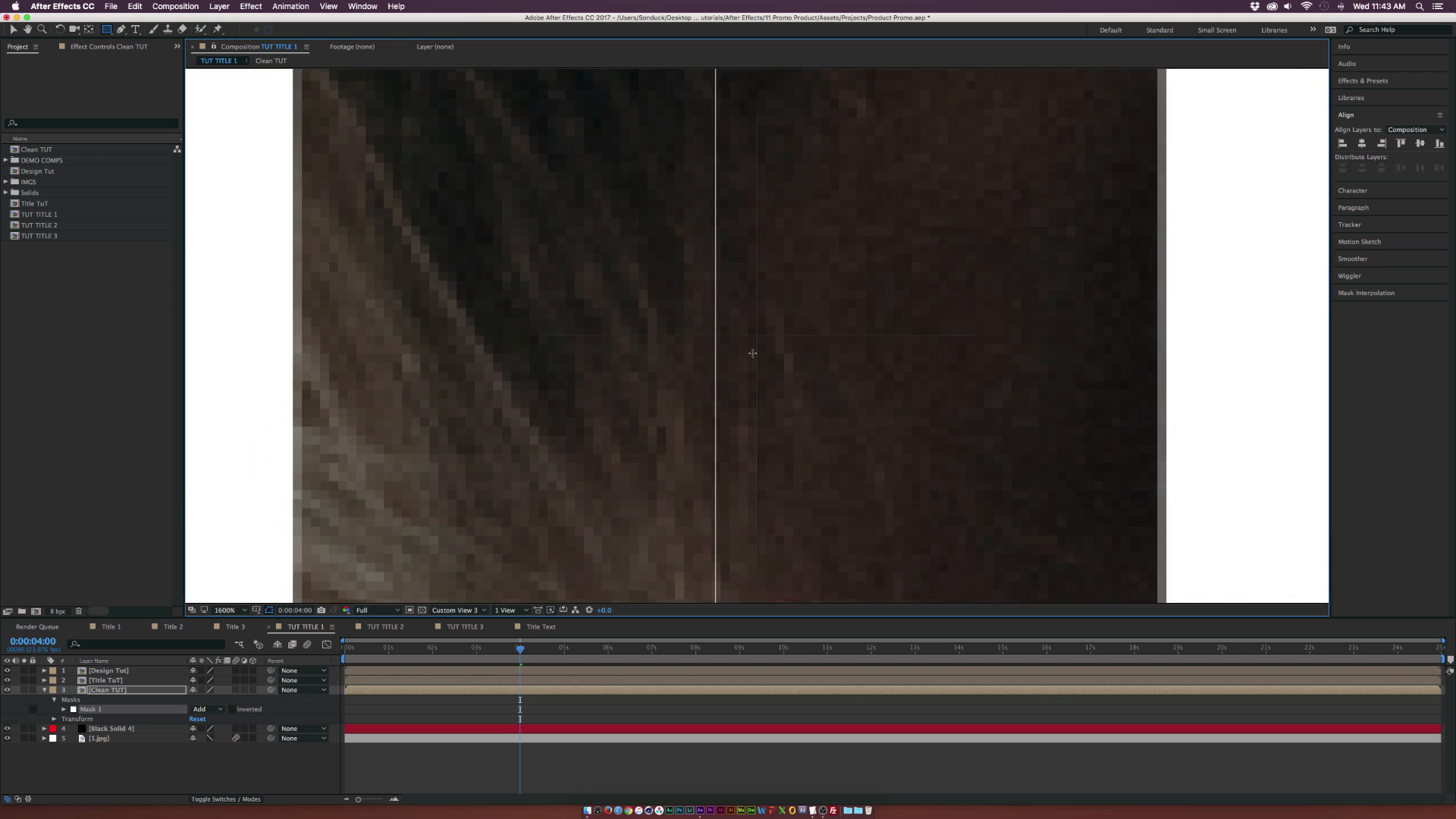
click(226, 610)
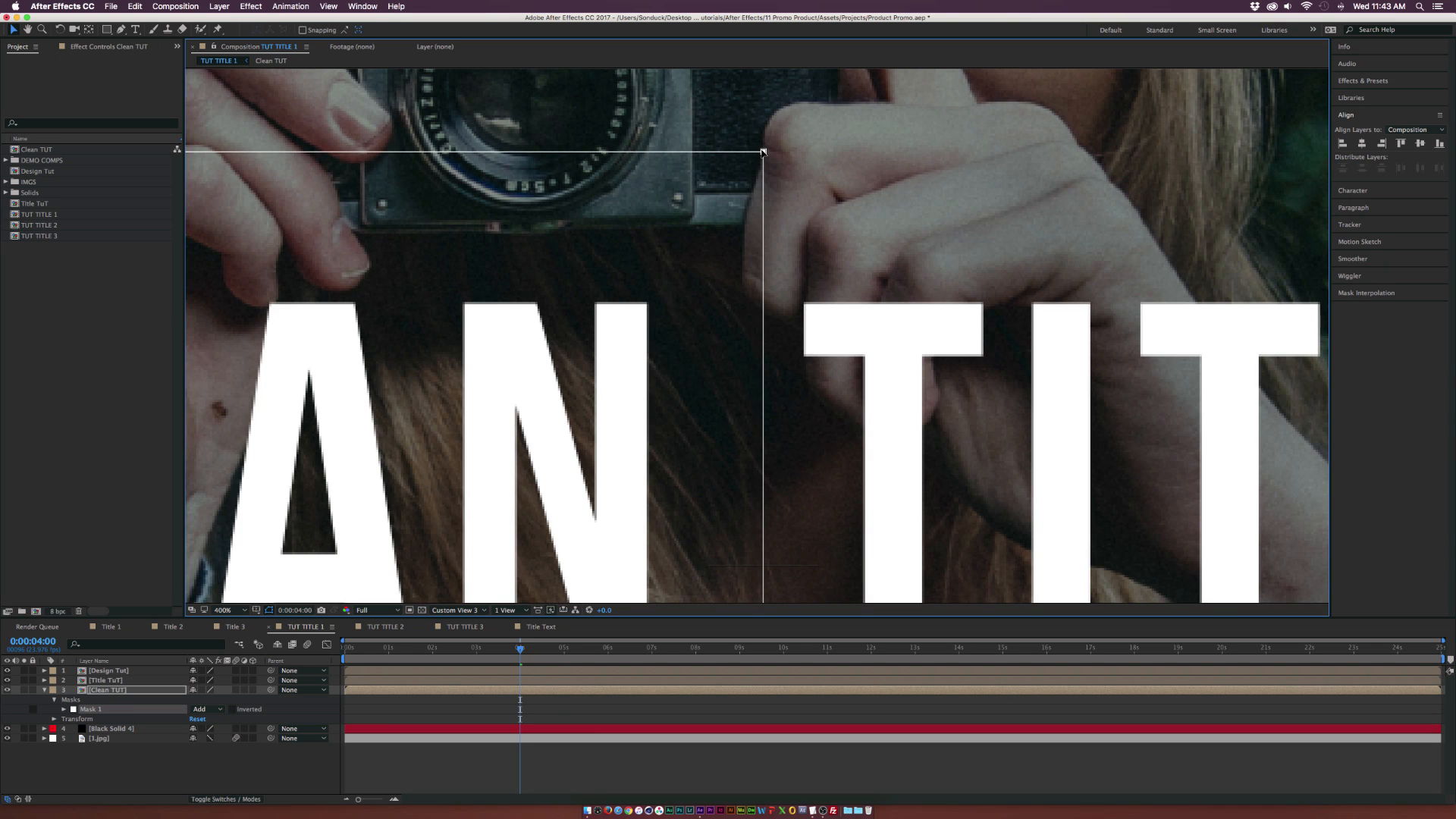
click(223, 610)
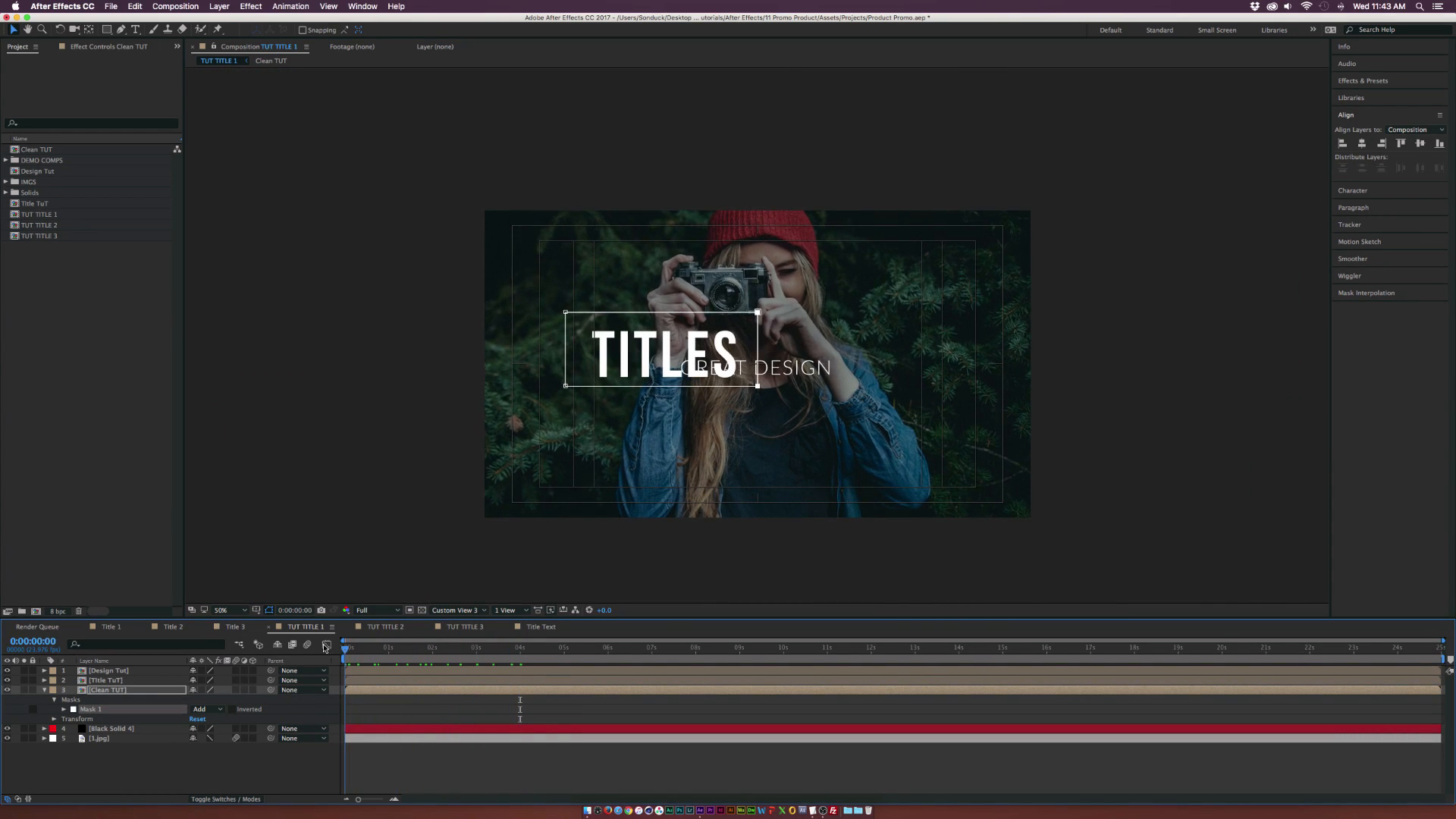
click(490, 648)
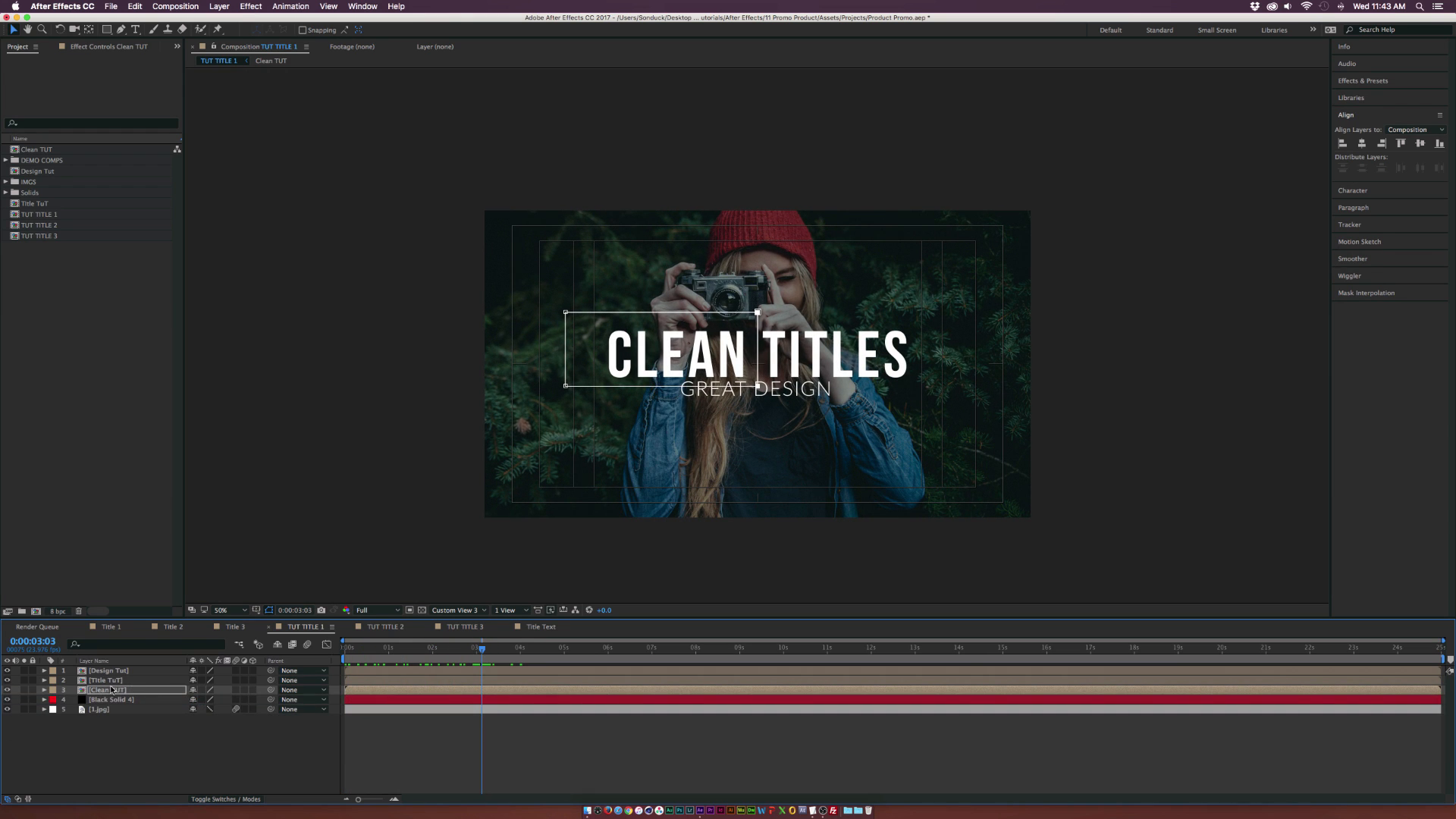
click(43, 690)
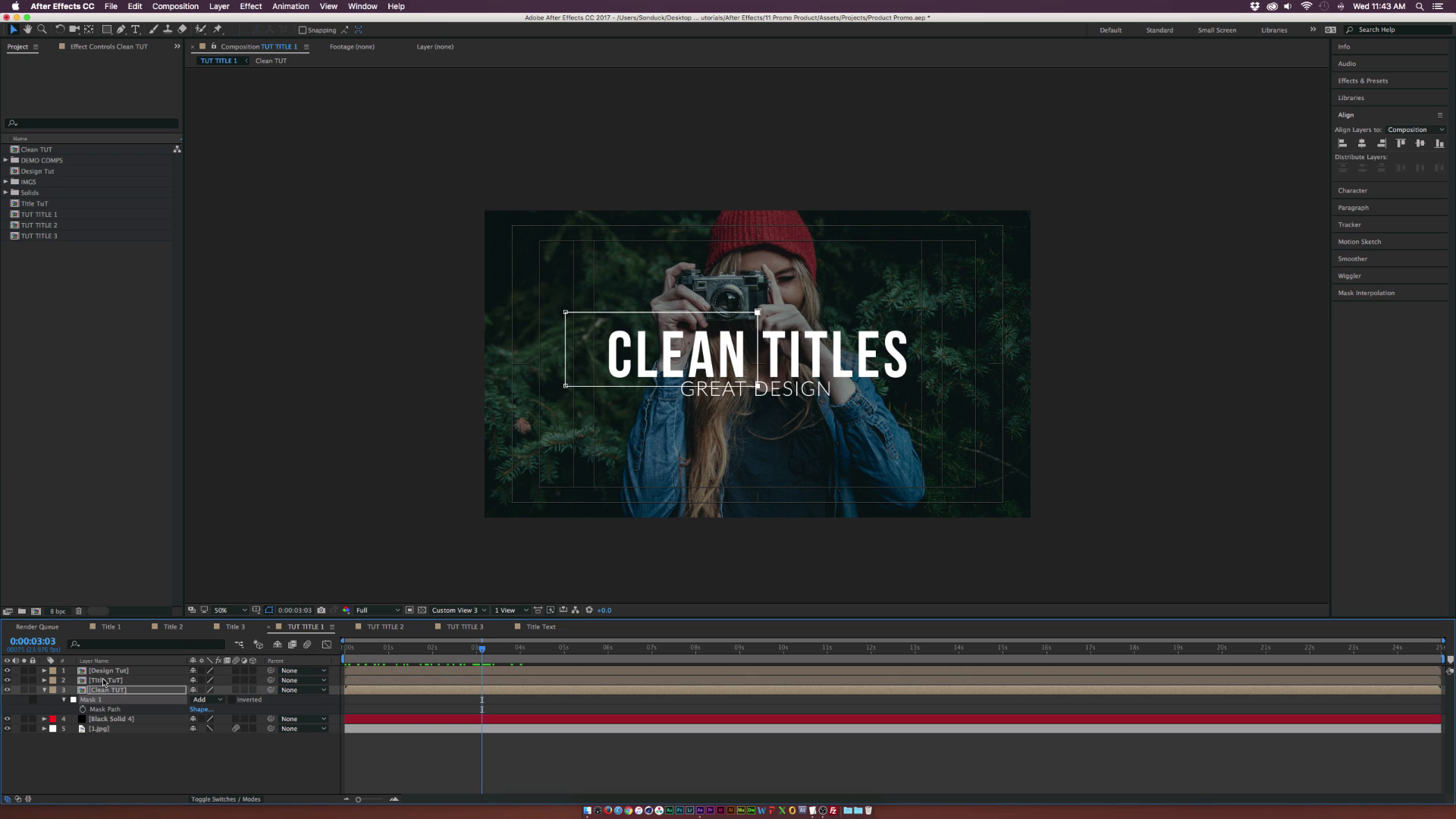
click(106, 680)
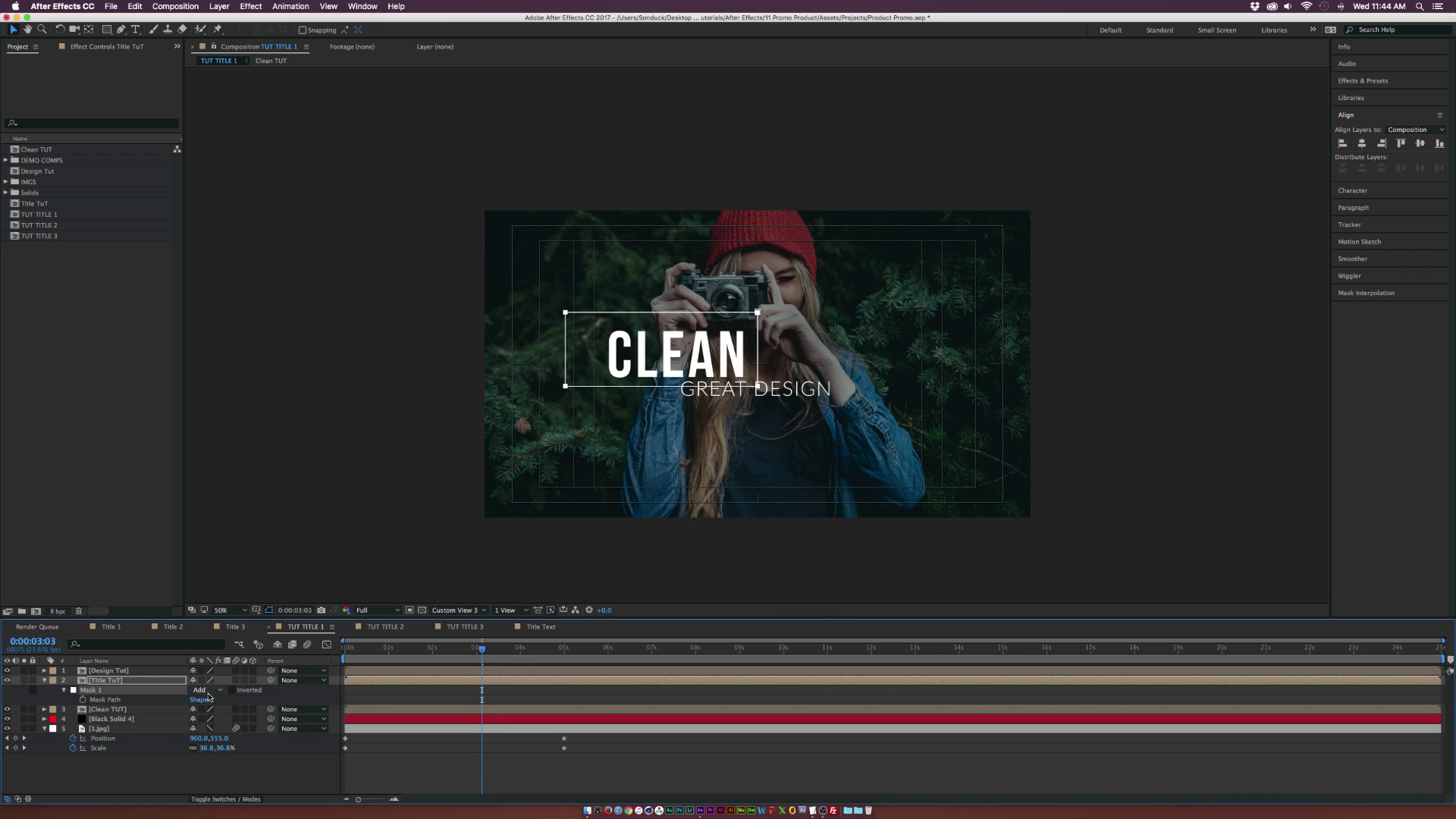
text(TITLES)
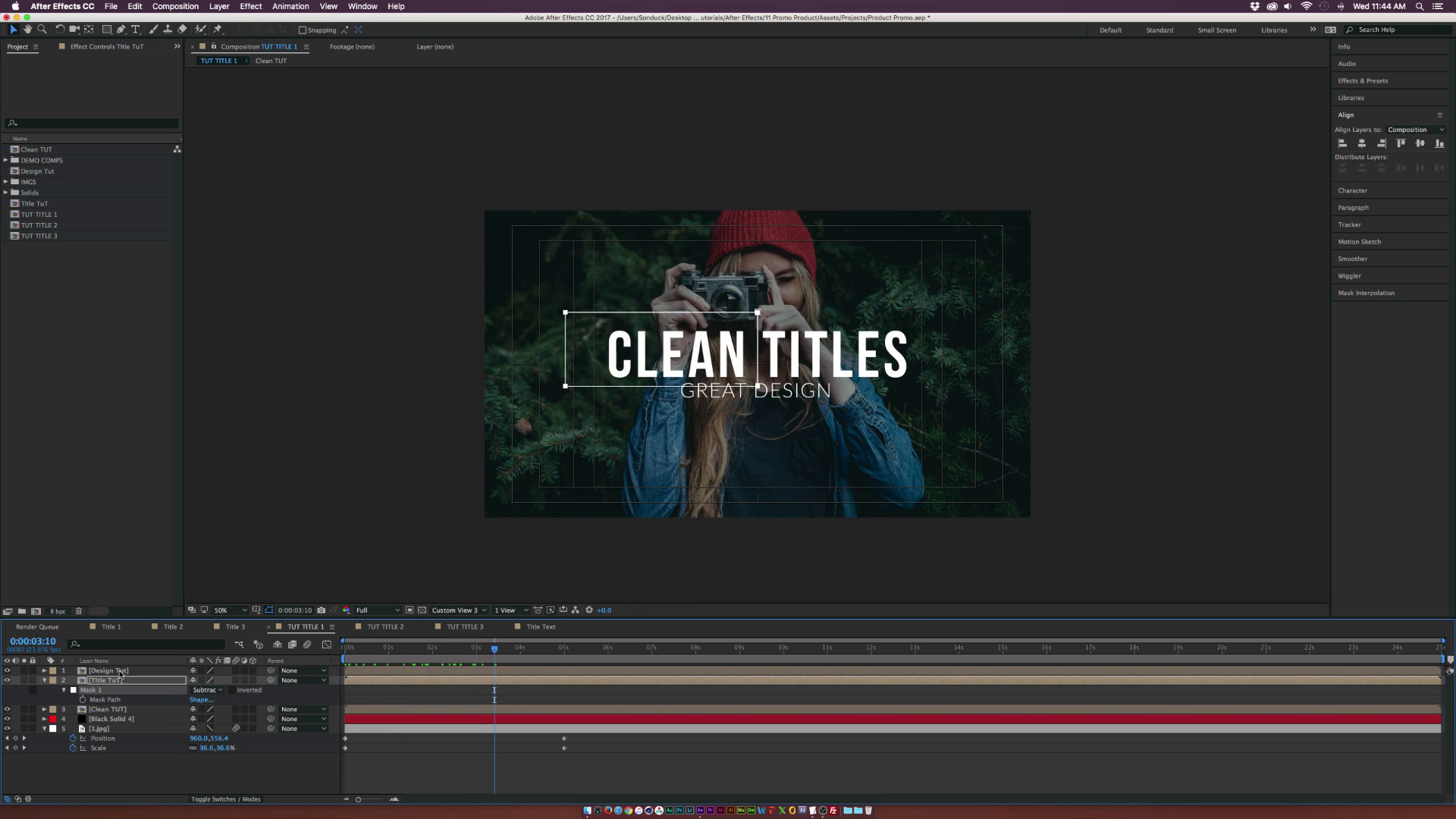
Step: Set Design Tut's Mask 1 to Subtract, inverted, and fit the composition in the viewer
click(108, 671)
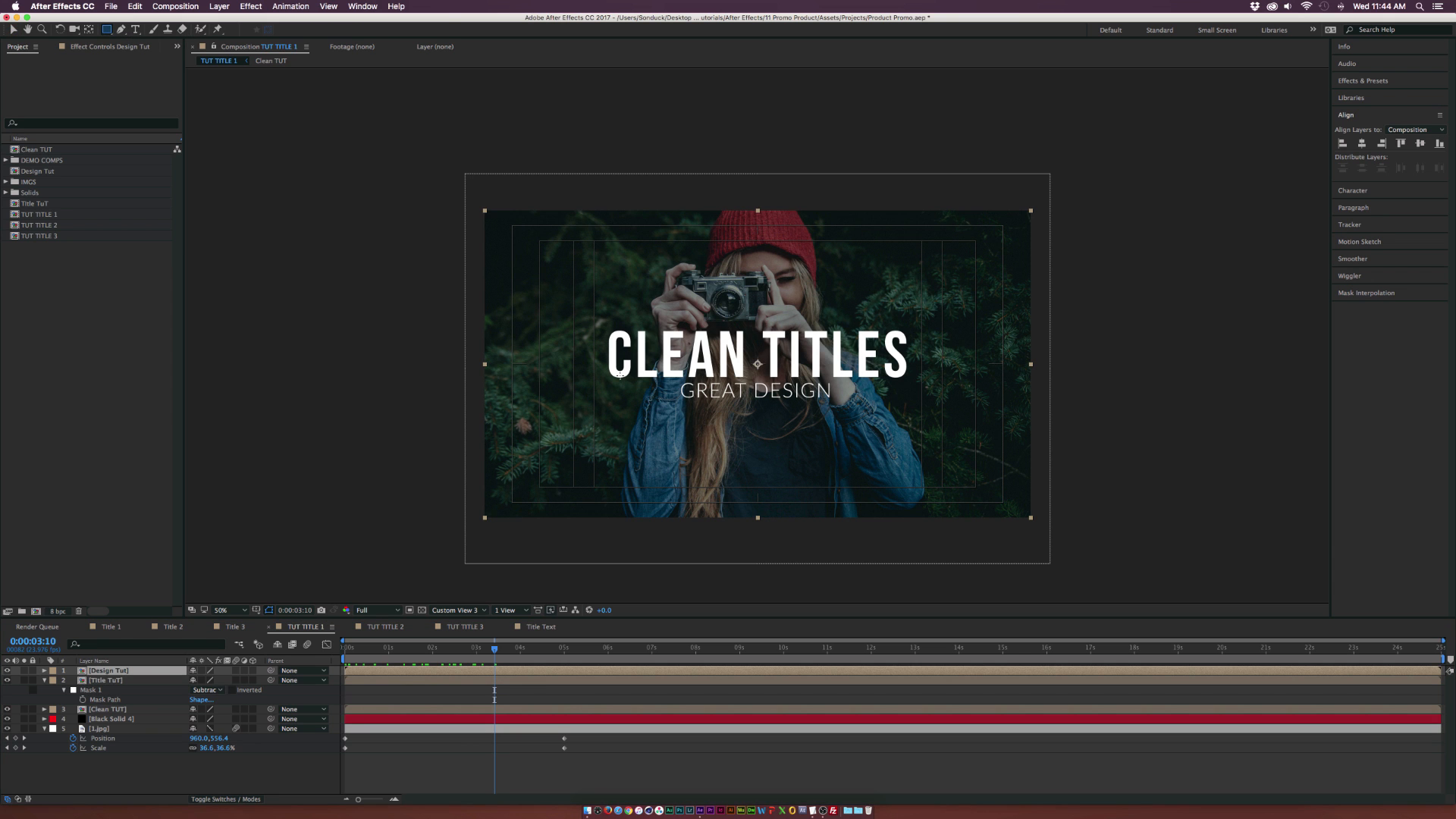
click(223, 609)
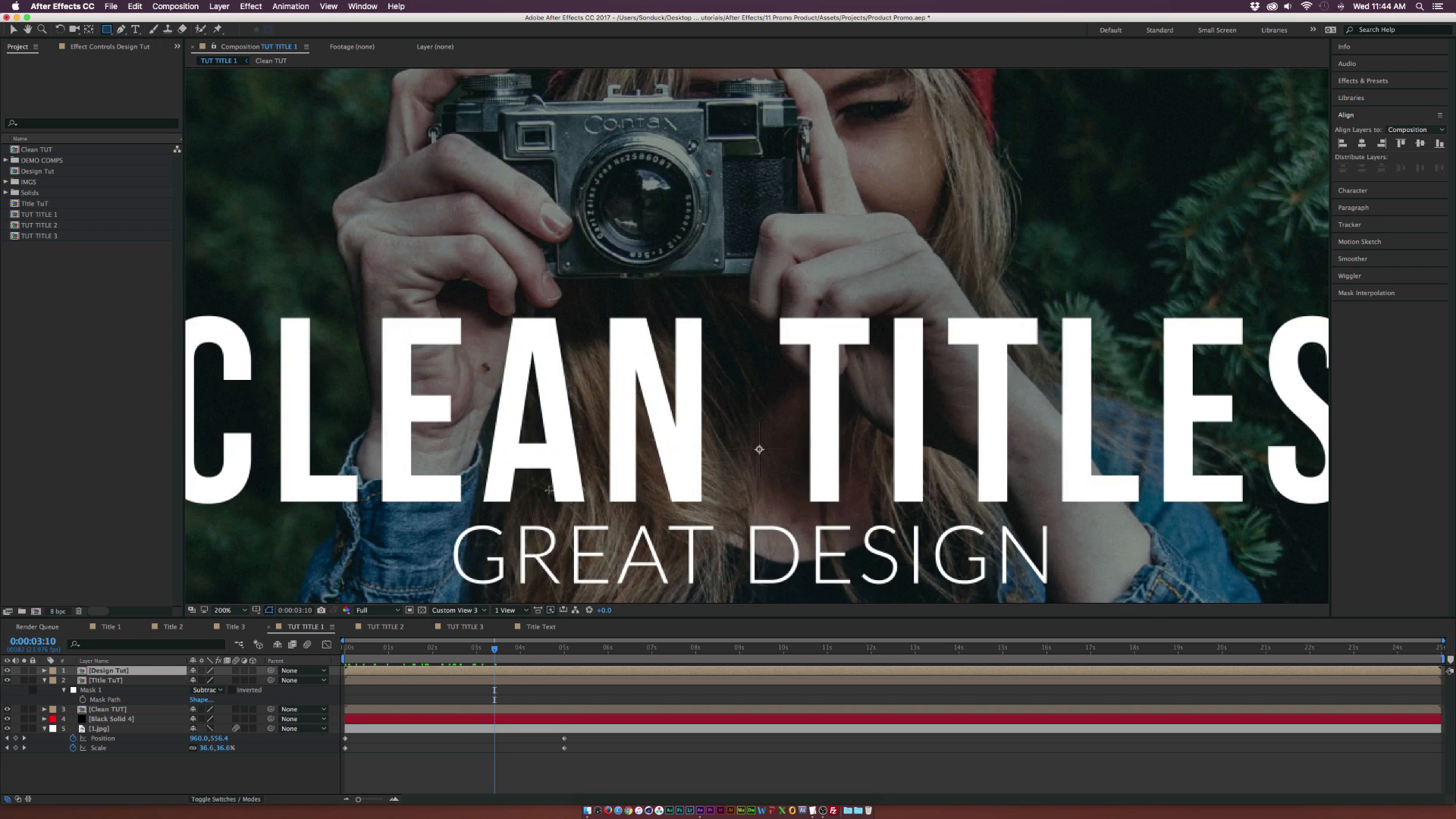
click(43, 669)
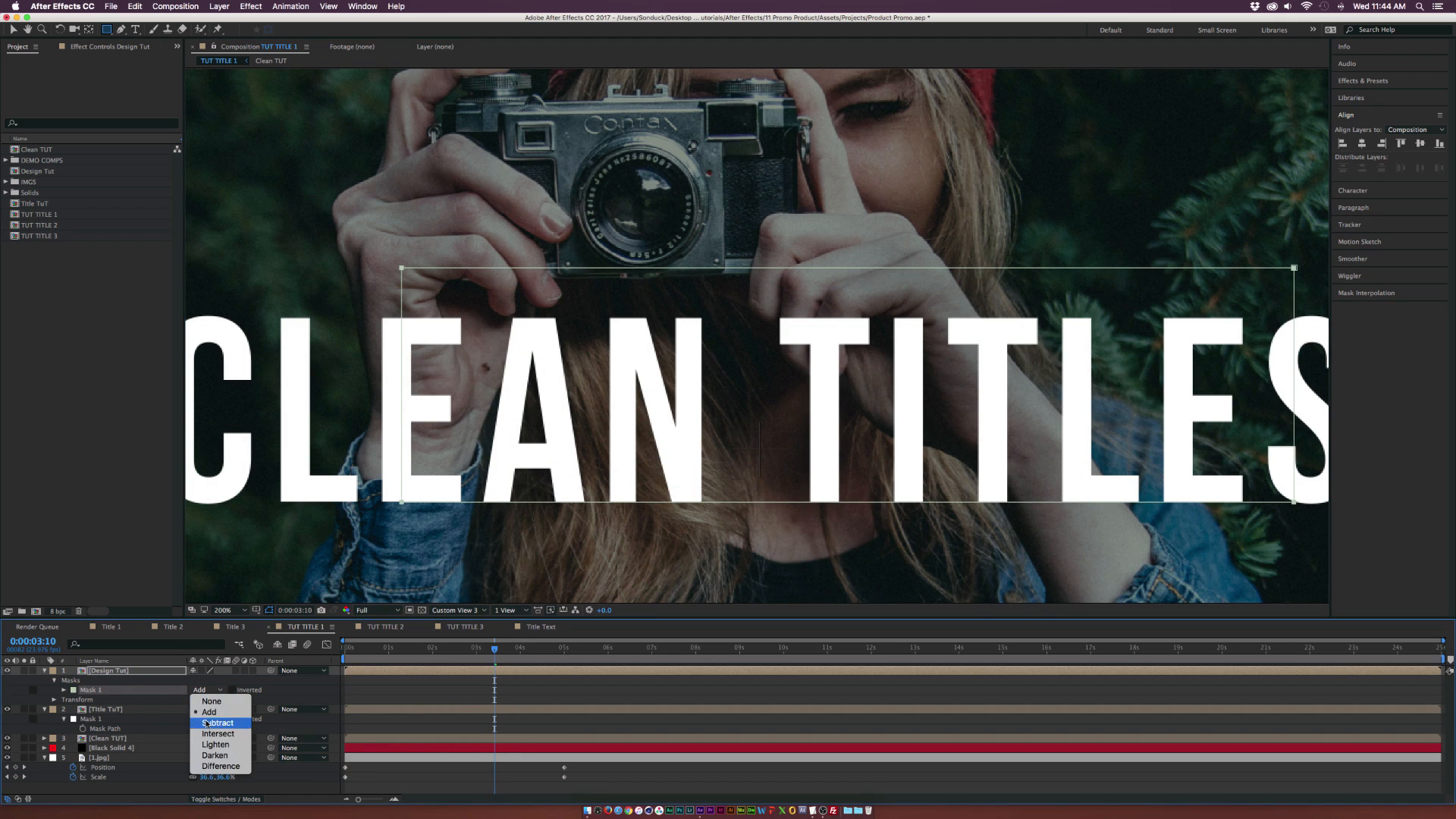
click(217, 723)
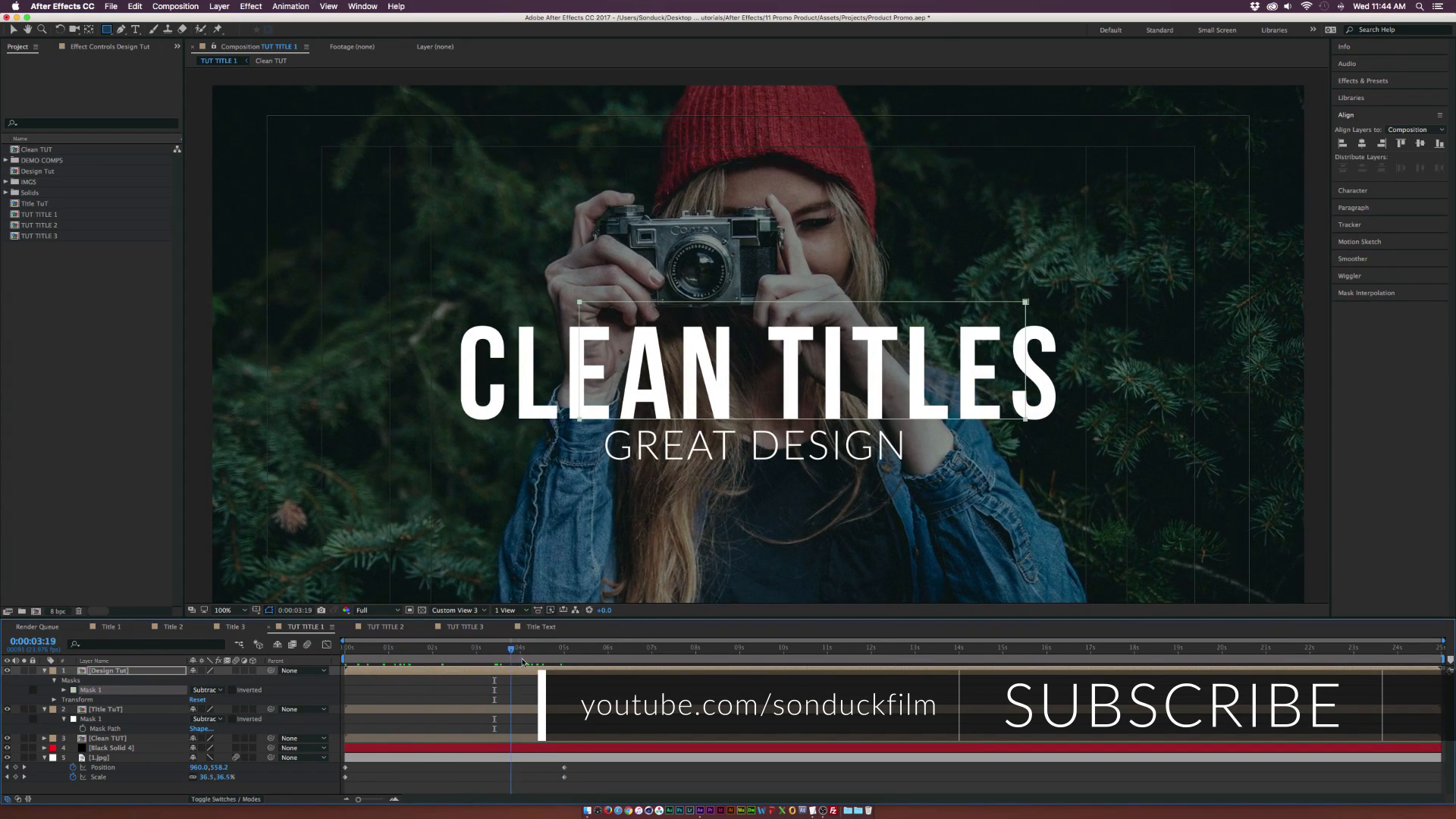
click(226, 610)
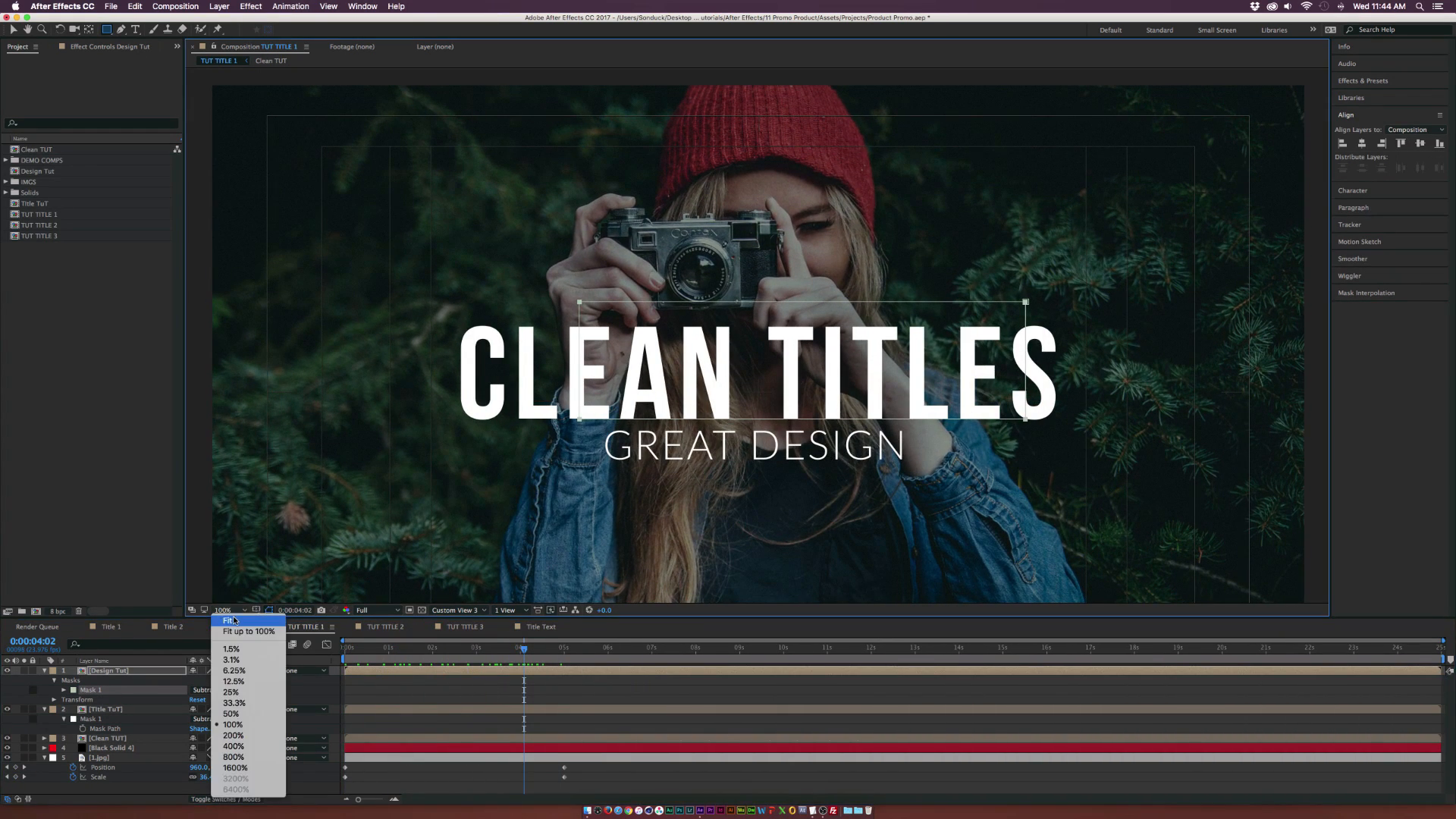
click(248, 631)
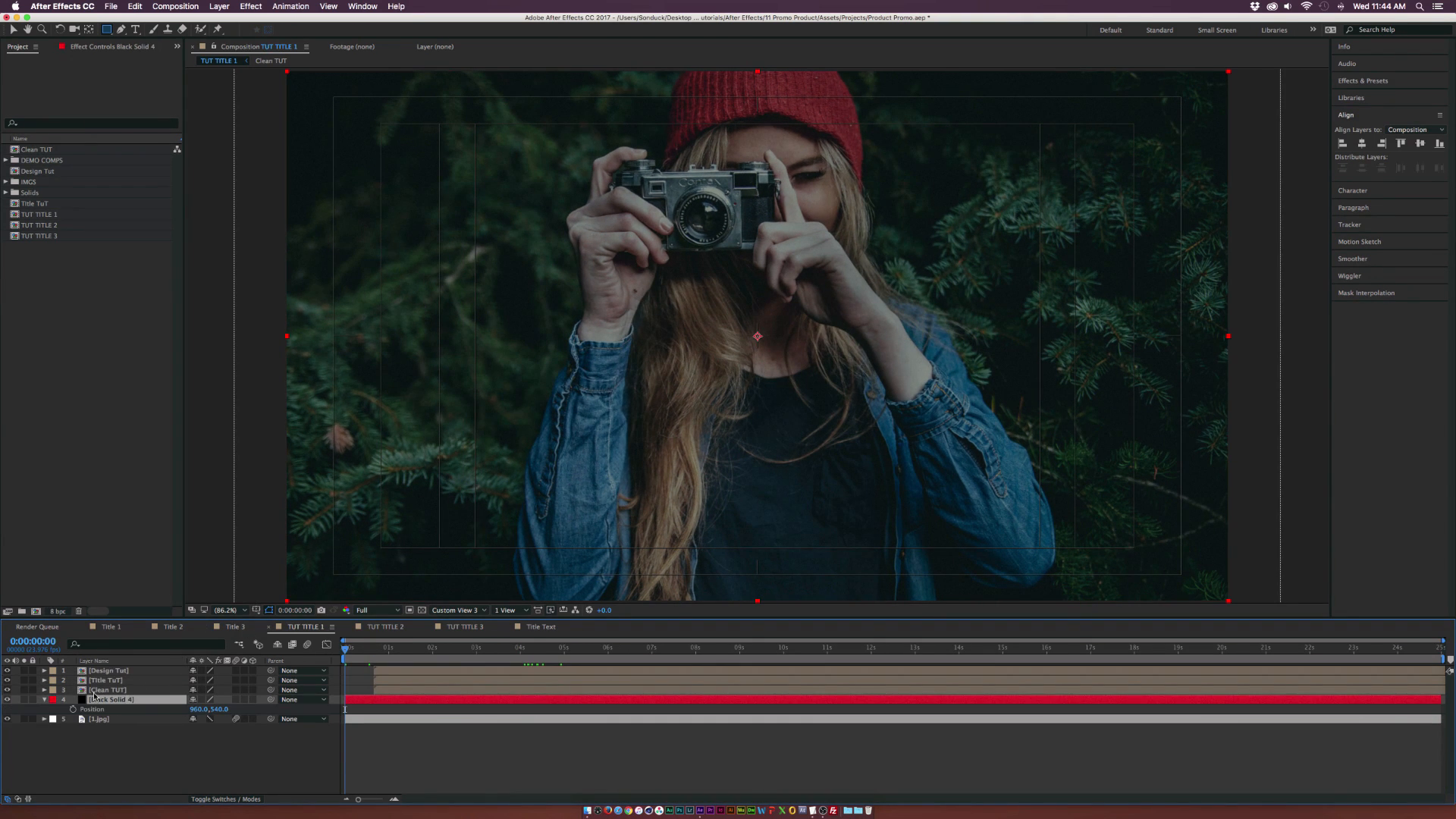
Step: Scrub the timeline with Black Solid 4 selected to review the CLEAN TITLES reveal and GREAT DESIGN
click(25, 699)
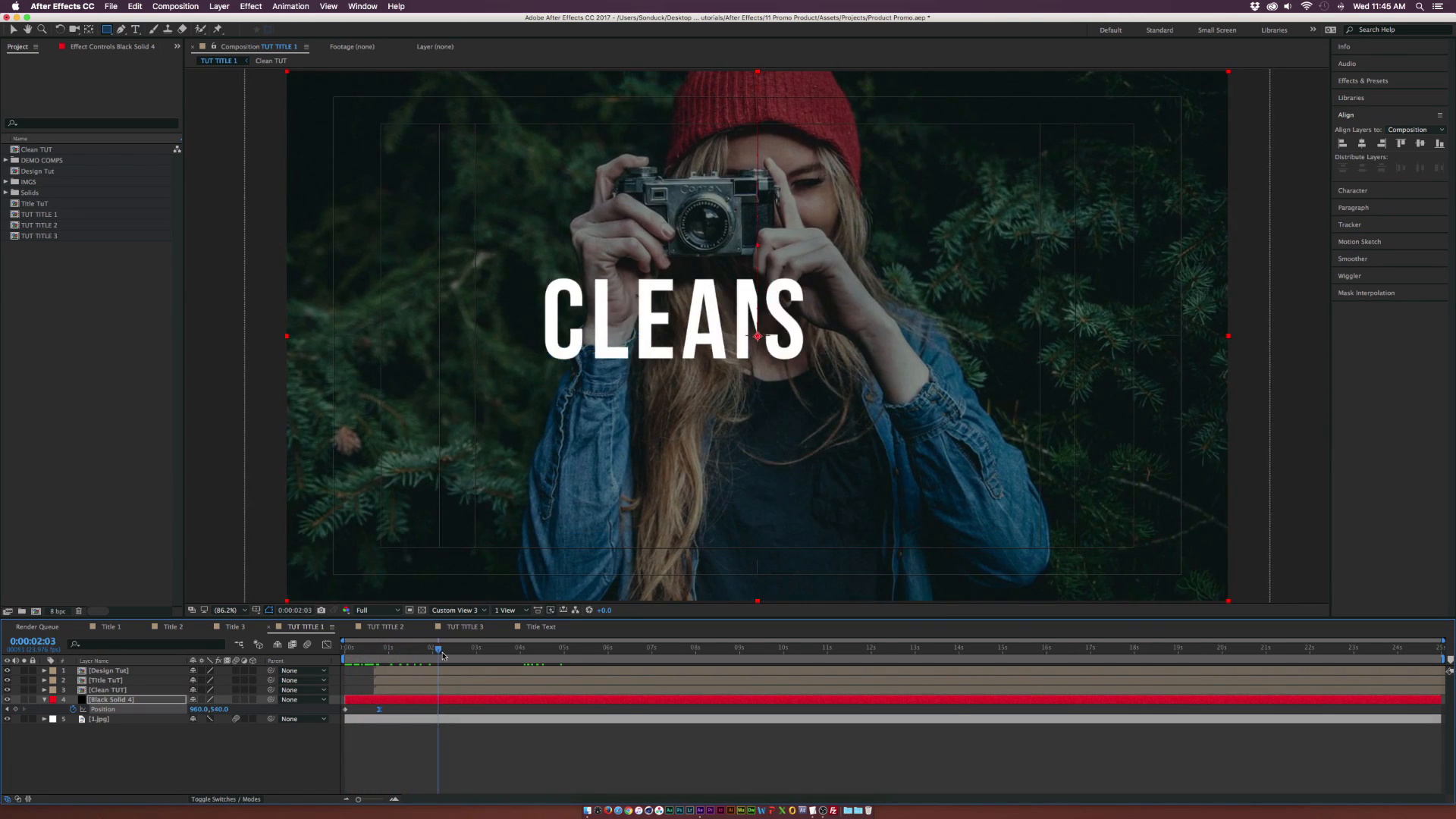
click(503, 647)
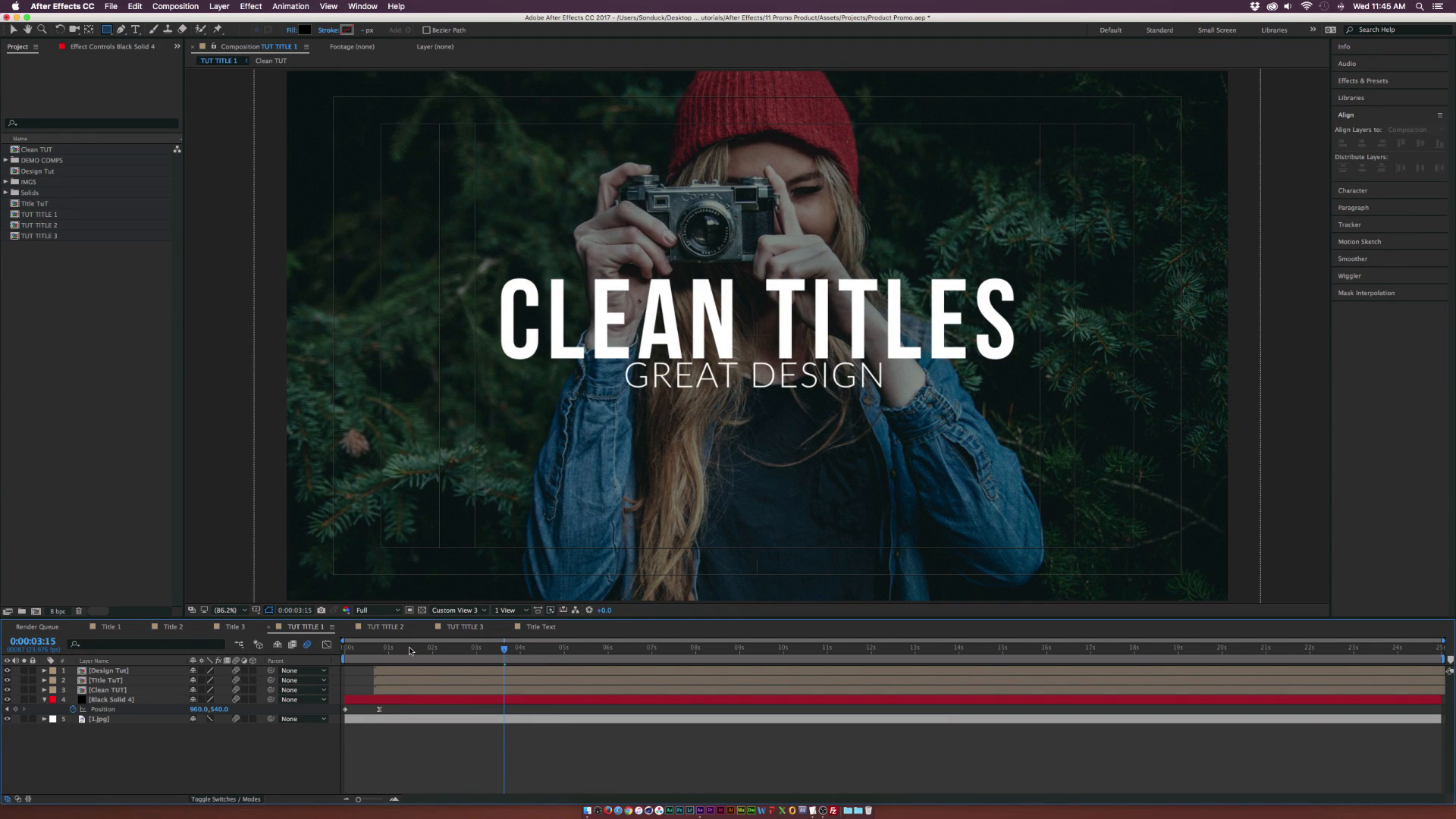
Step: In TUT TITLE 2, keyframe Position on the lower-third bar and THIS IS A CLEAN SUB from off-screen
click(384, 626)
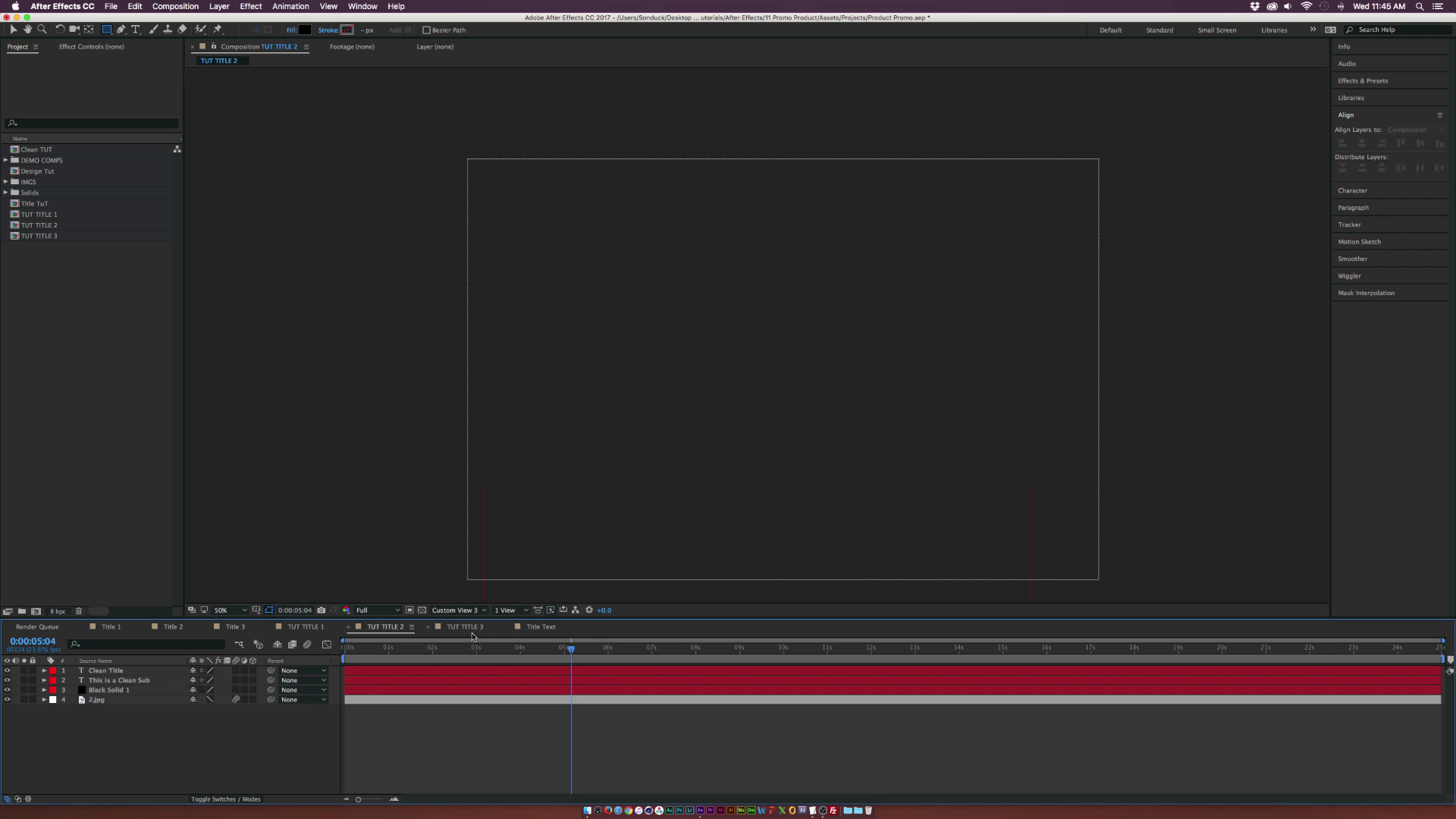
click(449, 648)
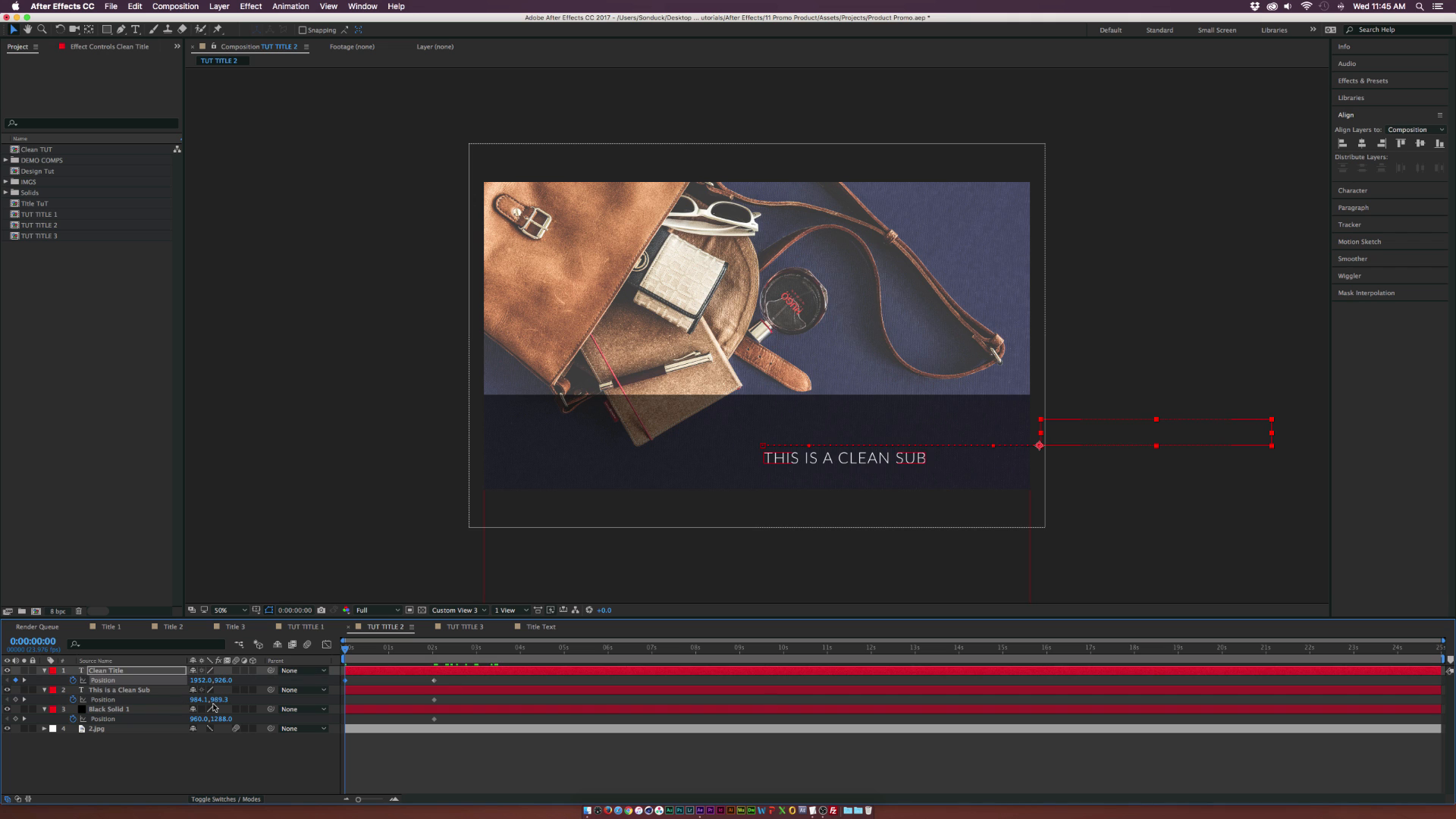
click(119, 689)
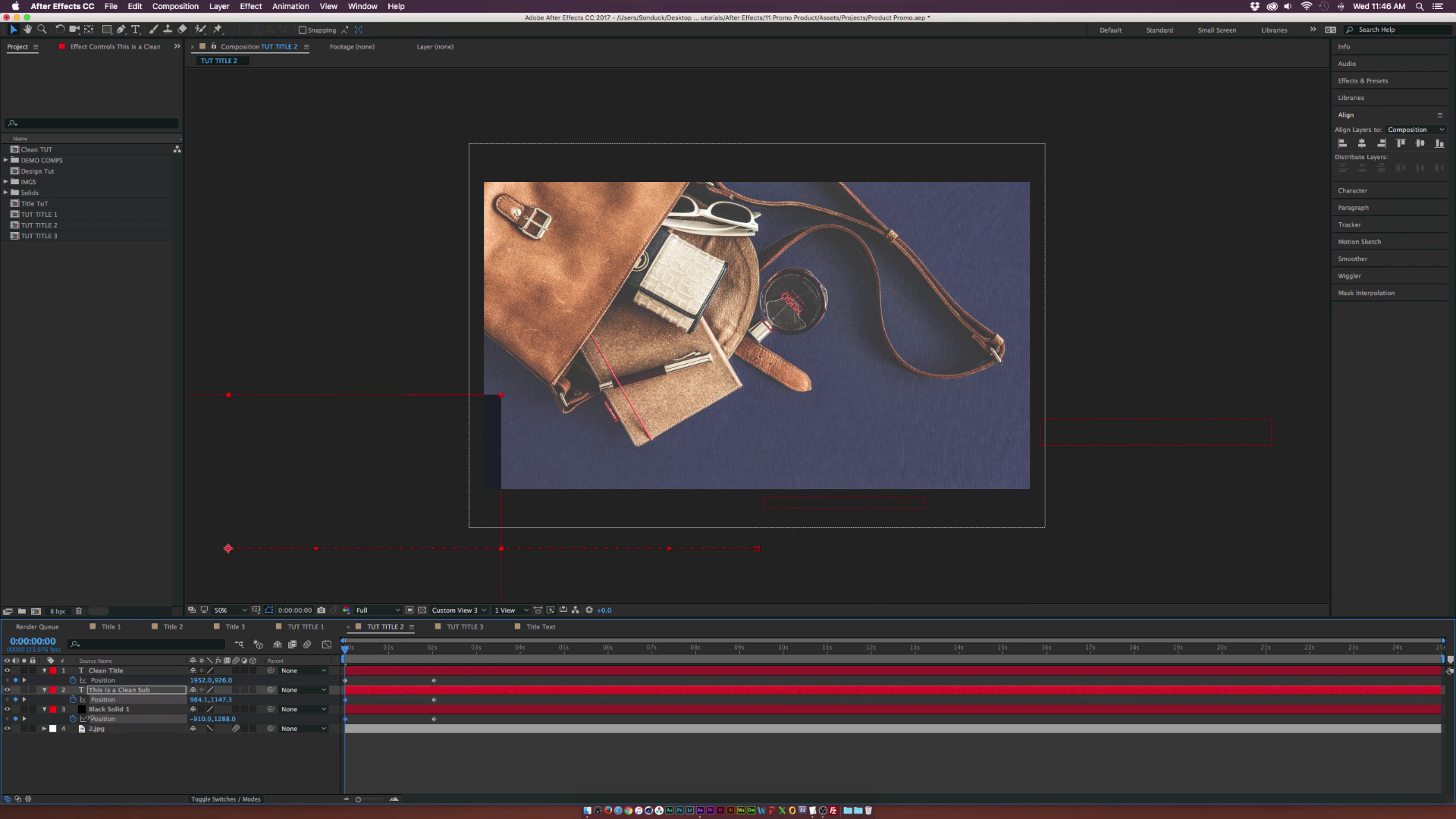
click(110, 709)
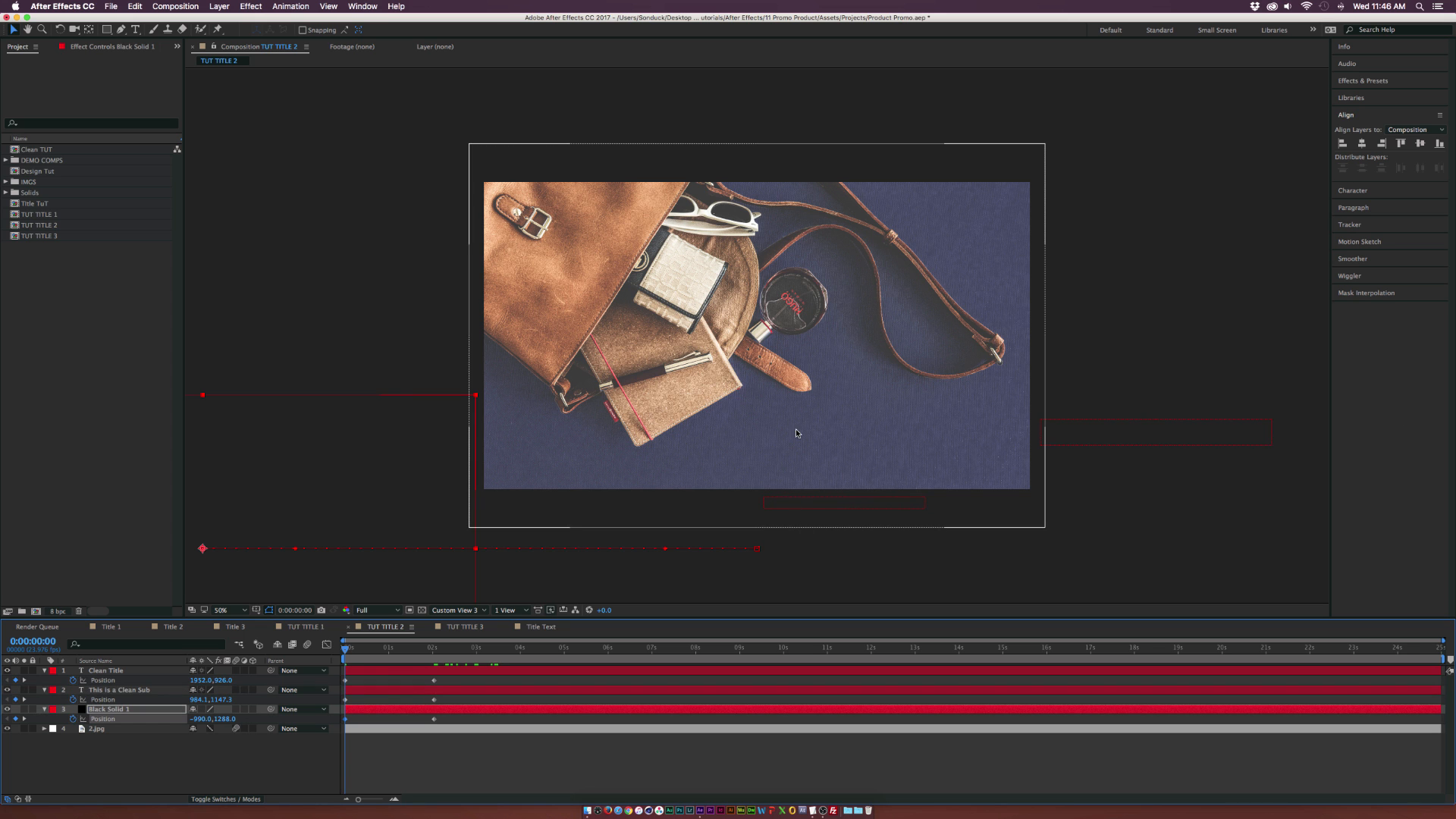
click(392, 648)
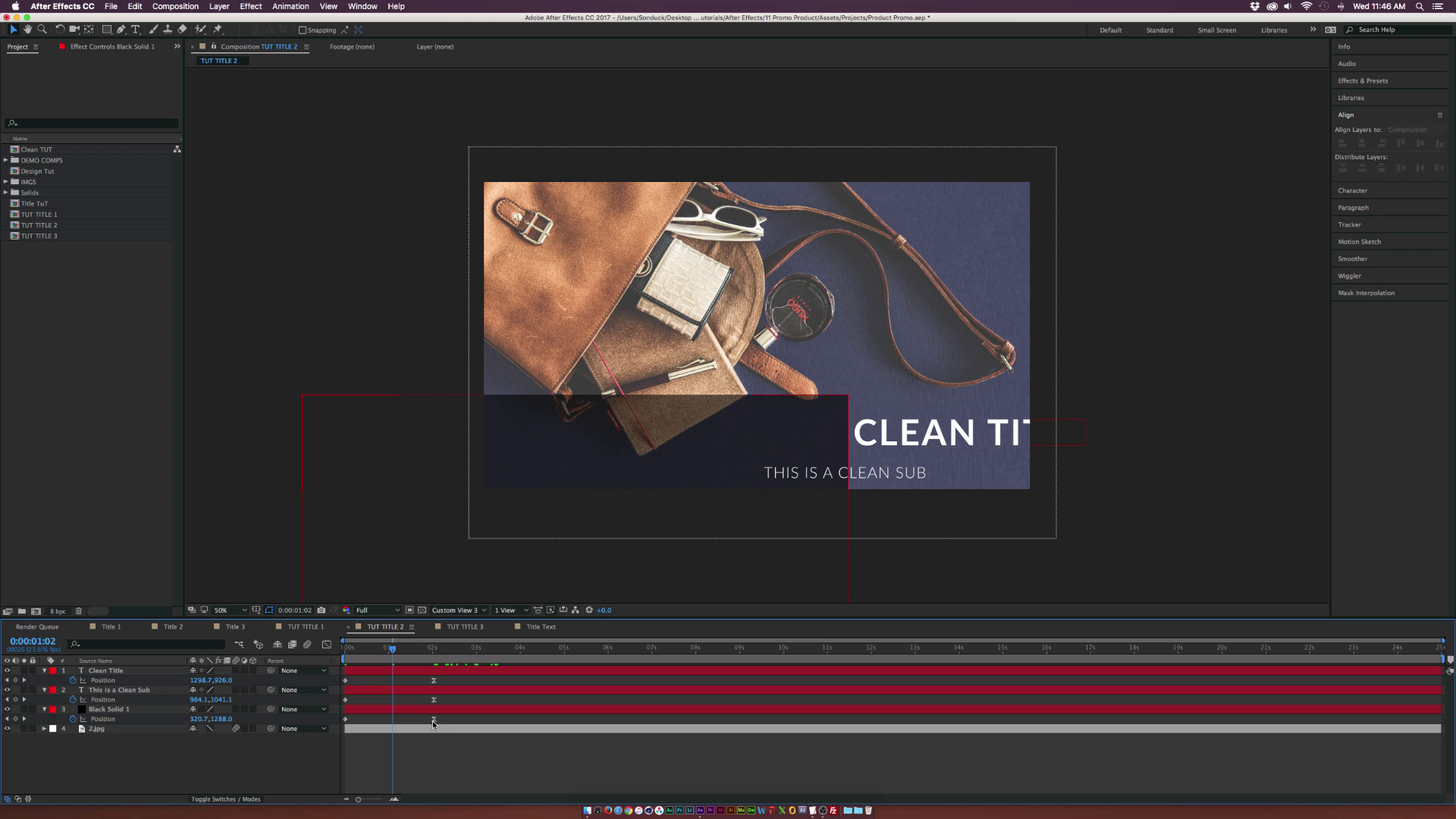
Step: Stagger the bar and sub text position keyframes, then move on to TUT TITLE 3
click(109, 708)
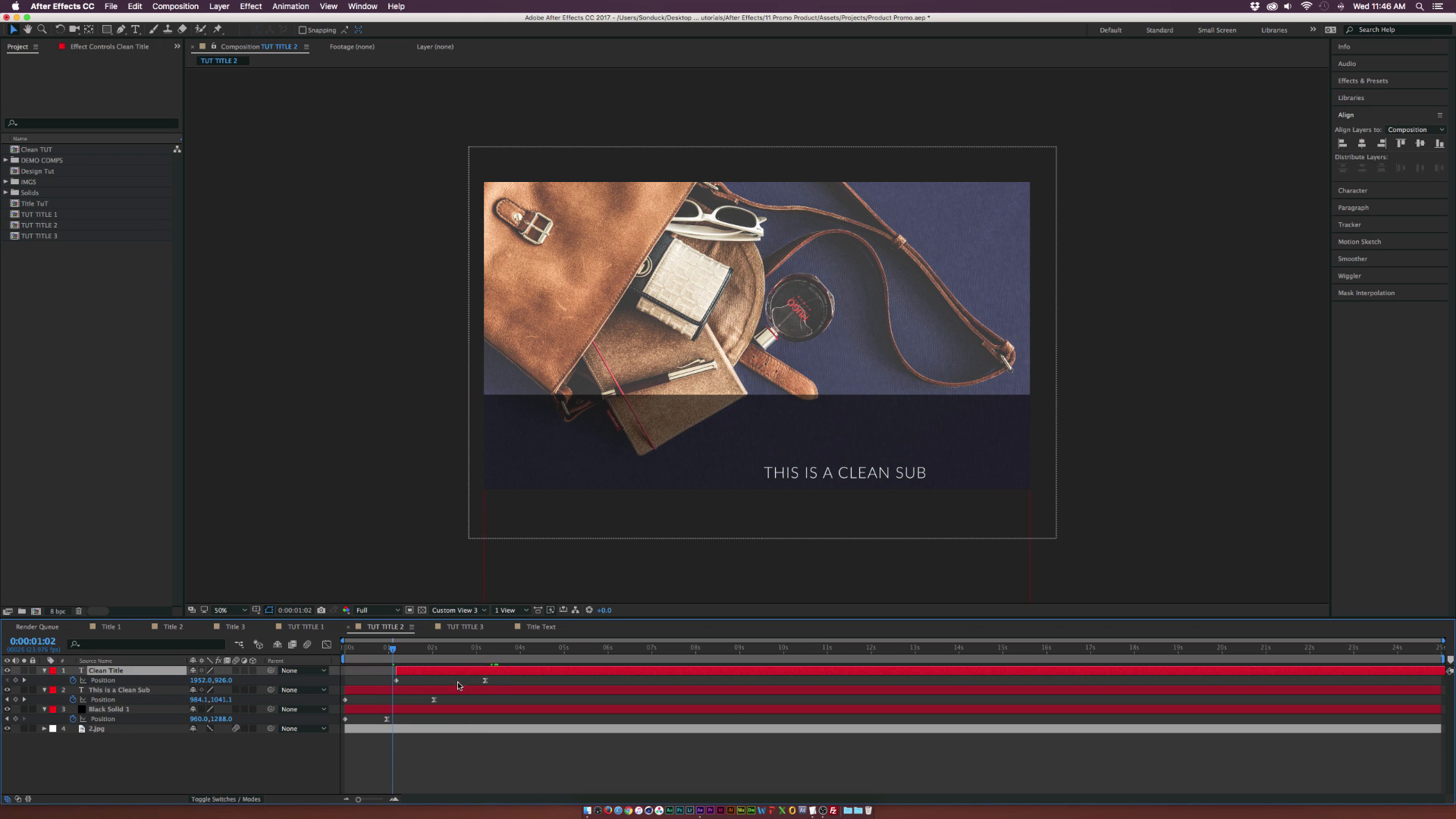
click(363, 648)
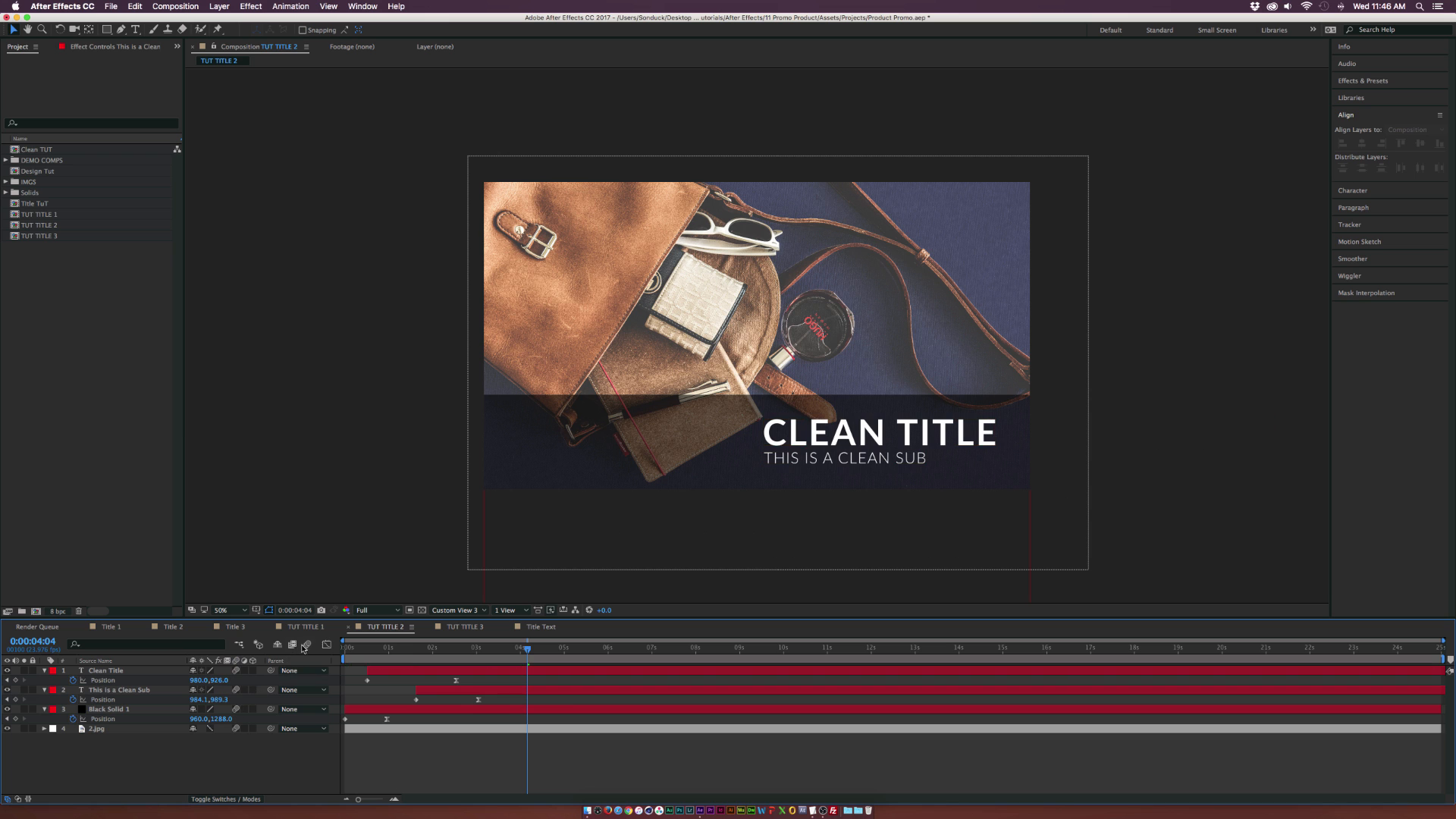
click(461, 626)
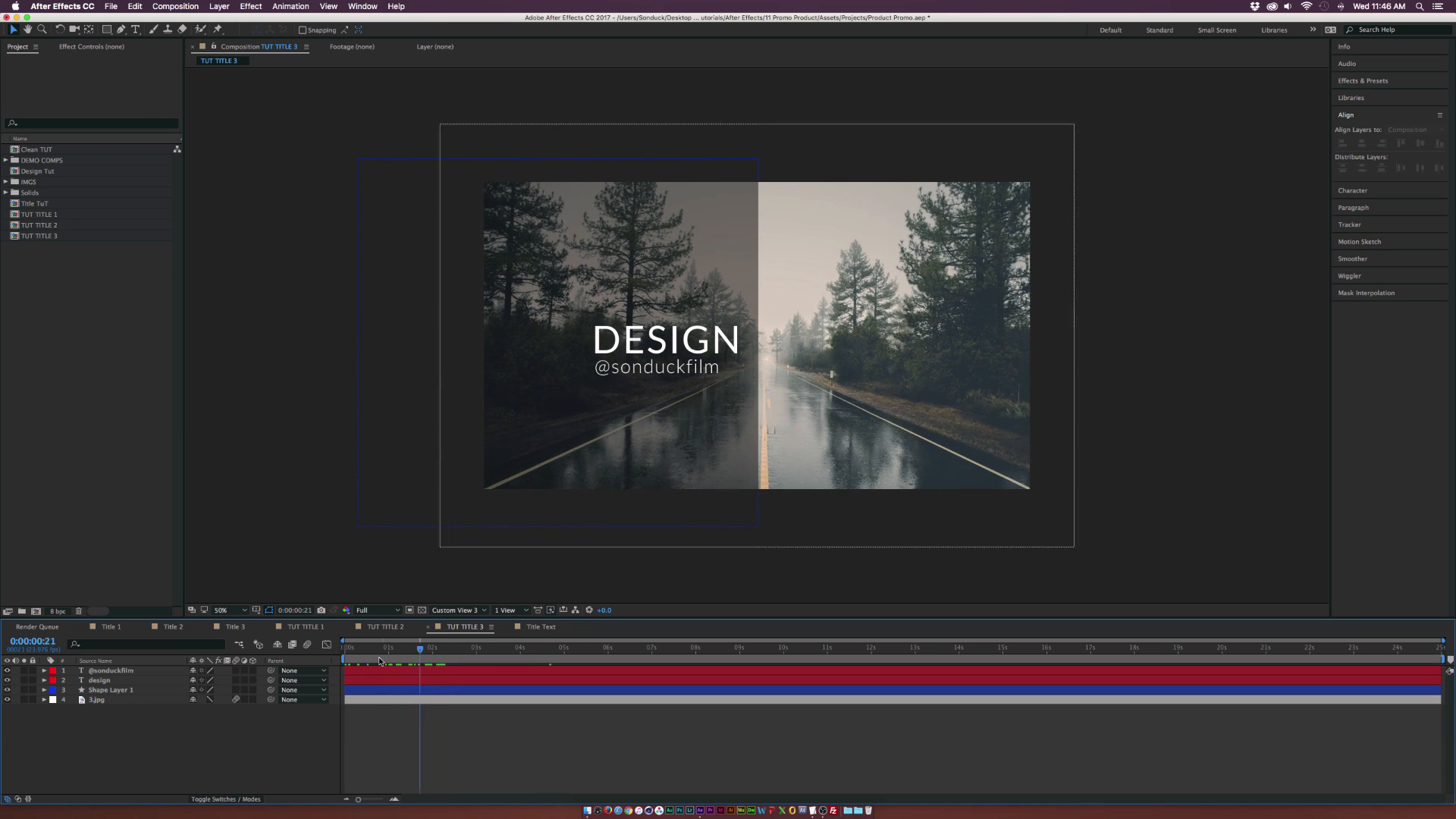
Step: Apply a Text > Animate In per-character preset from Effects & Presets to the DESIGN layer
click(100, 679)
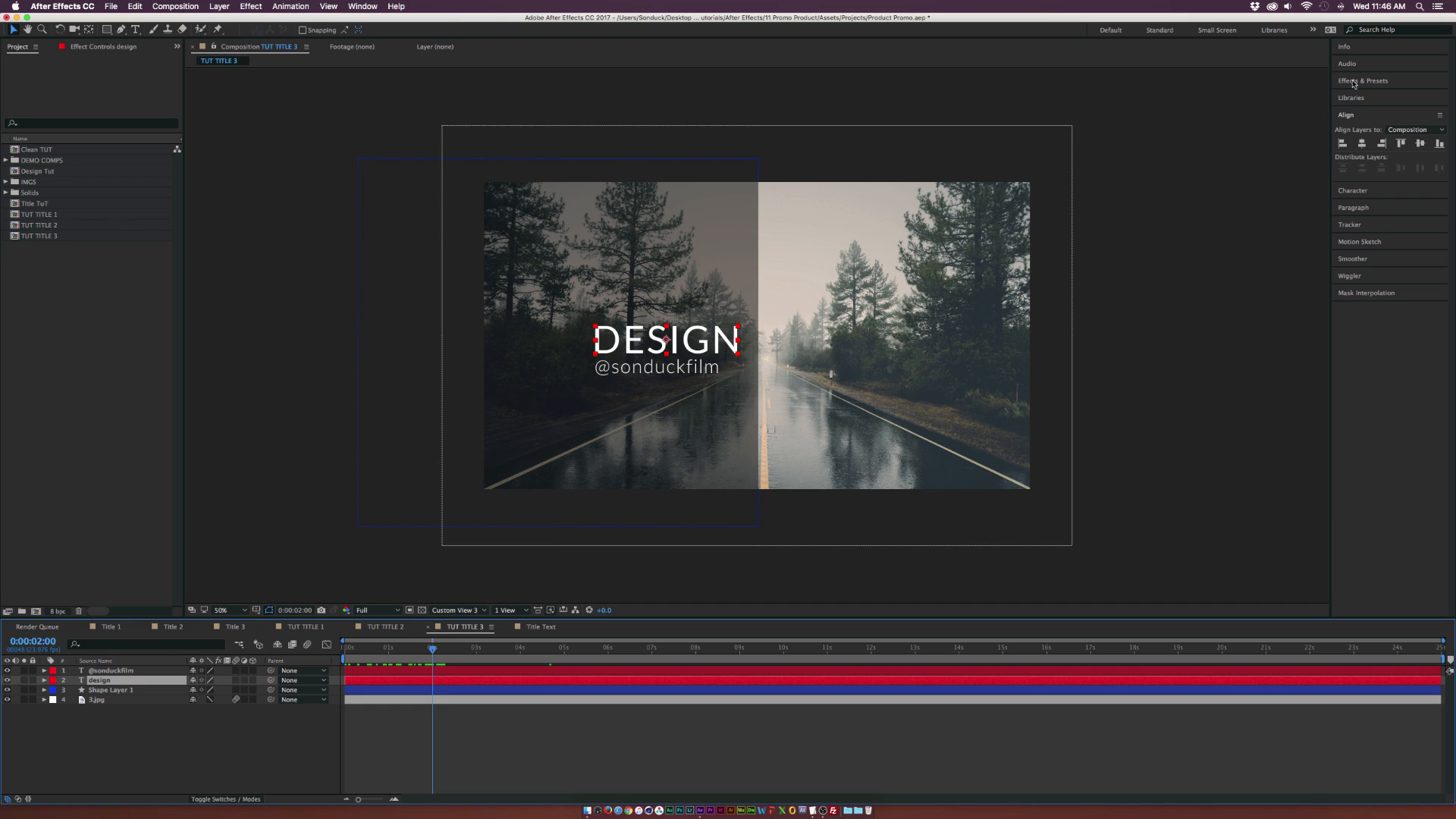
click(1363, 80)
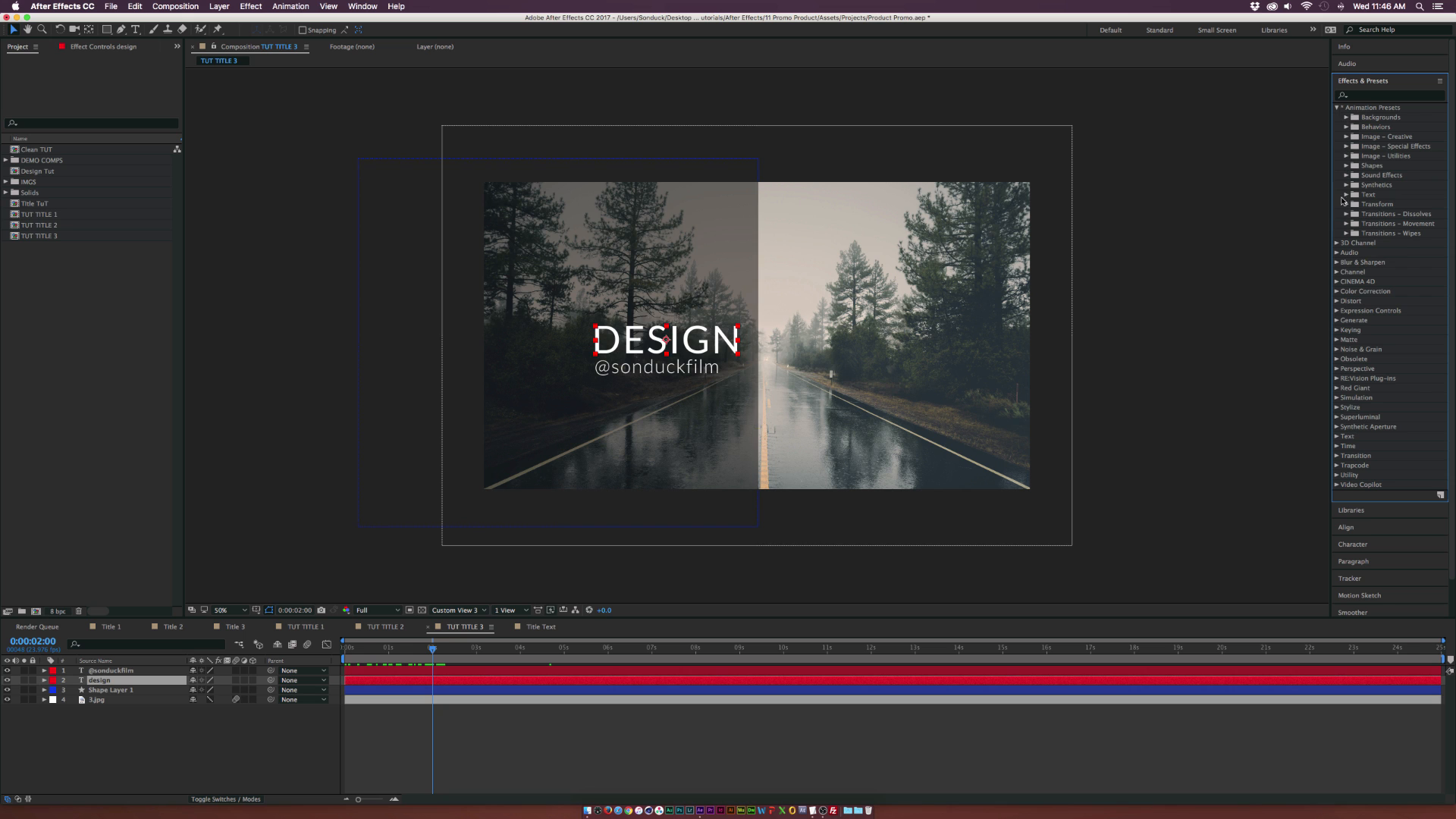
click(1347, 194)
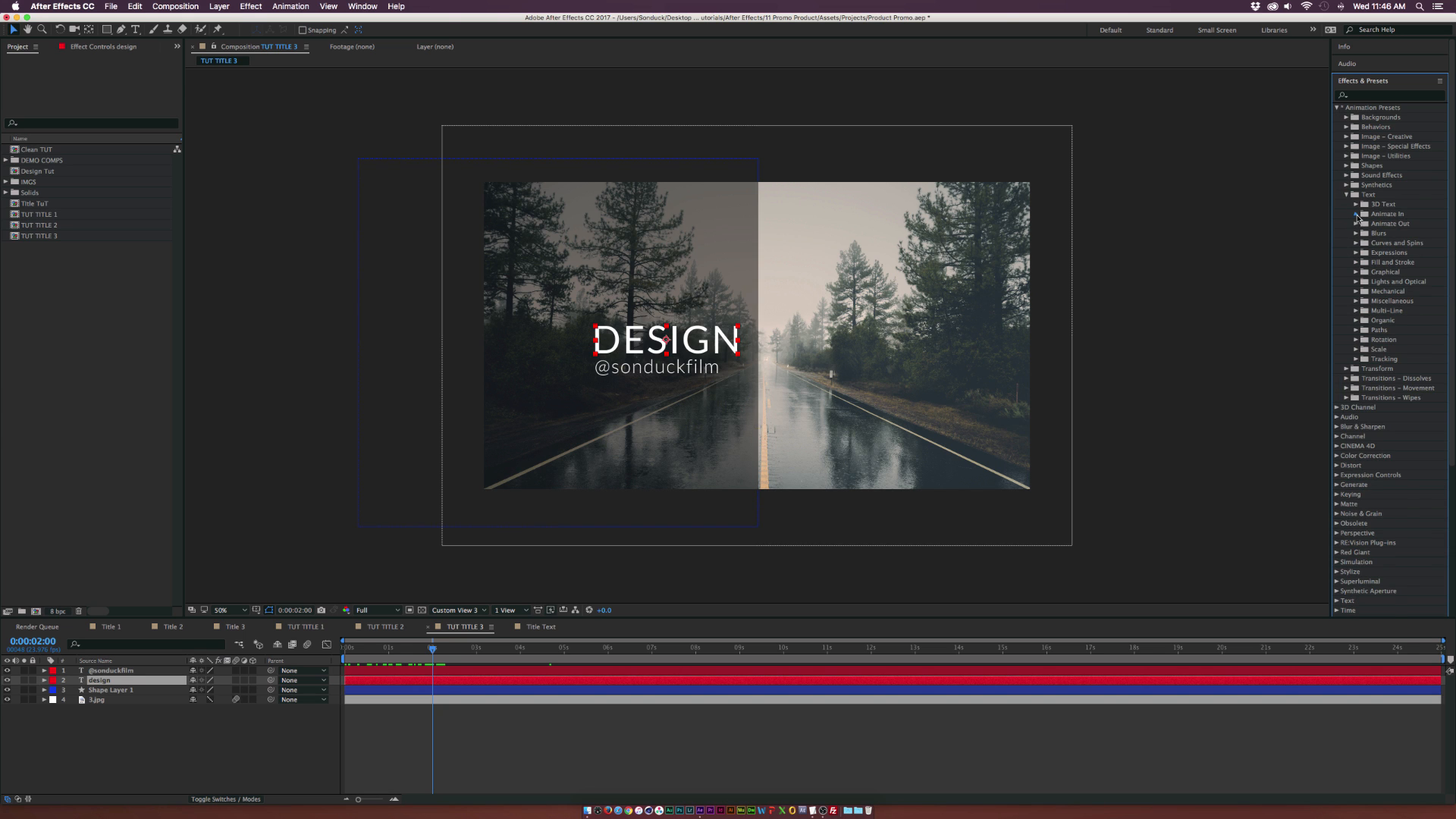
click(1356, 214)
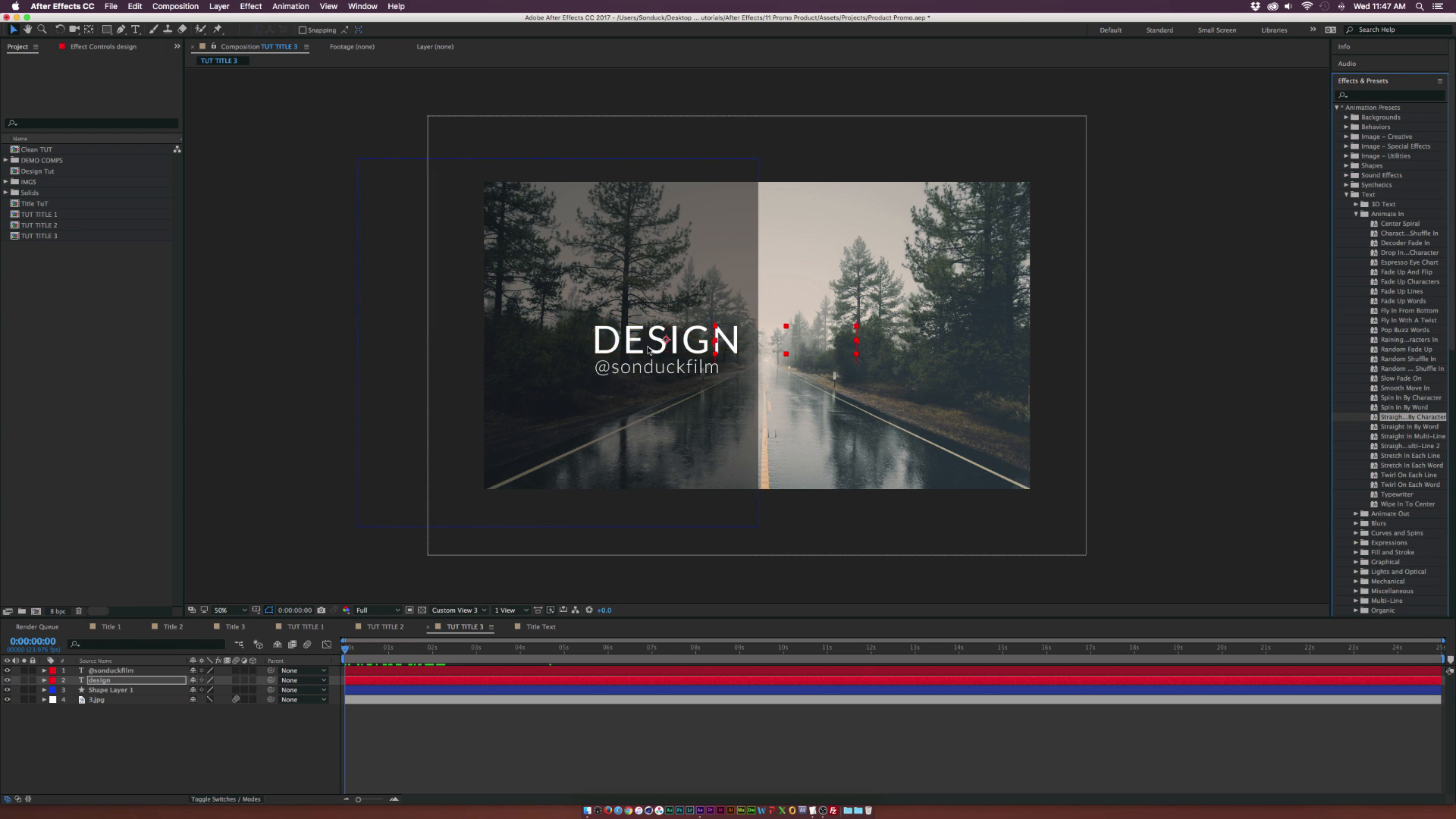
click(404, 648)
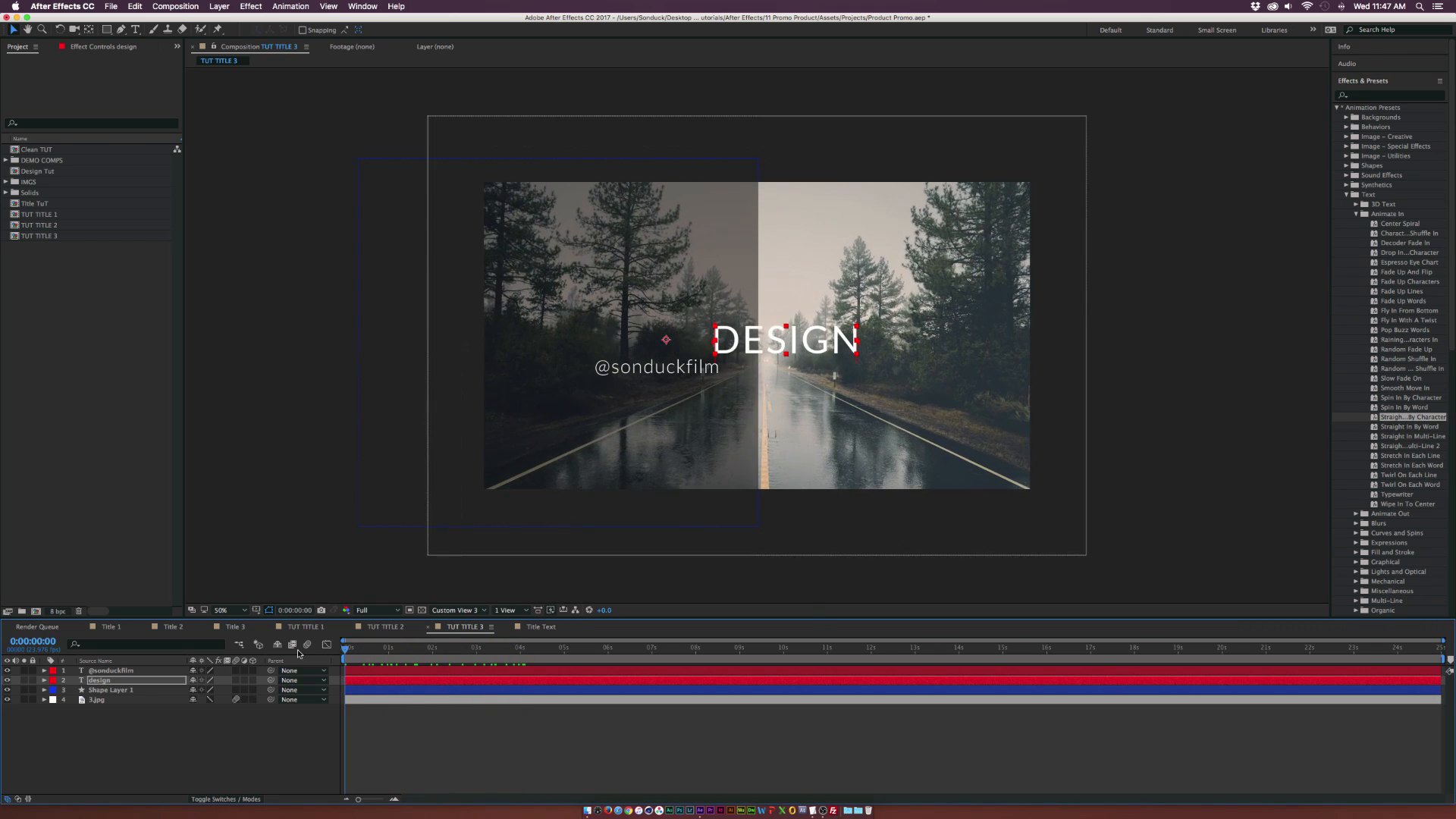
mouse_move(141, 668)
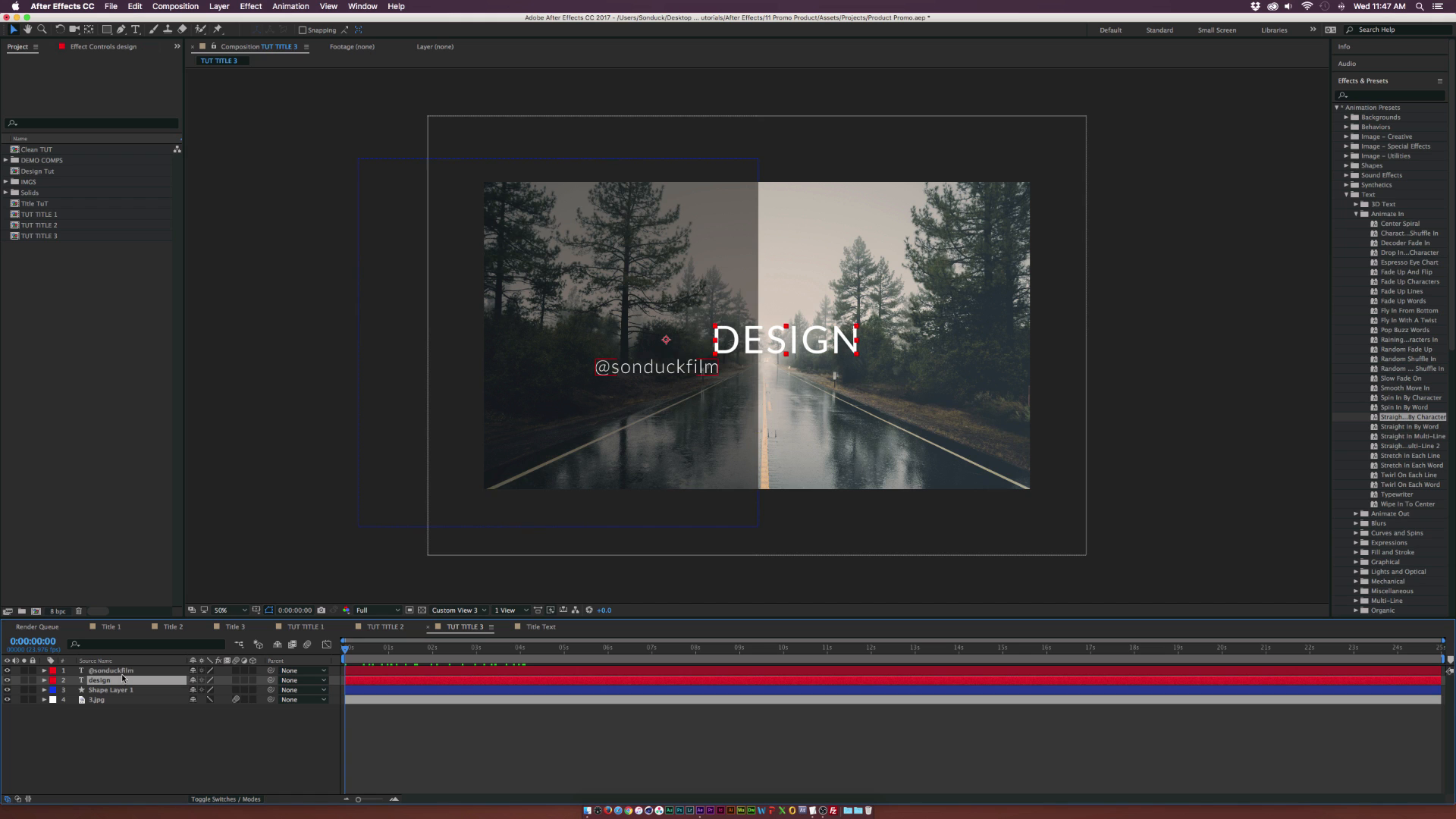
Step: Edit Animator 1's Position offset so the letters rise from below the image
click(44, 680)
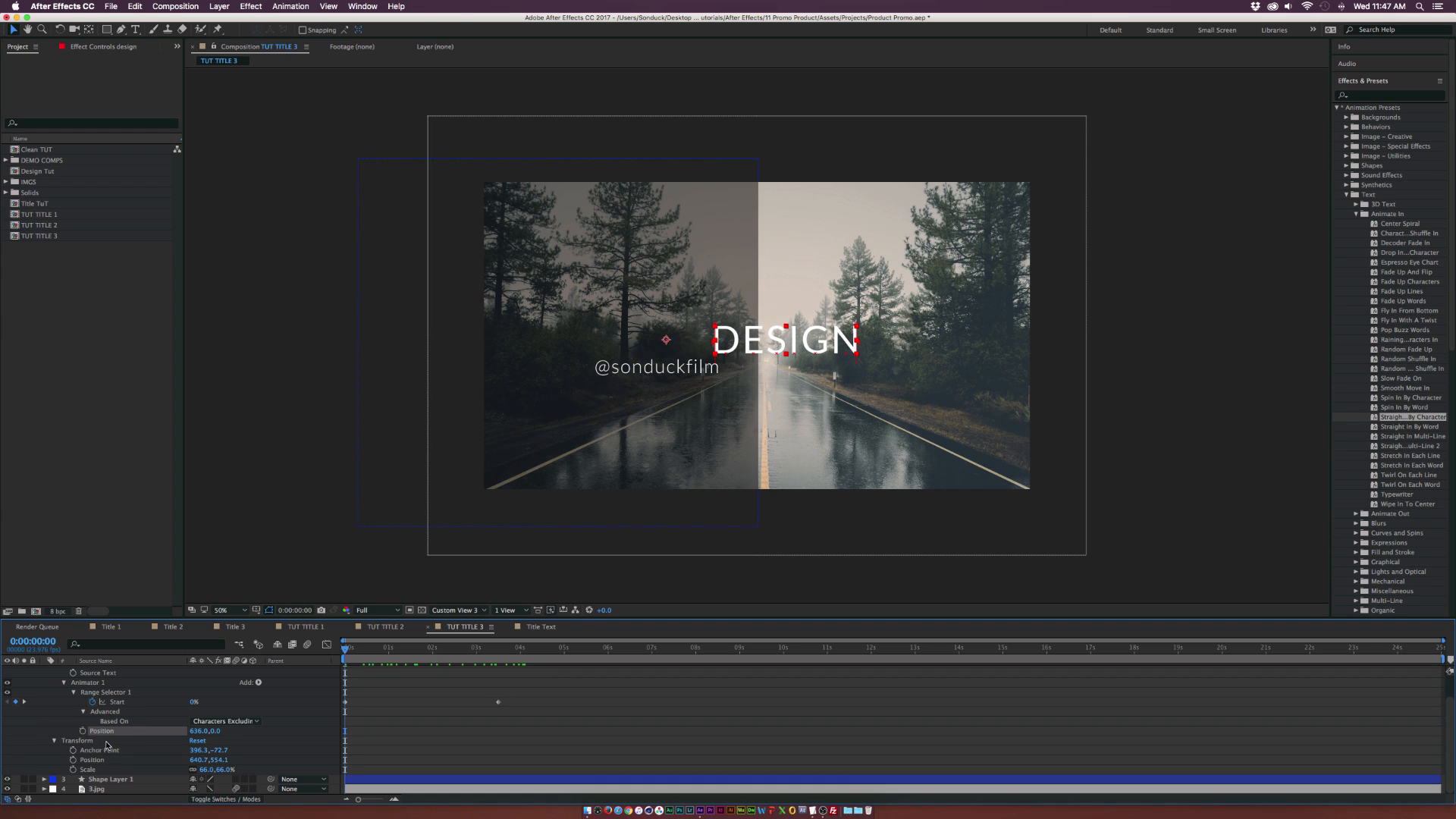
mouse_move(167, 731)
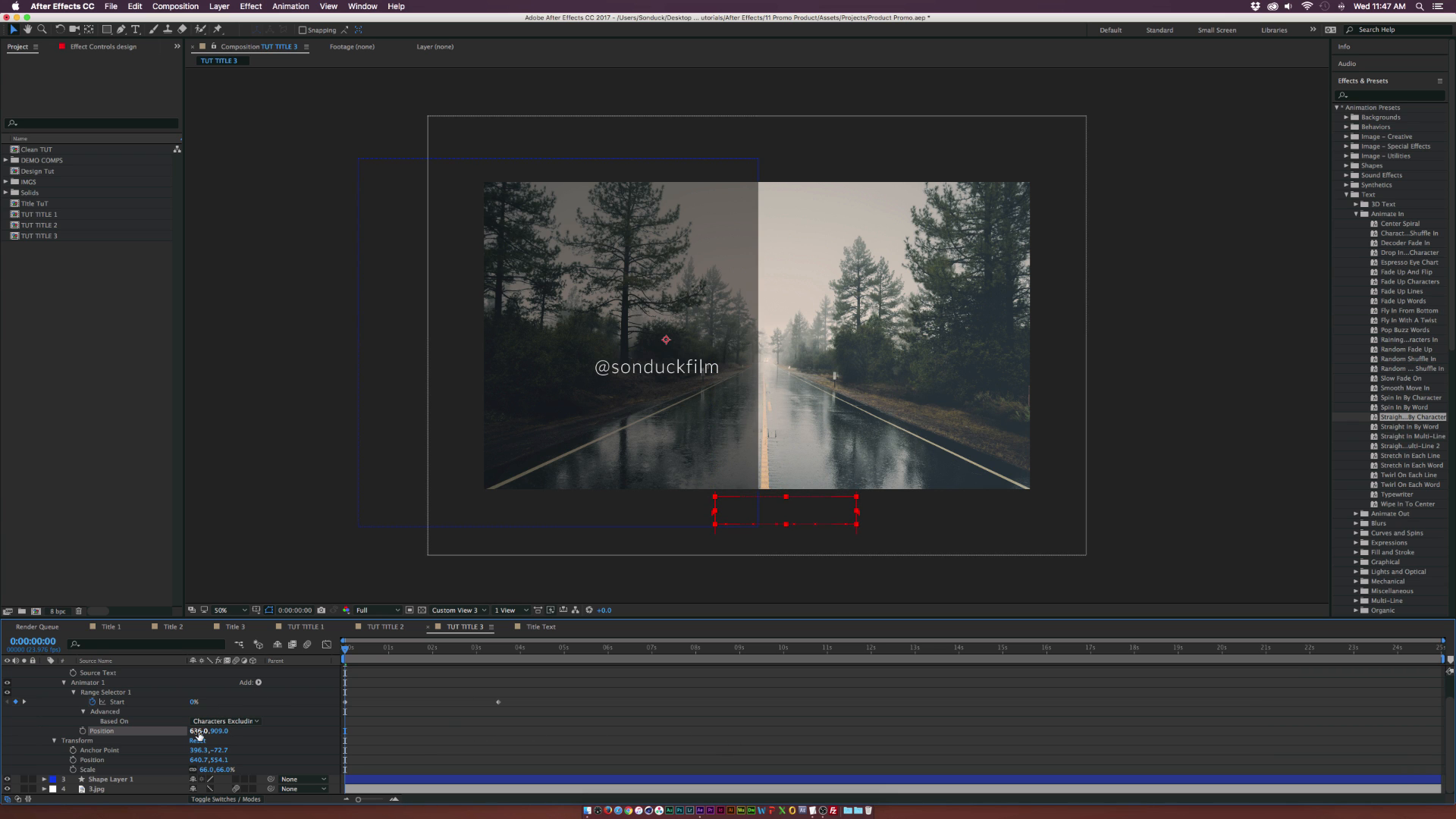
double_click(205, 731)
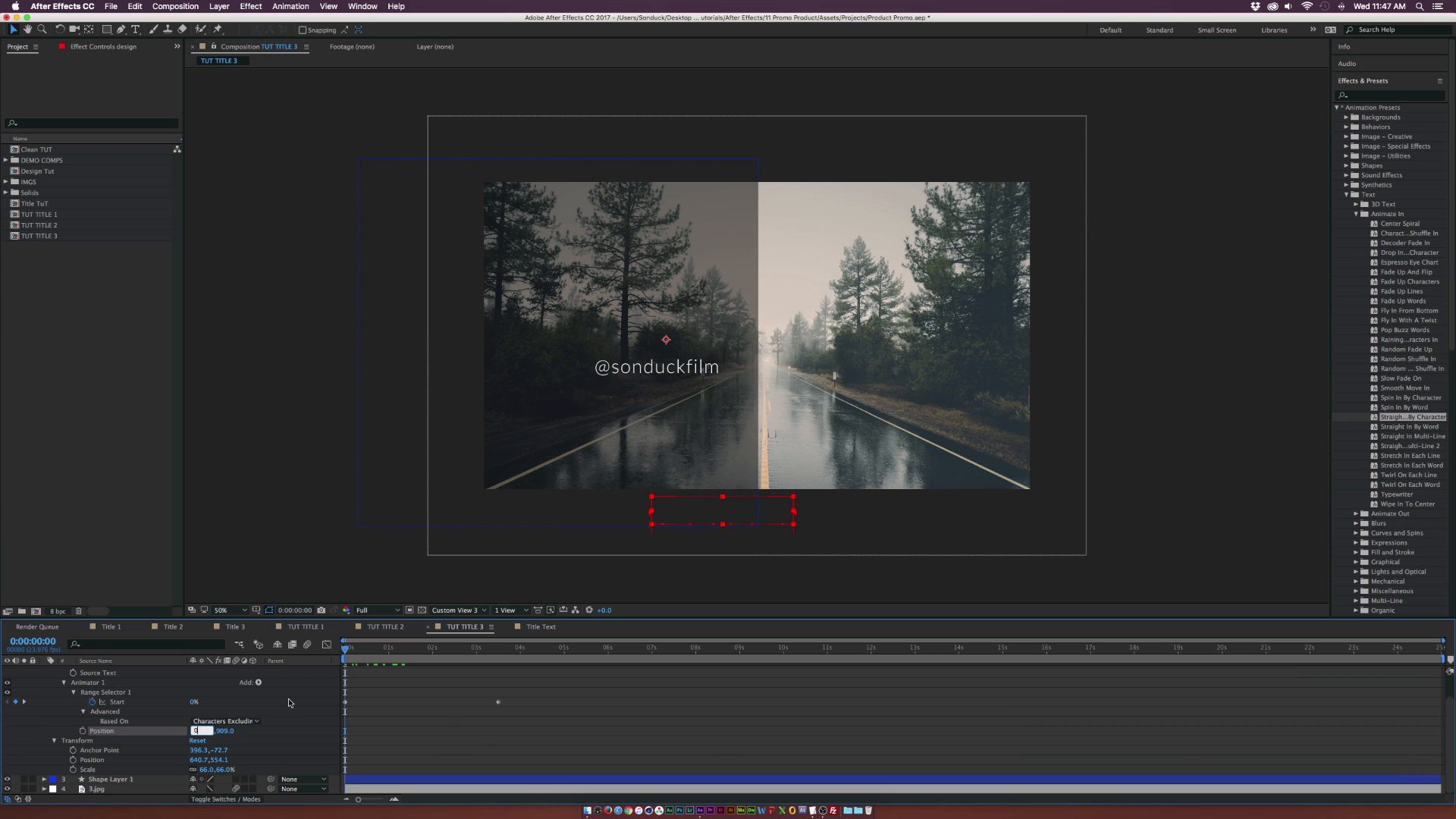
click(420, 643)
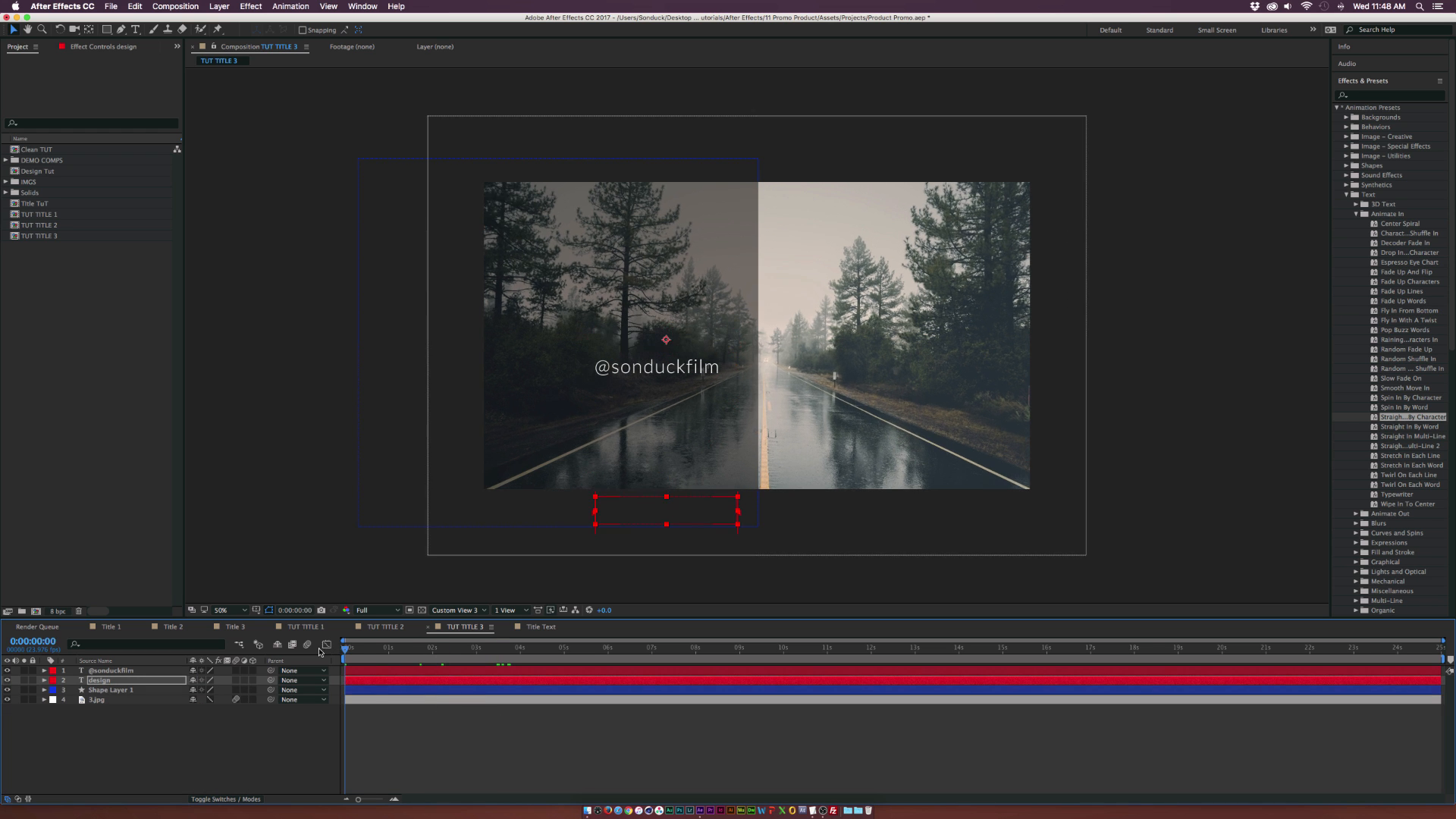
text(D)
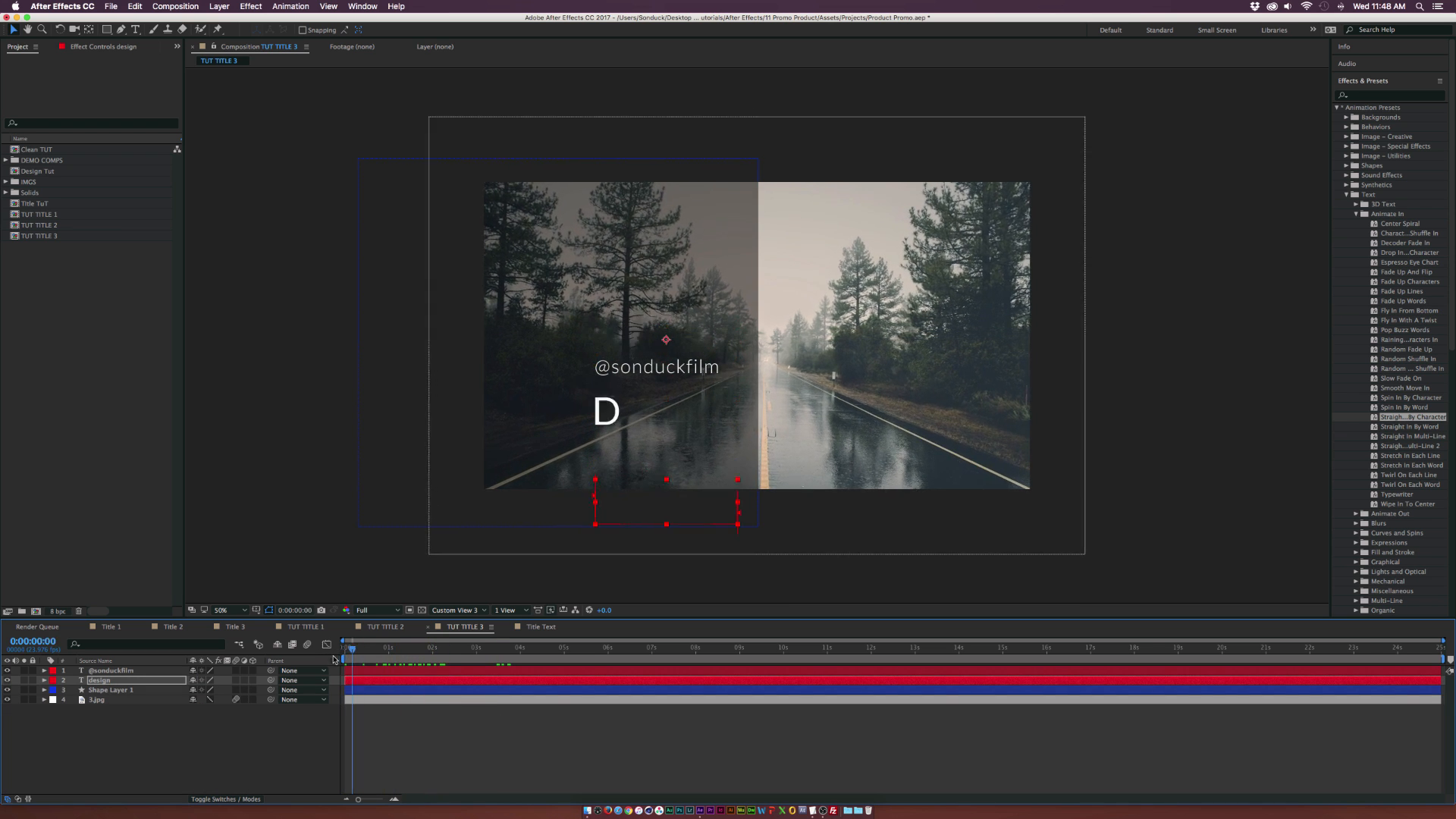
click(458, 647)
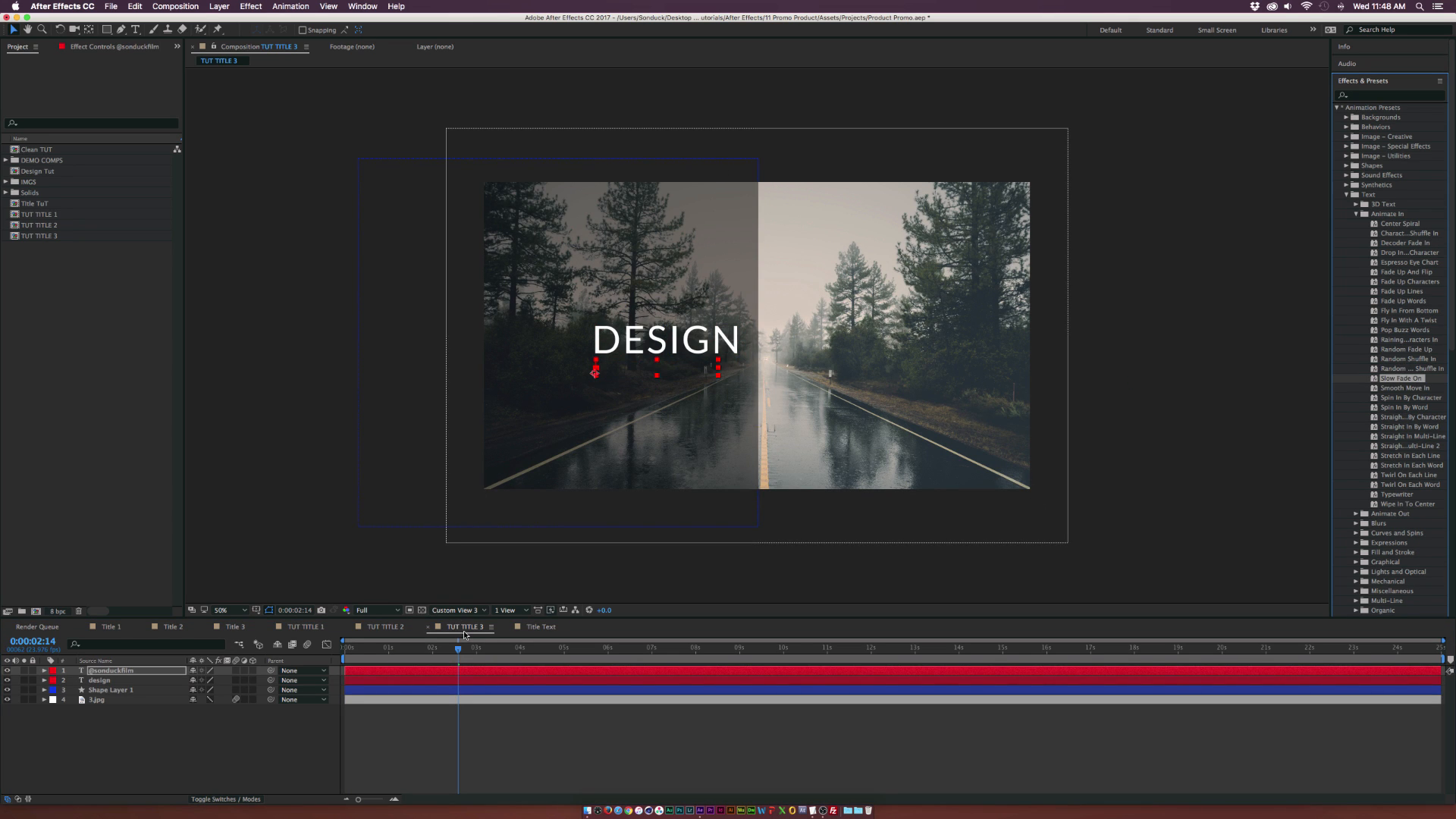
click(42, 670)
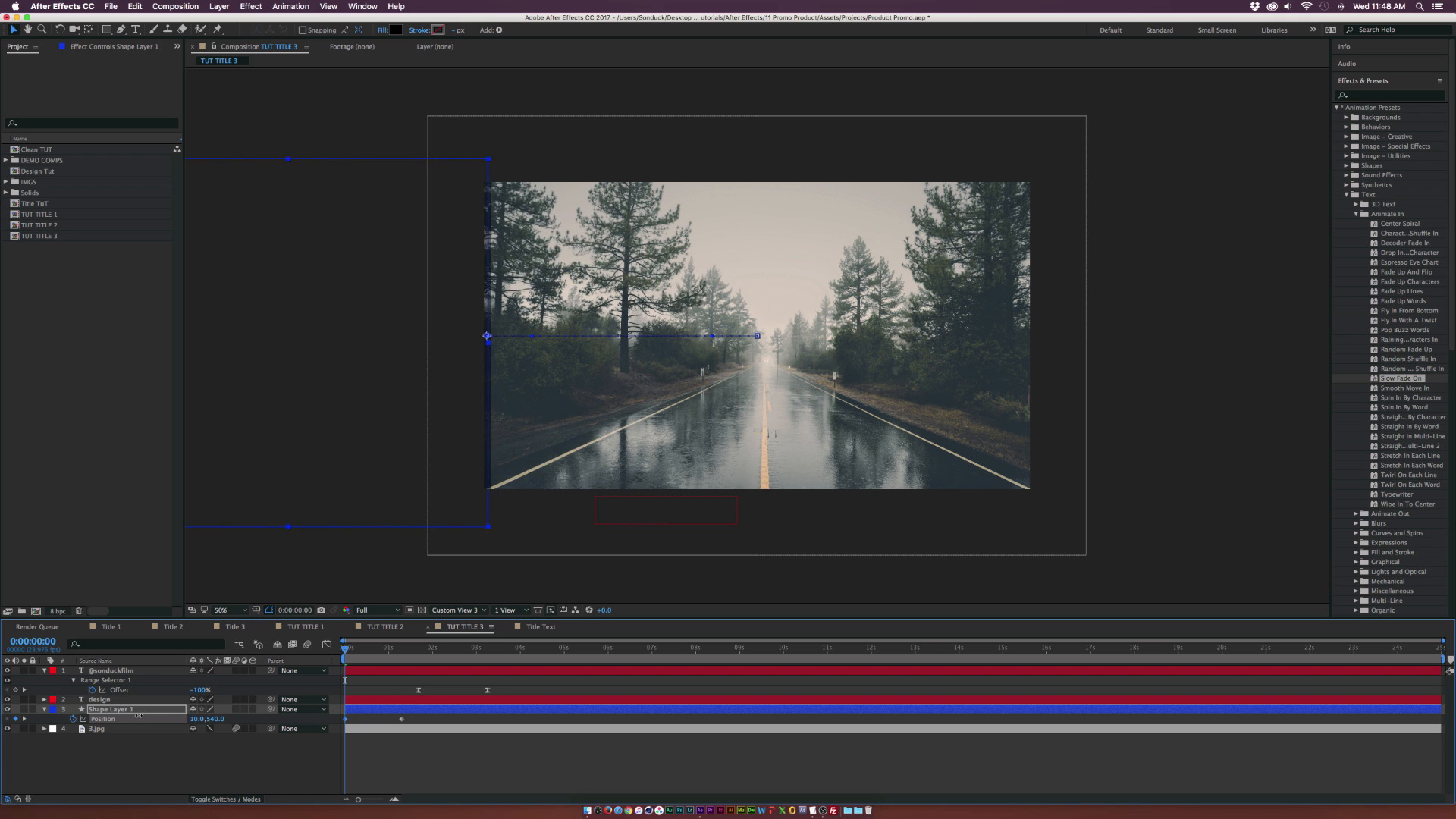
drag(487, 337, 467, 337)
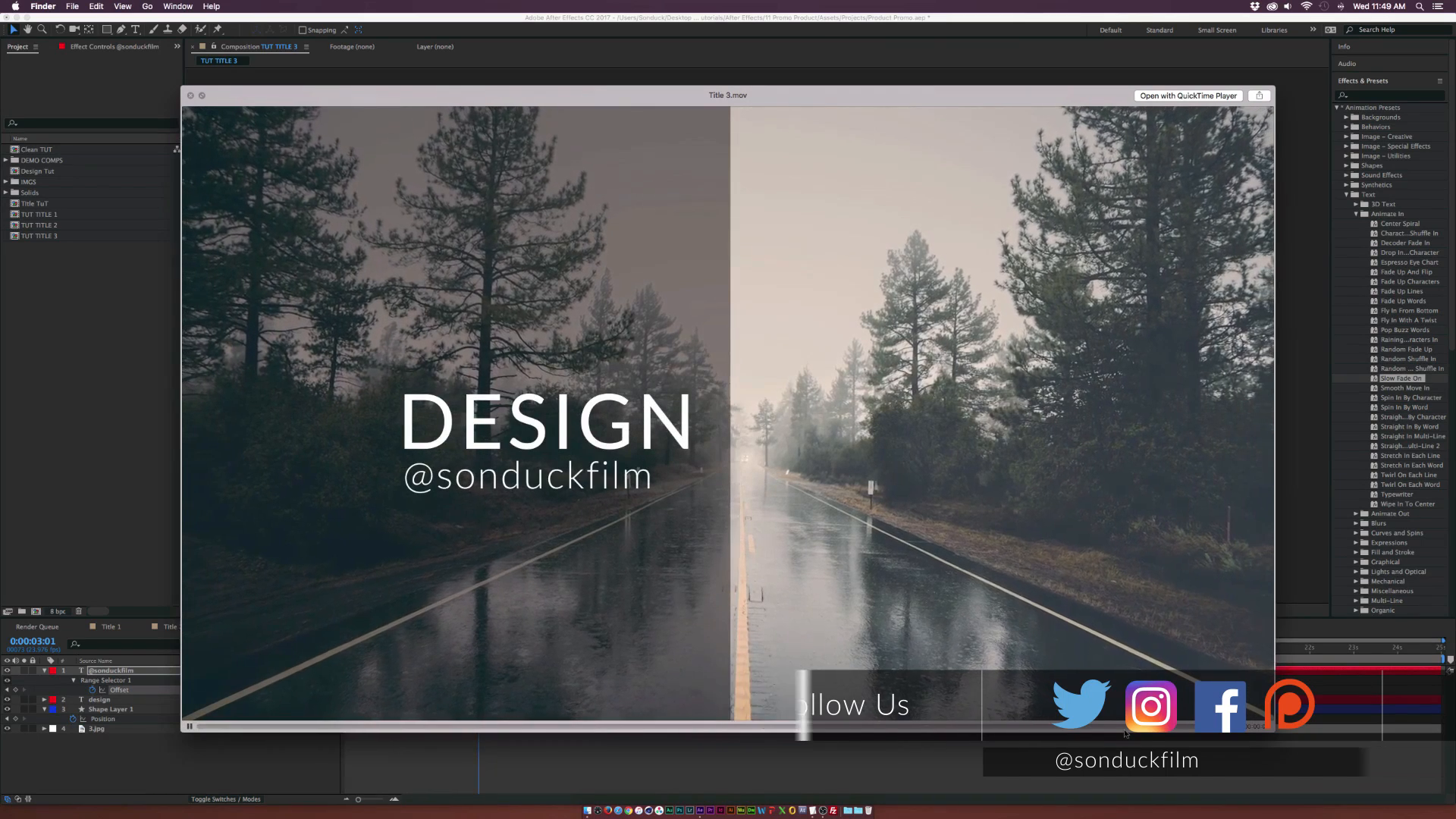
click(191, 94)
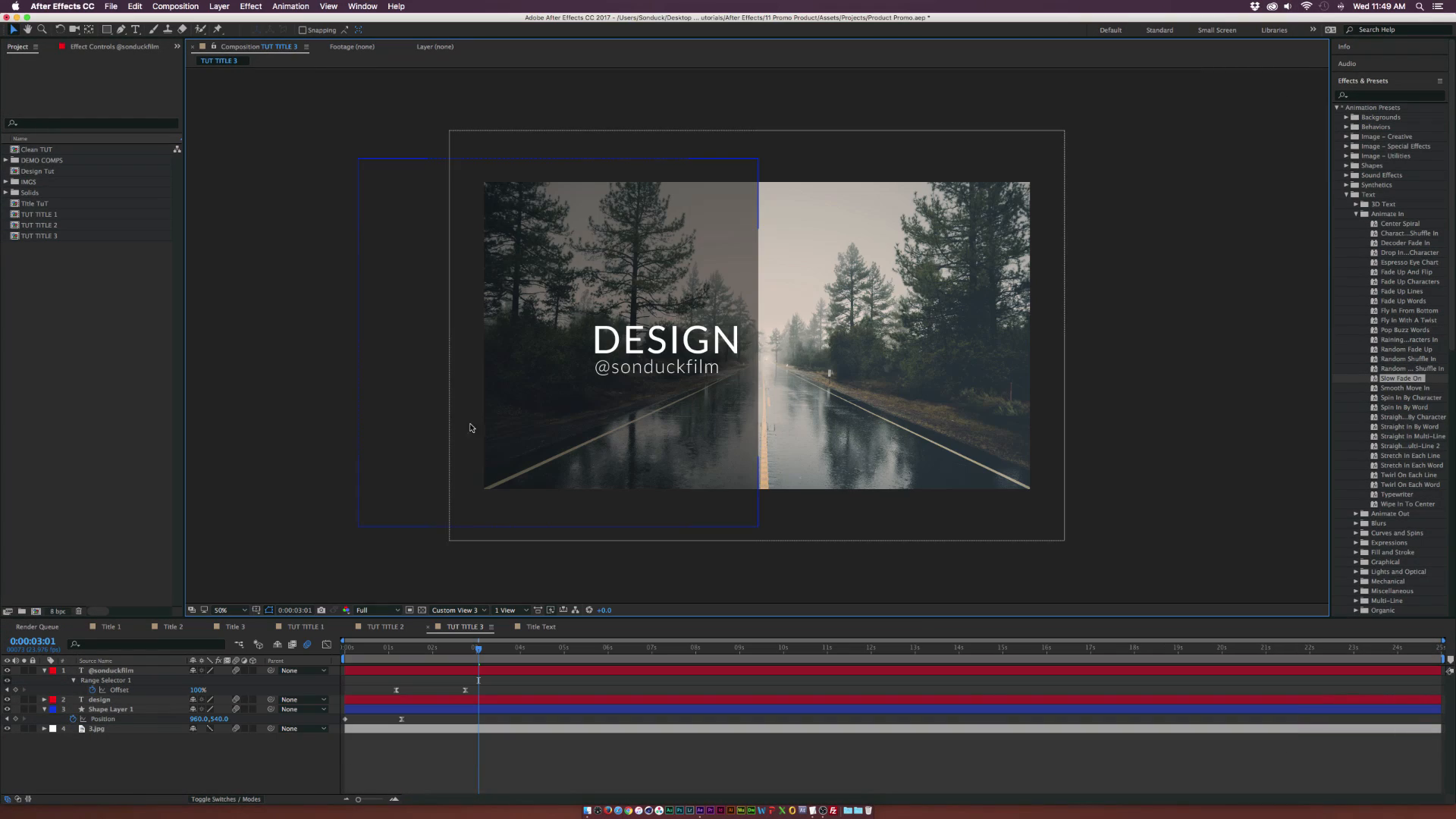